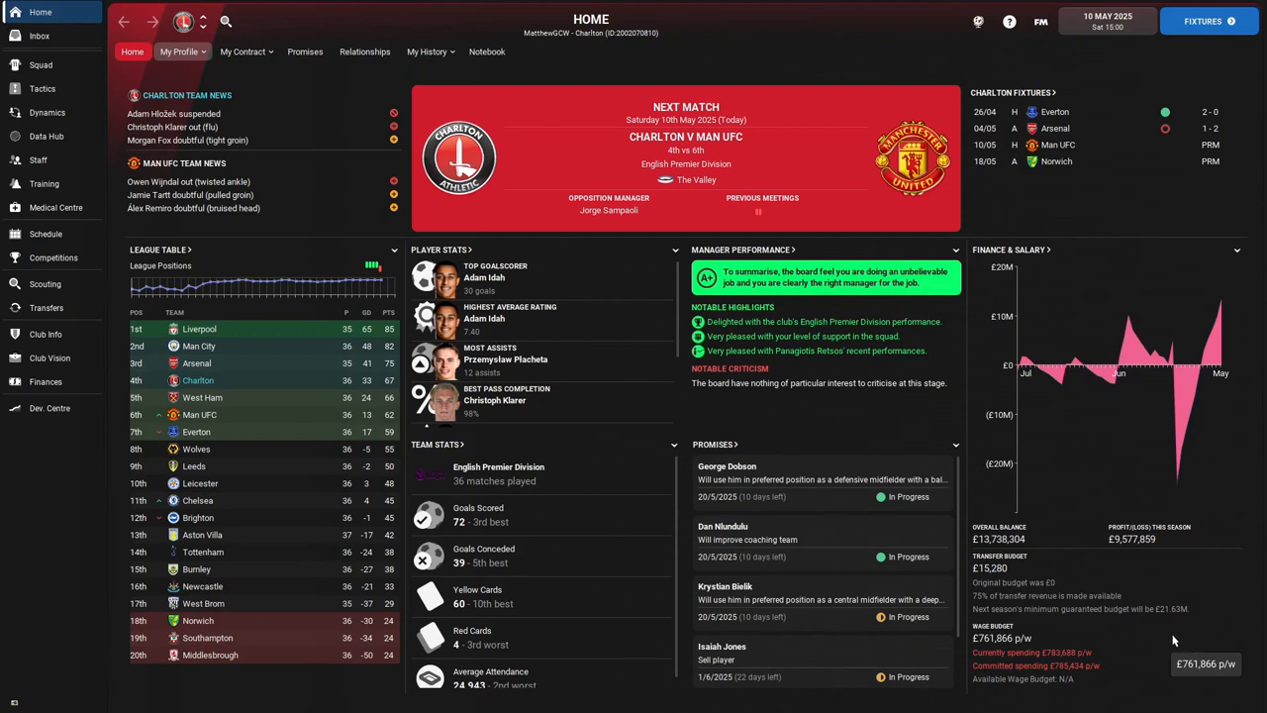
mouse_move(1158, 638)
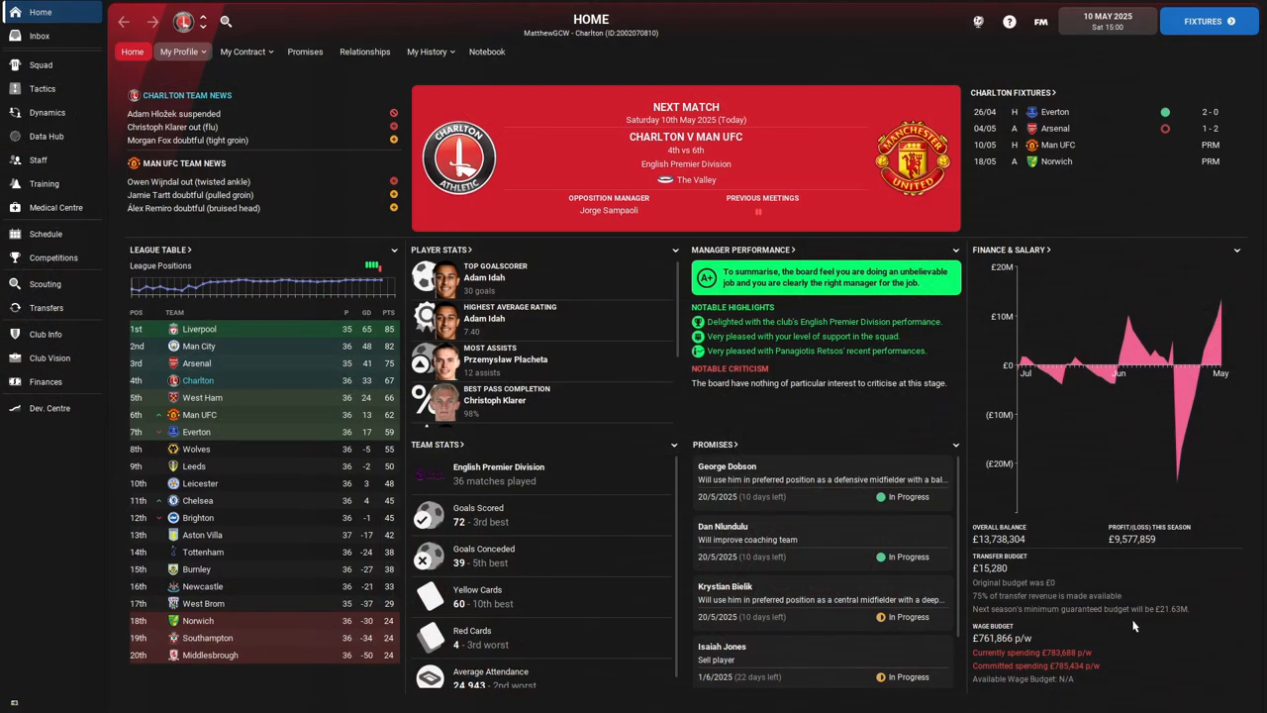
mouse_move(895, 539)
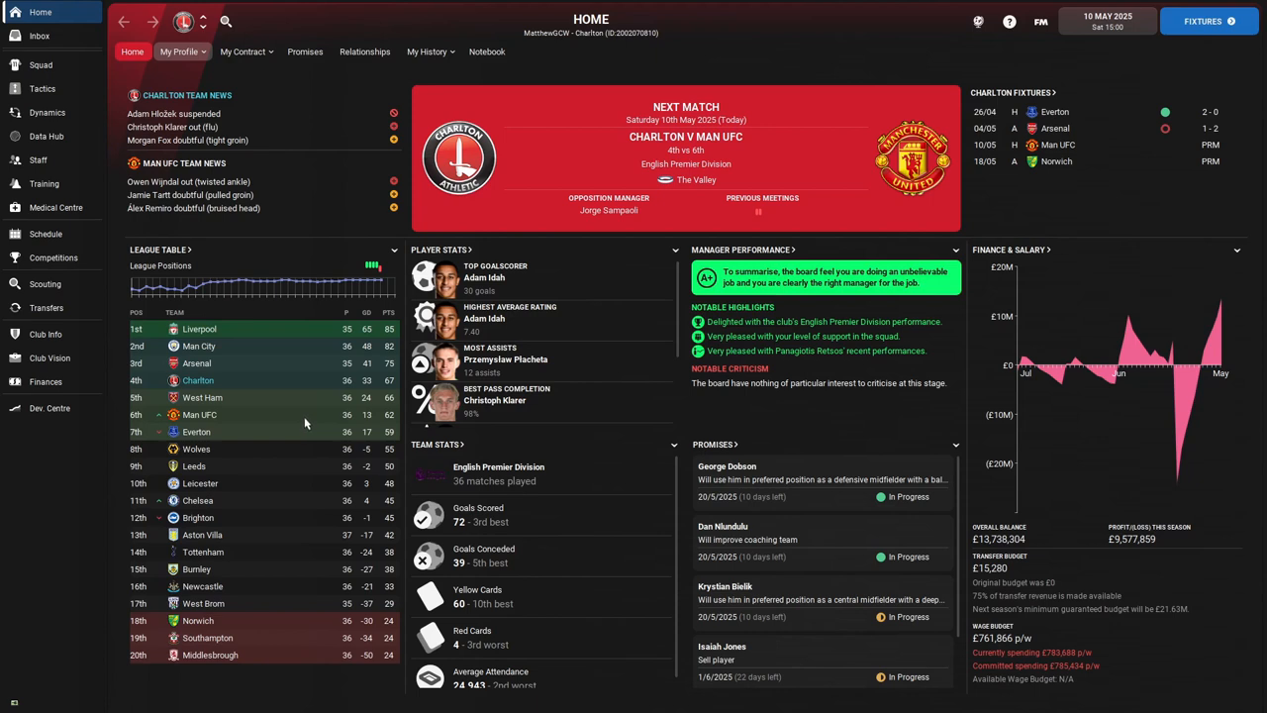
mouse_move(289, 443)
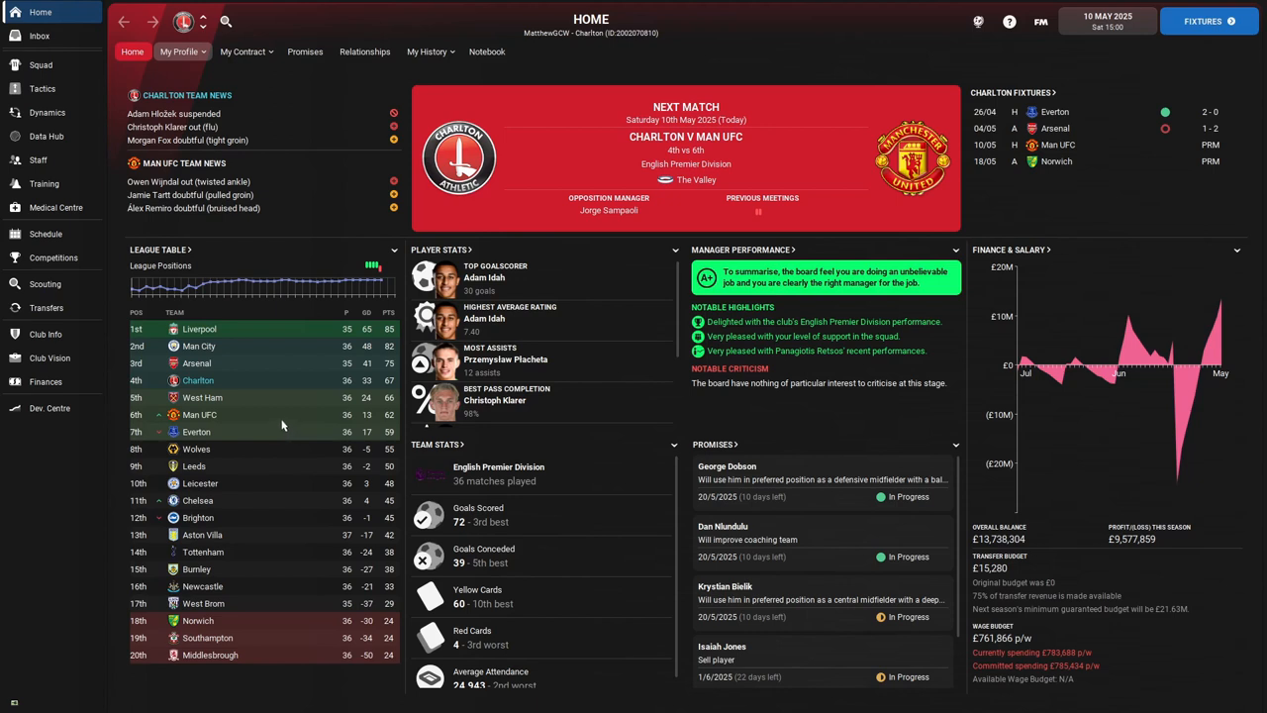
mouse_move(279, 416)
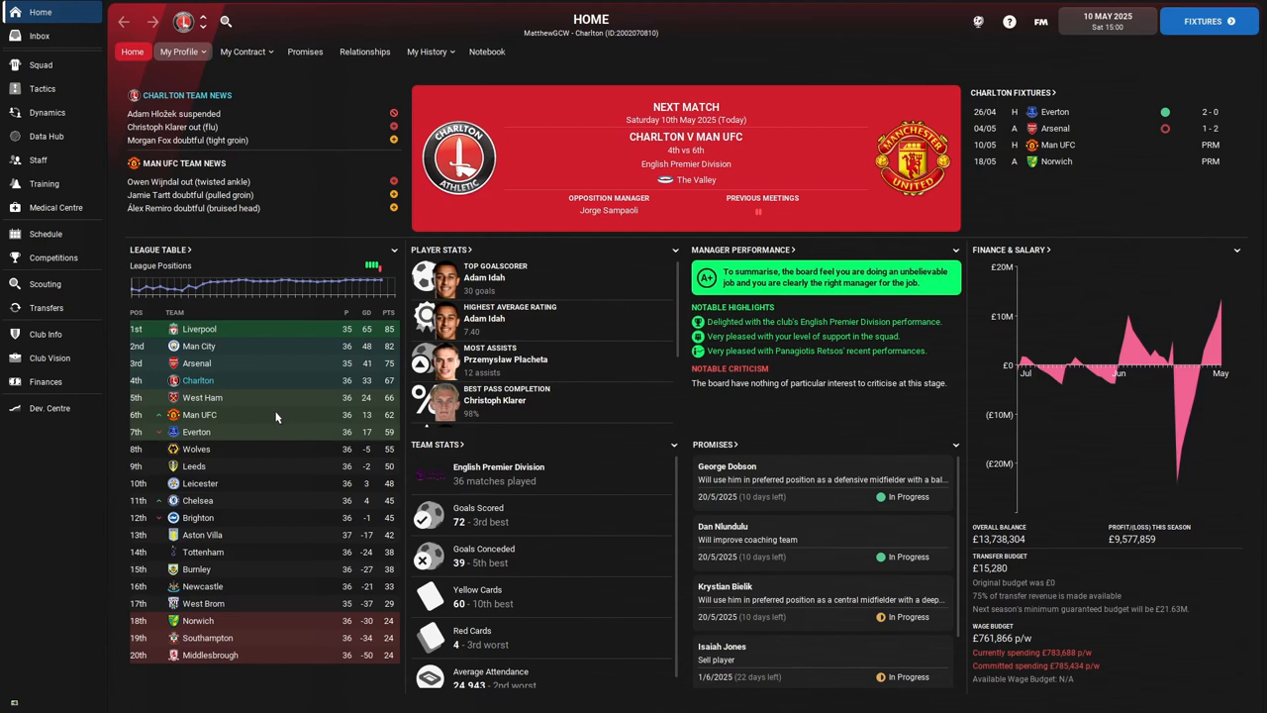
mouse_move(398, 349)
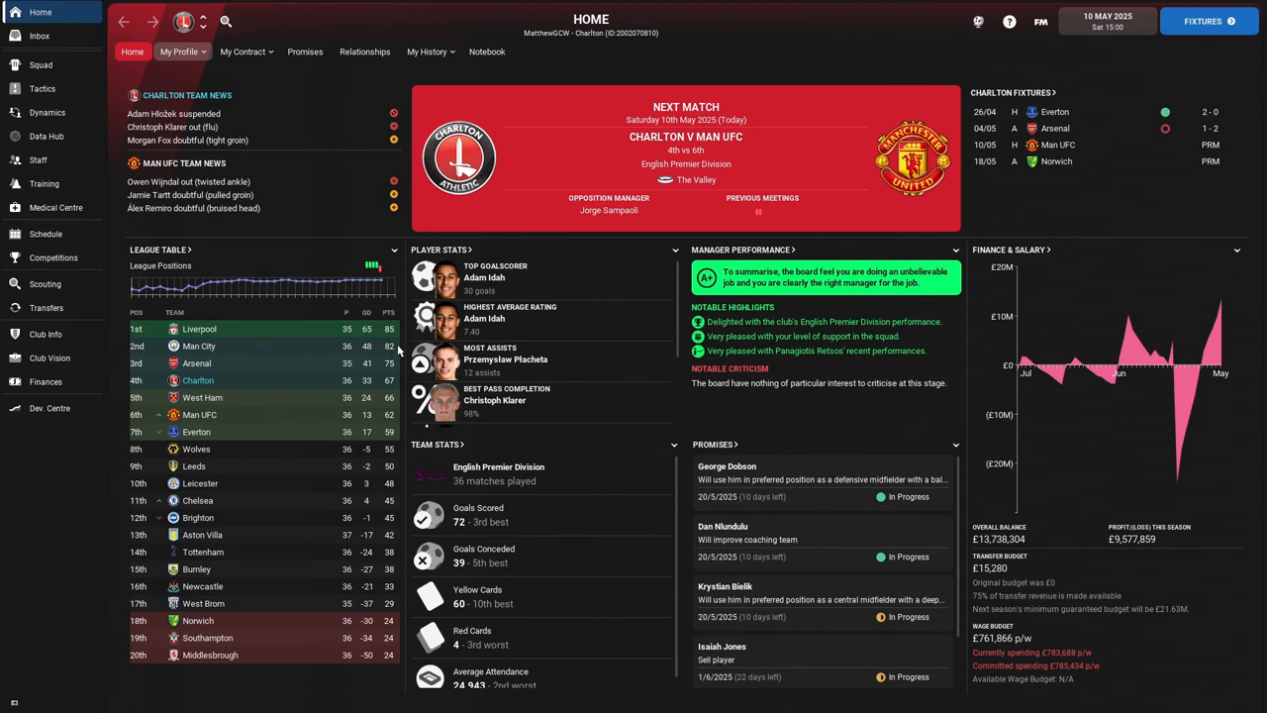
mouse_move(249, 495)
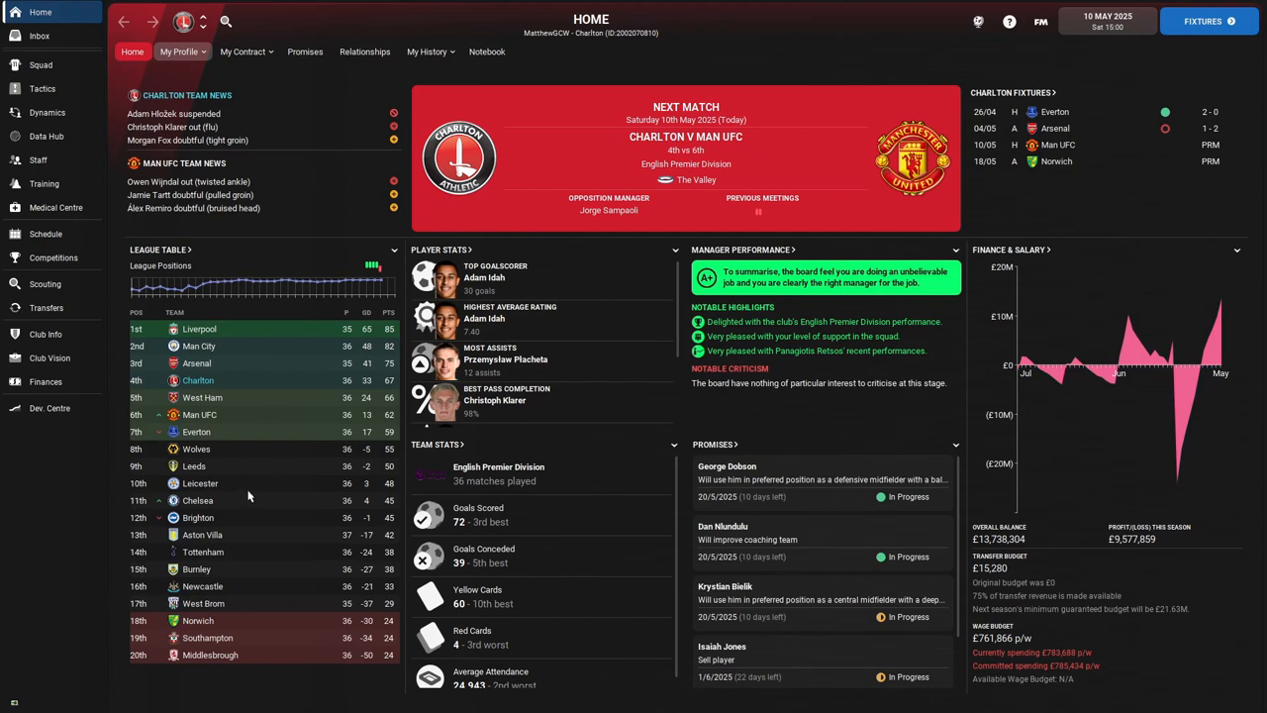
mouse_move(233, 396)
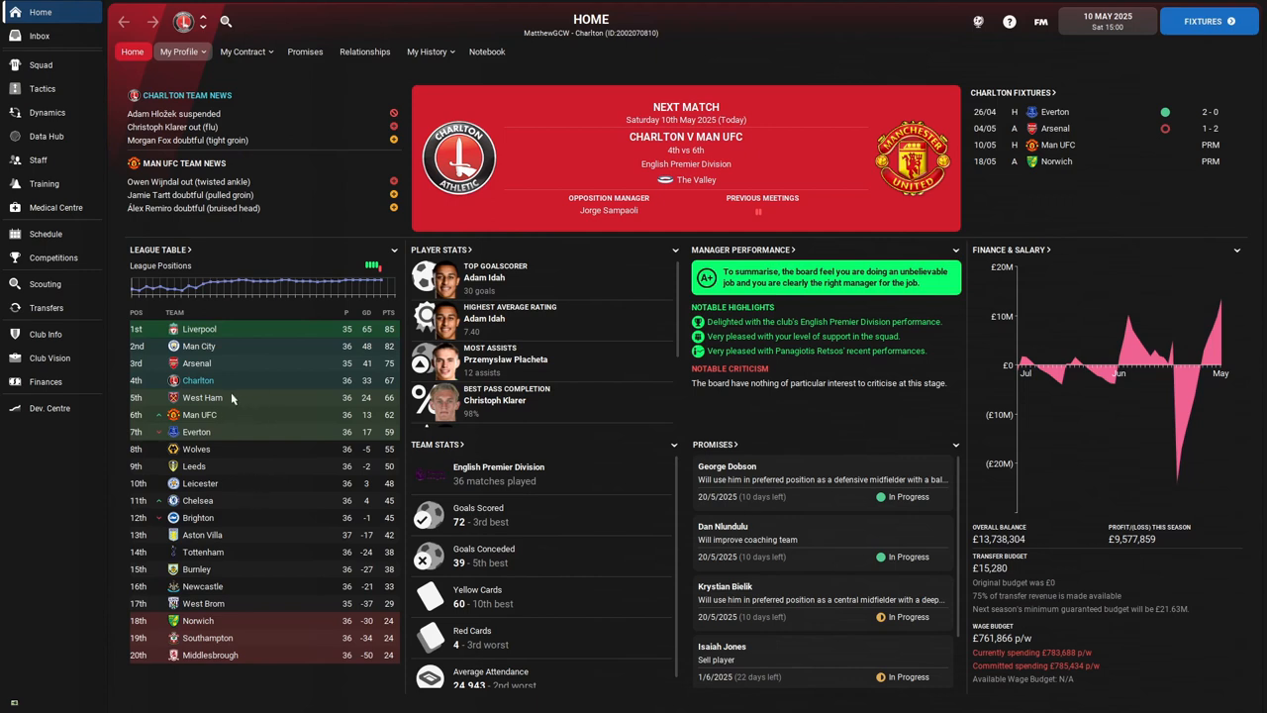
mouse_move(196, 431)
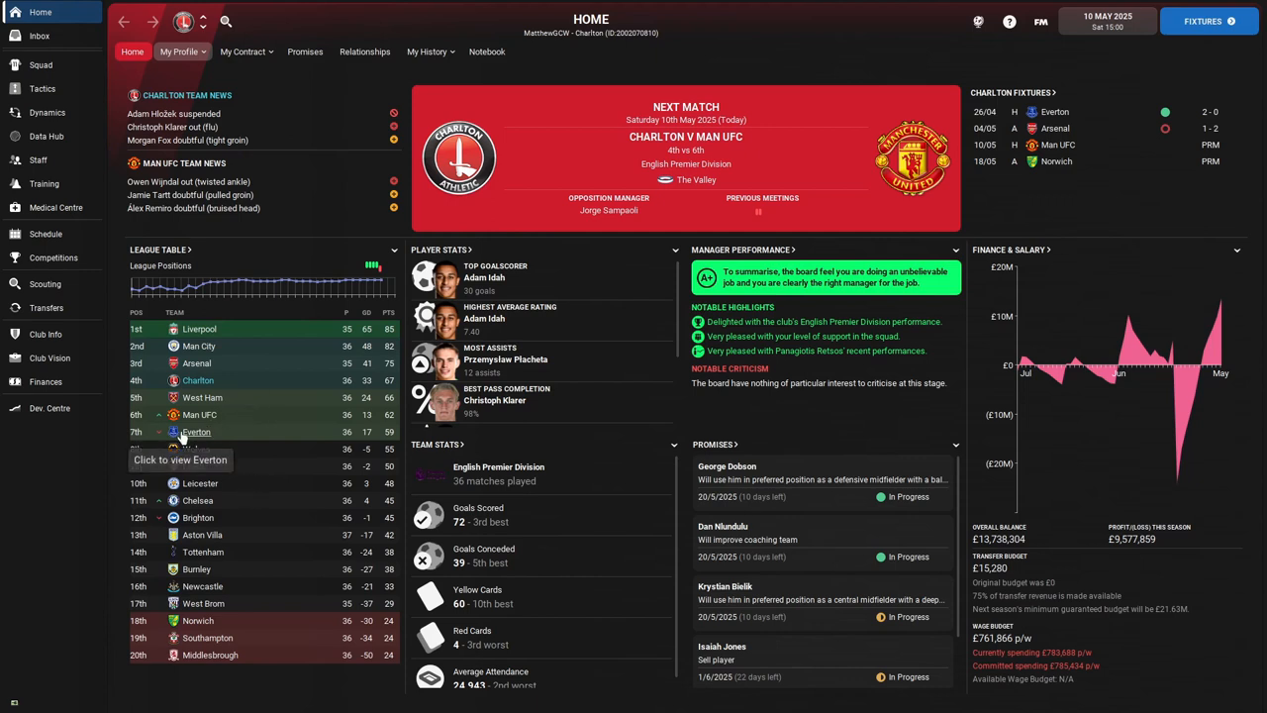
mouse_move(293, 436)
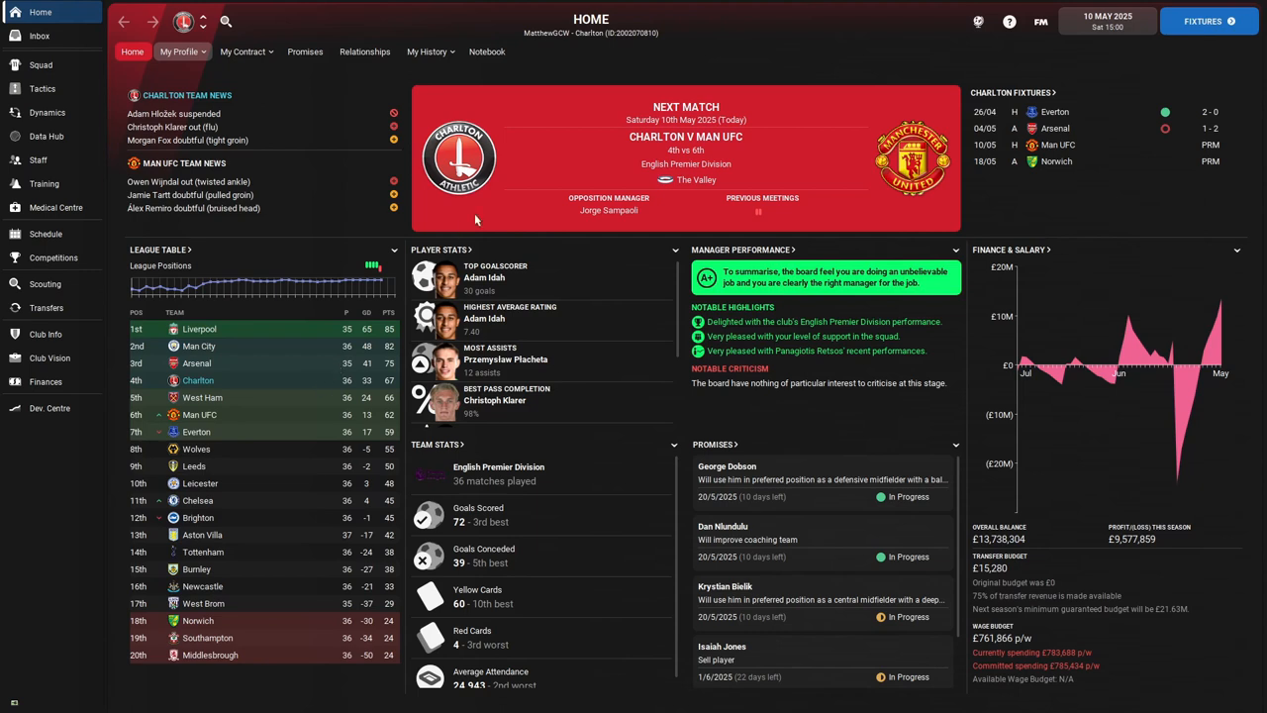
mouse_move(1207, 20)
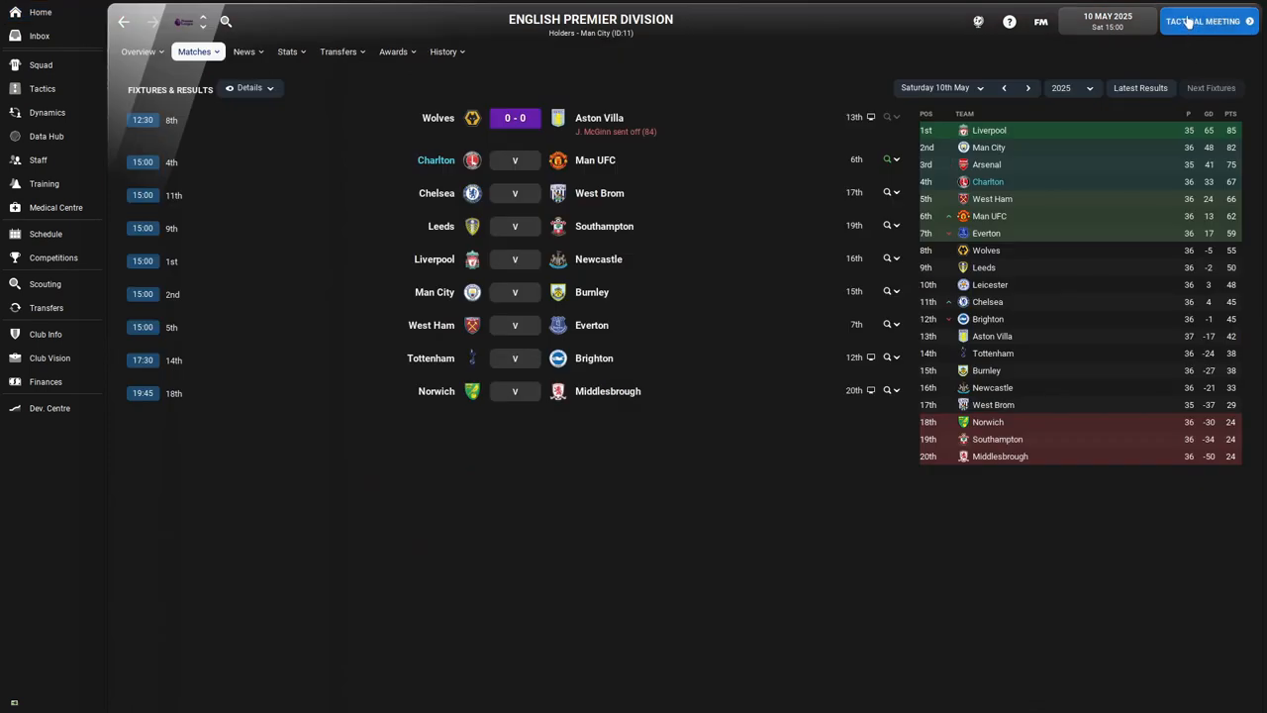
mouse_move(1186, 20)
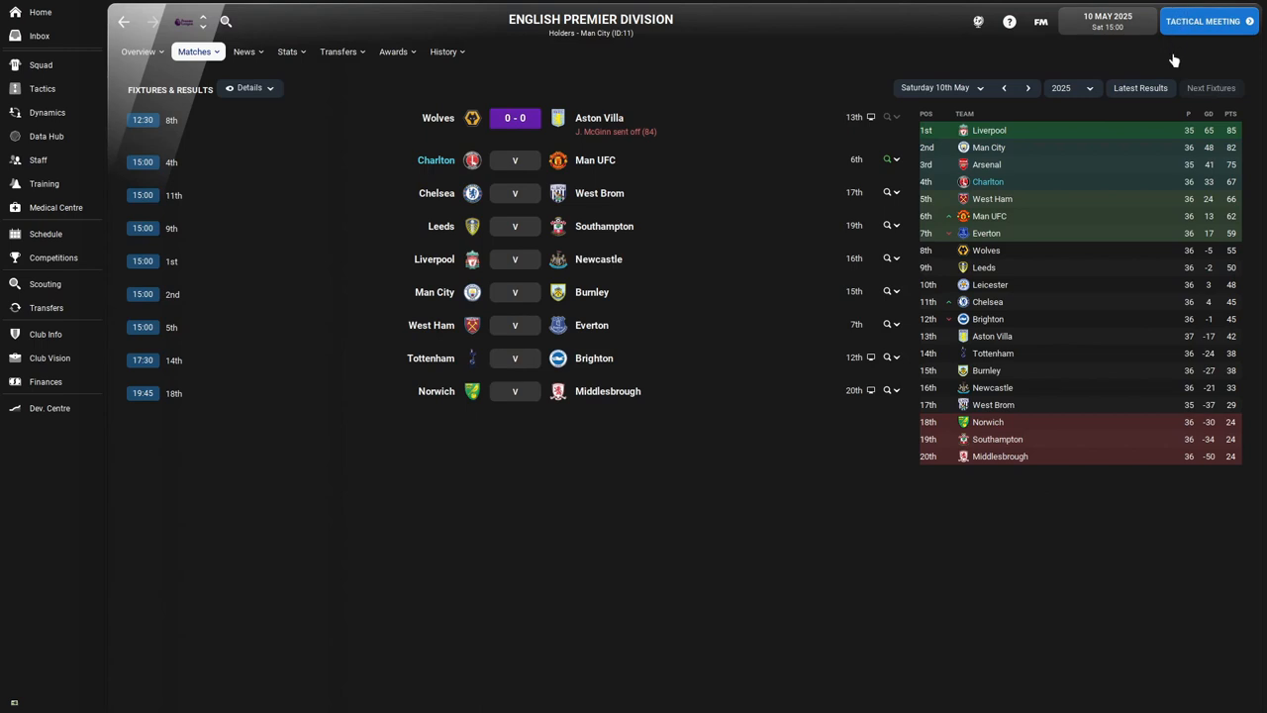
Step: Go into the pre-match tactical meeting for Charlton v Man UFC
click(1201, 20)
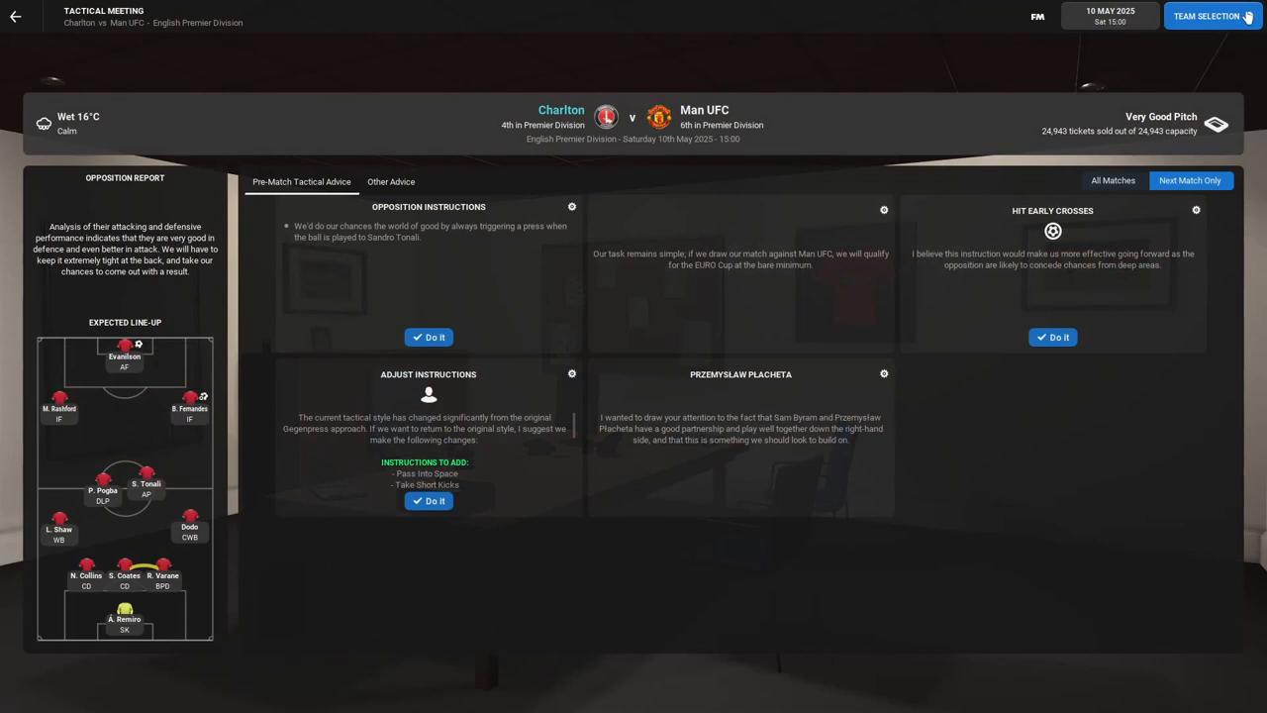
mouse_move(1231, 40)
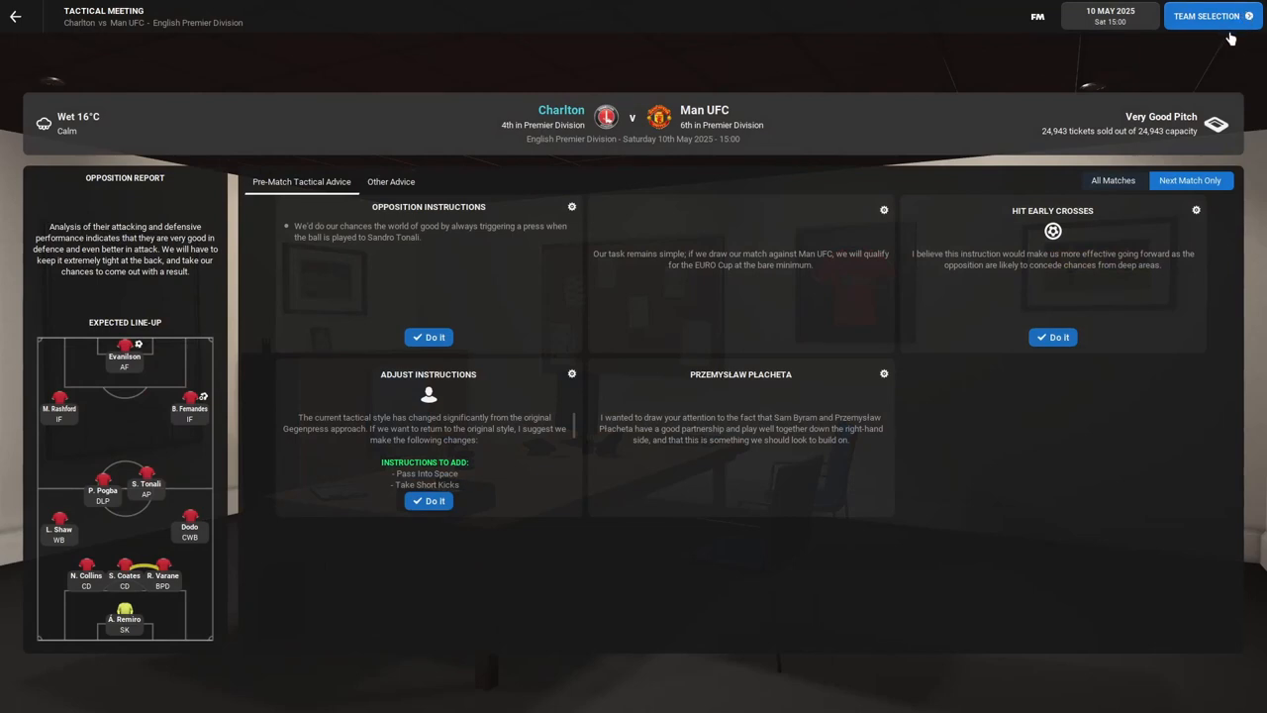
Step: Move on to team selection and look through the 4-3-3 DM Wide squad list for availability
click(1205, 16)
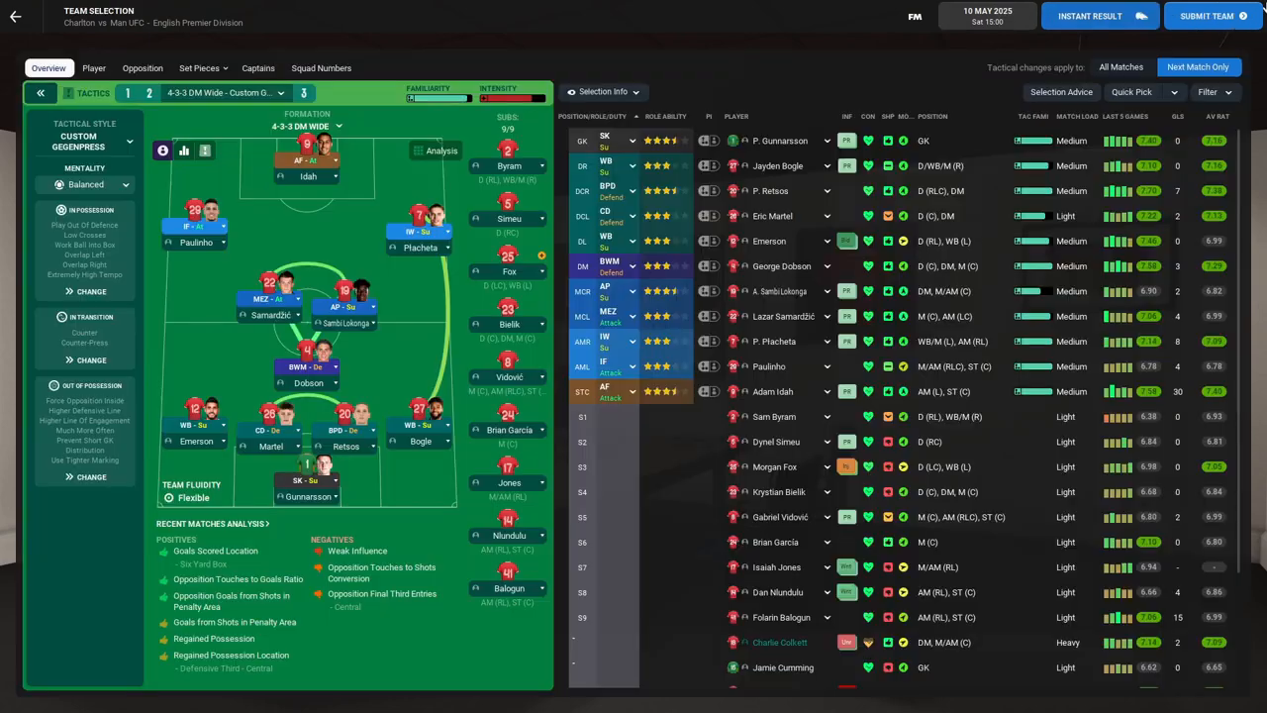
scroll(down, 3)
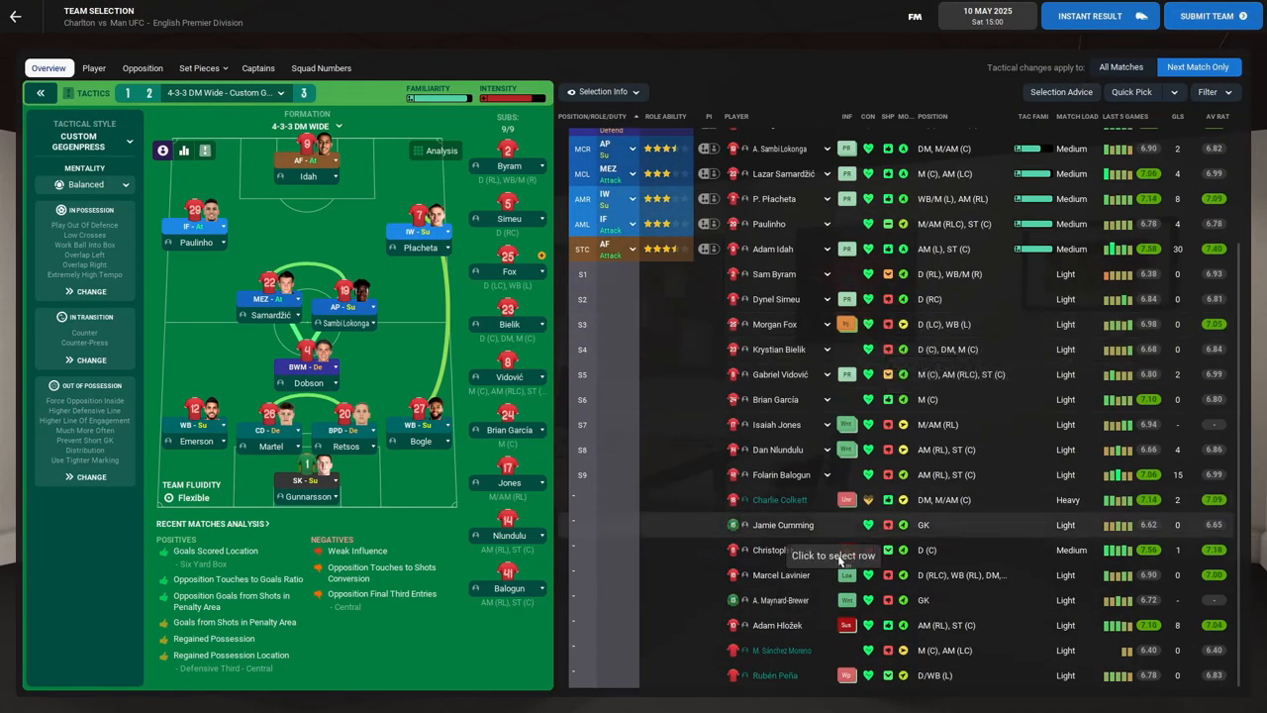
mouse_move(867, 550)
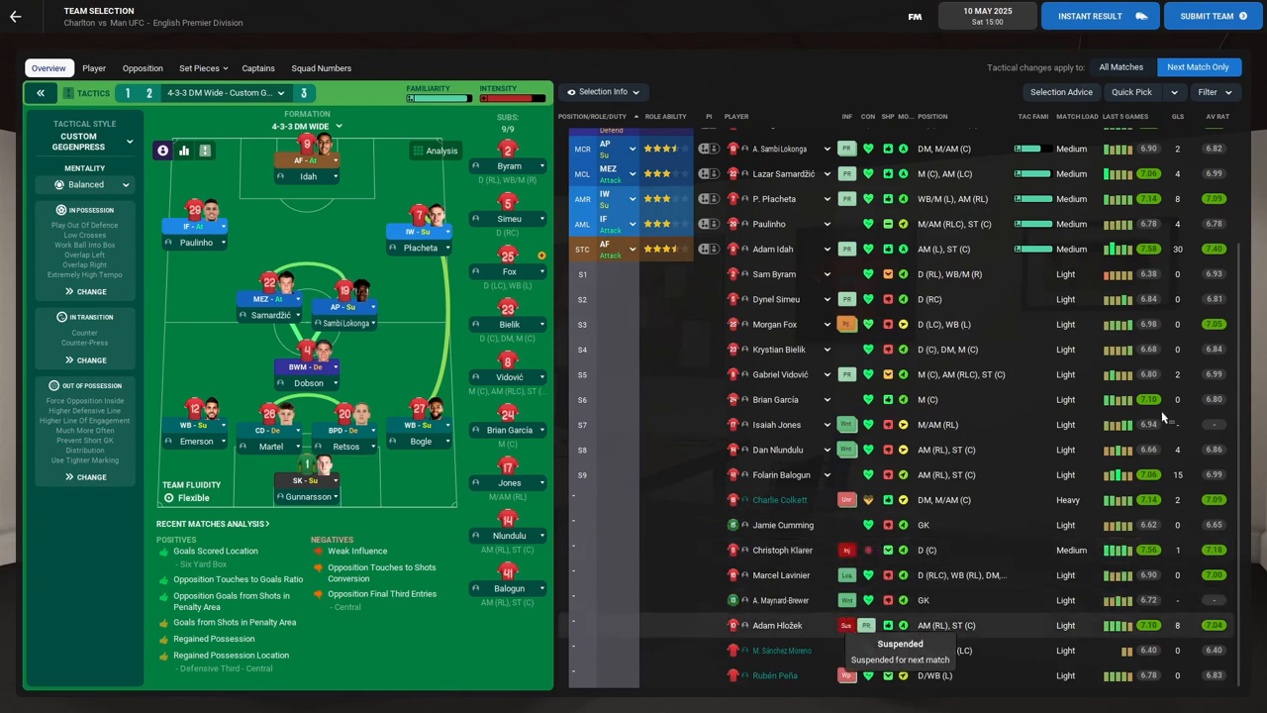
scroll(up, 3)
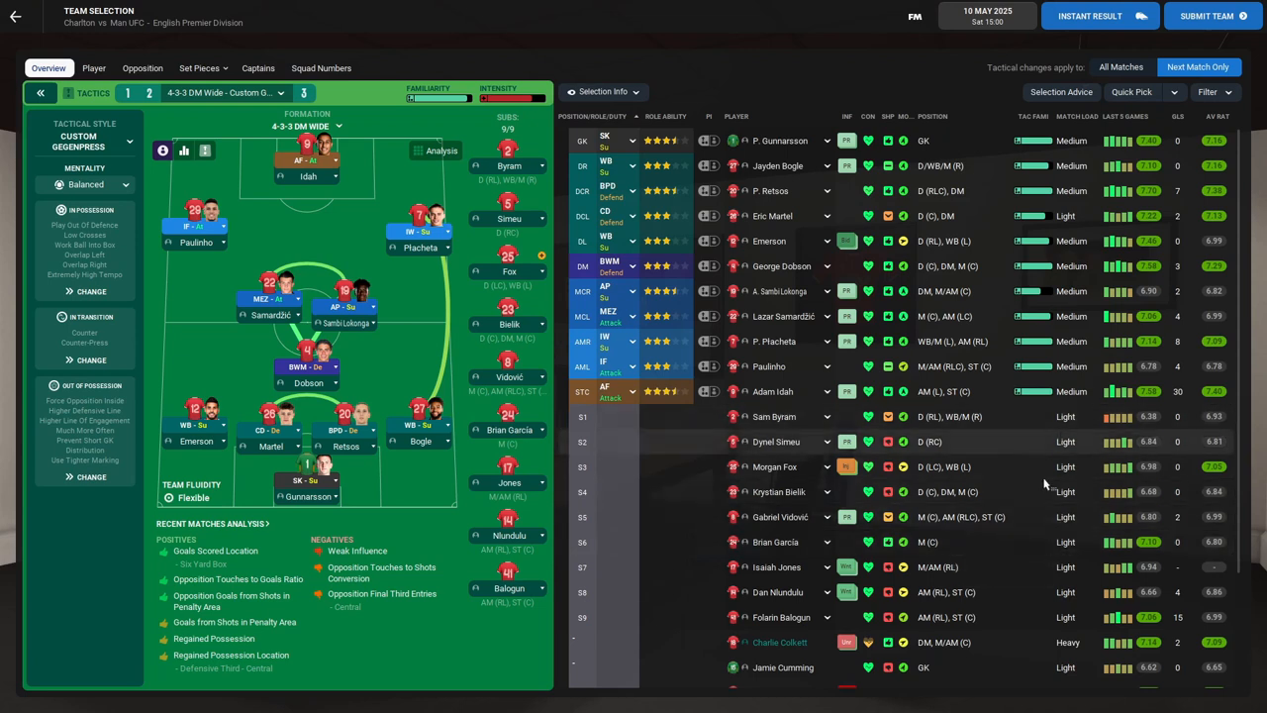
mouse_move(1045, 485)
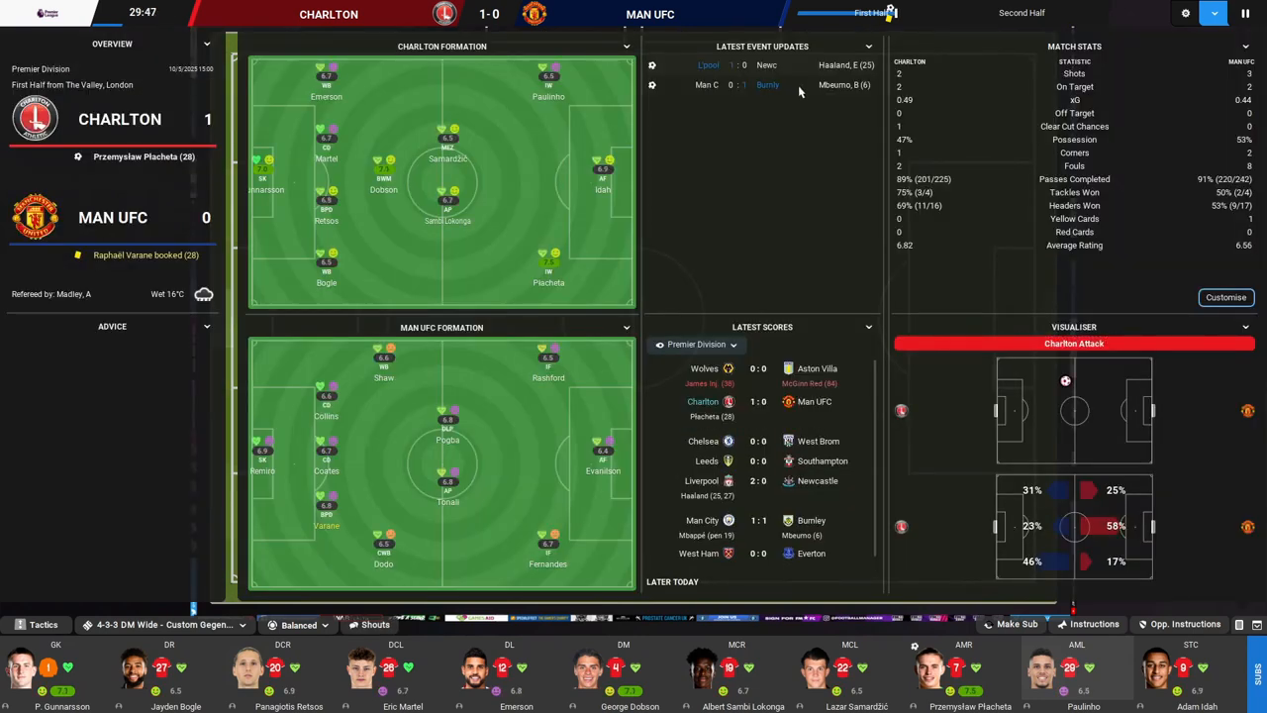
Step: Switch the match panel to a different view and let play run to half-time at 1-0
click(867, 45)
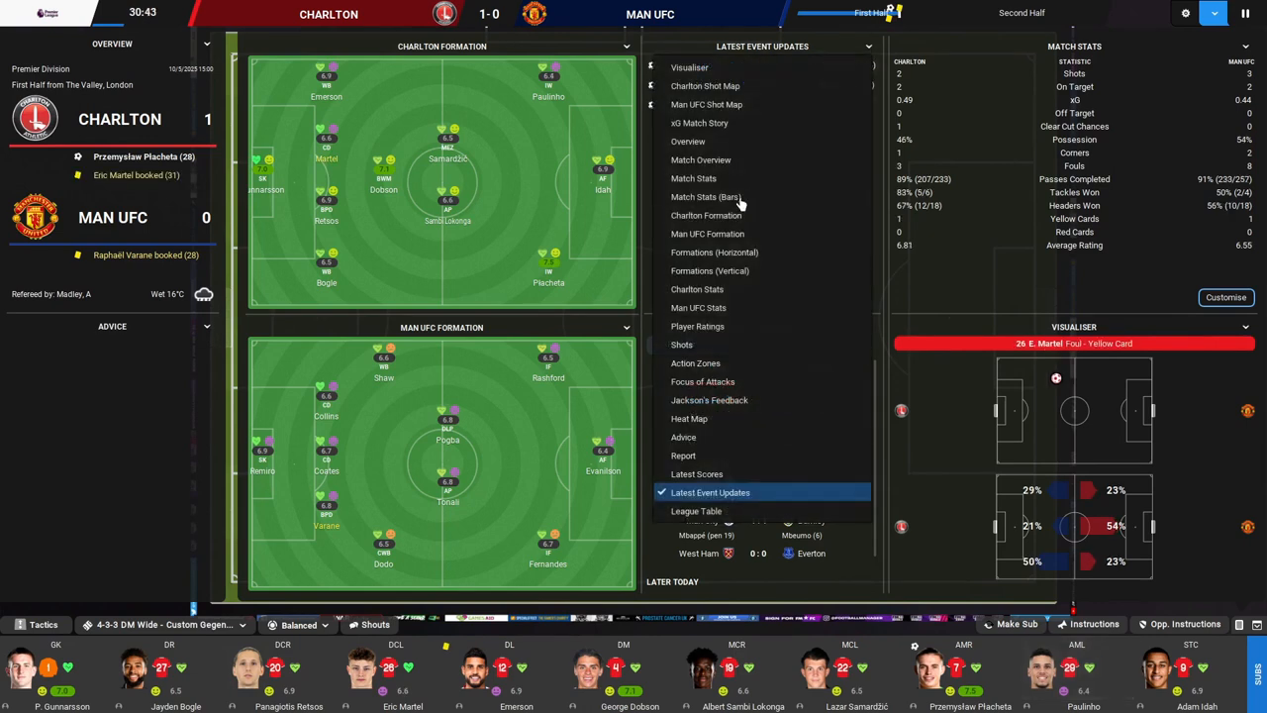
click(696, 511)
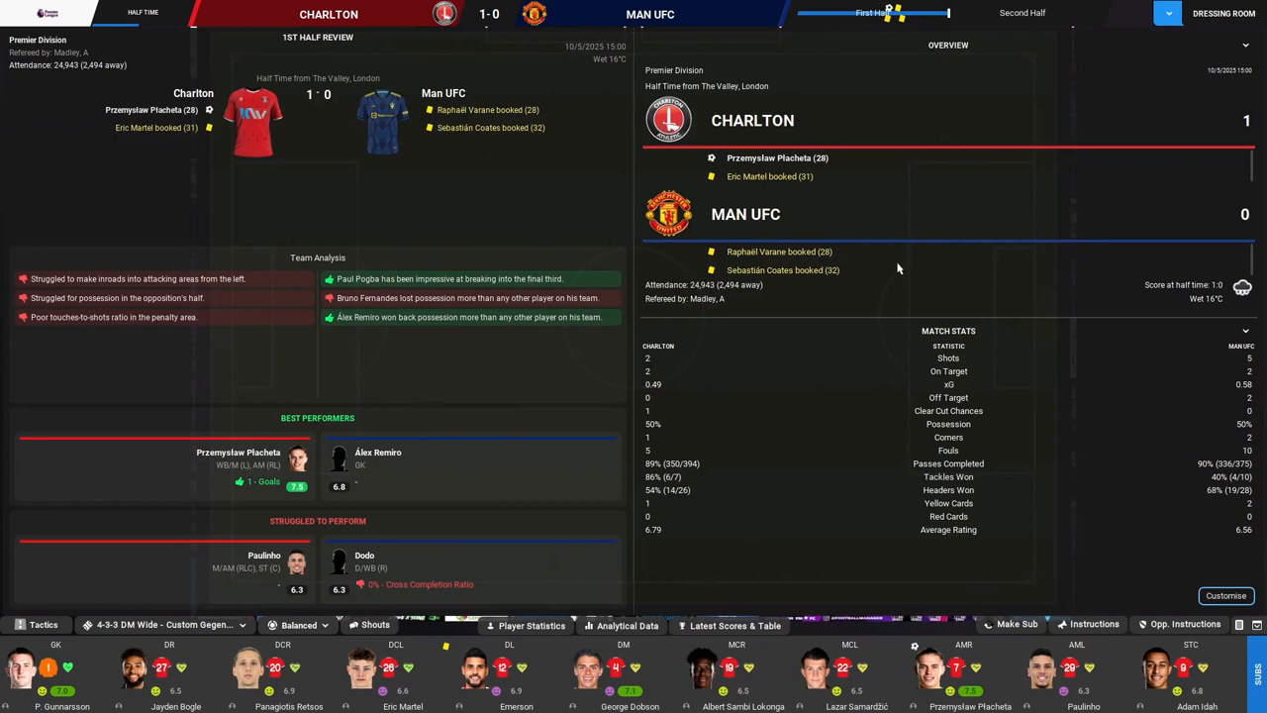
mouse_move(1249, 8)
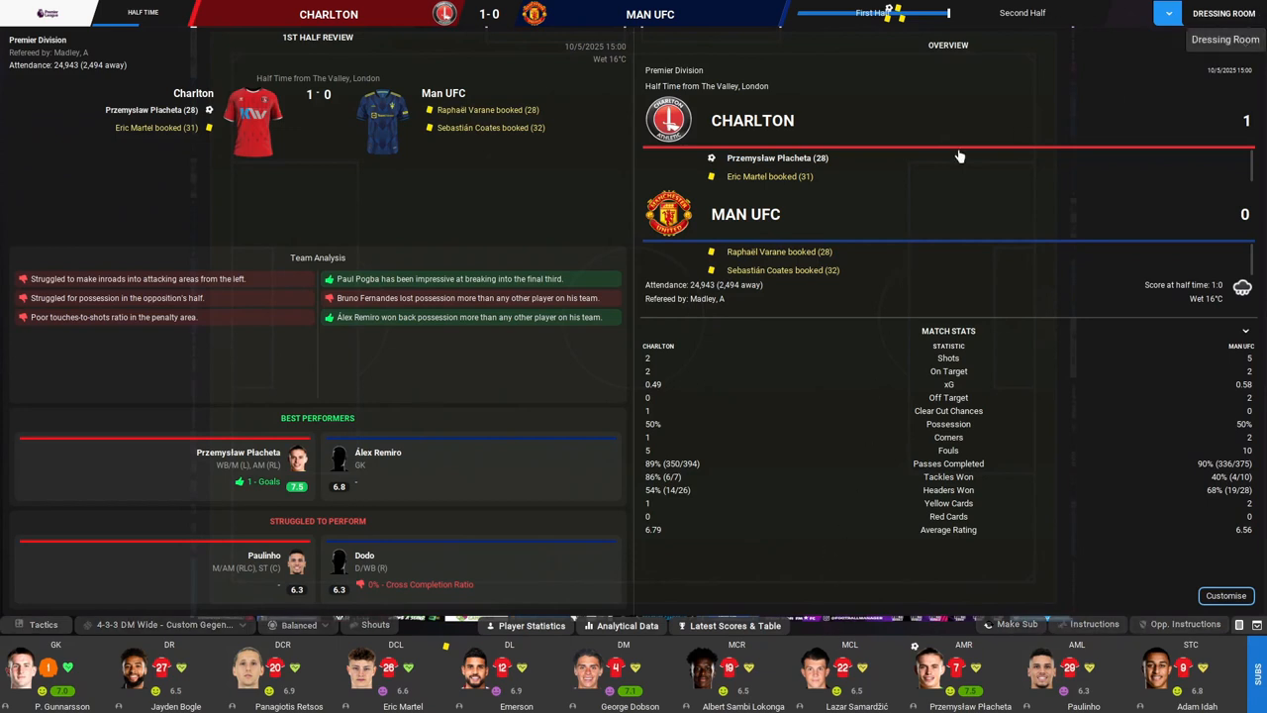
Step: Hold the half-time team talk in the dressing room and start the second half
click(1223, 12)
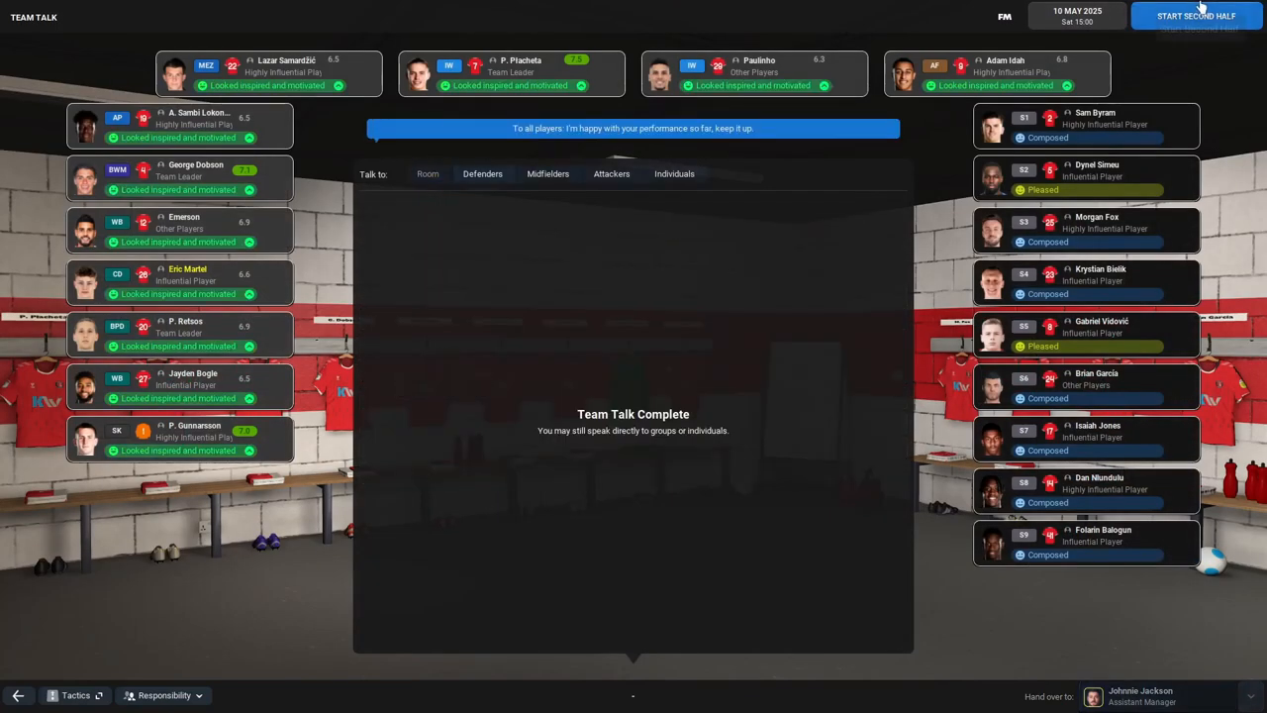
mouse_move(1195, 15)
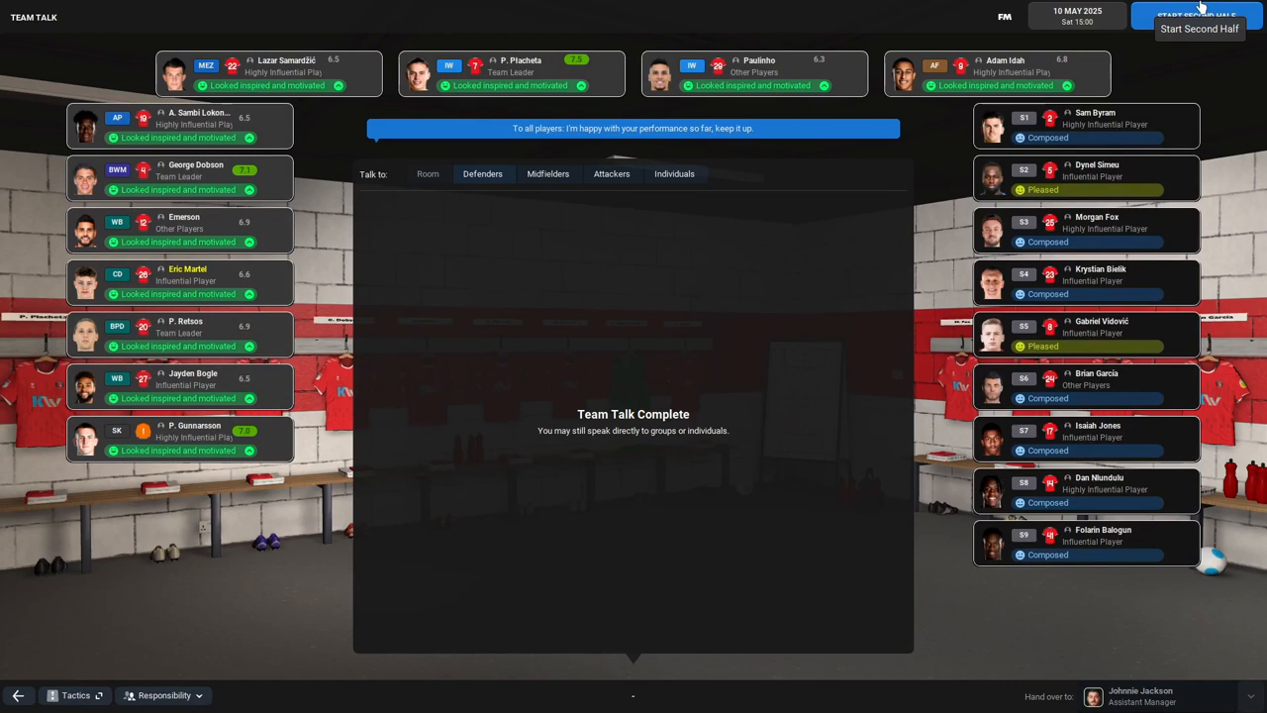
click(1195, 15)
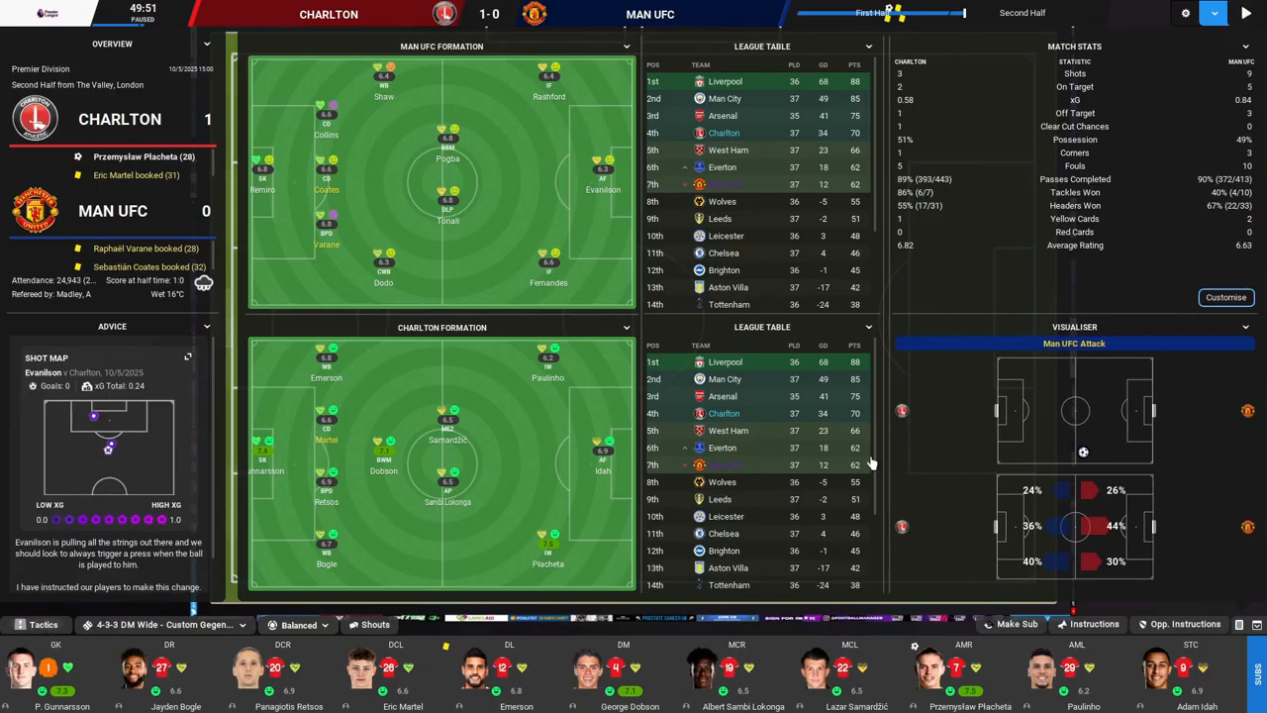
mouse_move(863, 402)
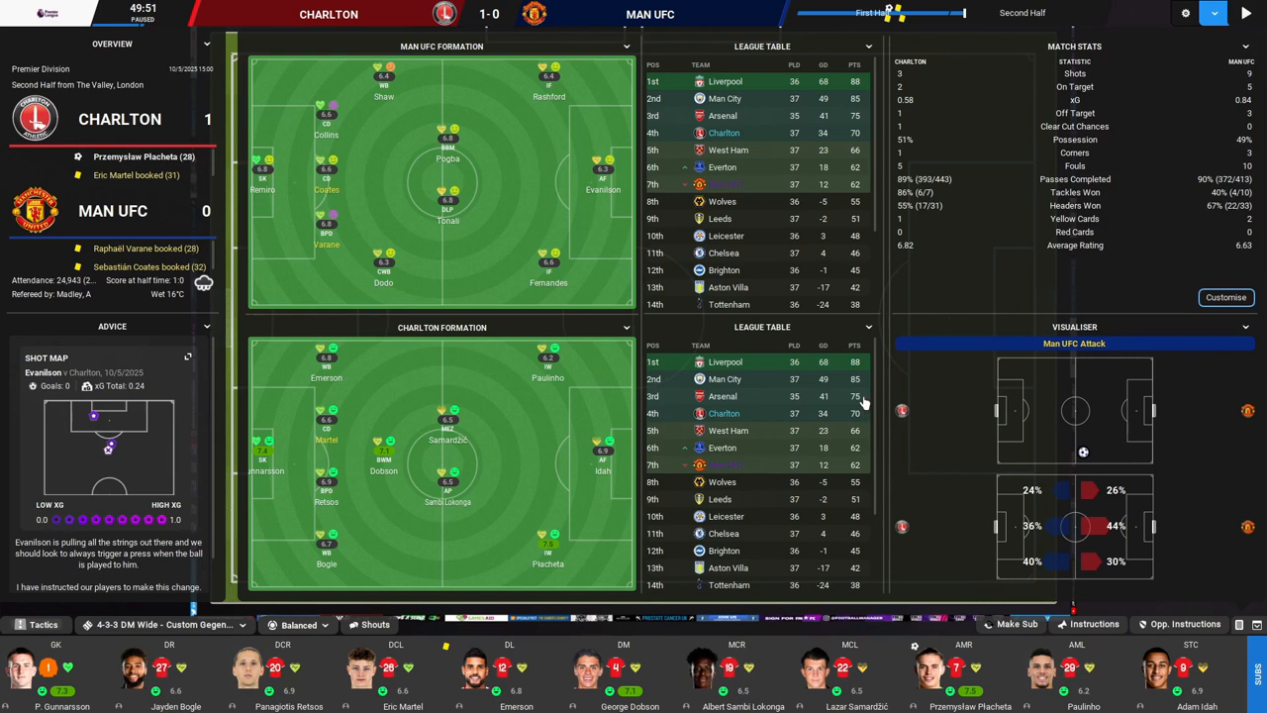
Step: Bring on Folarin Balogun for Adam Idah up front and confirm the substitution
click(44, 624)
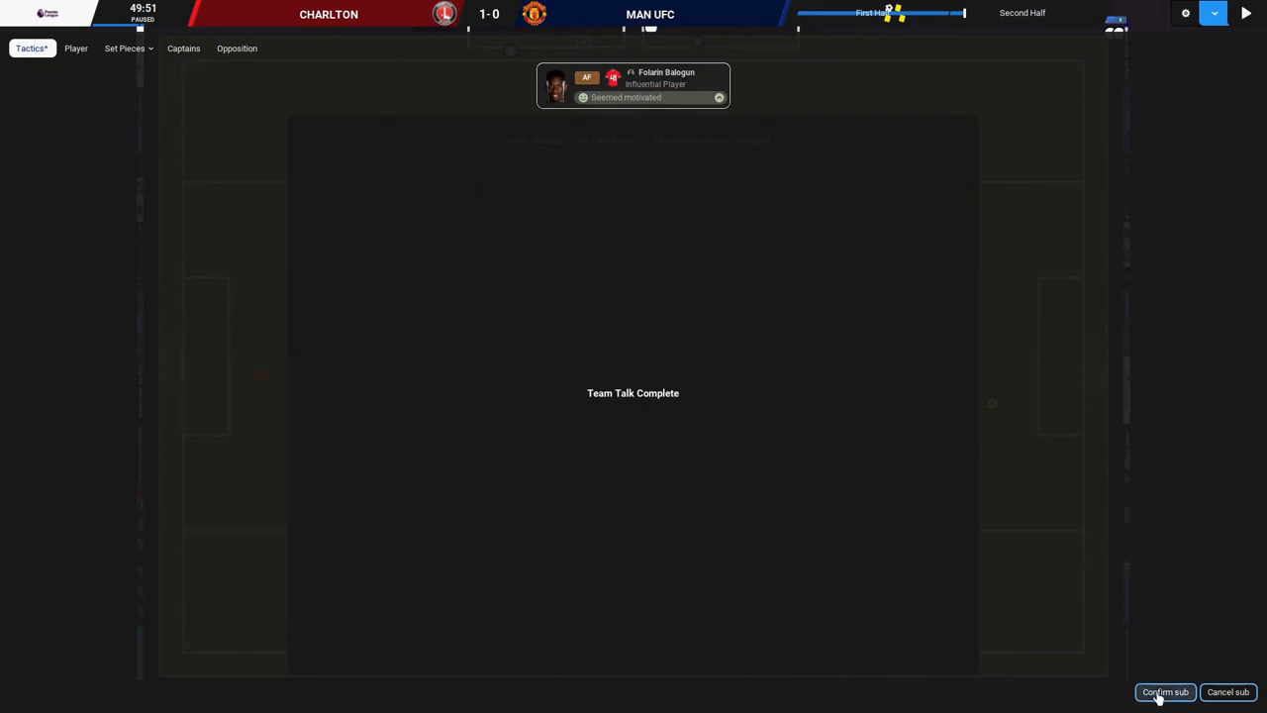
click(1163, 691)
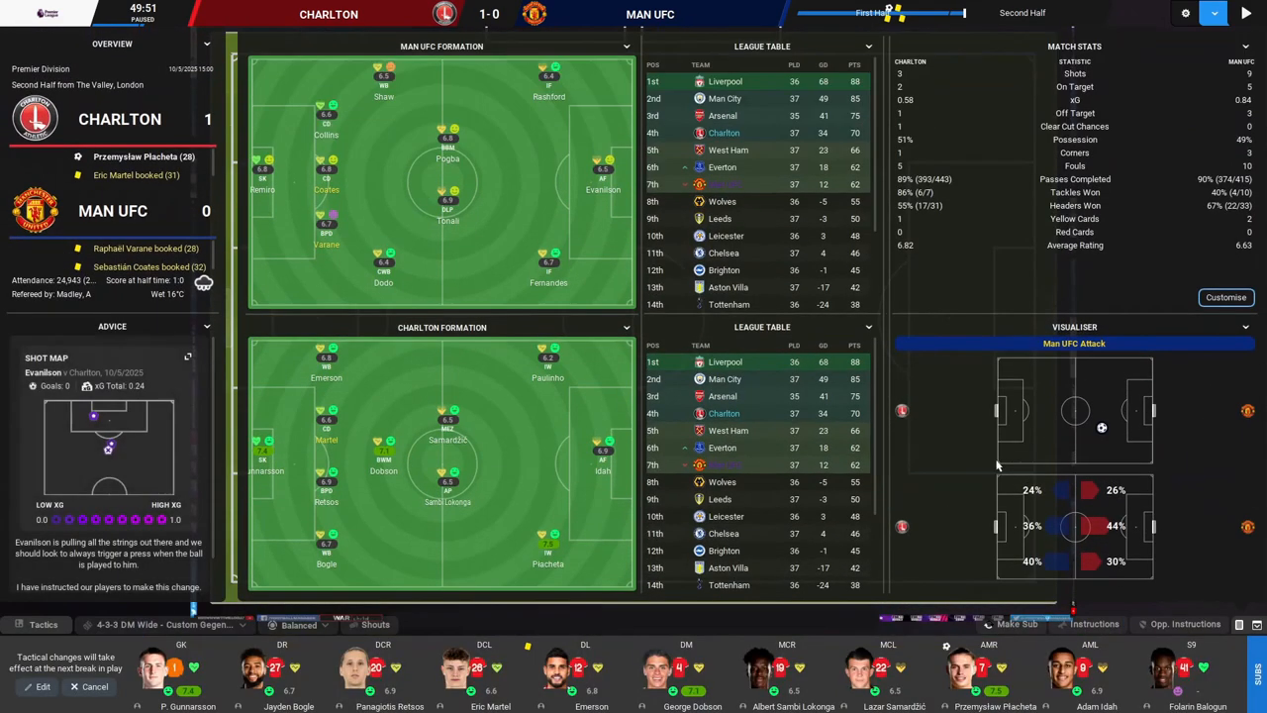
mouse_move(637, 364)
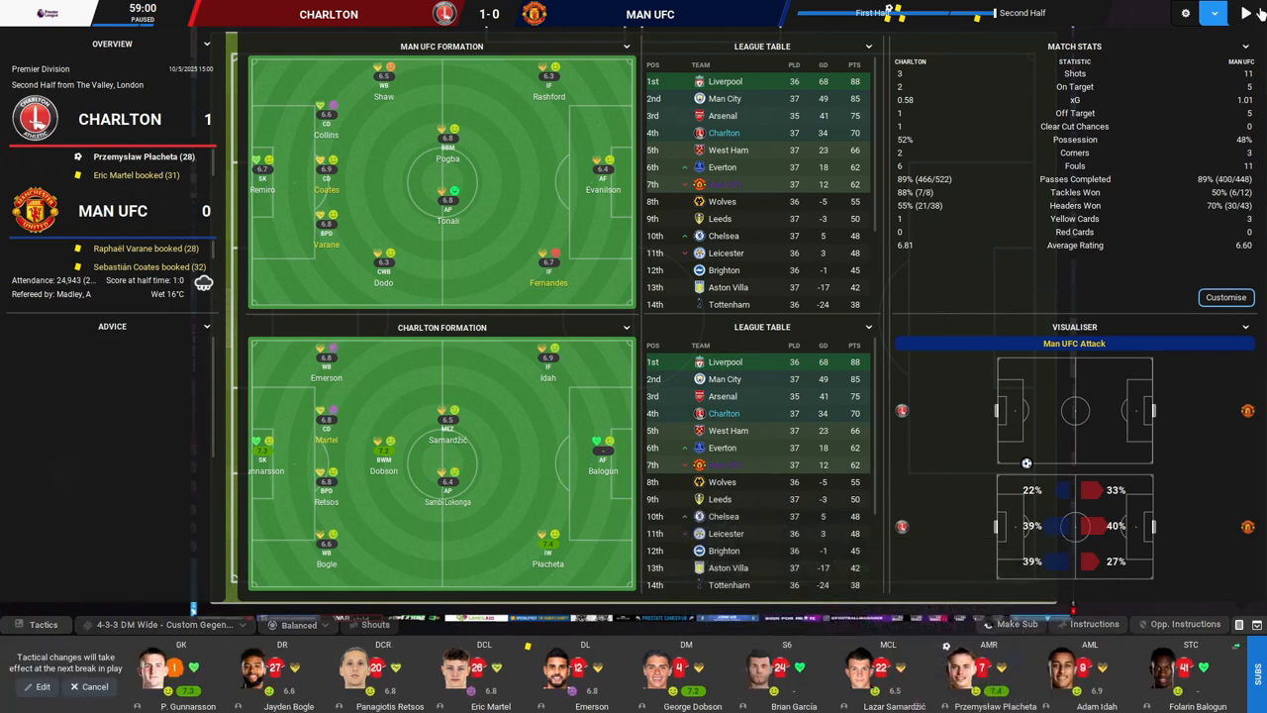
Step: Switch Charlton to a Cautious mentality and resume the match
click(1245, 12)
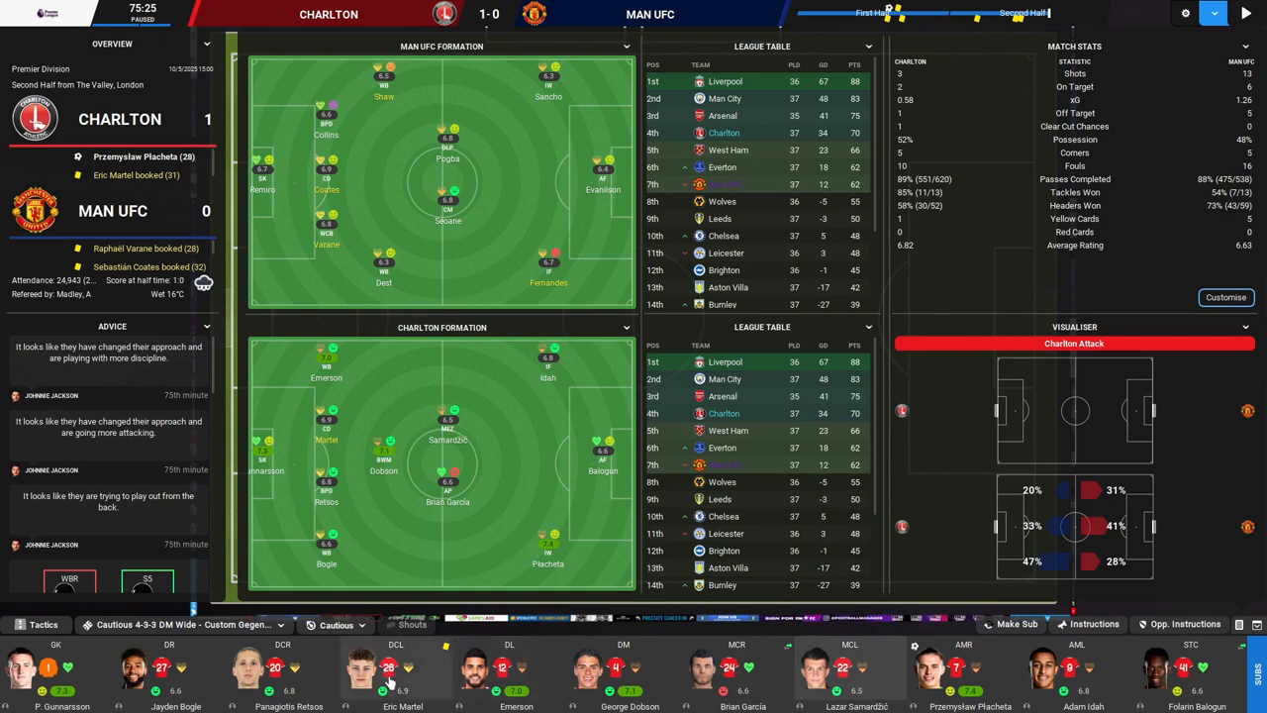
mouse_move(1245, 14)
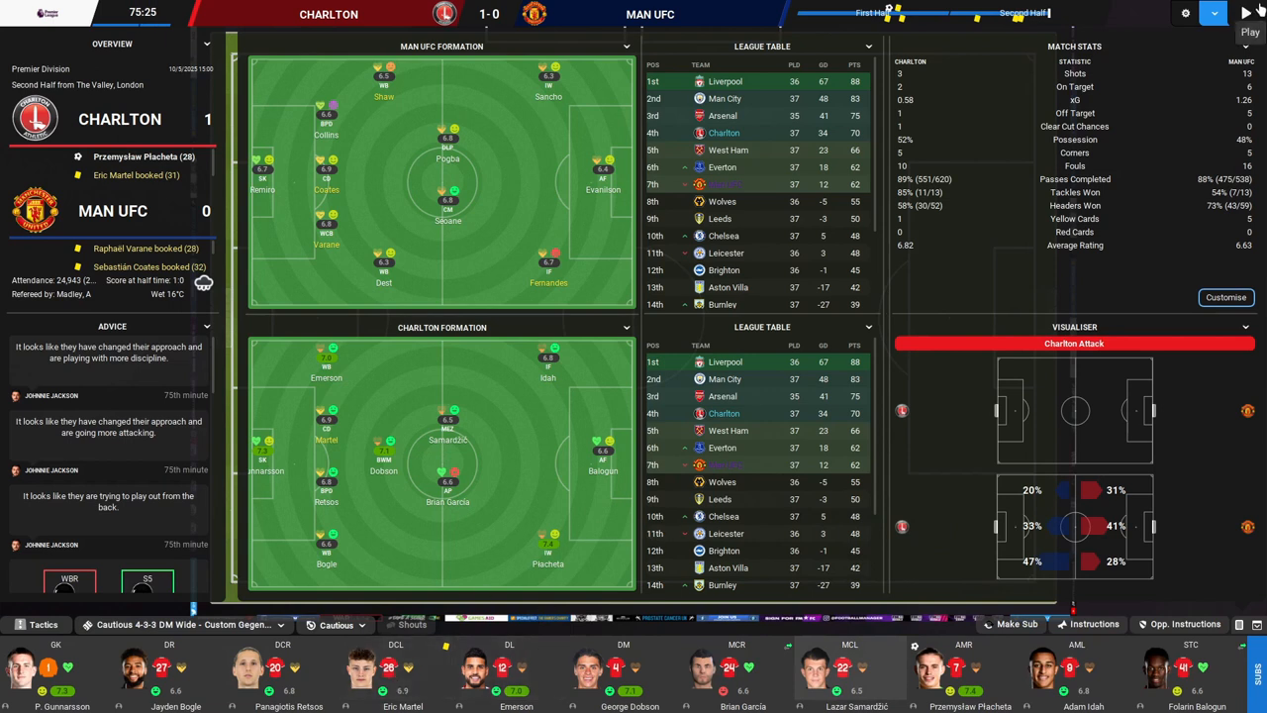
click(1247, 12)
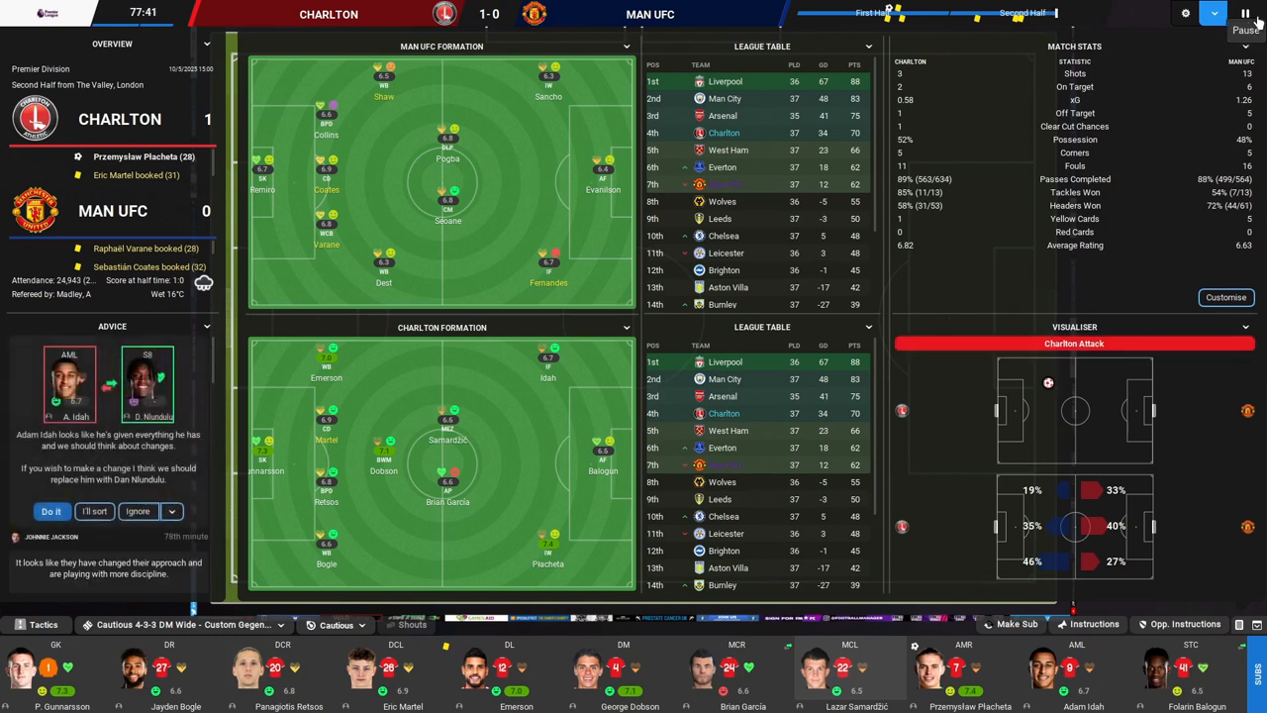
click(1245, 11)
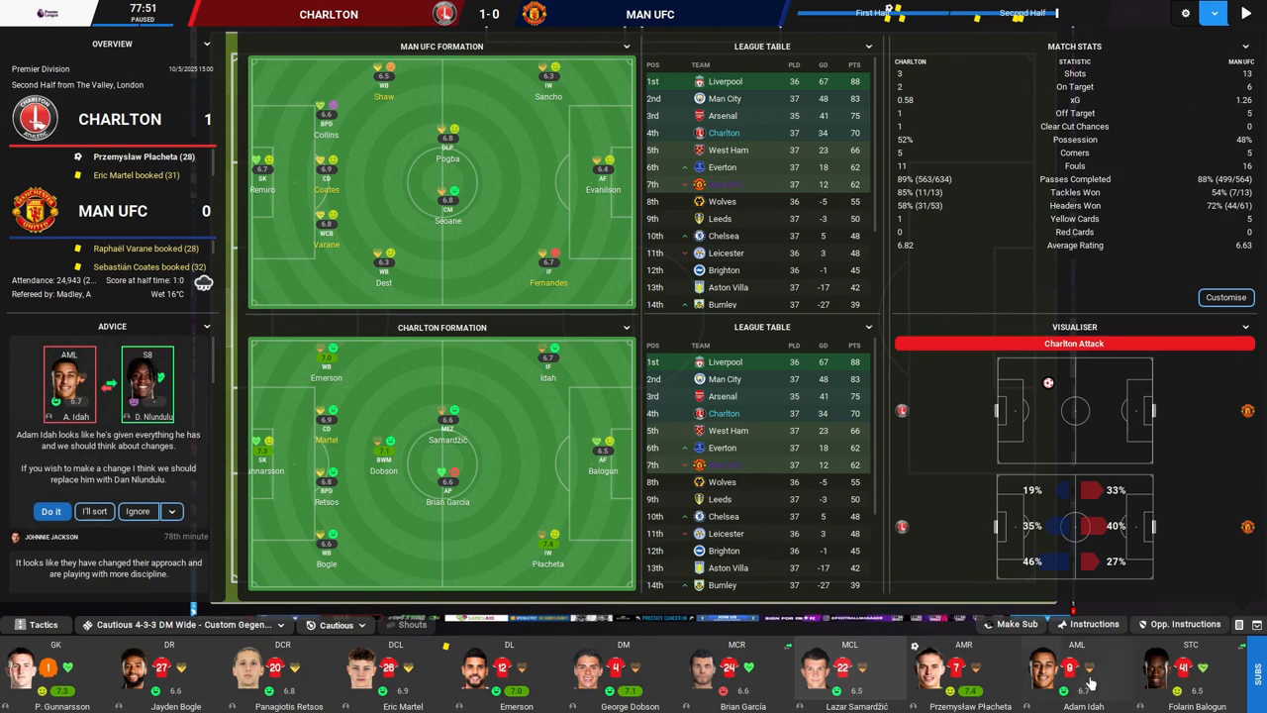
Step: Take off left central midfielder Samardžić for Vidovic, resume, and show the latest scores elsewhere
right_click(850, 673)
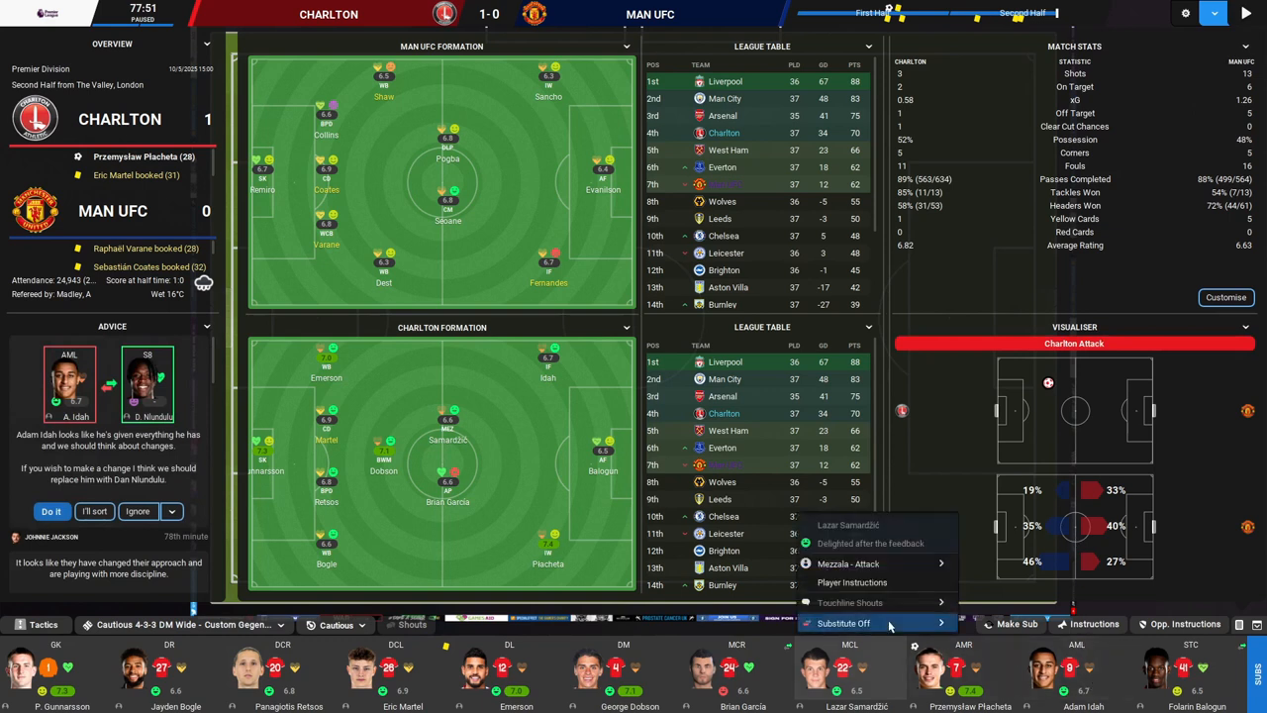
click(843, 621)
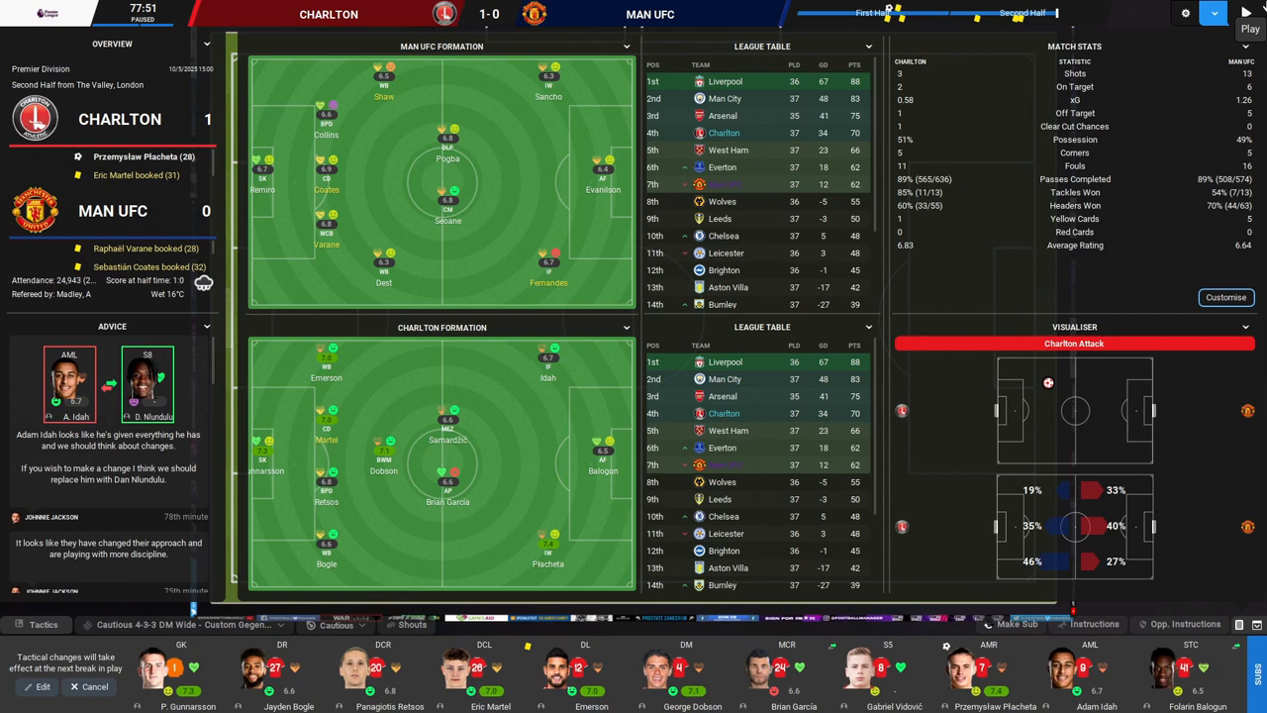
click(1245, 13)
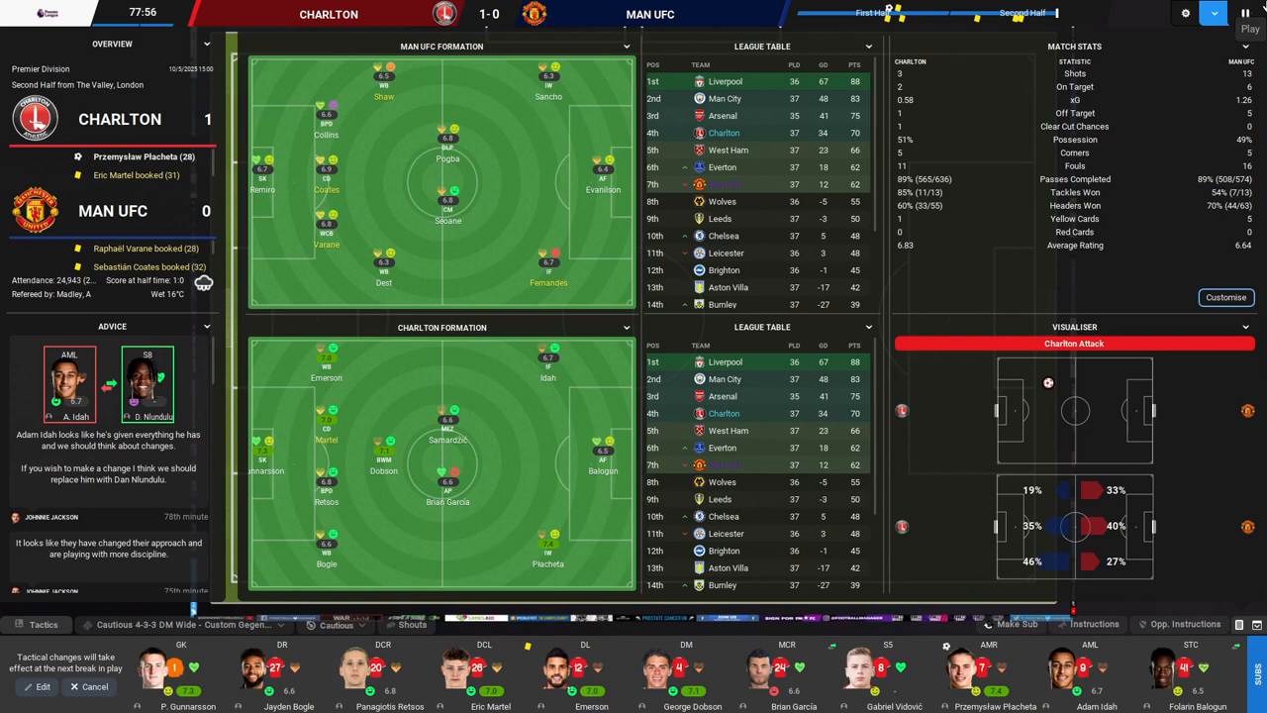
click(1245, 12)
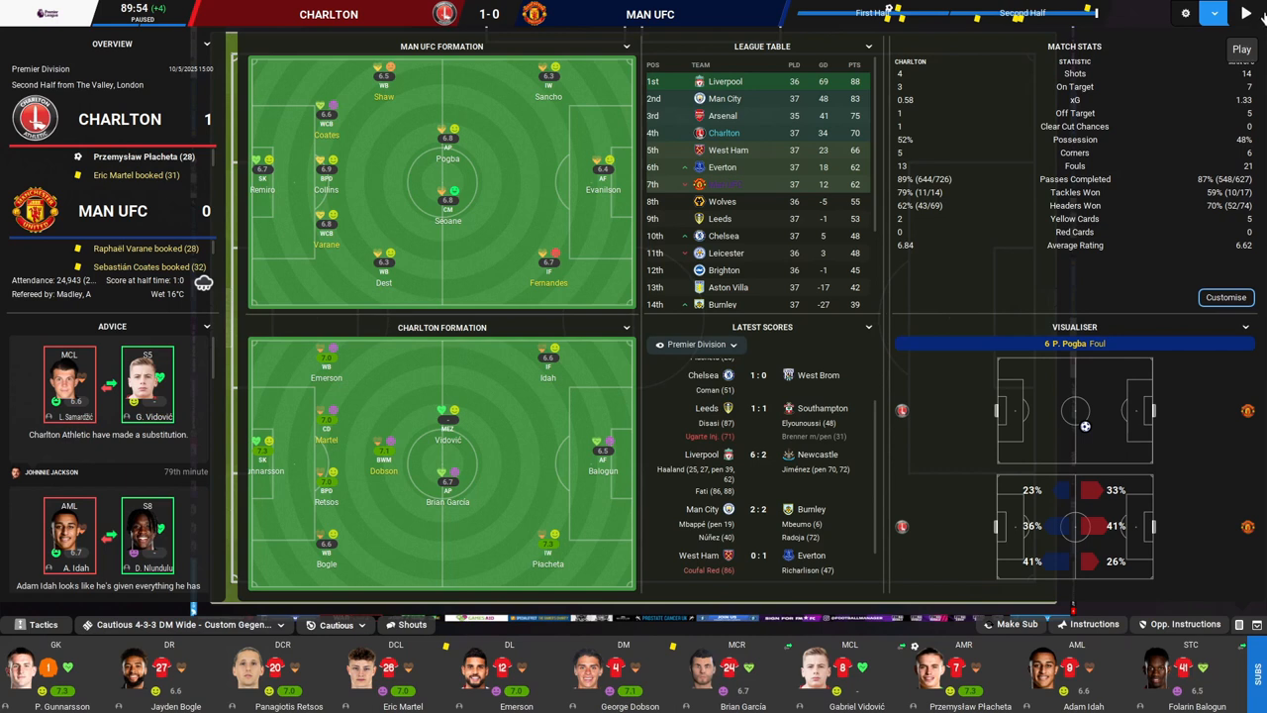
click(1245, 11)
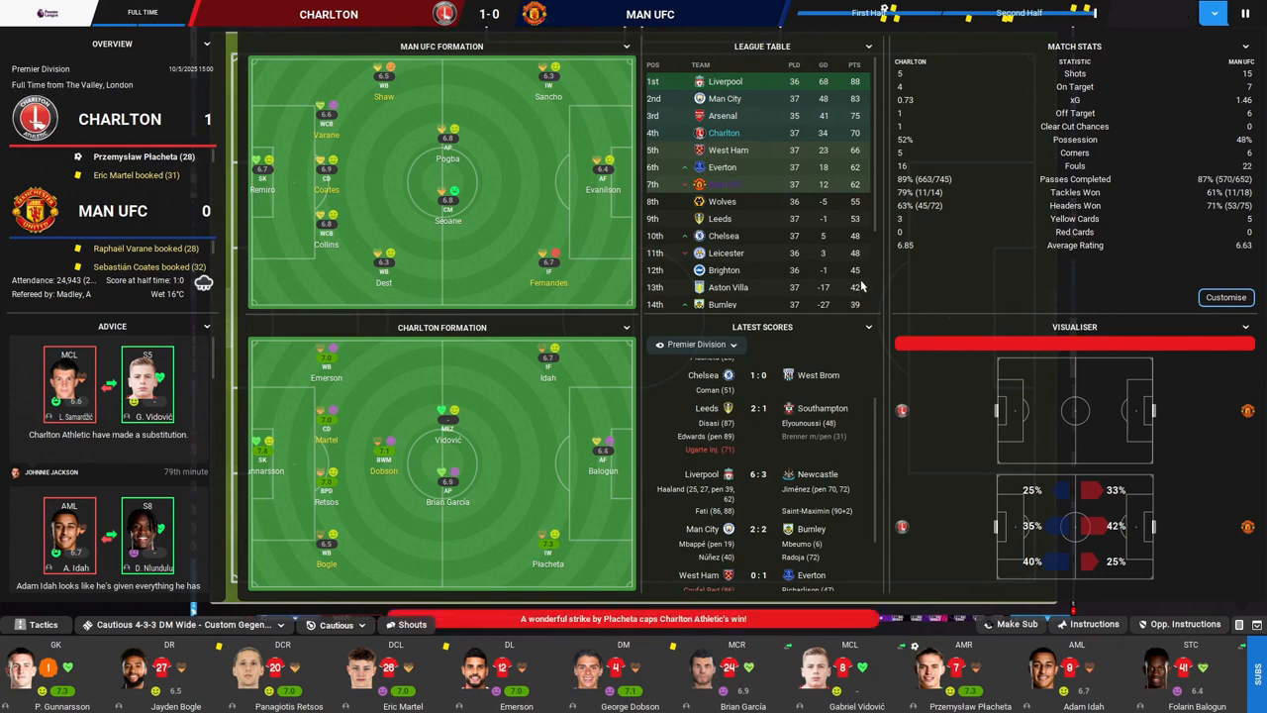
Step: Continue past the full-time screens to the post-match team talk after the 1-0 win
click(1236, 12)
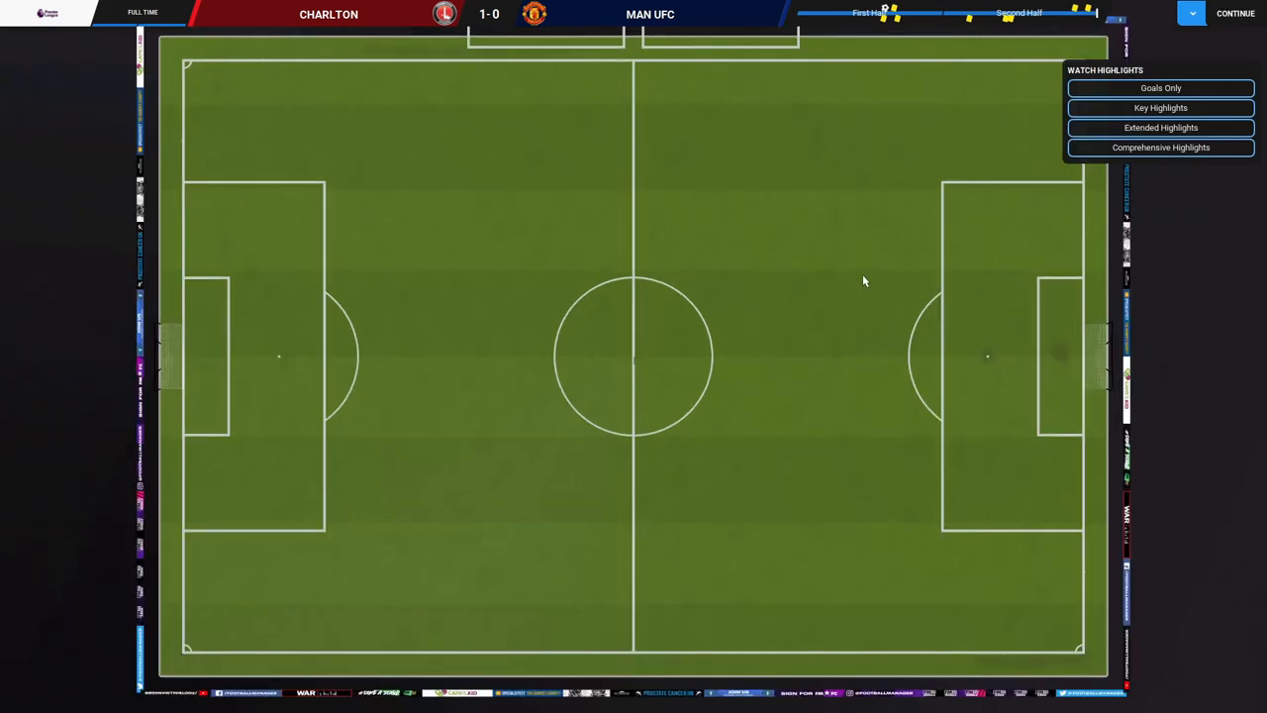
click(1235, 12)
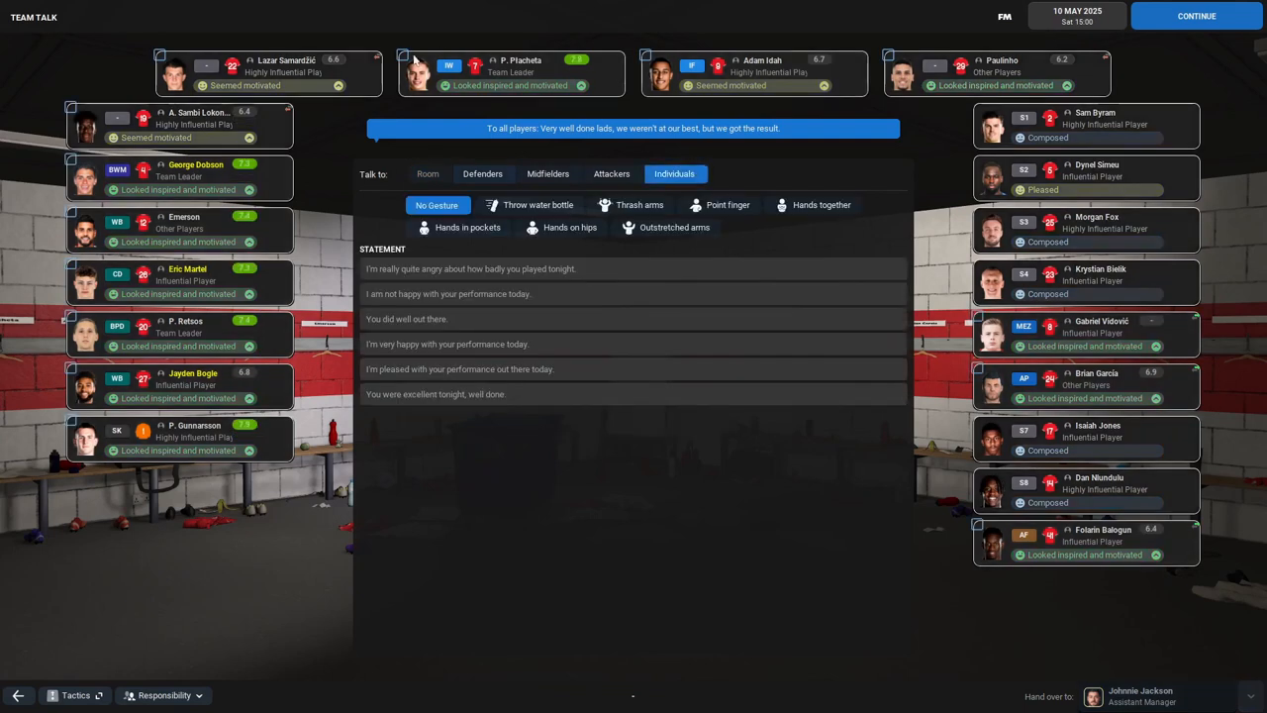
Step: Praise selected players, congratulate winning goalscorer Plachetta and commend goalkeeper Gunnarsson
click(71, 158)
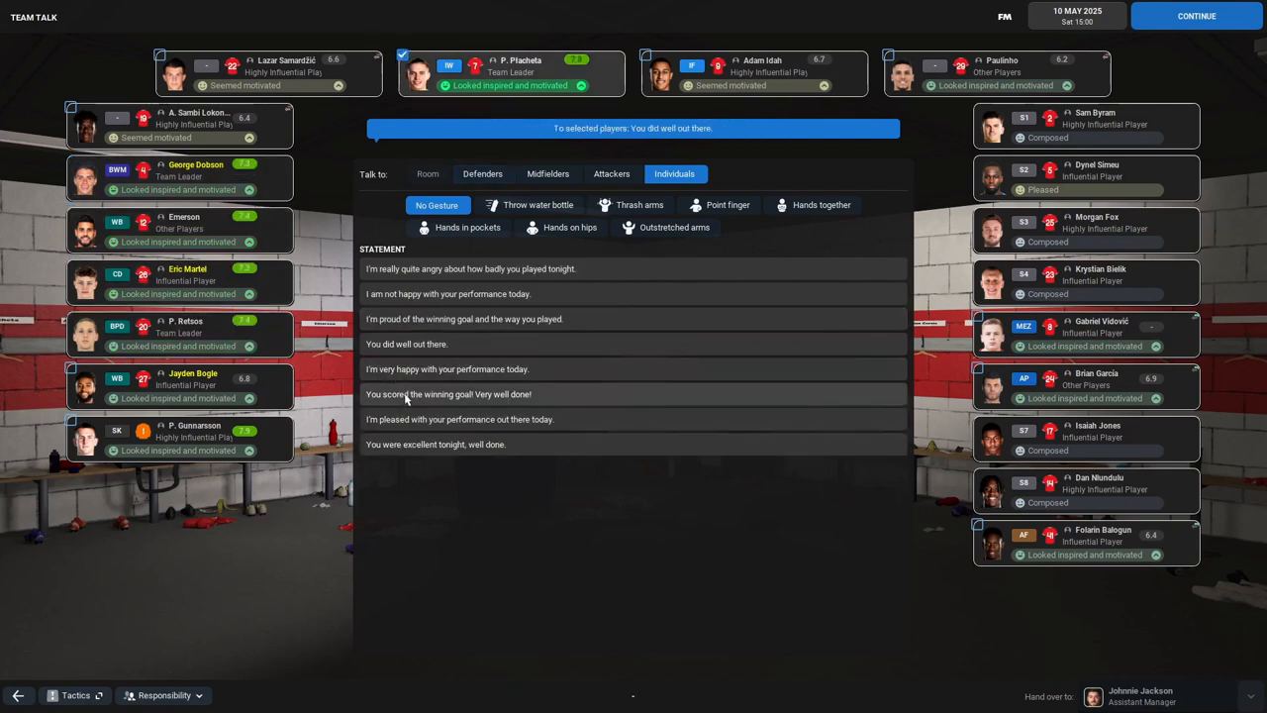
click(447, 394)
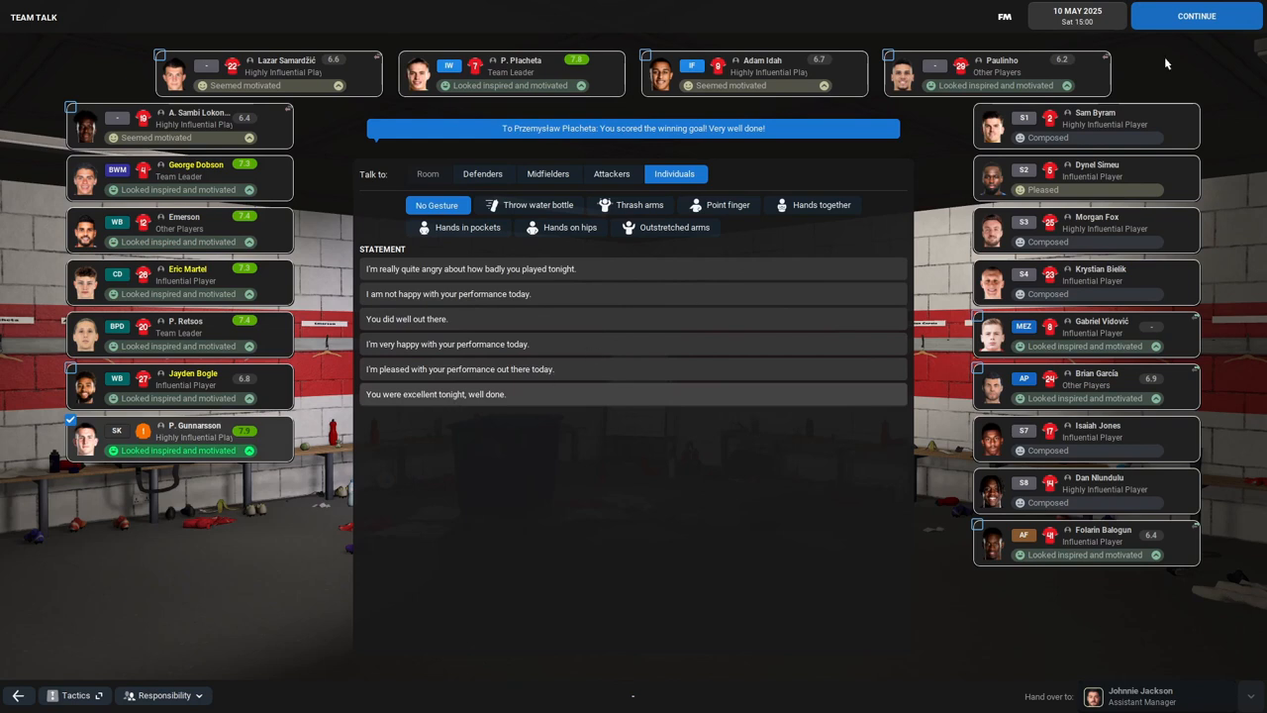
click(1196, 16)
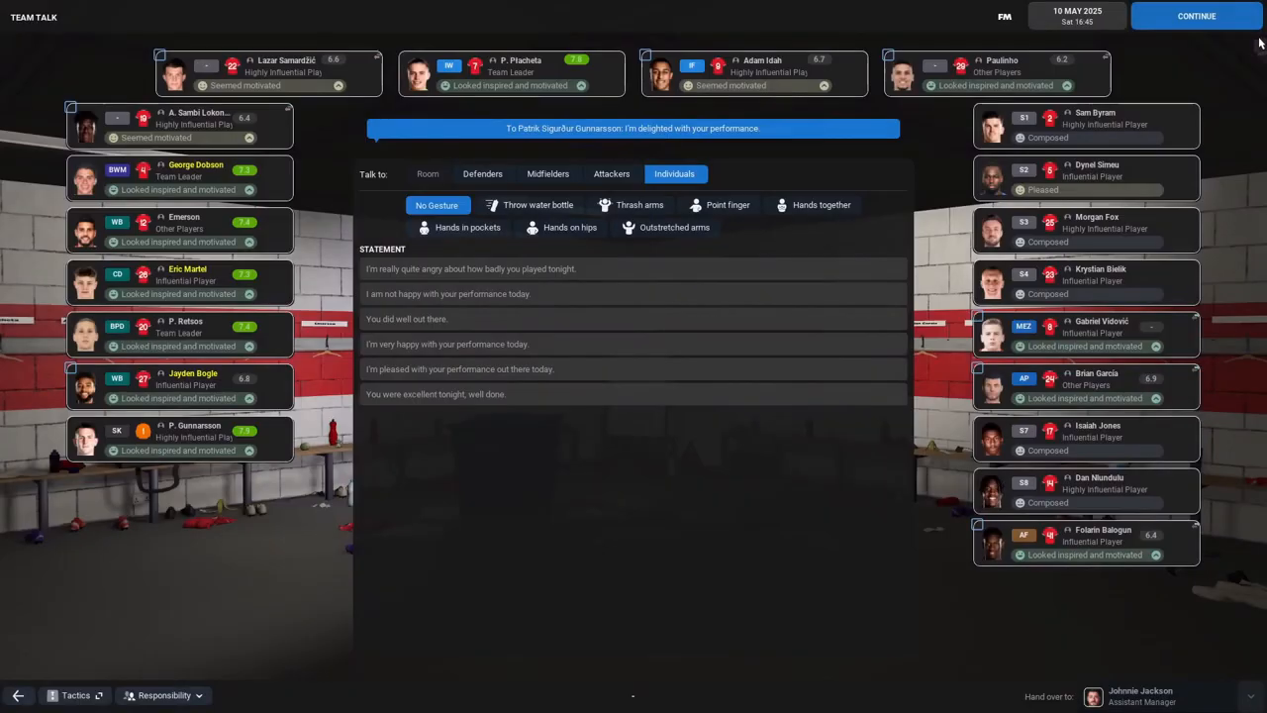
Step: Finish the team talk and view the post-match round-up with results, table and reactions
click(1196, 15)
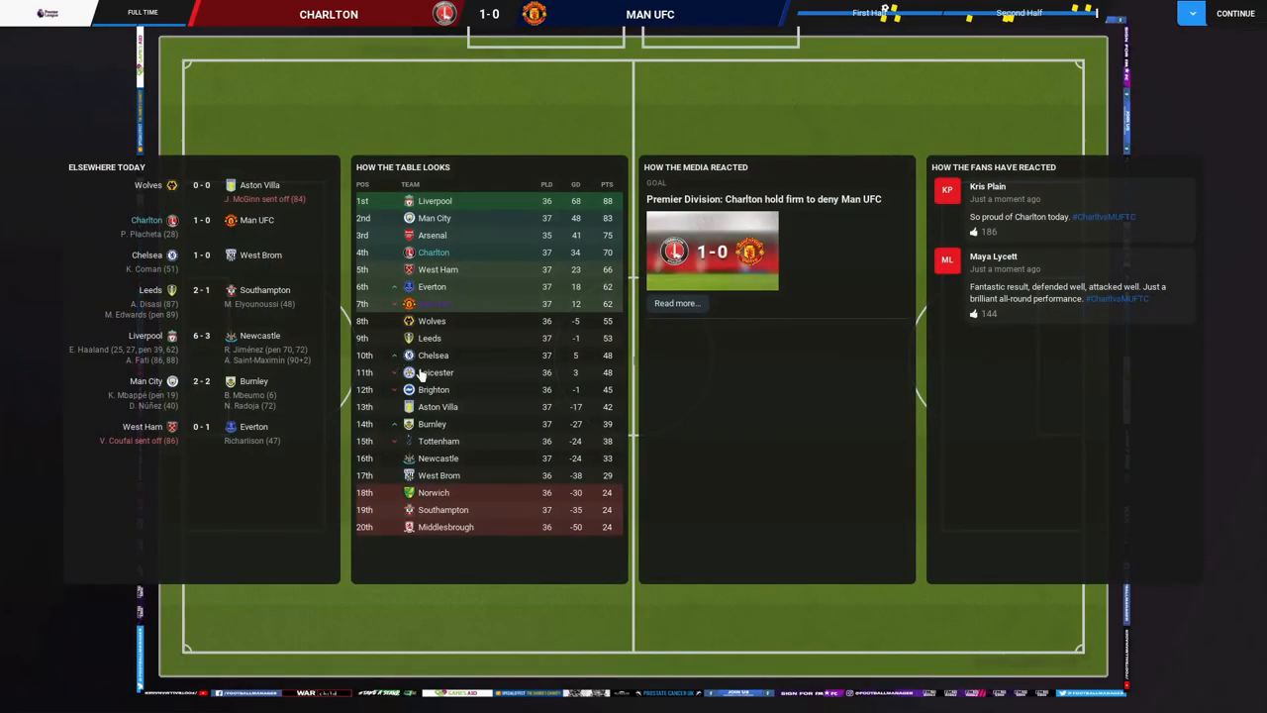
mouse_move(221, 432)
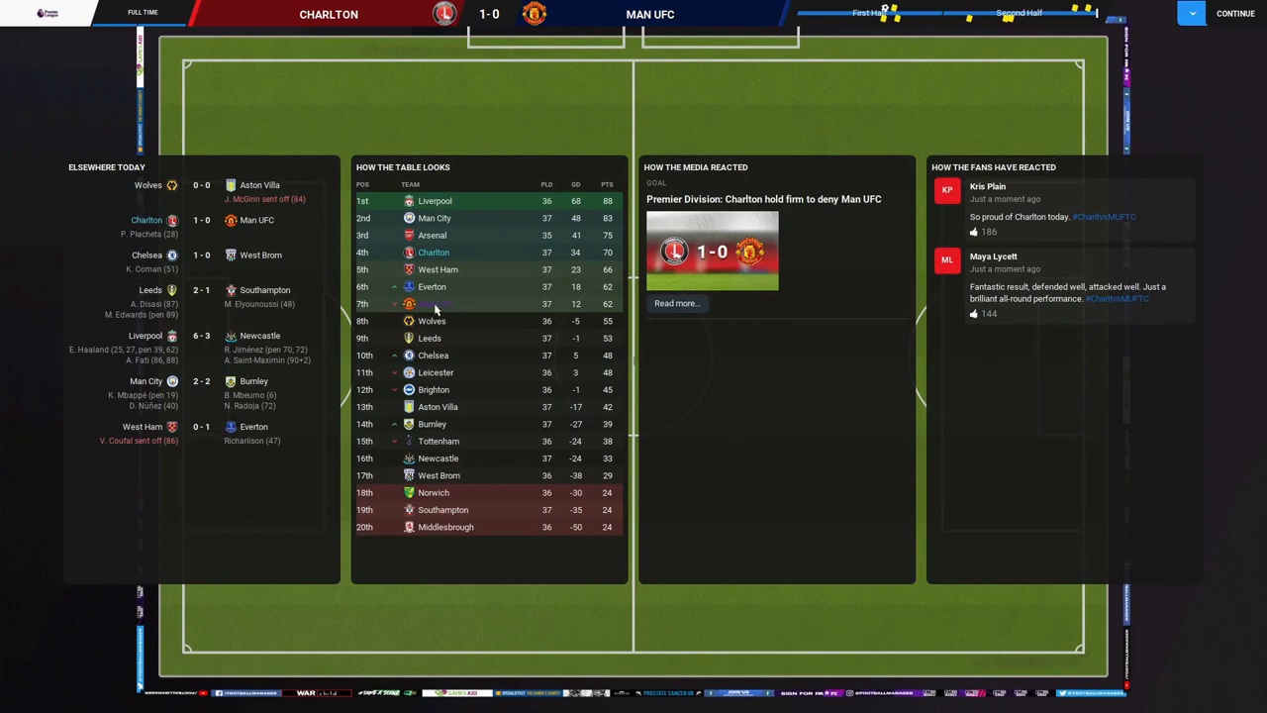
mouse_move(570, 317)
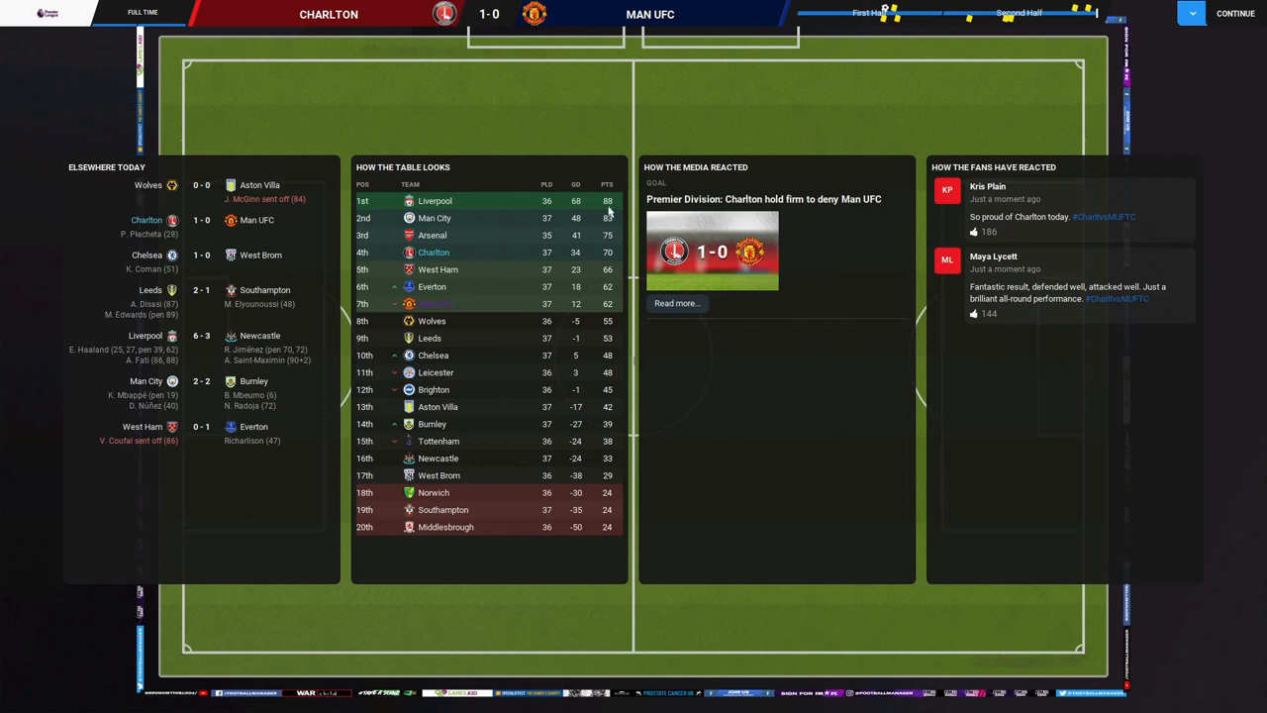
Step: Continue past the match summary towards the Inbox and Premier Division overview
click(1235, 11)
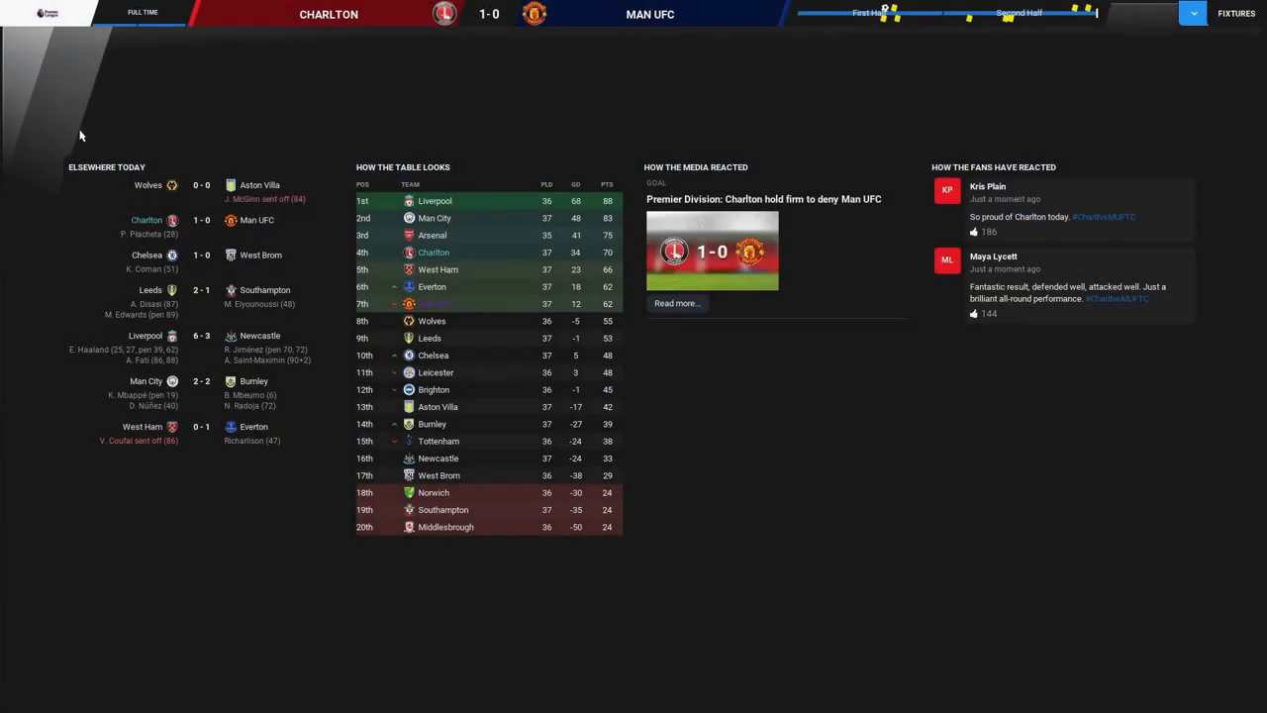
mouse_move(77, 89)
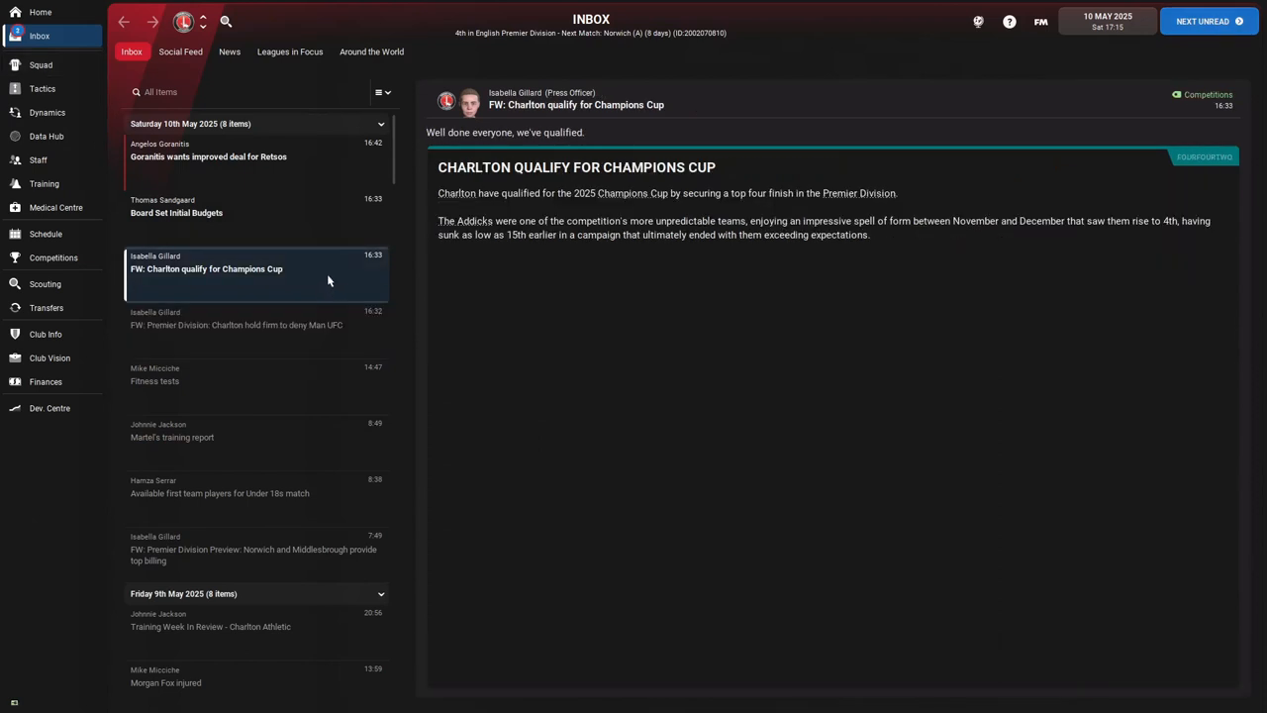
mouse_move(432, 275)
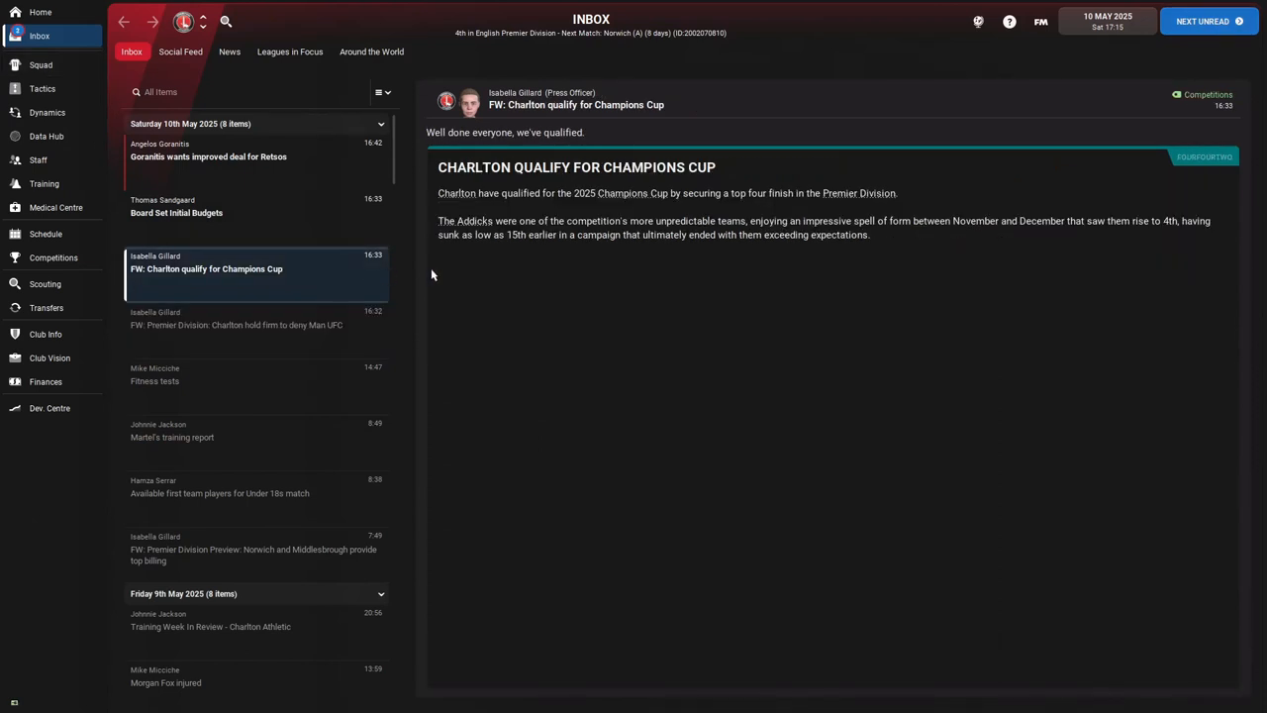
mouse_move(327, 37)
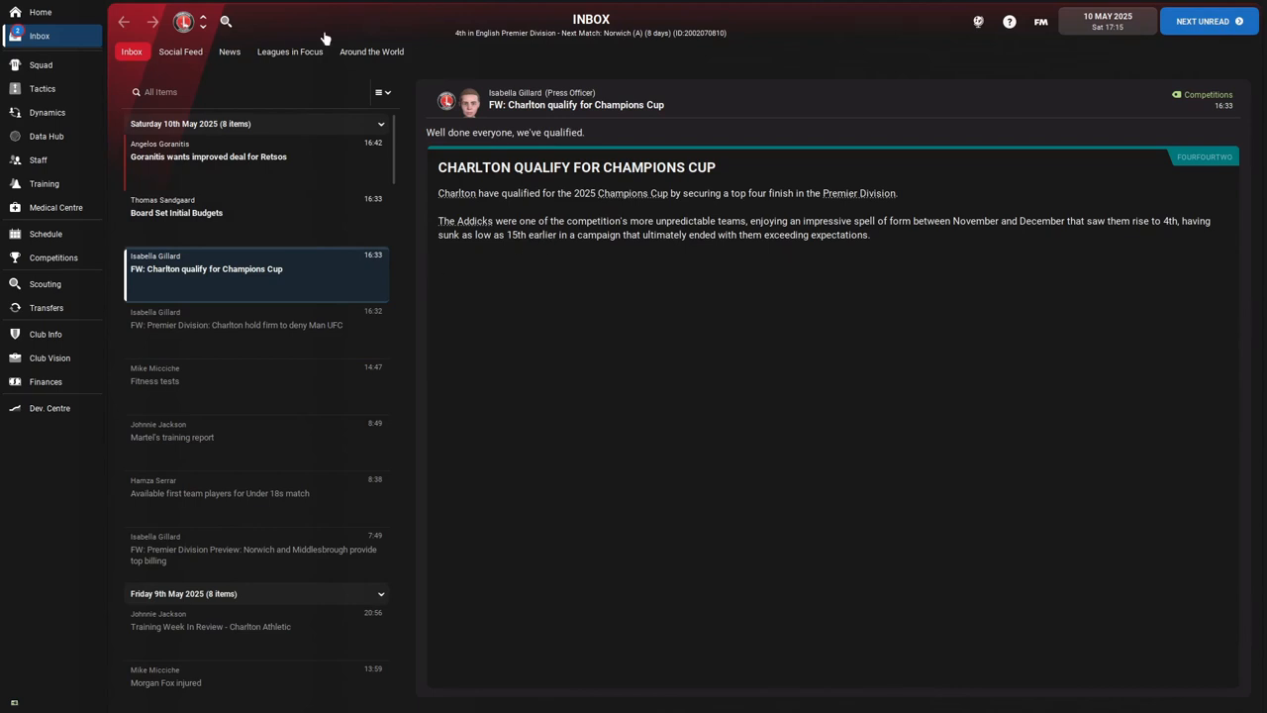
mouse_move(515, 31)
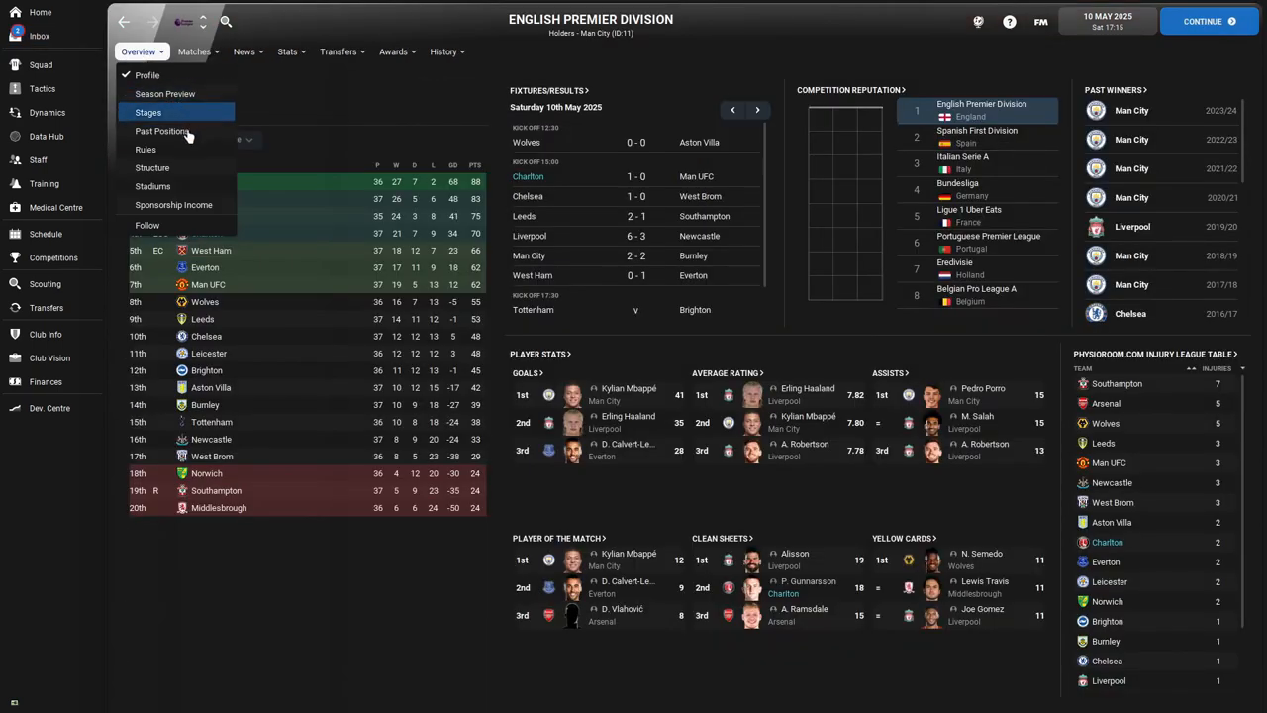
Step: View Charlton's Past Positions graph, showing the climb from around 15th to 4th
click(163, 131)
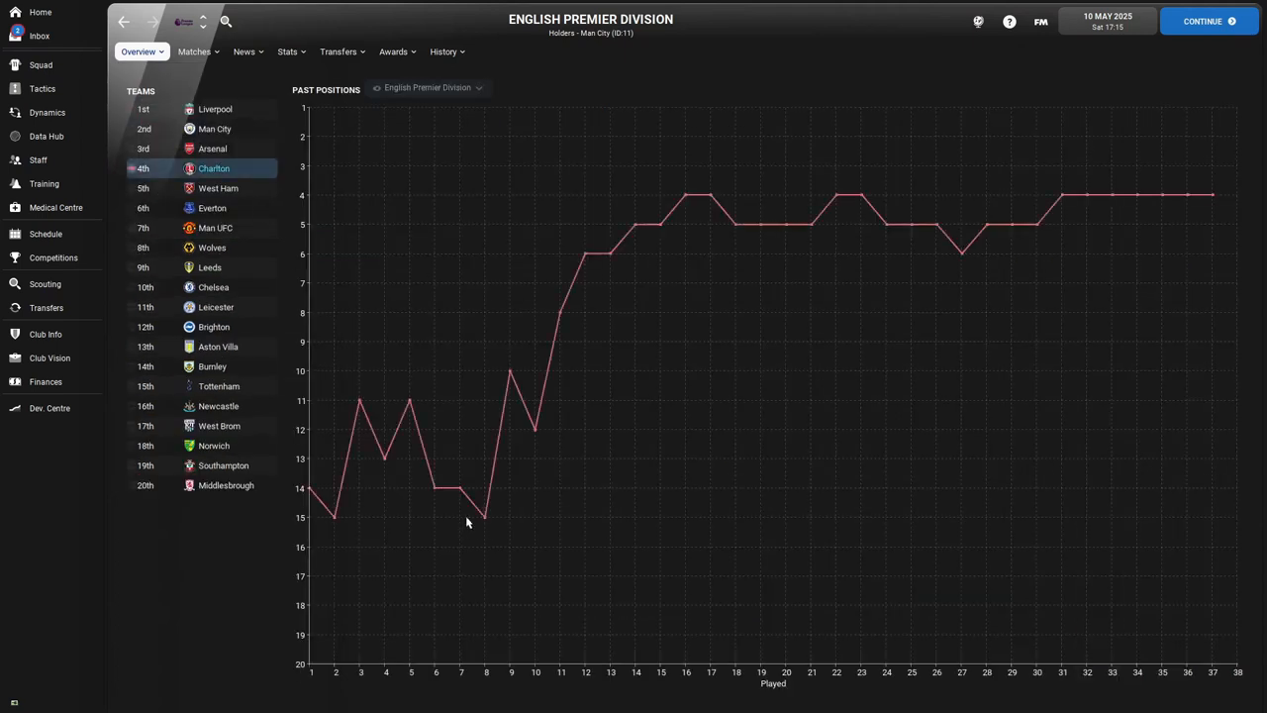
mouse_move(487, 519)
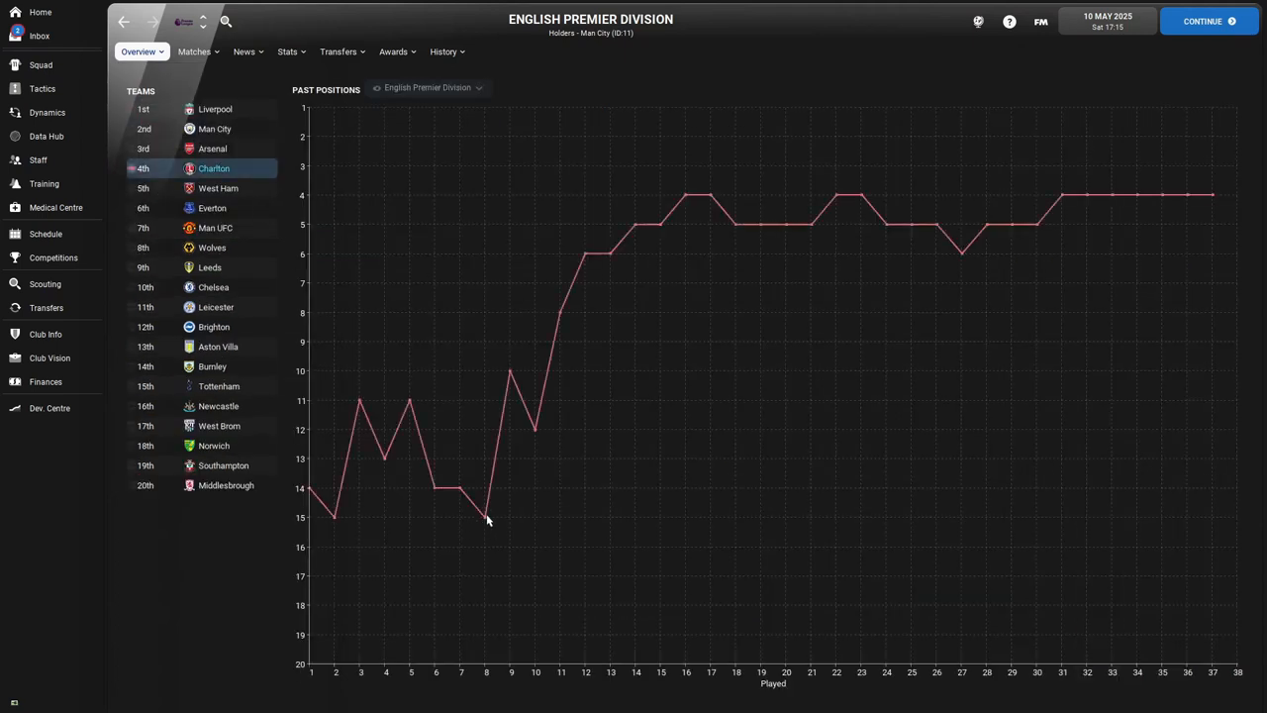
mouse_move(622, 513)
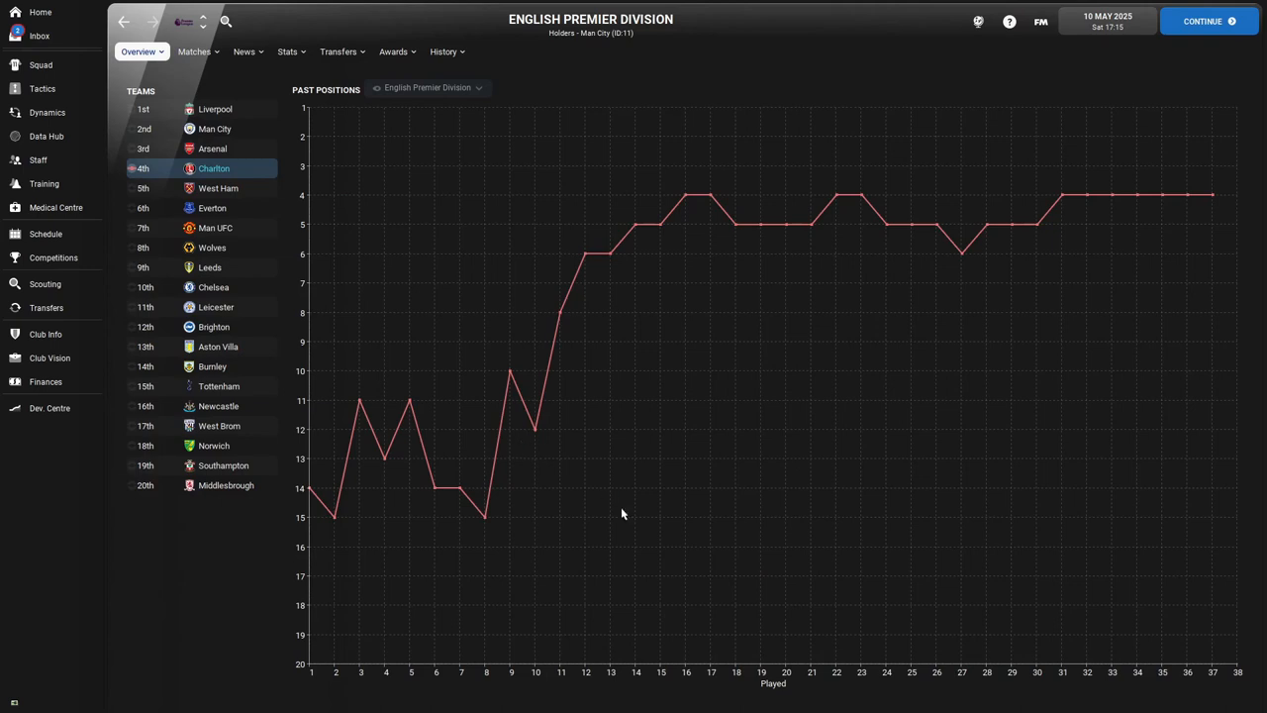
mouse_move(590, 543)
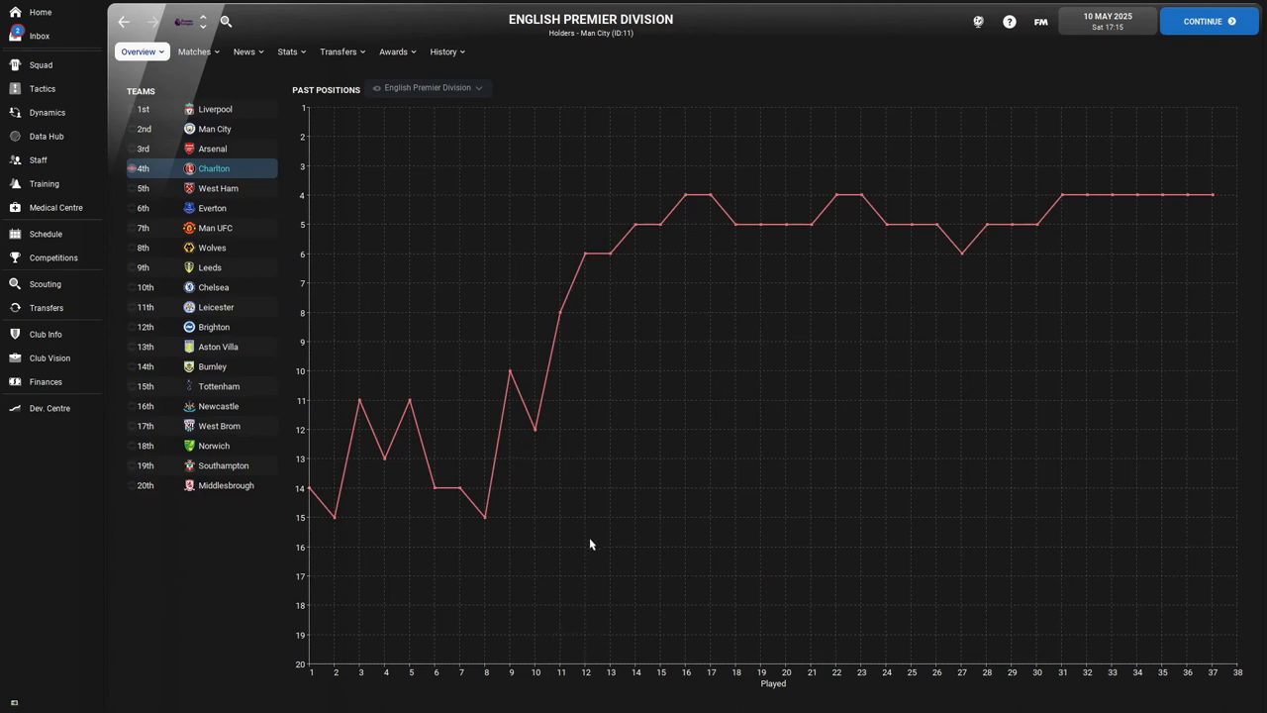
mouse_move(593, 255)
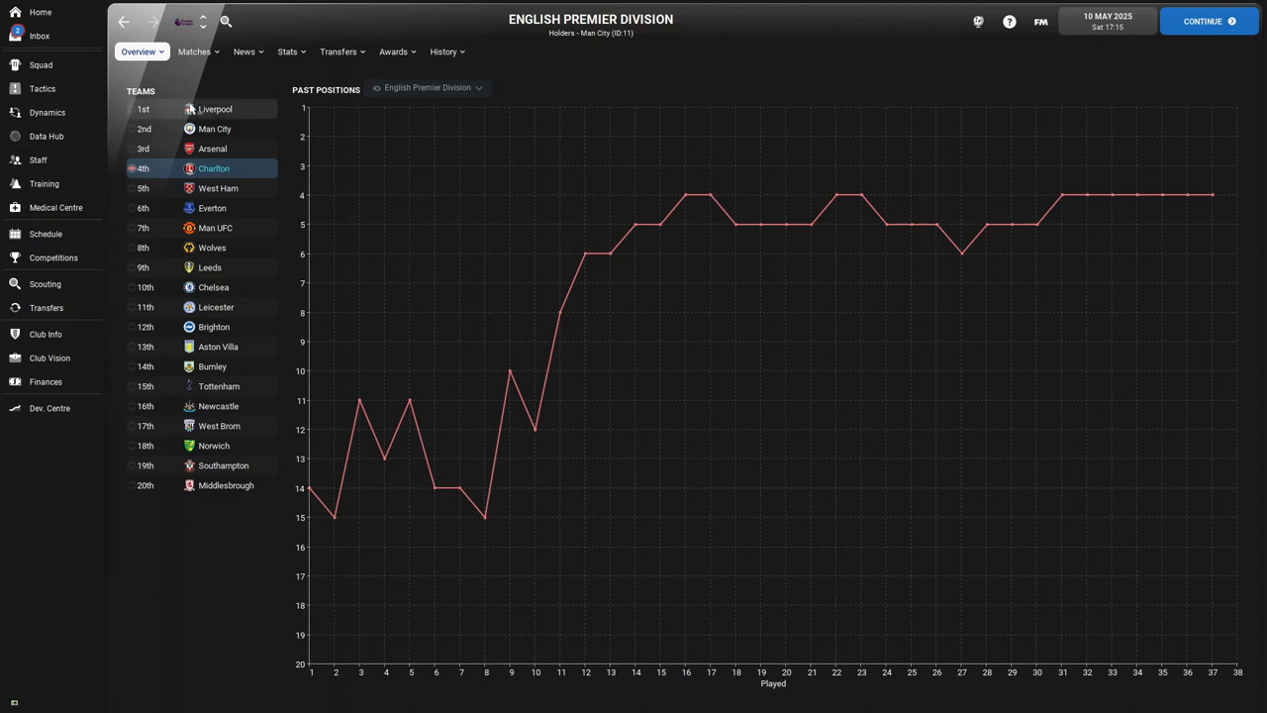
Step: View the Premier Division season preview, then the overview table with Liverpool top and Charlton 4th
click(139, 52)
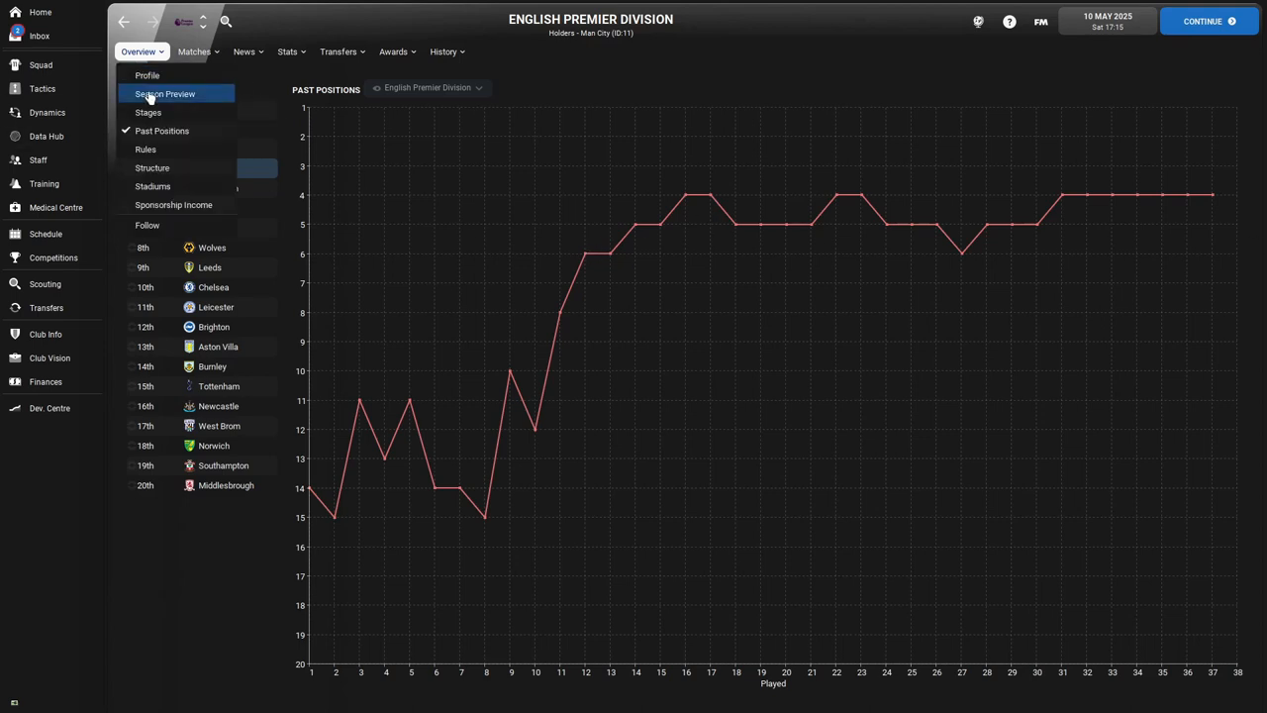
click(165, 93)
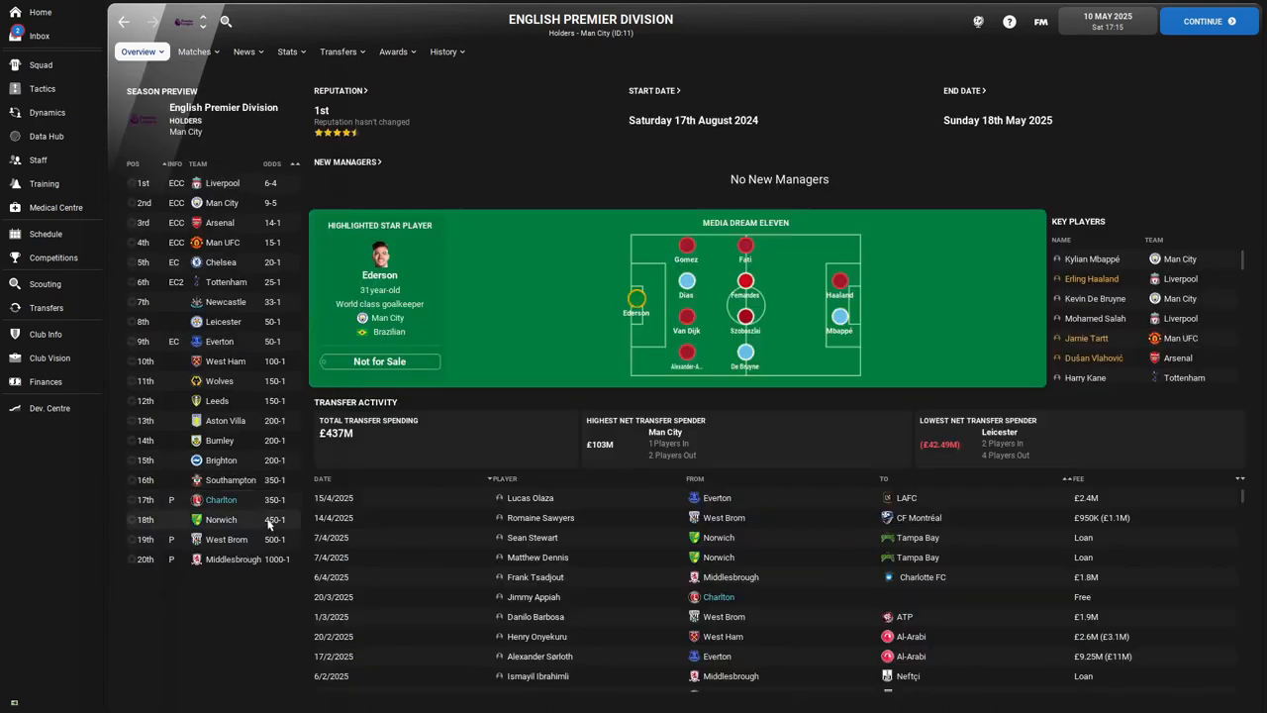
mouse_move(254, 522)
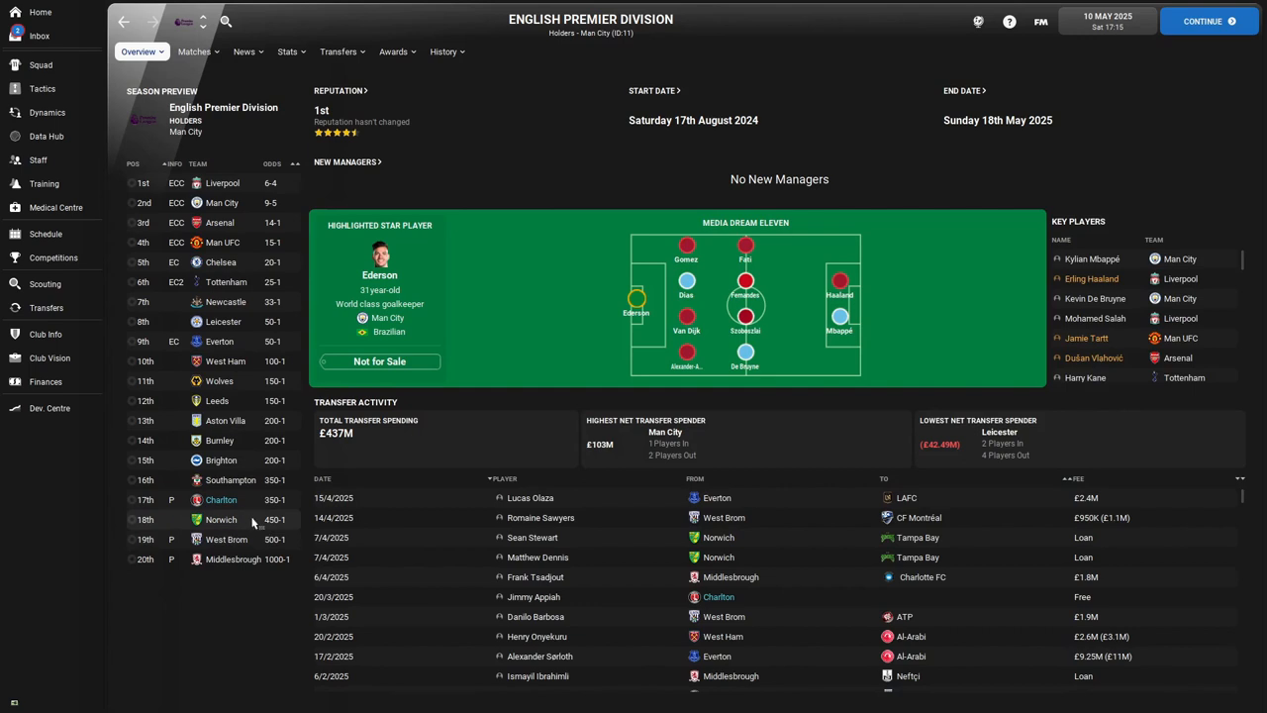
mouse_move(454, 534)
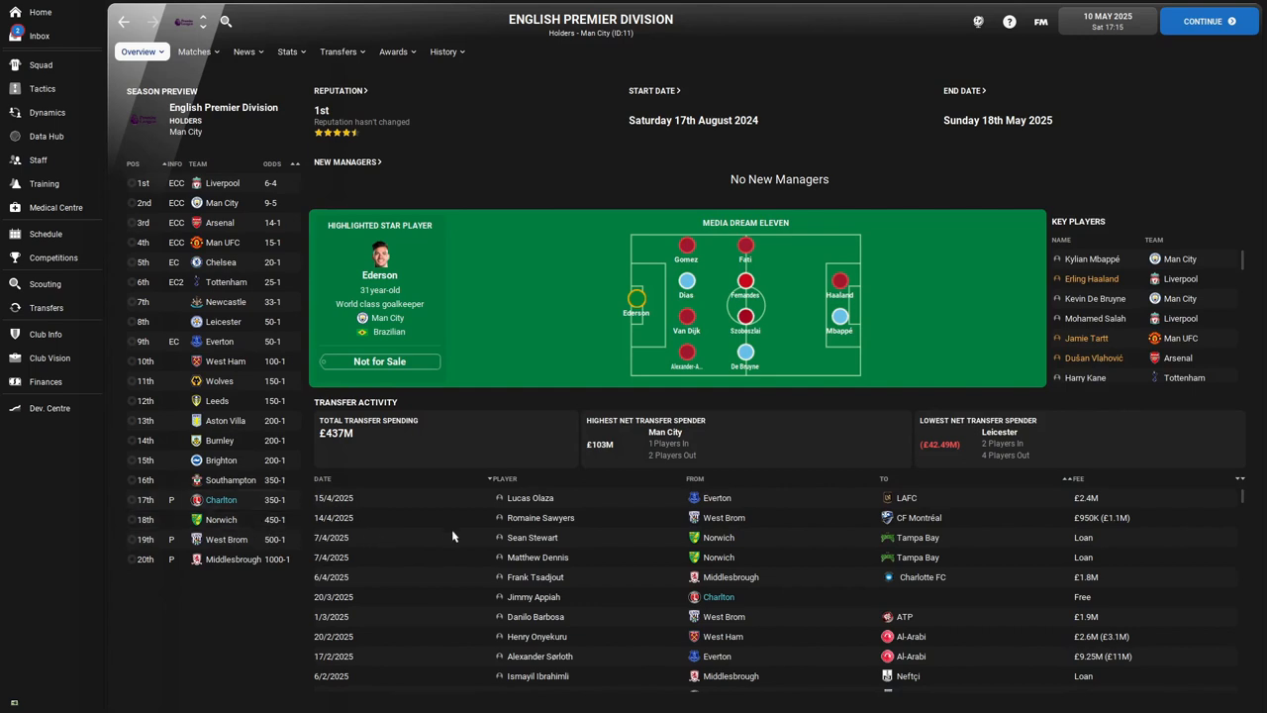
mouse_move(390, 530)
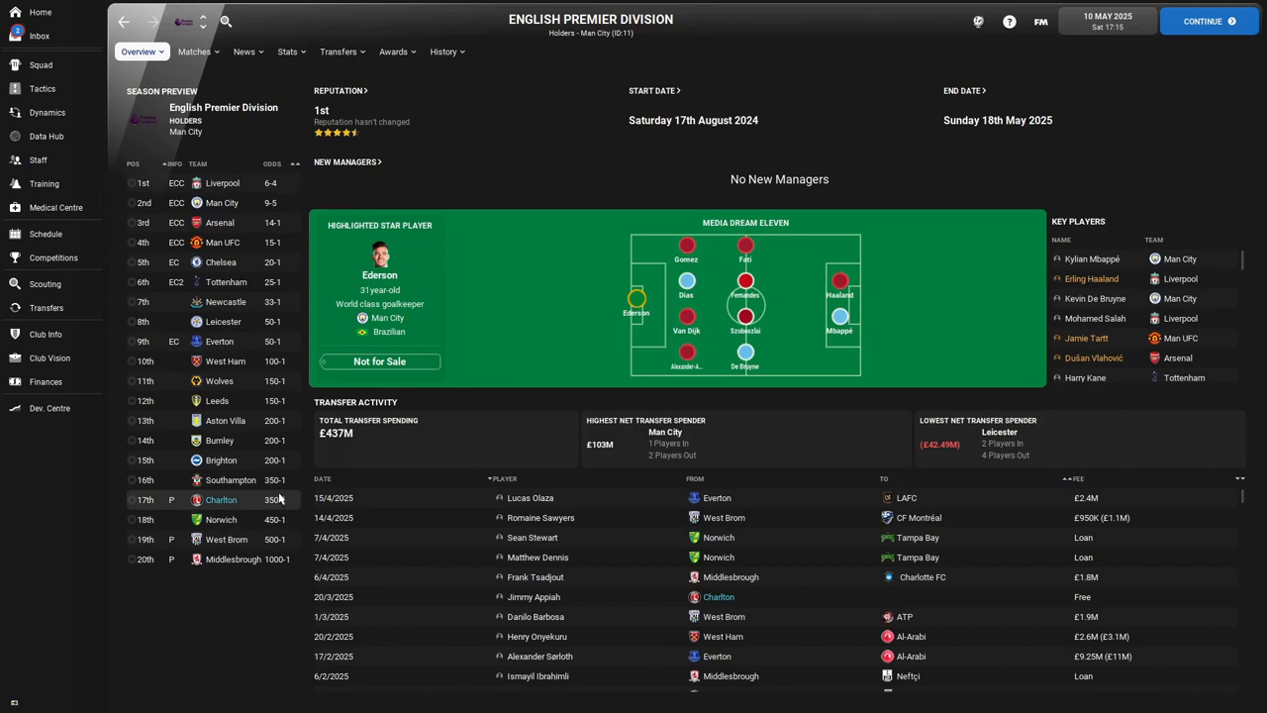
click(221, 499)
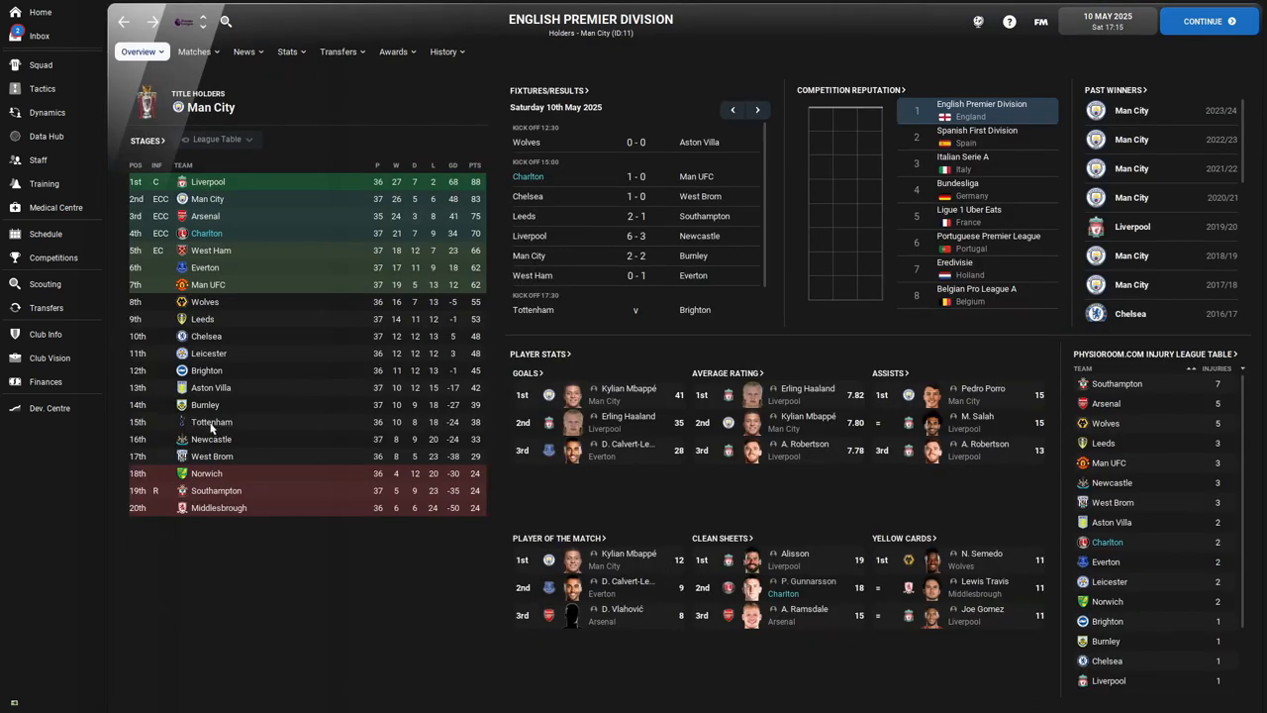
click(212, 421)
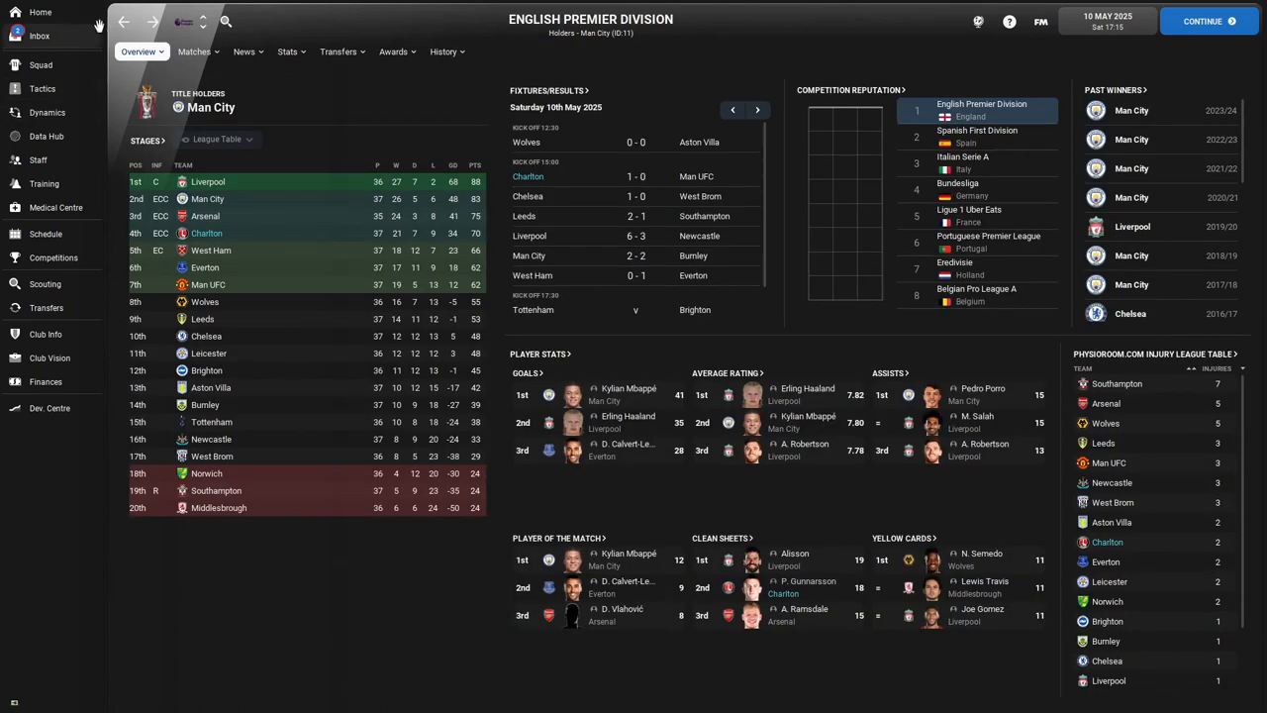
Step: Go to the Inbox showing the message that Retsos wants an improved deal
click(40, 36)
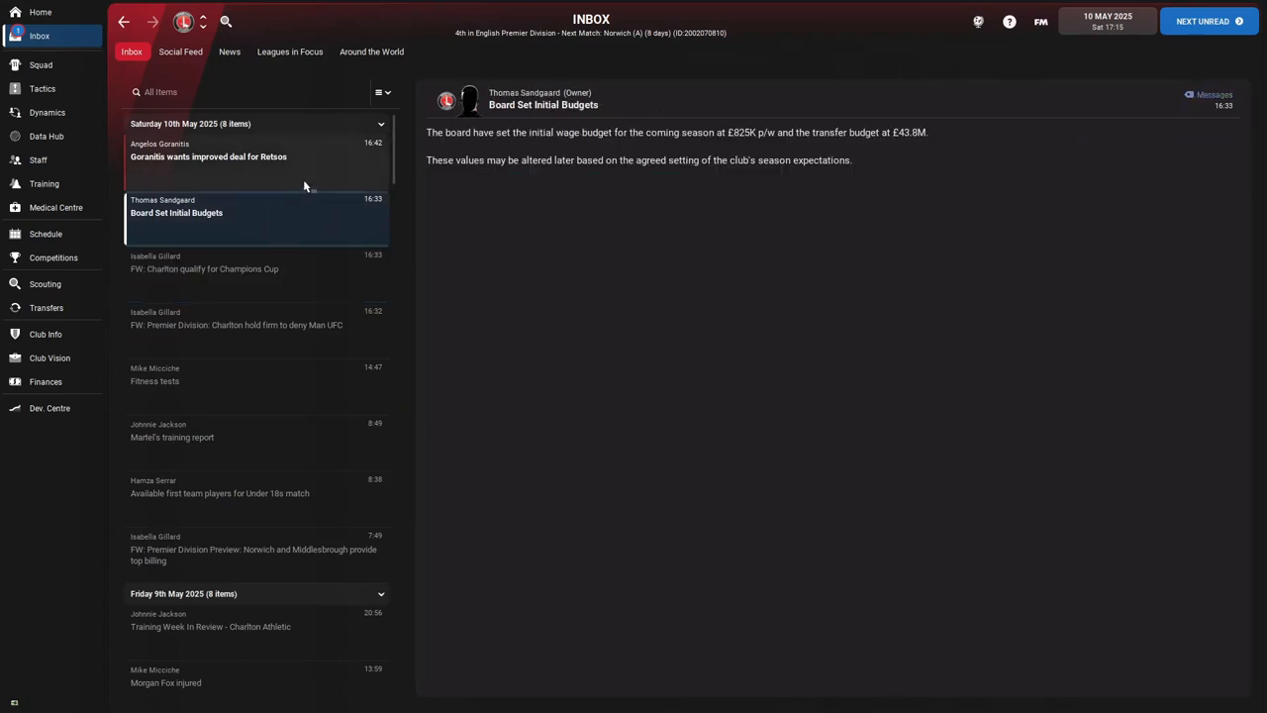
mouse_move(293, 188)
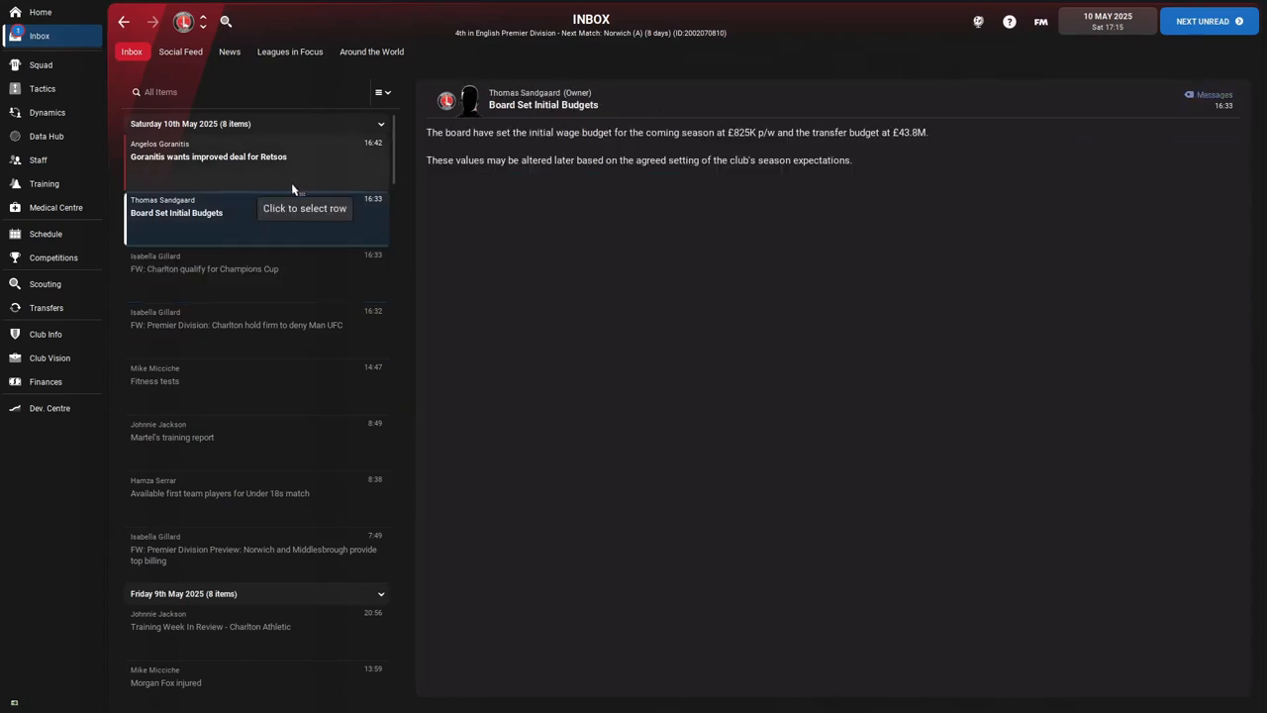
mouse_move(285, 190)
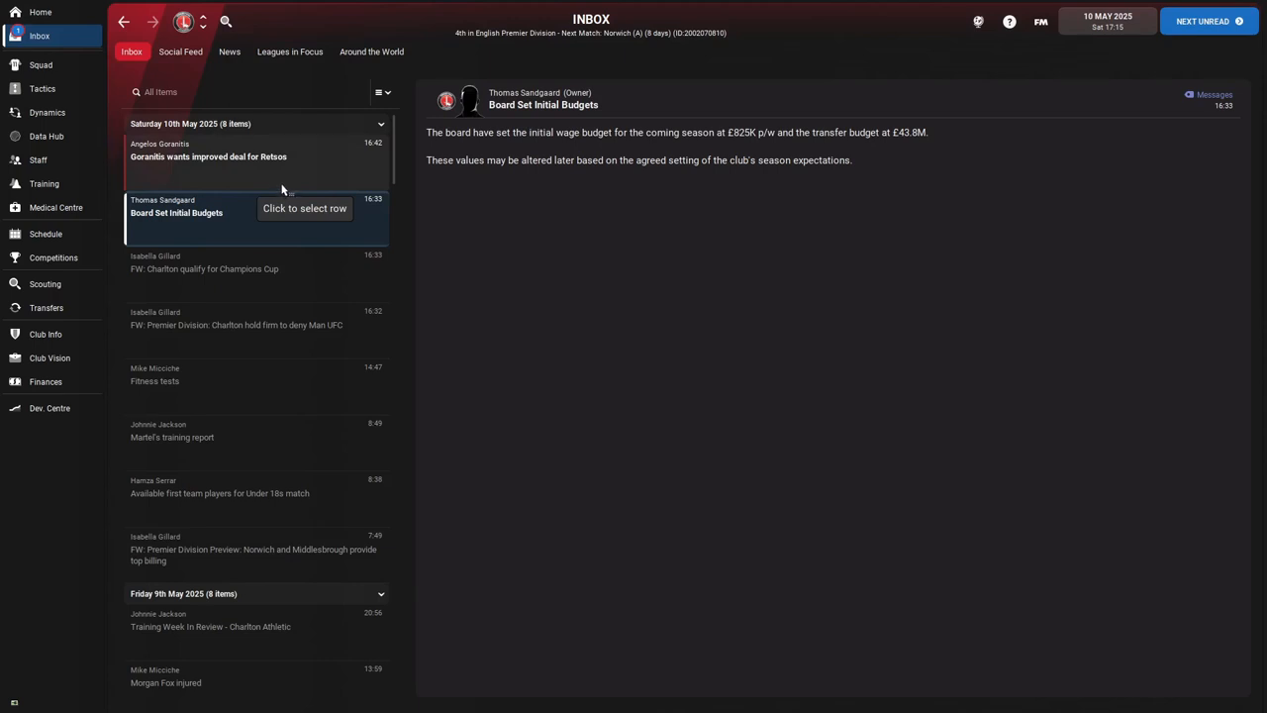
mouse_move(46, 309)
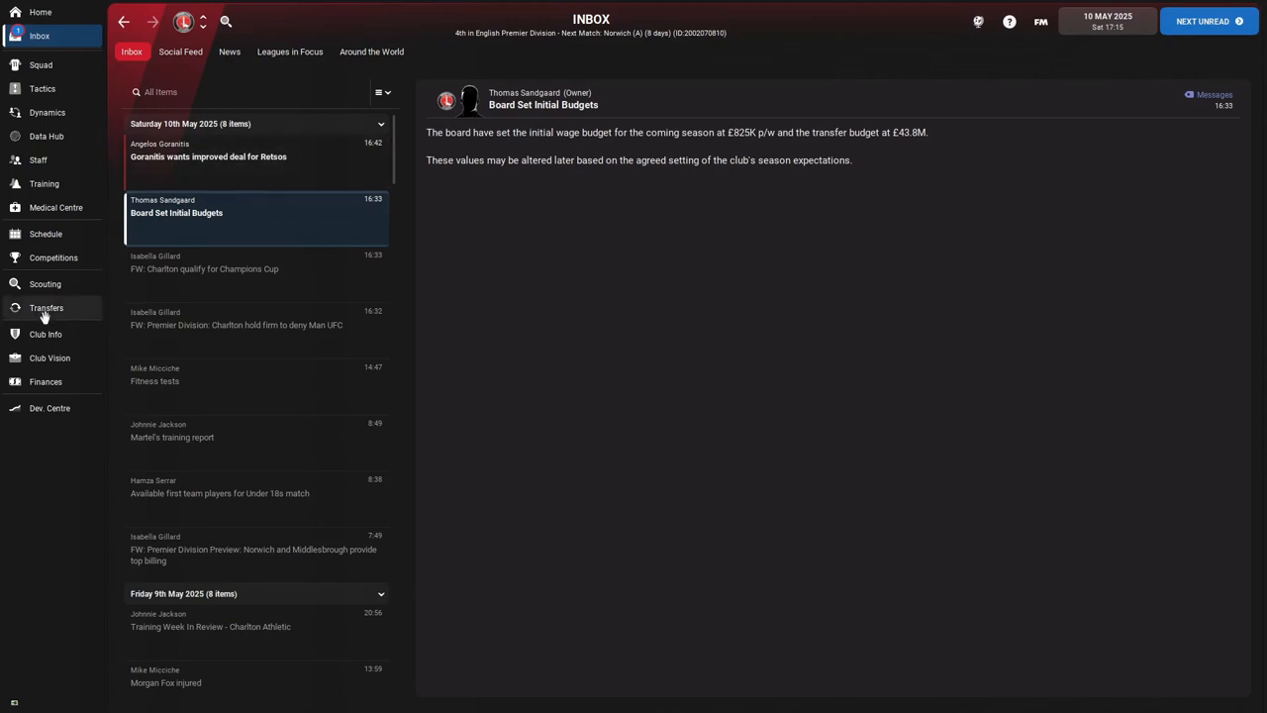
mouse_move(805, 227)
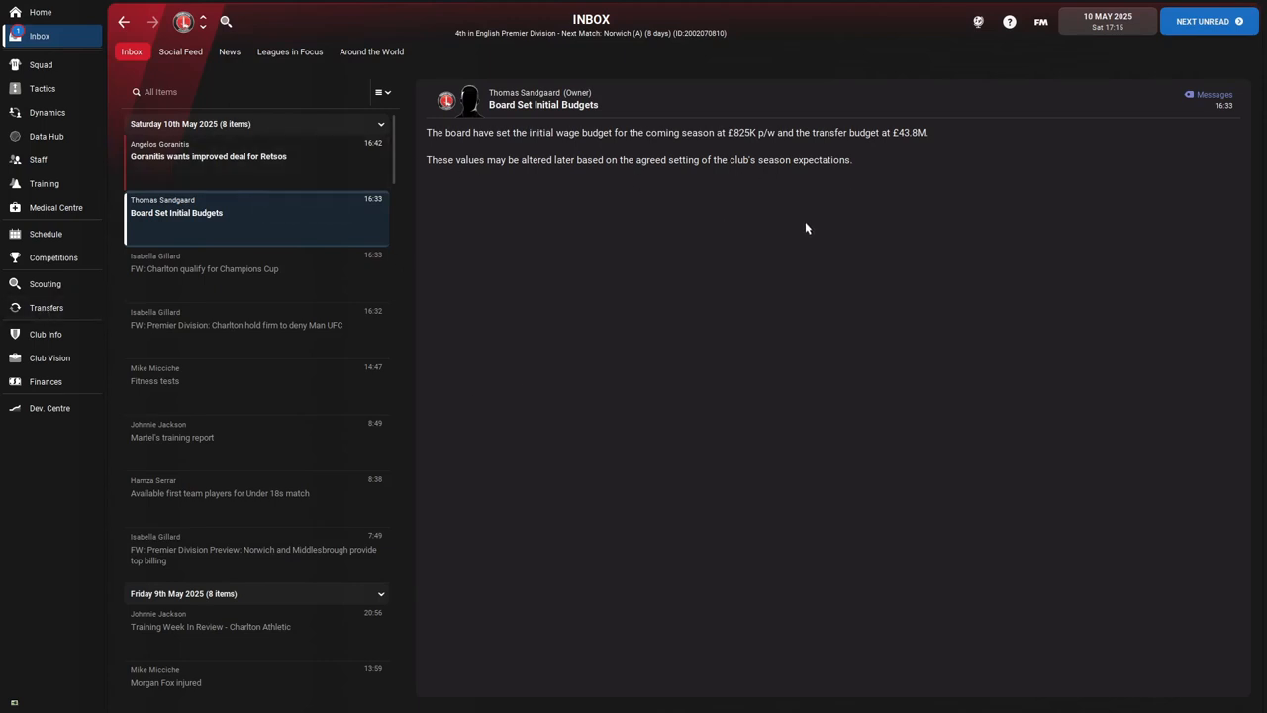
mouse_move(792, 232)
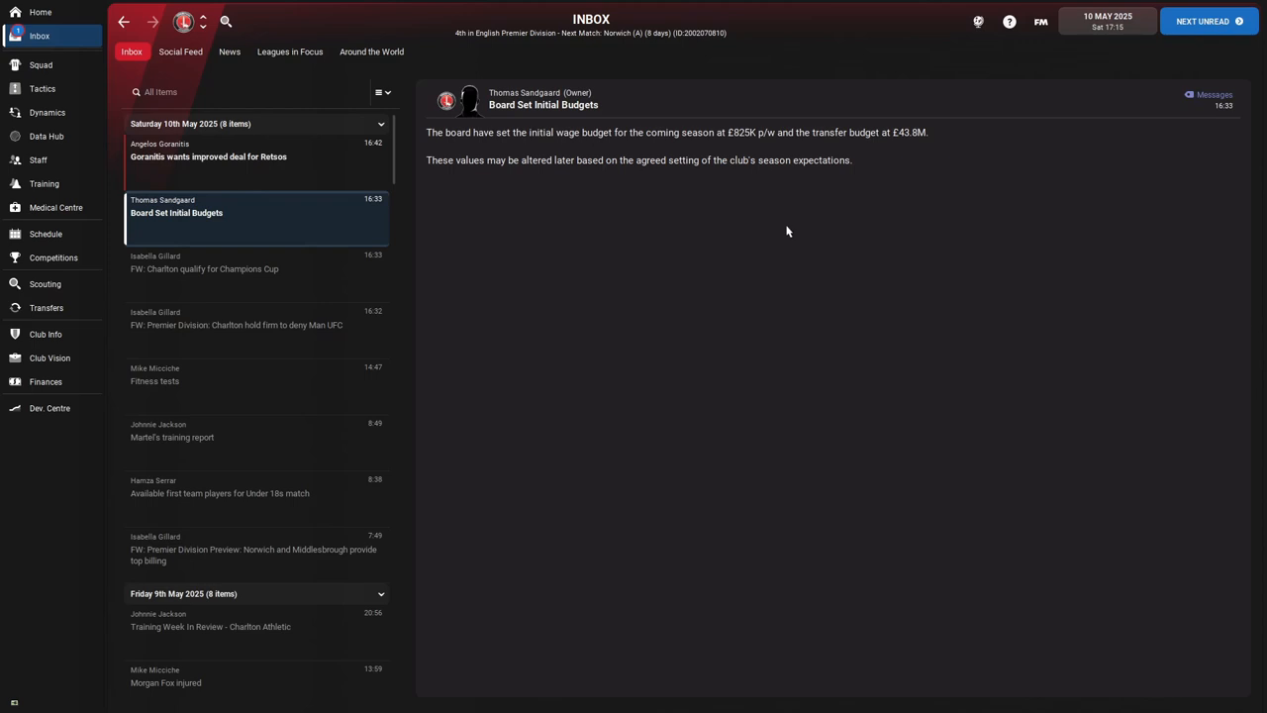
mouse_move(723, 237)
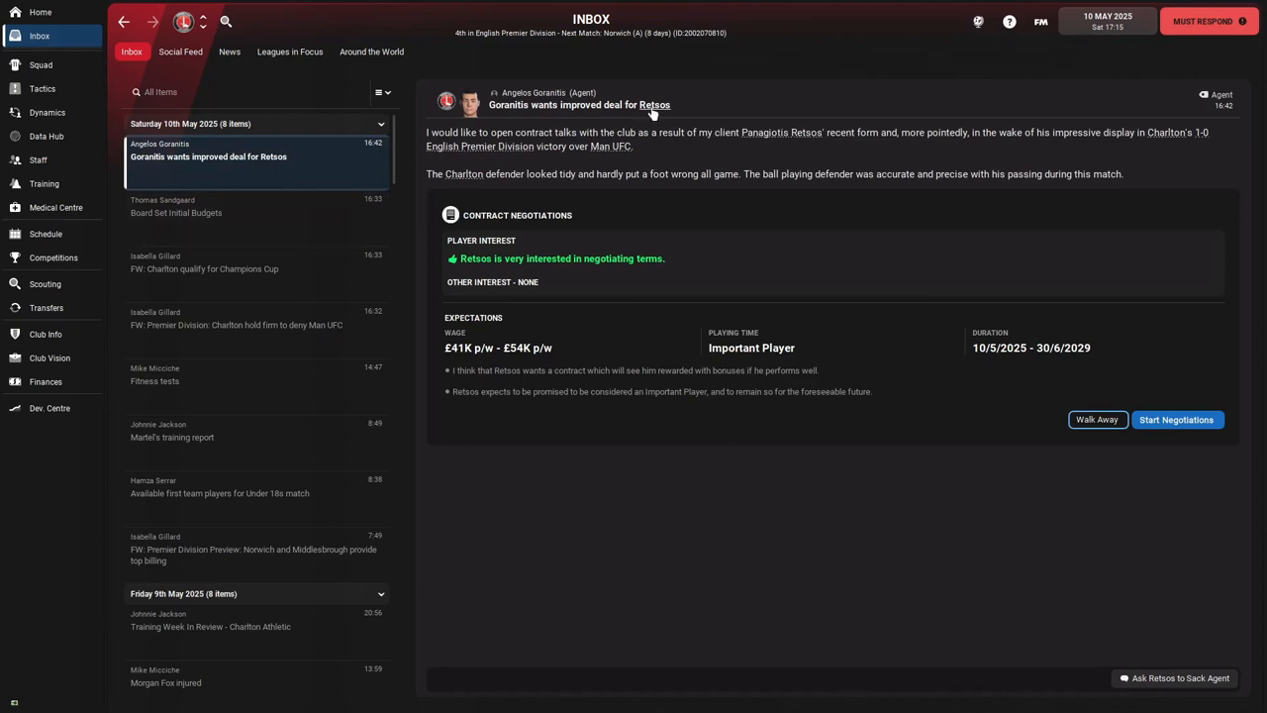
Step: Read the 'Charlton hold firm to deny Man UFC' report, visit the league page link, and return
click(238, 325)
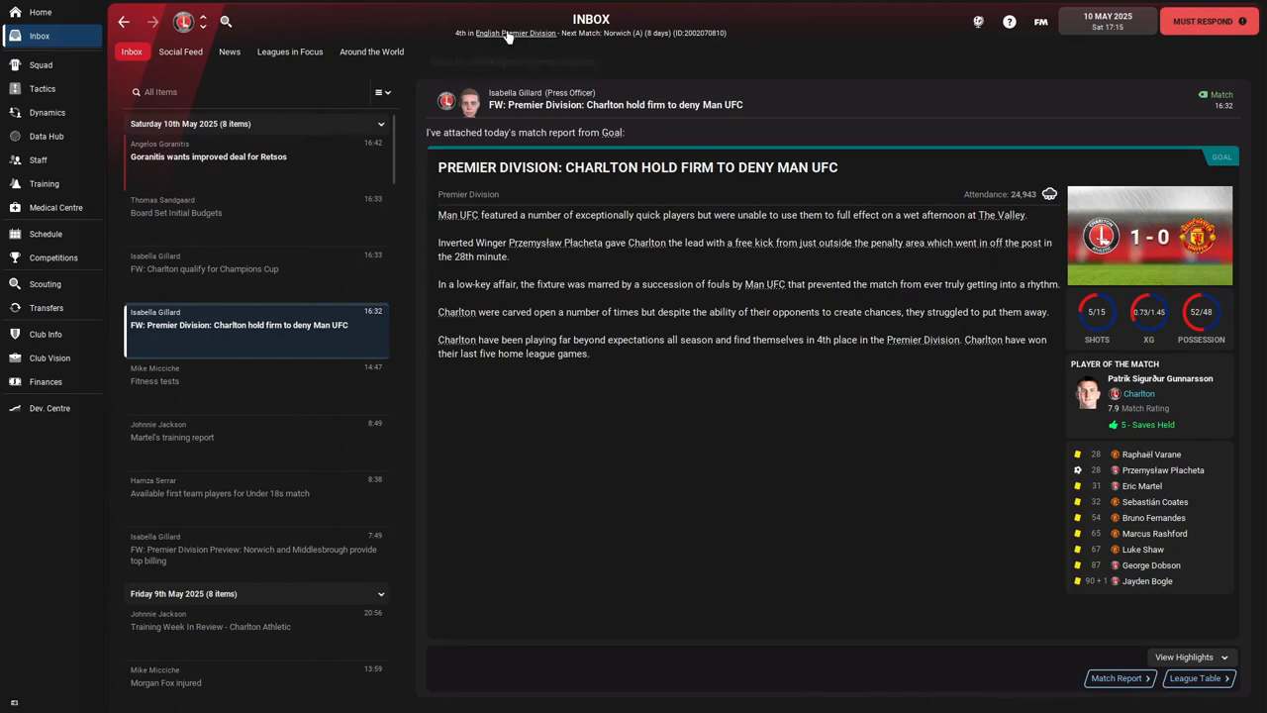
click(515, 32)
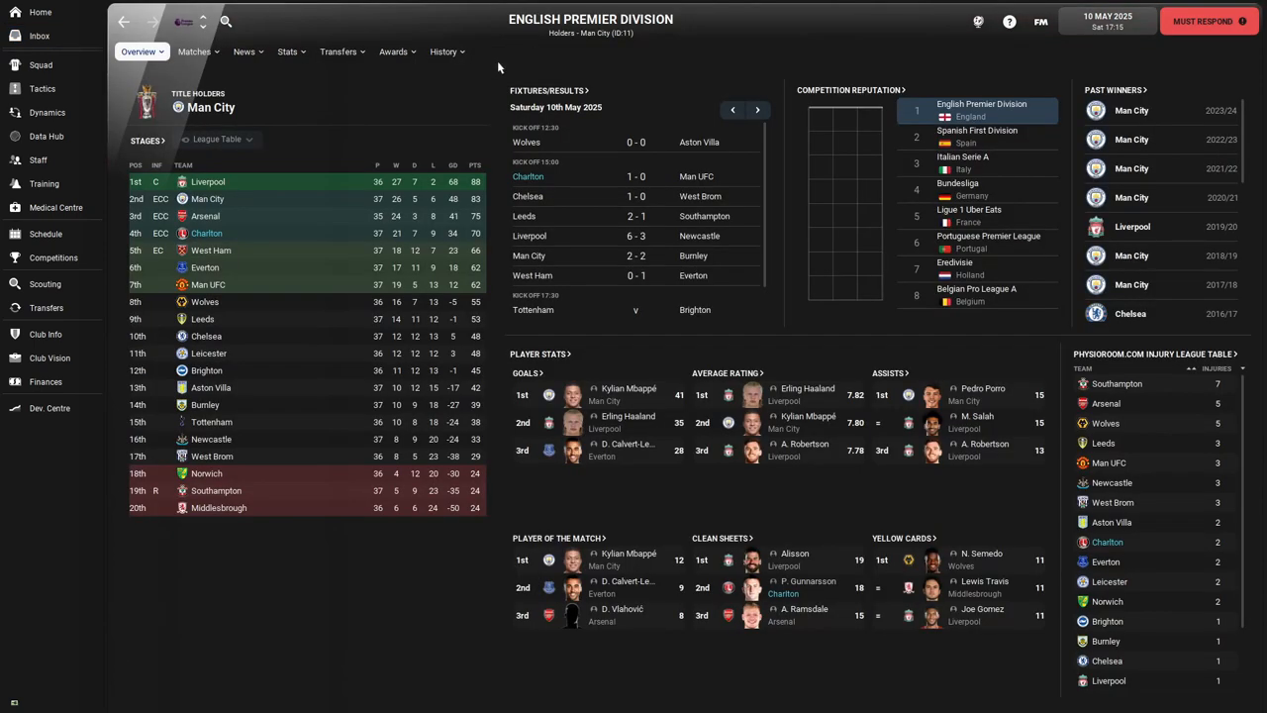
mouse_move(303, 119)
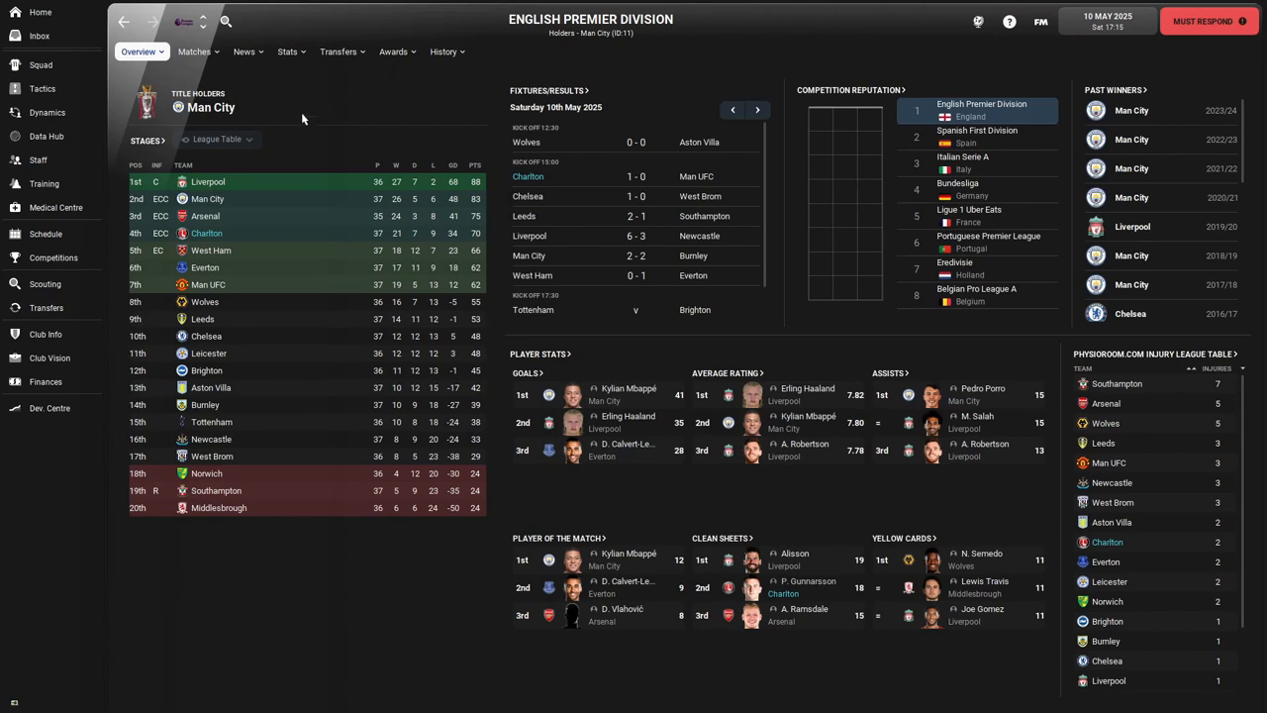
click(39, 36)
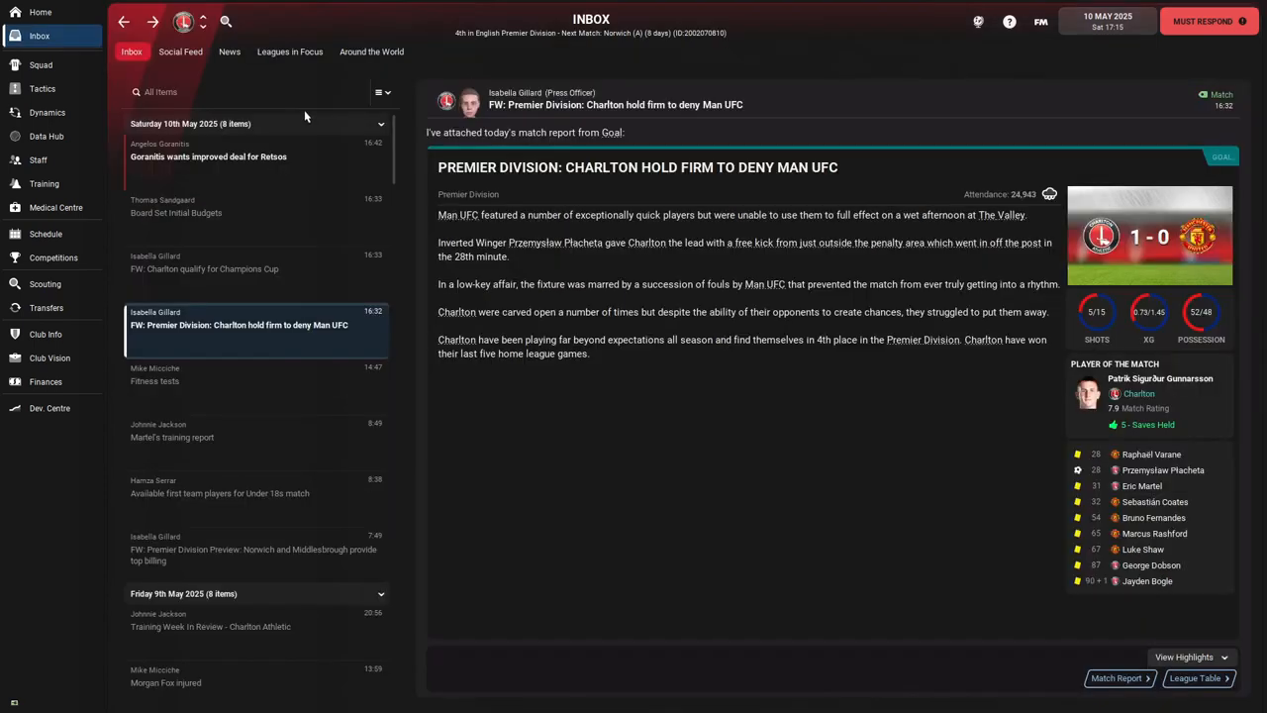
mouse_move(40, 12)
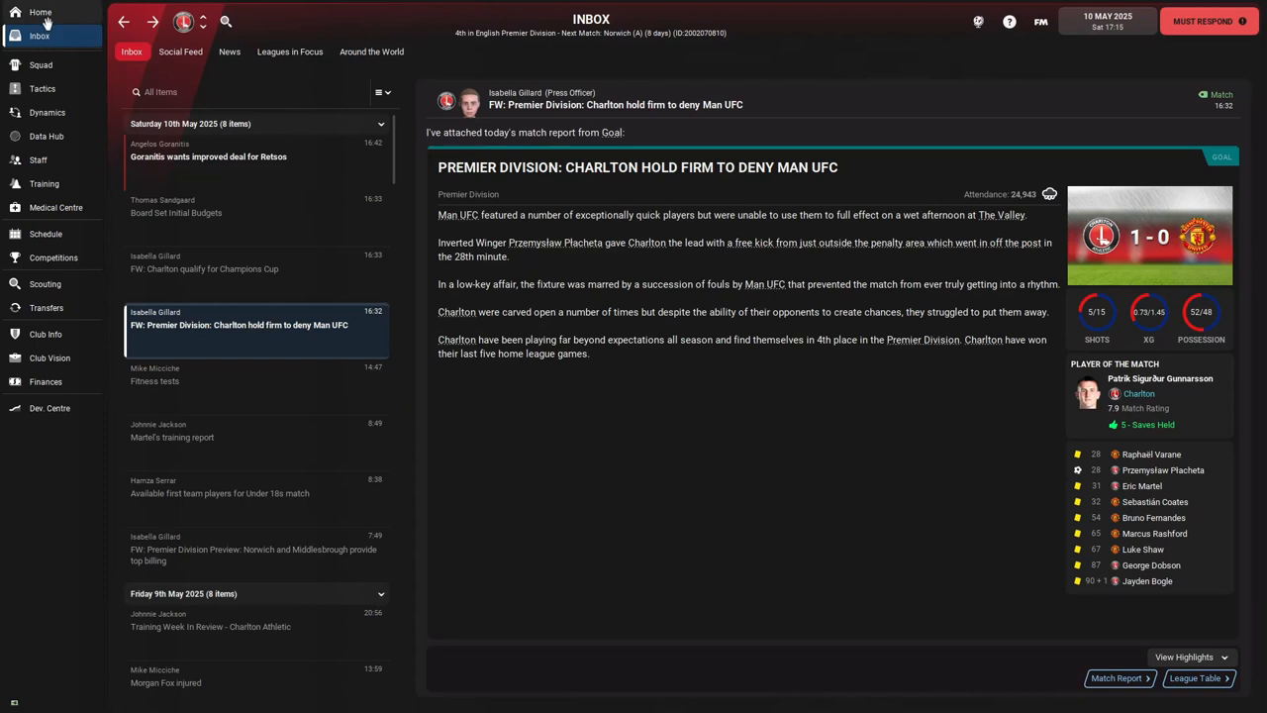
mouse_move(36, 60)
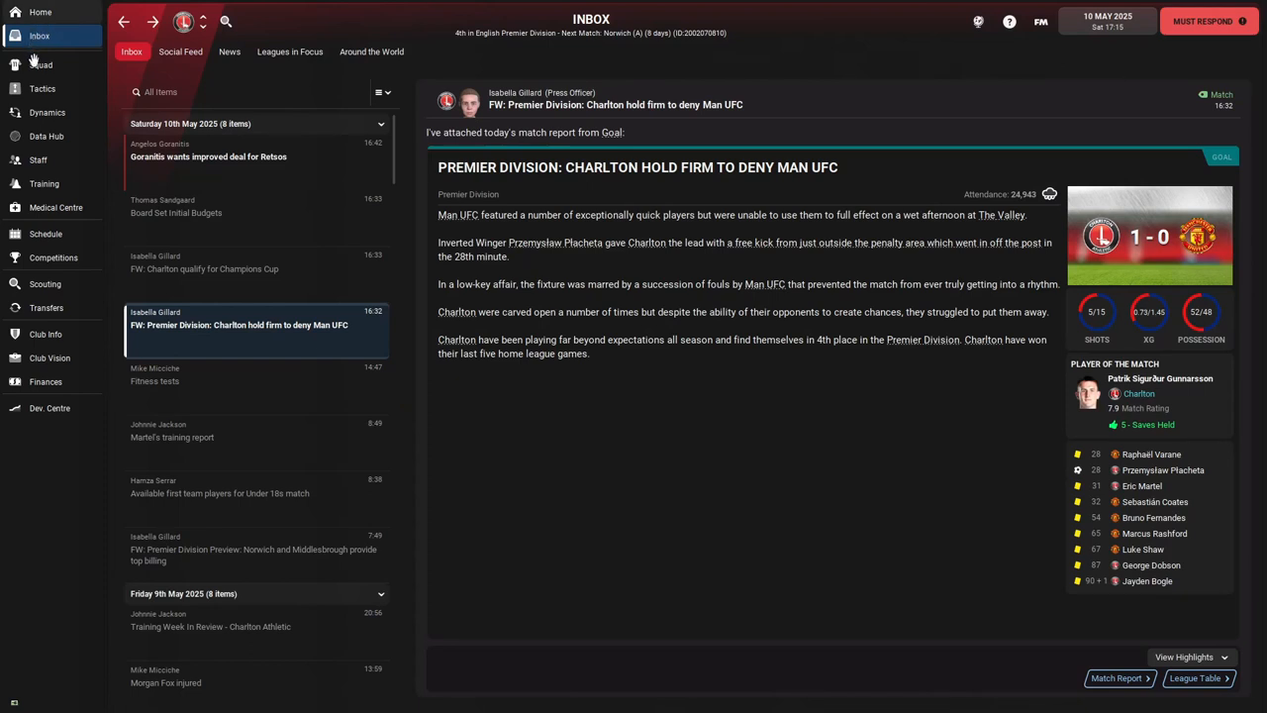
mouse_move(38, 83)
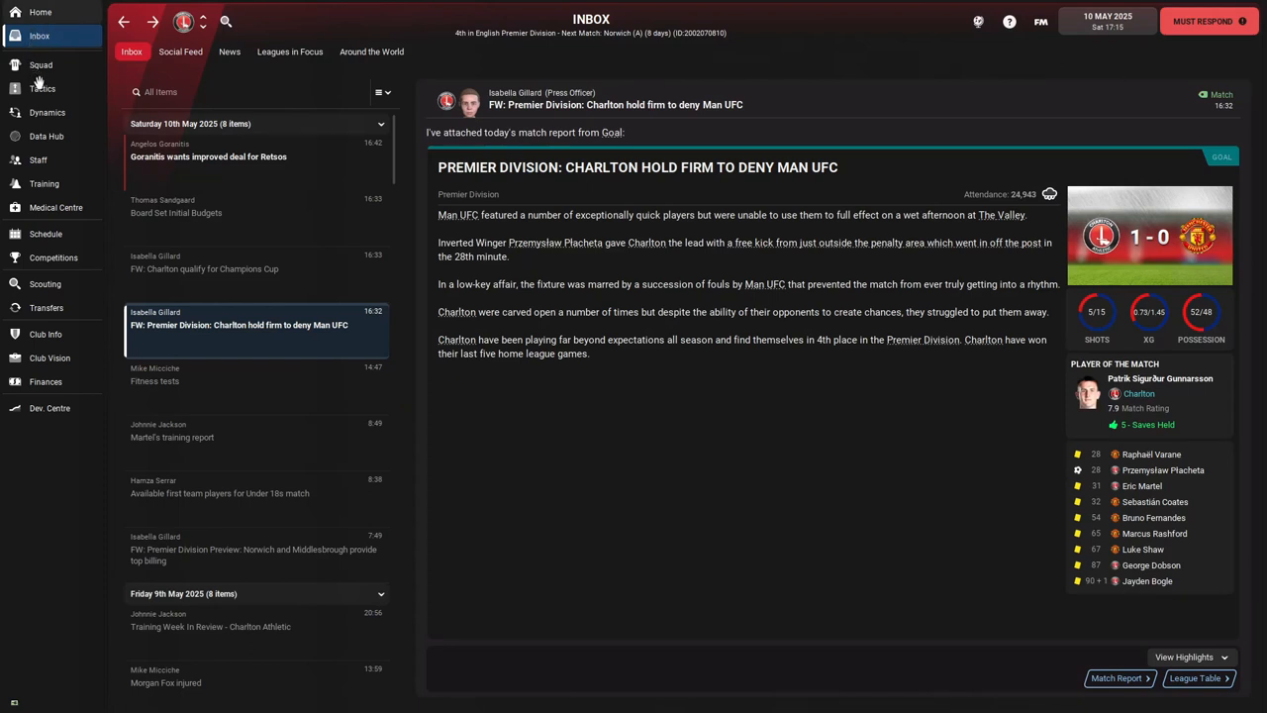
Step: Go to the Home dashboard showing the upcoming Norwich v Charlton match
click(40, 12)
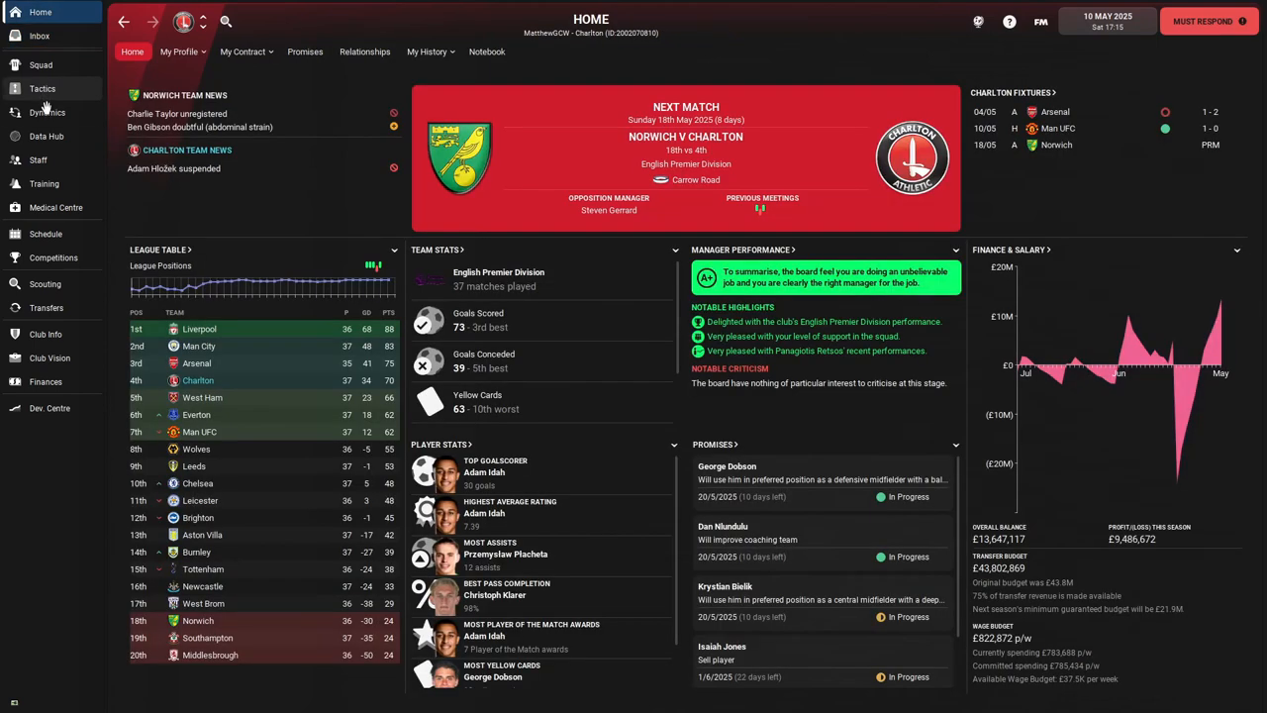
mouse_move(47, 111)
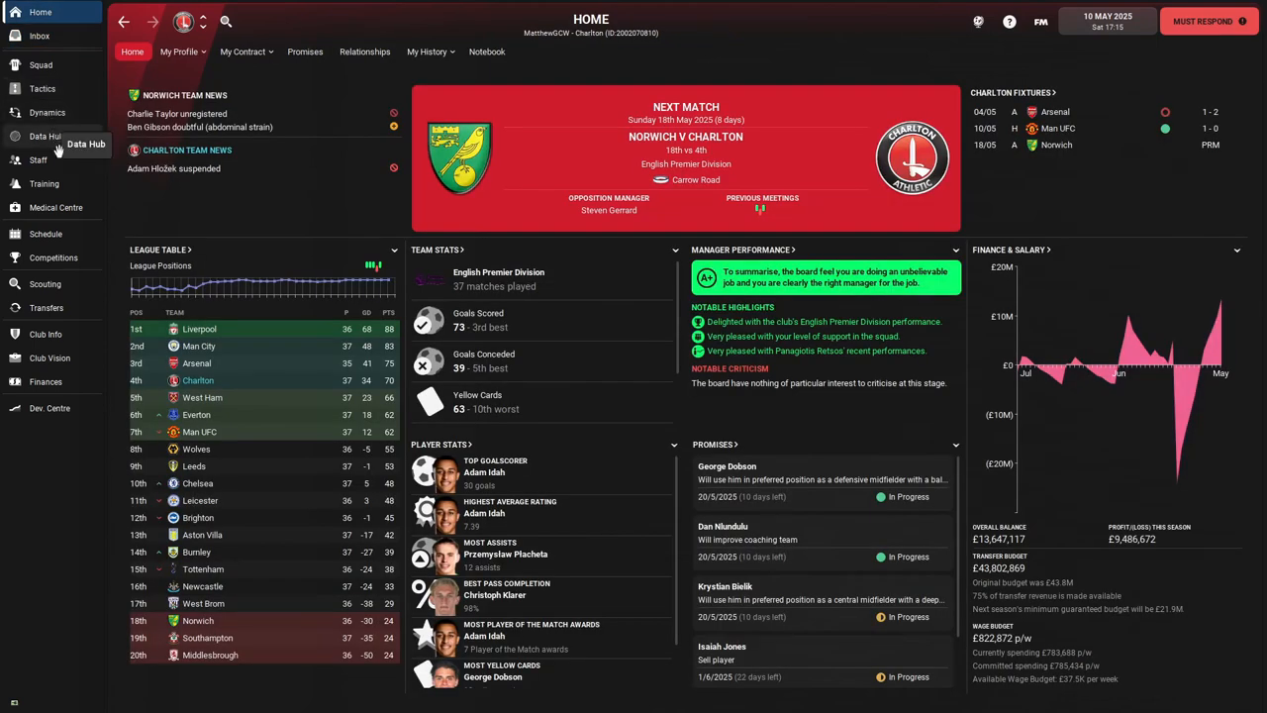
mouse_move(584, 207)
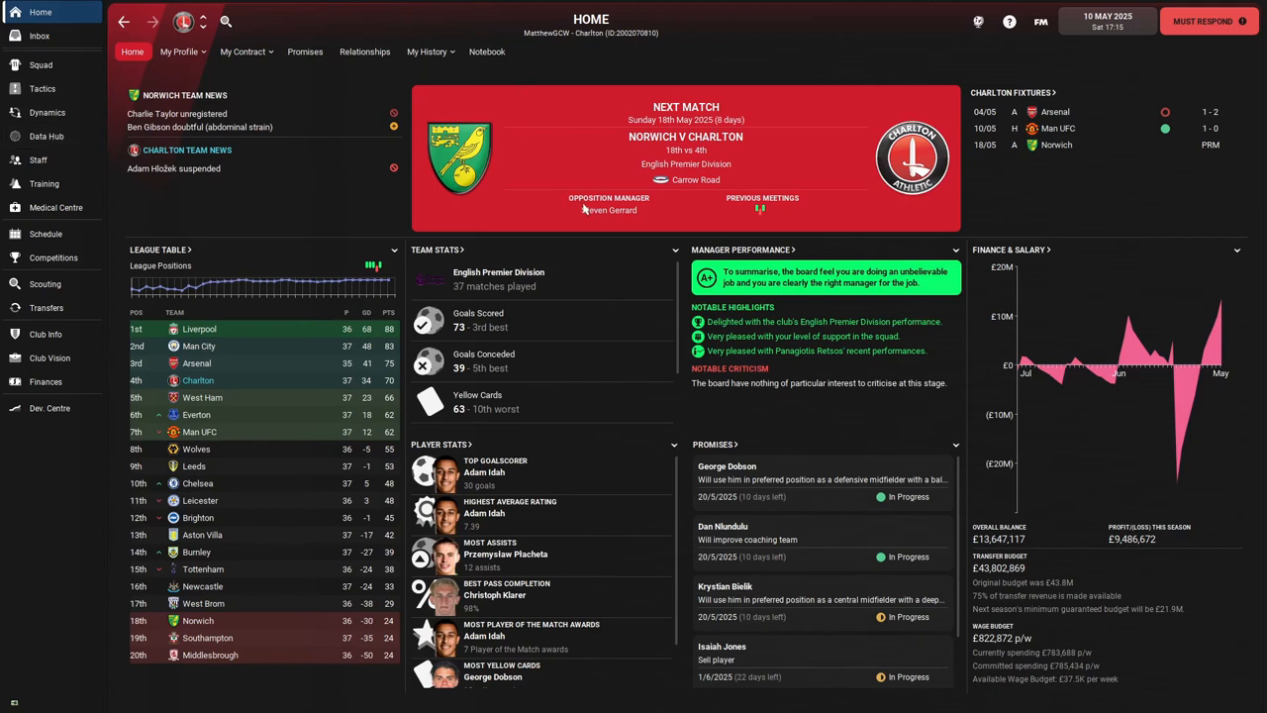
mouse_move(582, 208)
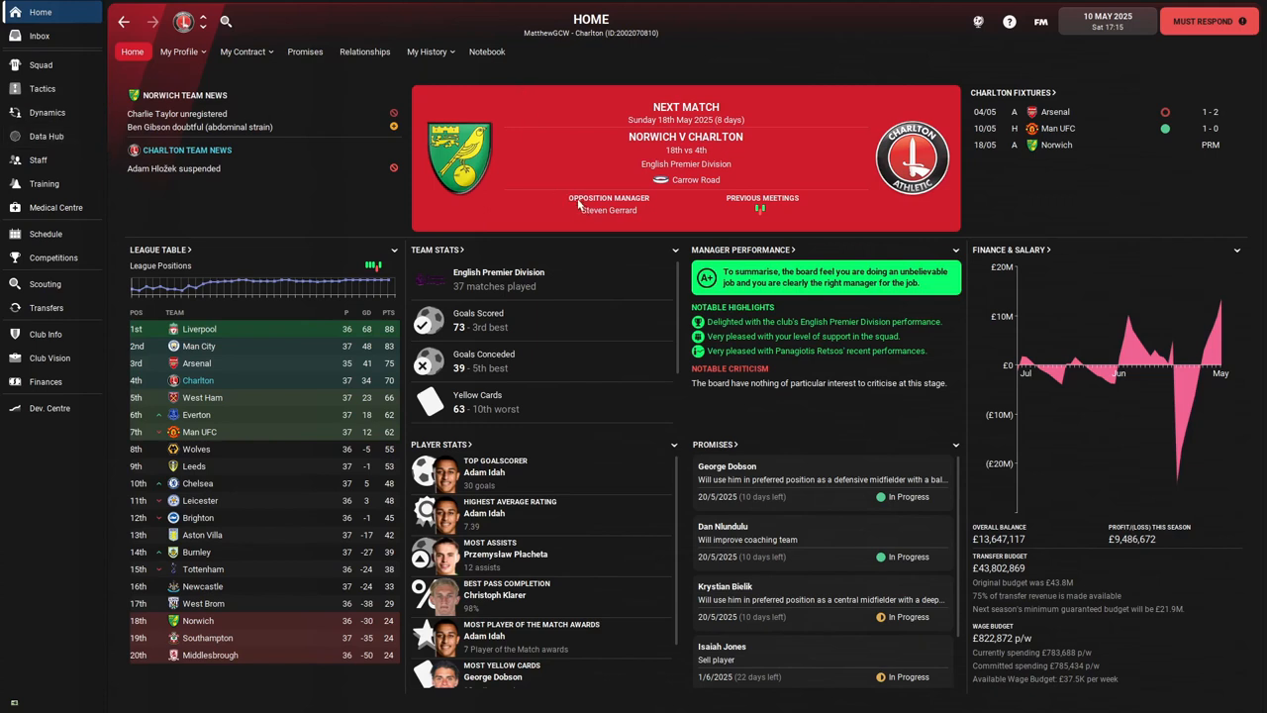
mouse_move(931, 415)
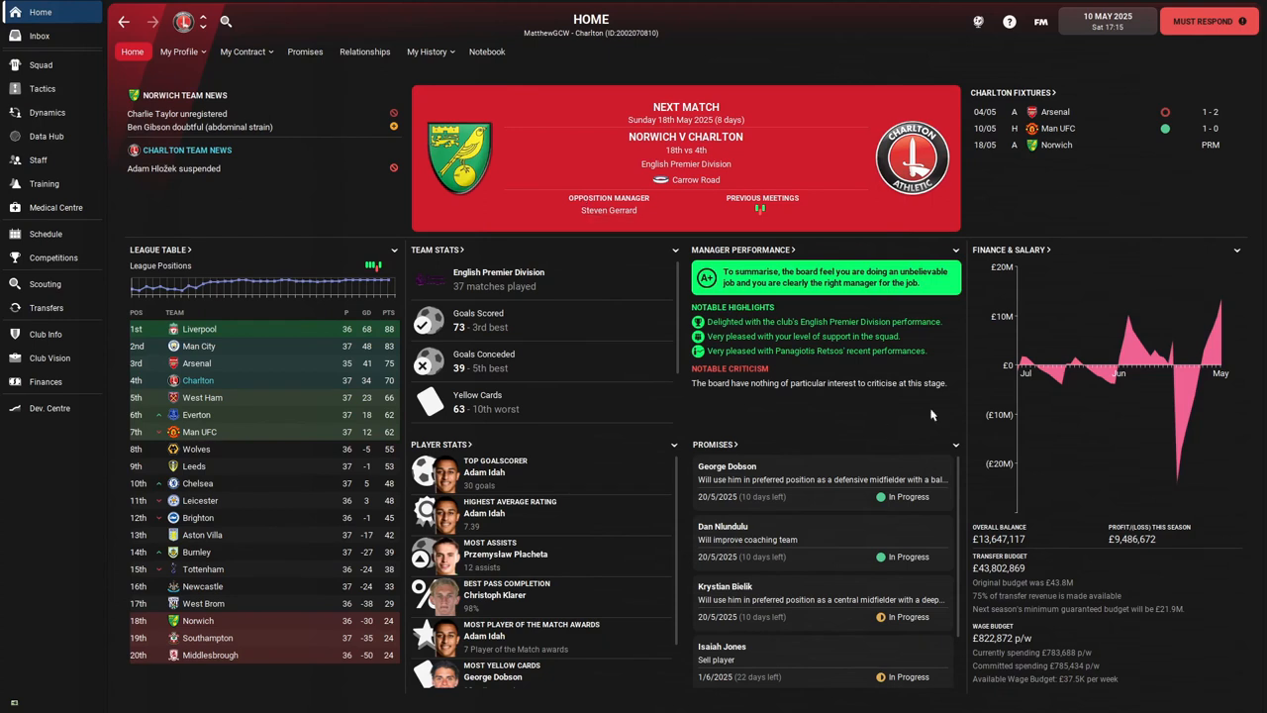
mouse_move(966, 249)
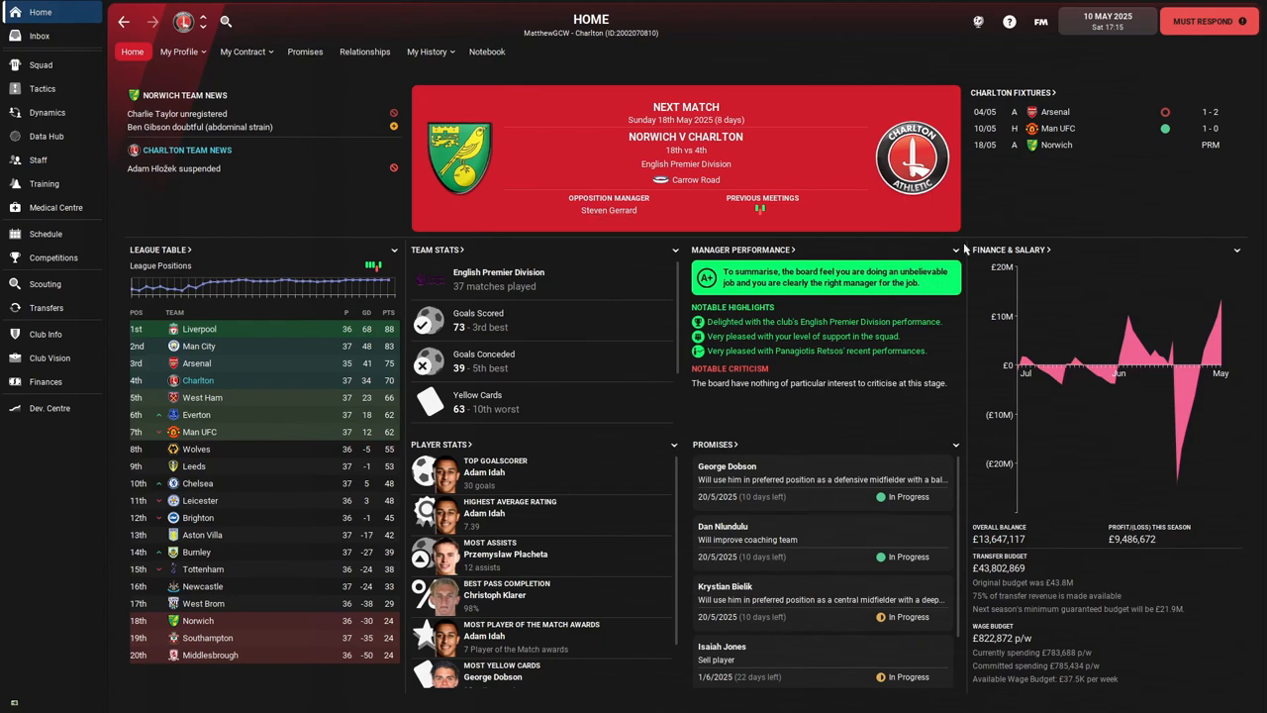
mouse_move(1205, 20)
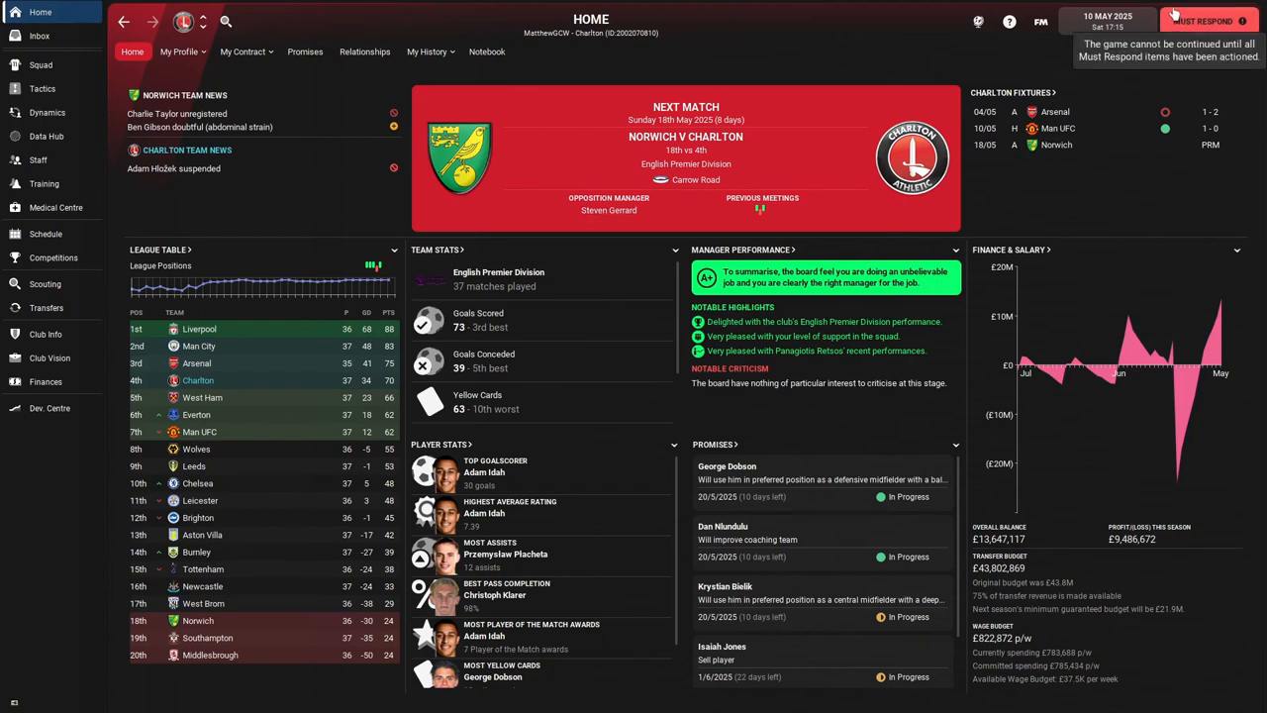
Step: Review and submit Charlton's lineup for Norwich, prompting the Balogun match-sharpness warning
click(1205, 20)
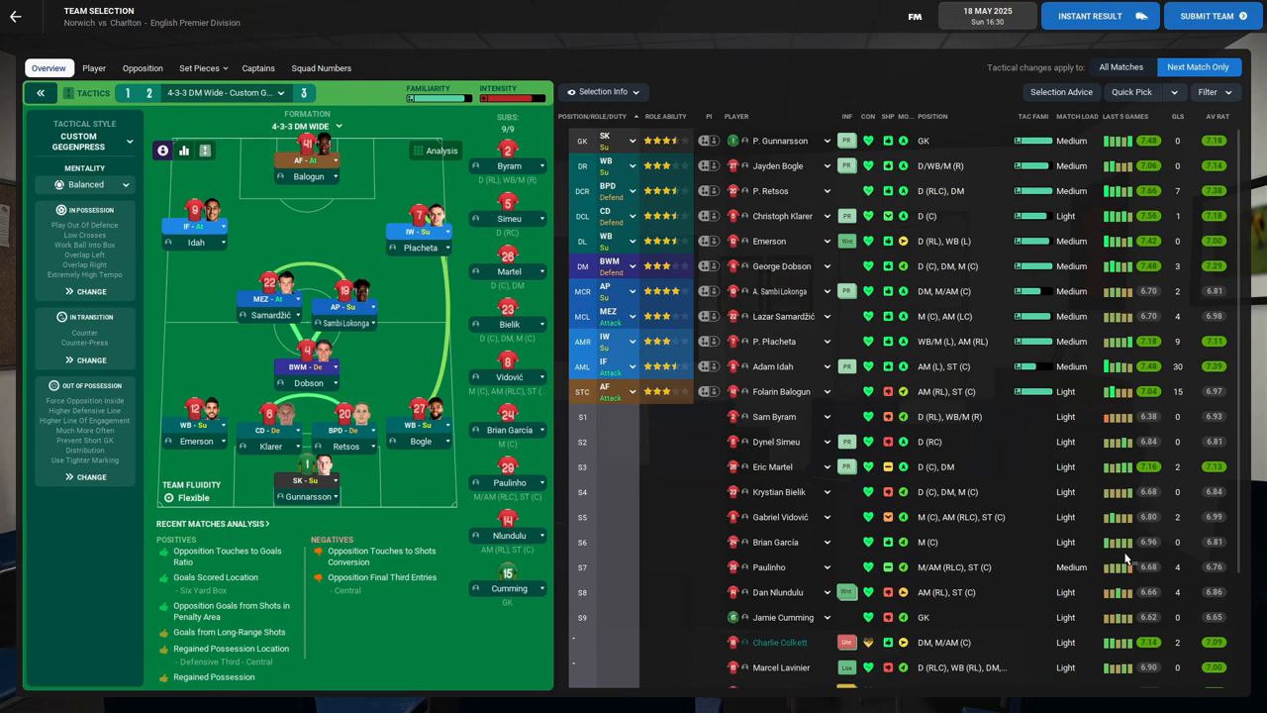
mouse_move(1014, 538)
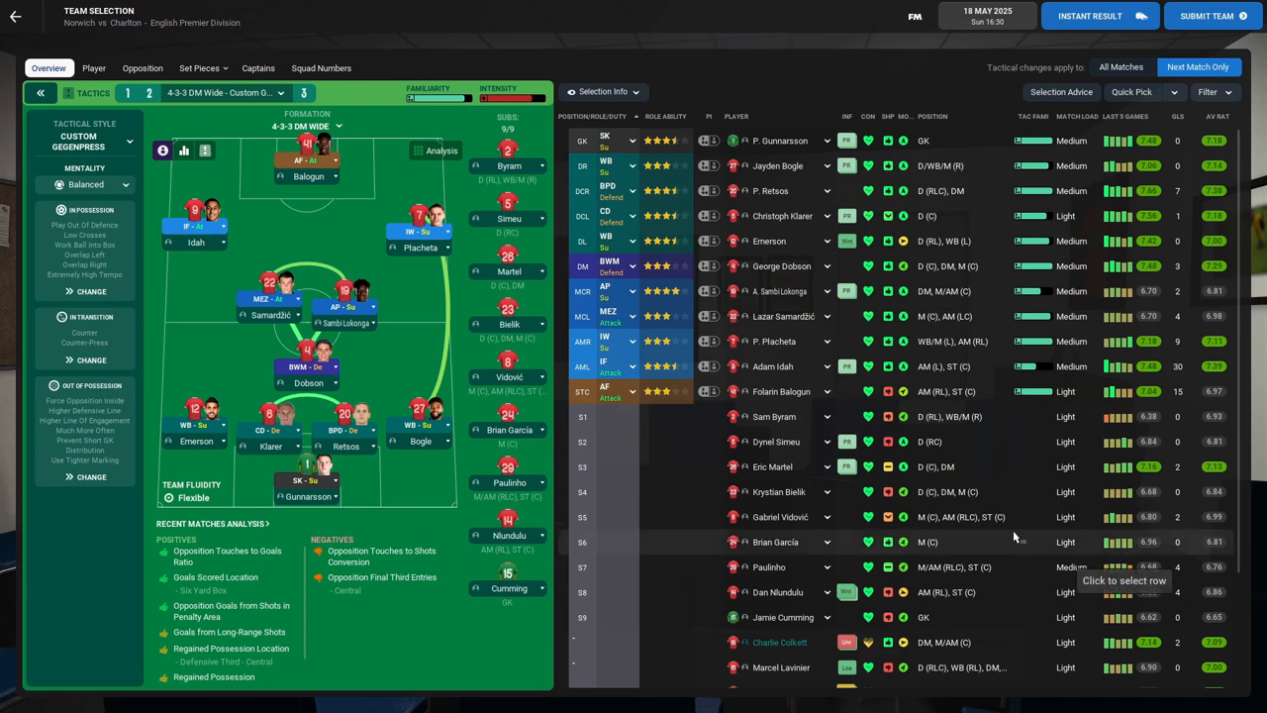
mouse_move(1059, 491)
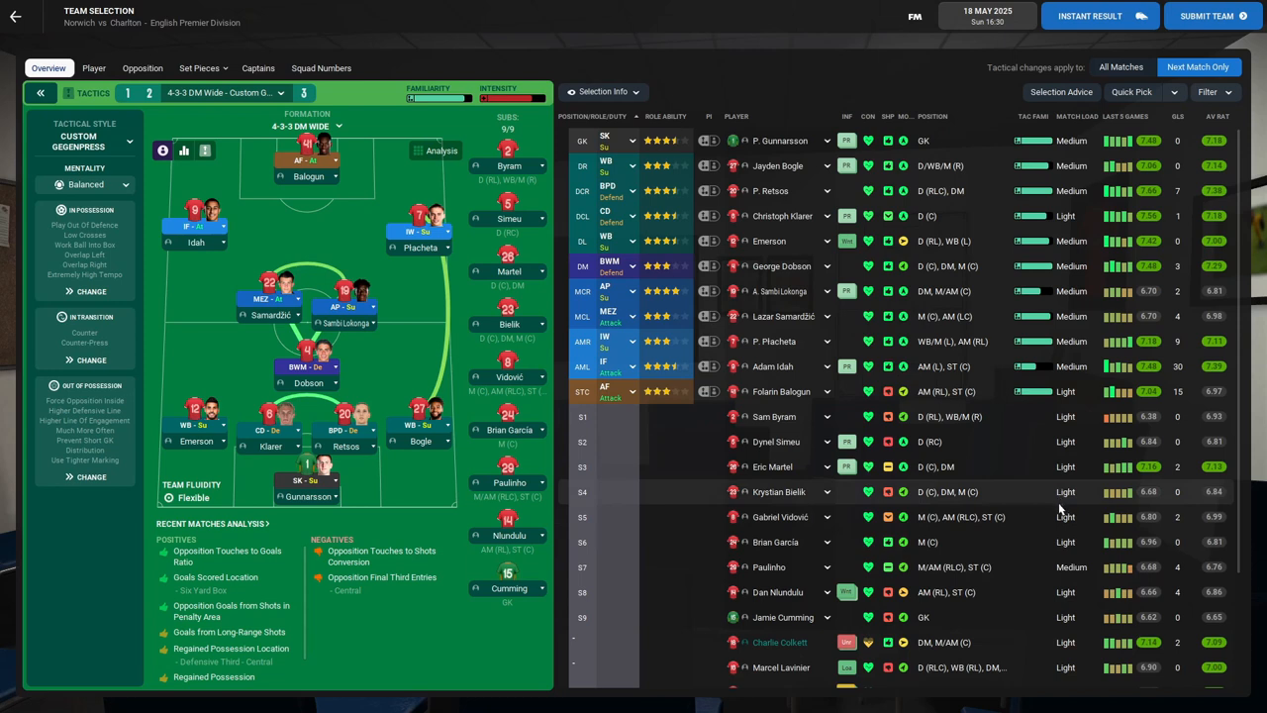
mouse_move(808, 216)
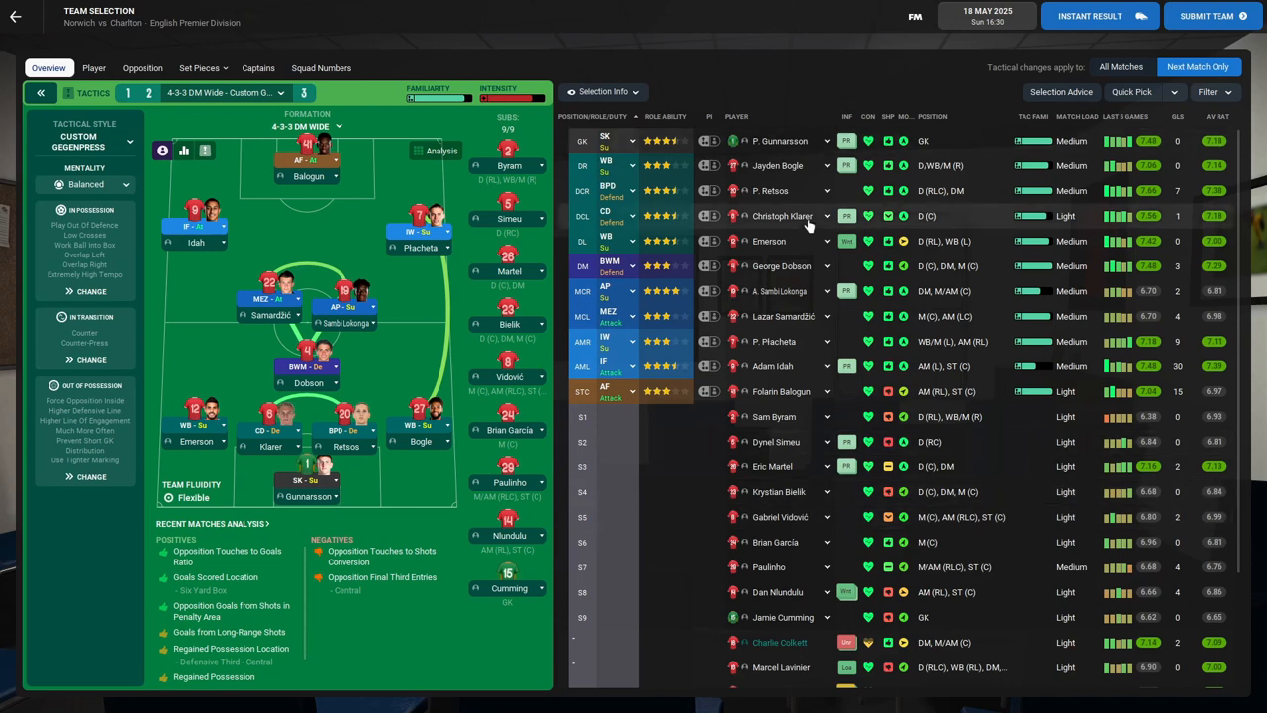
mouse_move(792, 139)
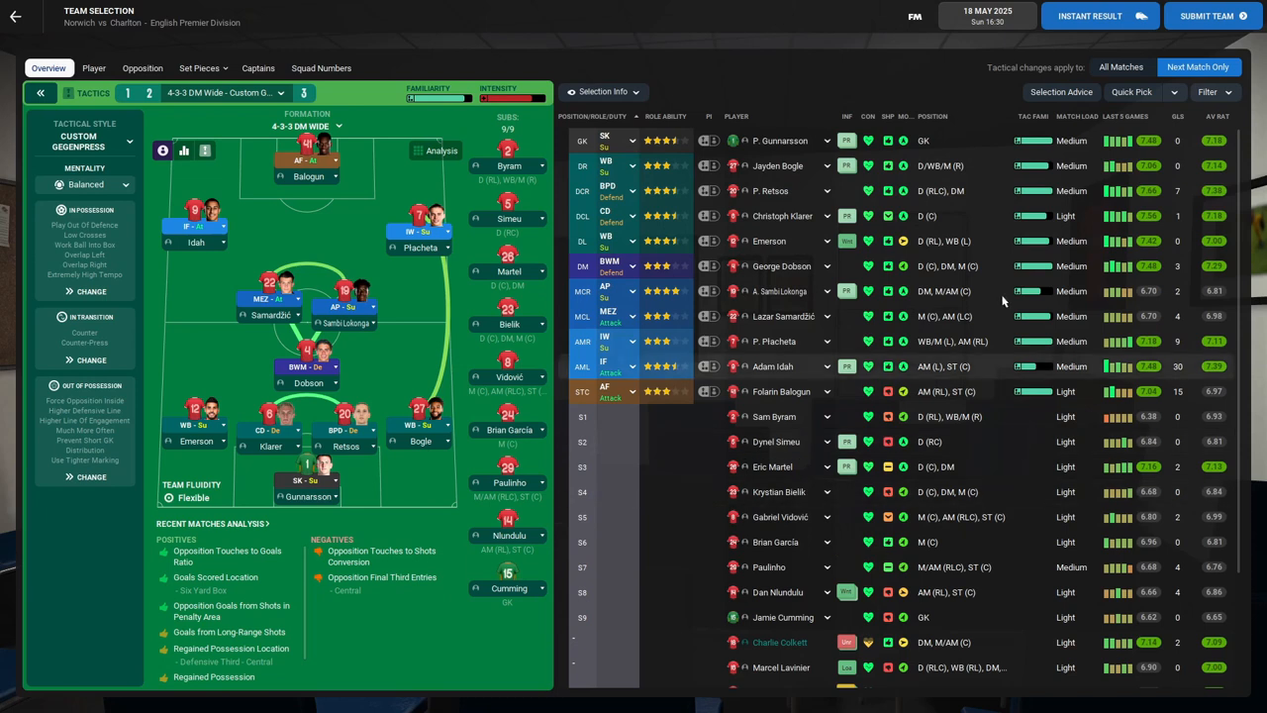
mouse_move(772, 367)
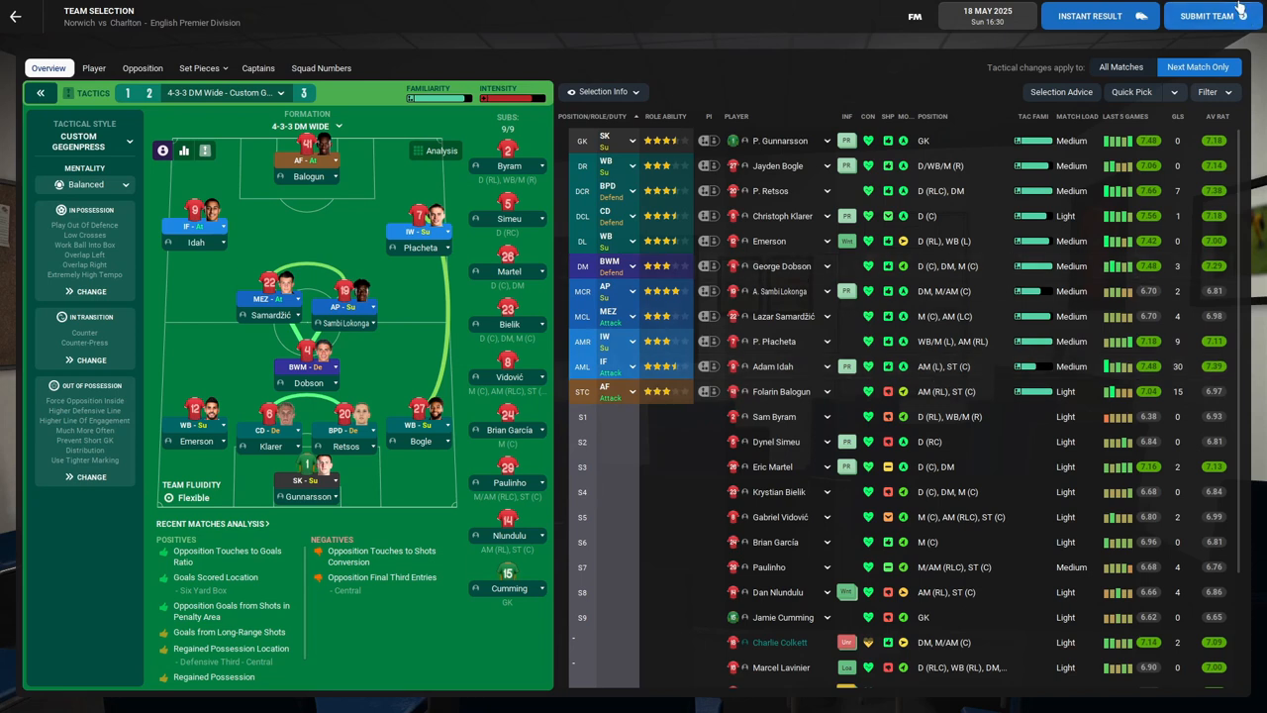
mouse_move(404, 237)
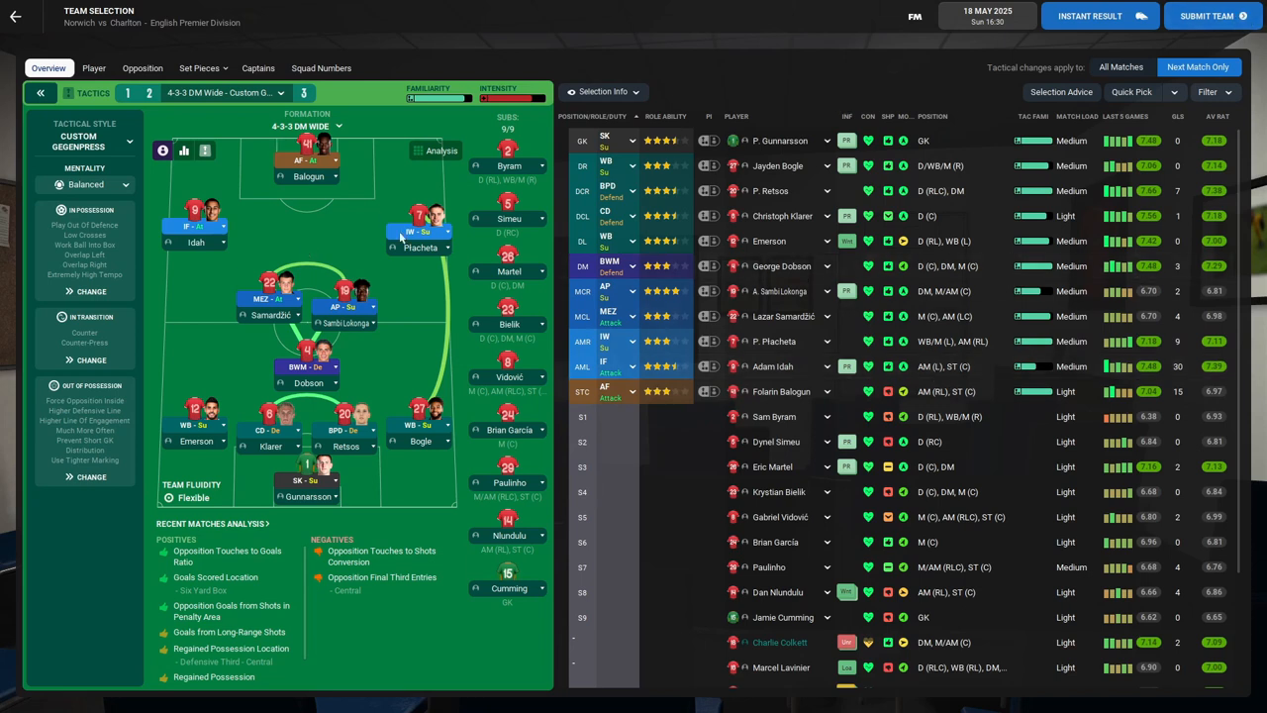
mouse_move(309, 265)
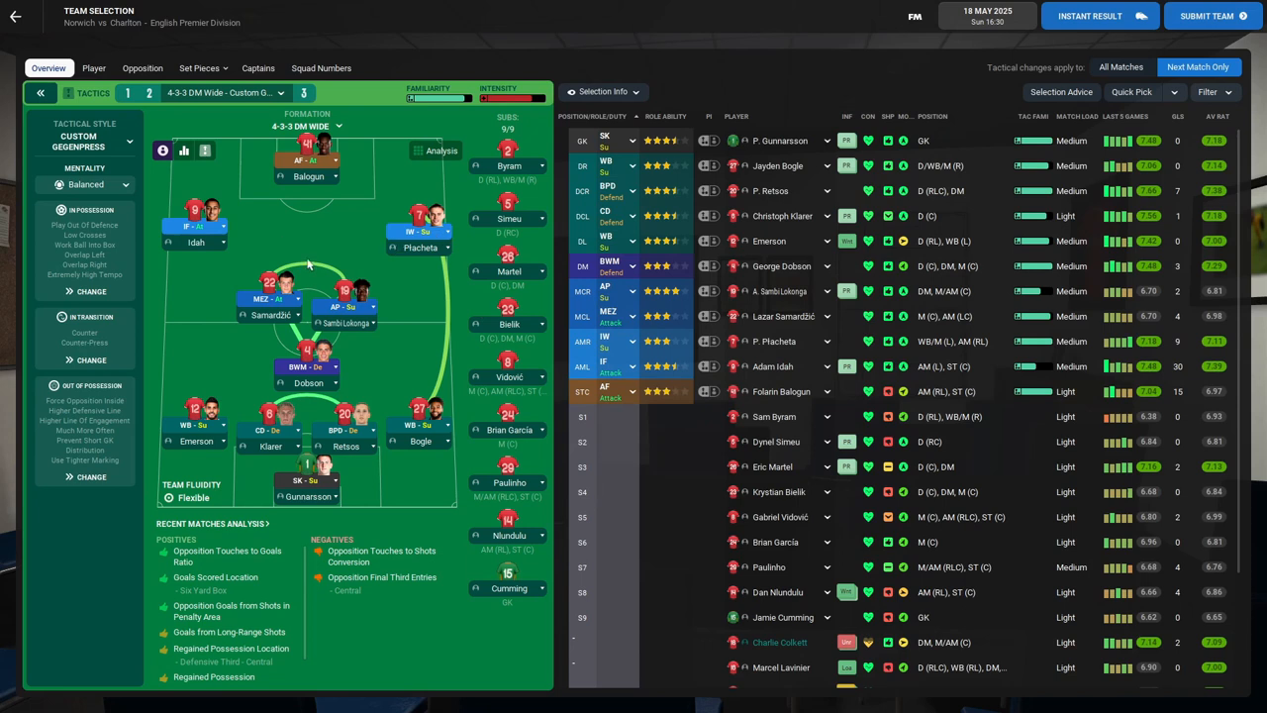
mouse_move(819, 178)
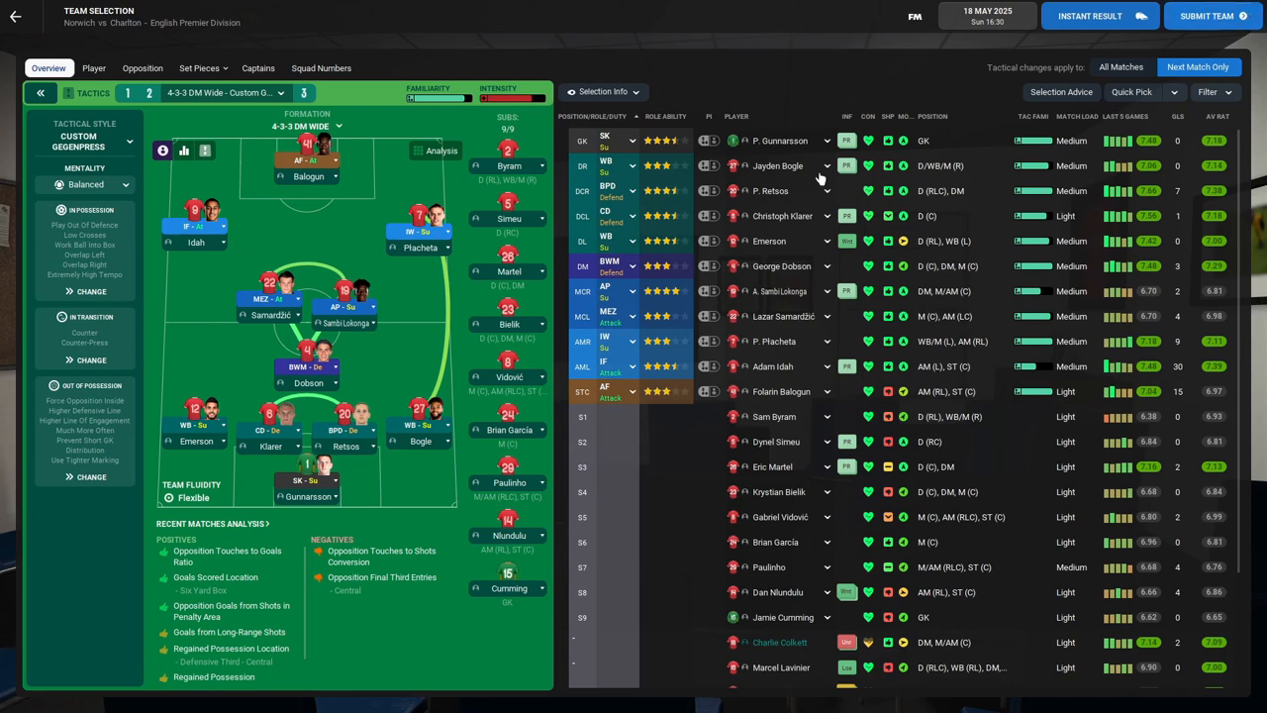
mouse_move(1089, 170)
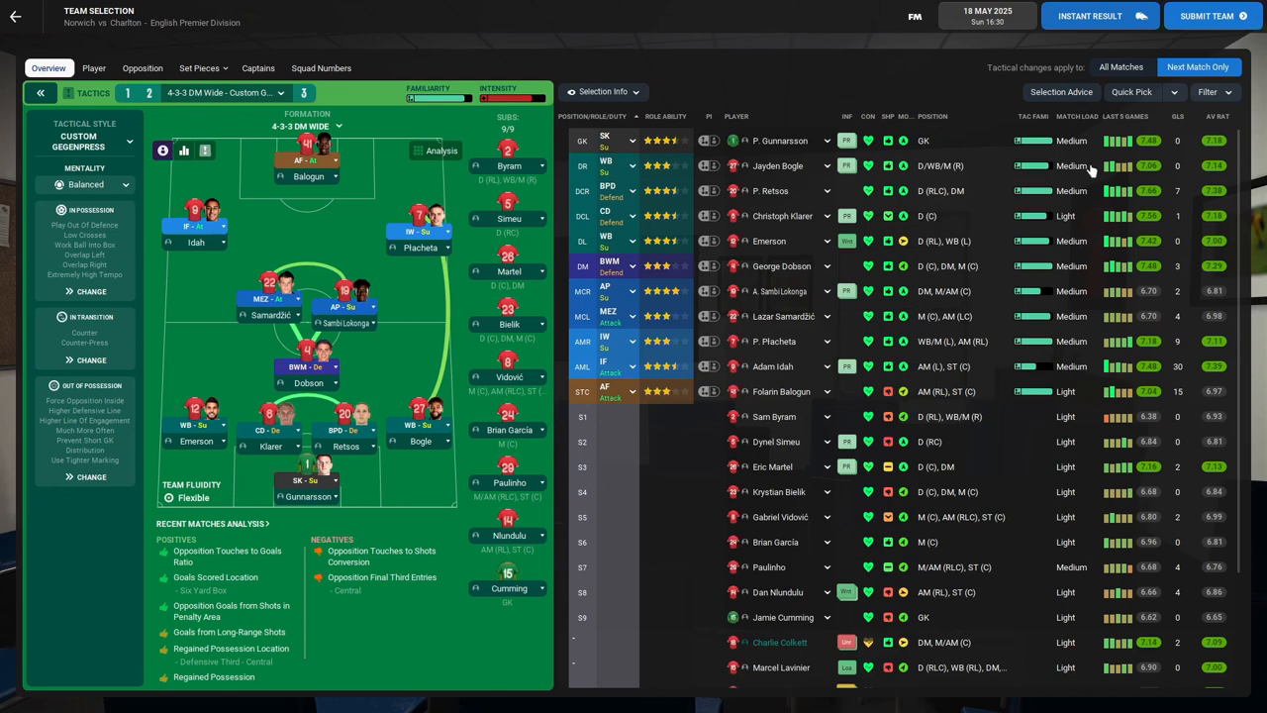
mouse_move(968, 220)
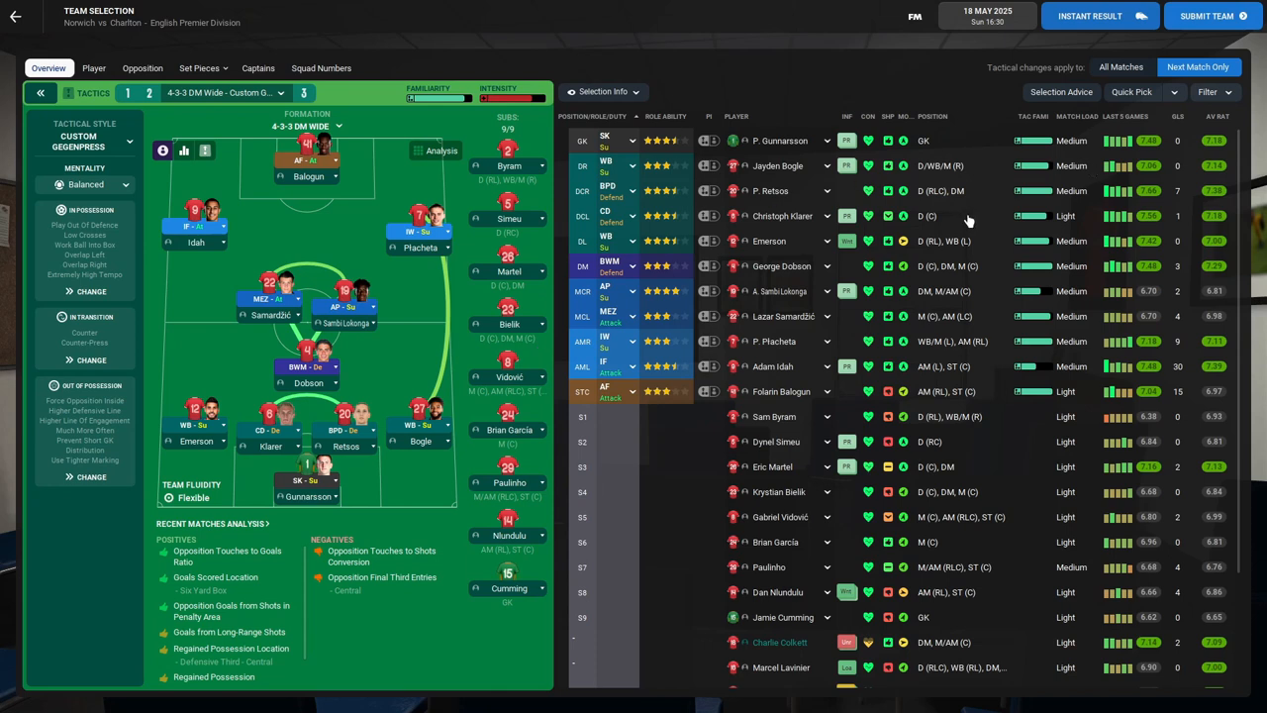
click(1208, 15)
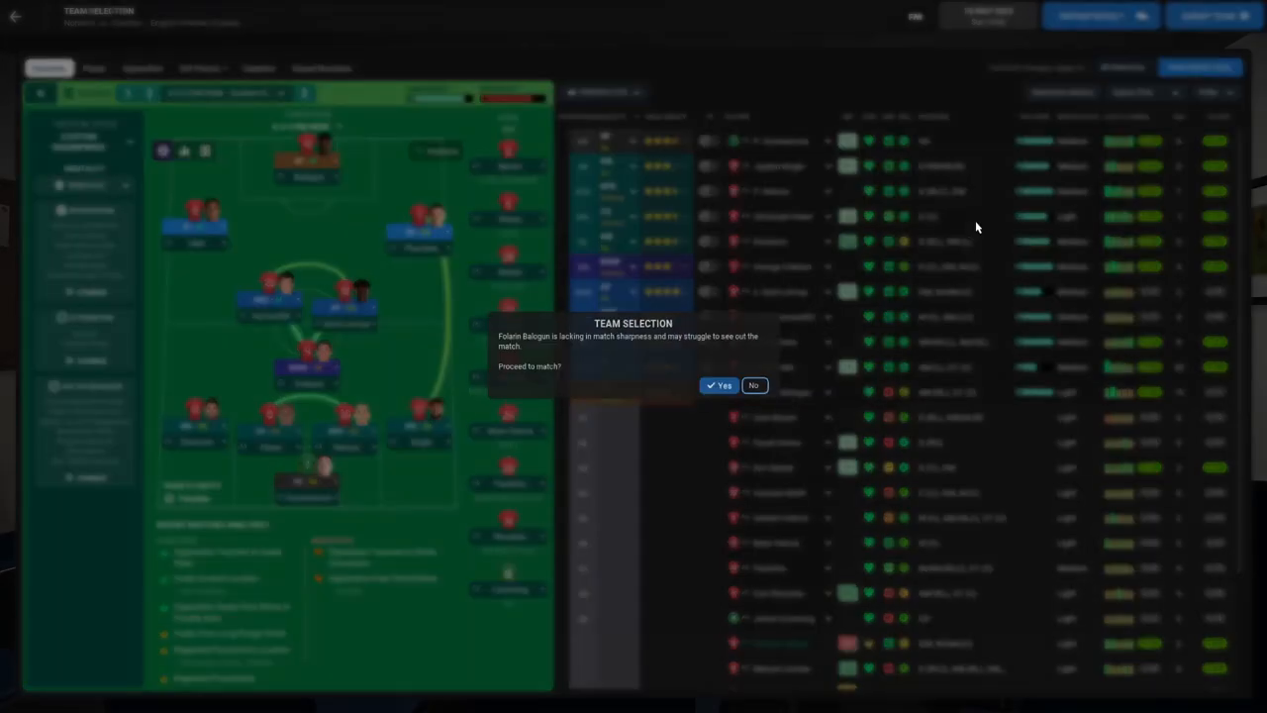
Step: Proceed to the match despite the warning and set Charlton to a positive mentality
click(720, 384)
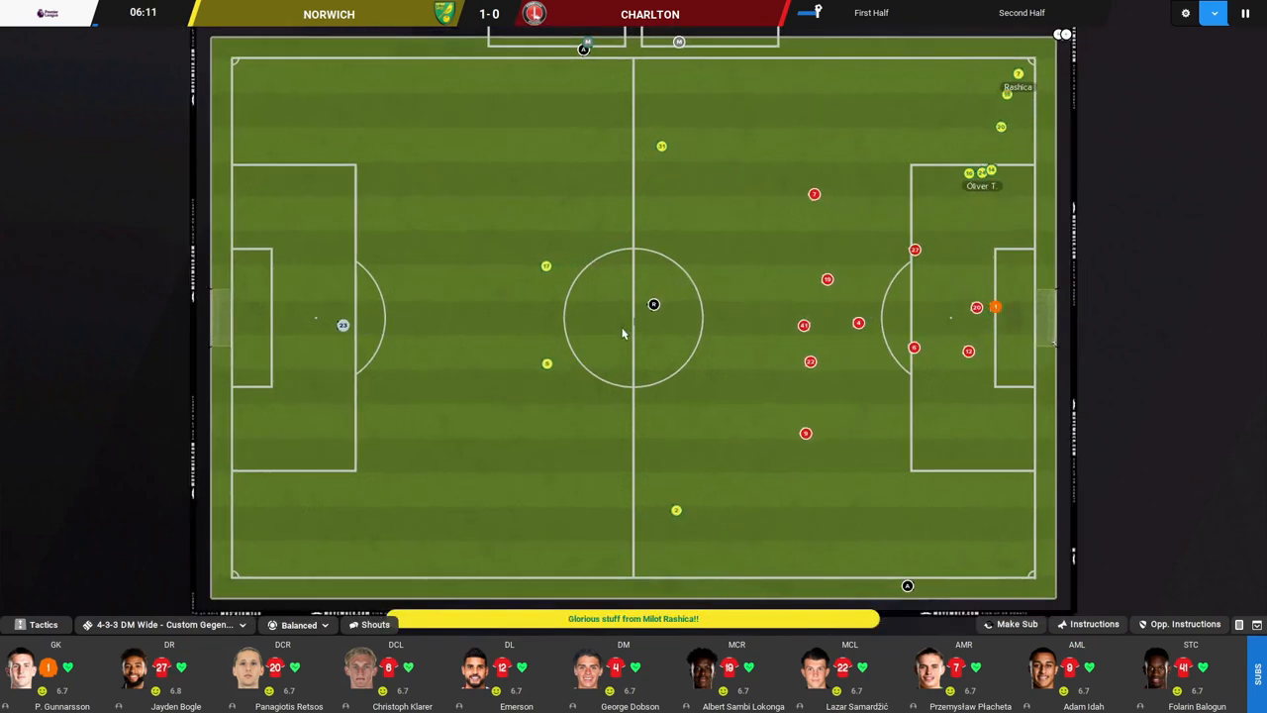
click(374, 626)
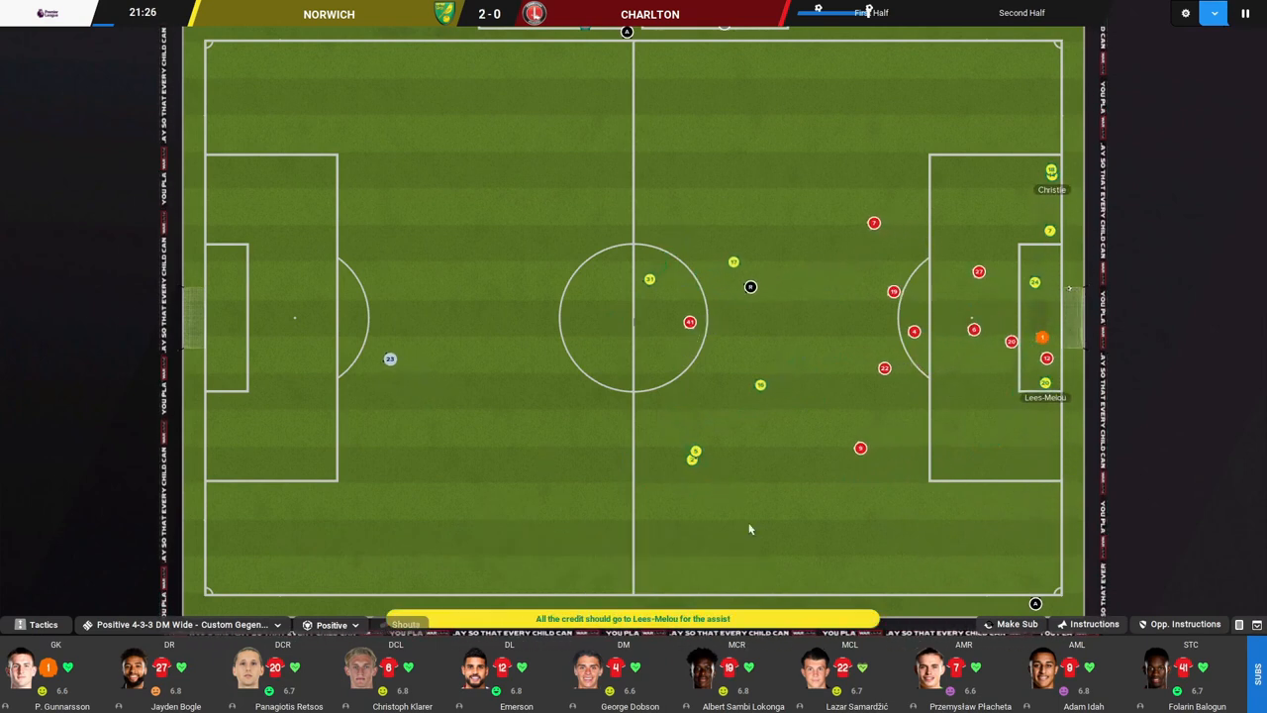
Step: Review the In Possession and Out of Possession instructions, then go to Opposition instructions
click(333, 625)
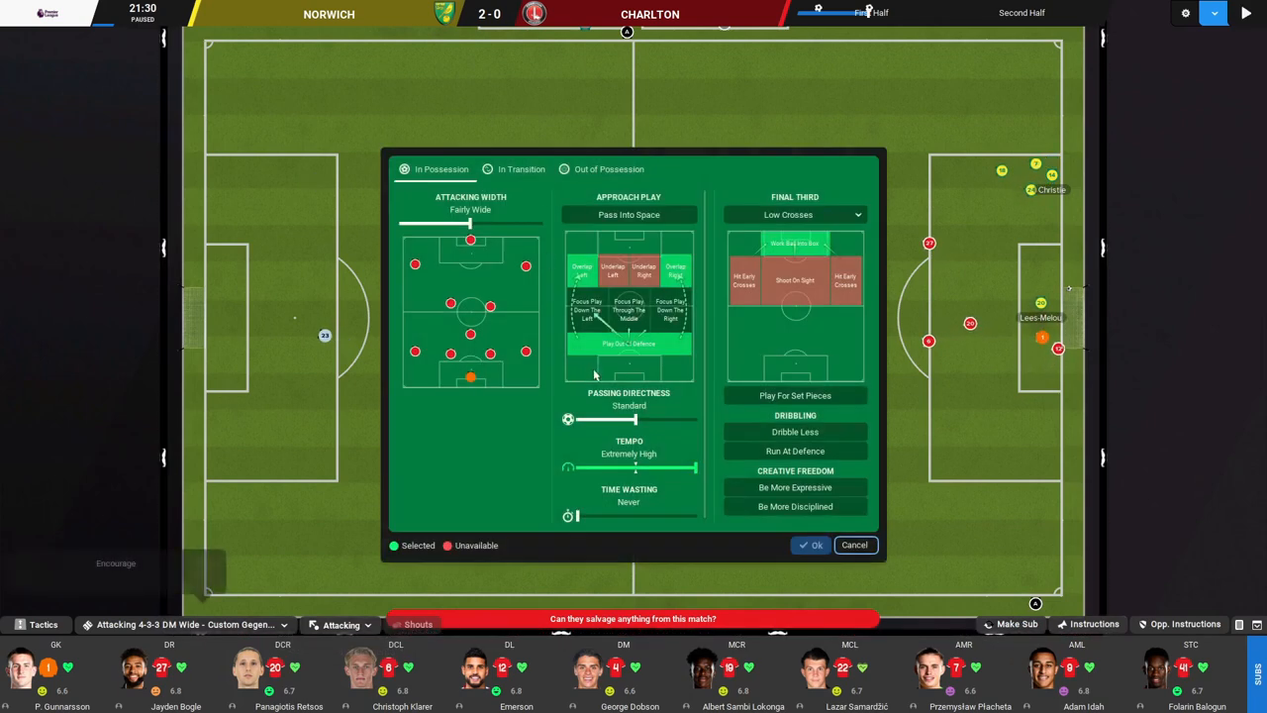
click(609, 169)
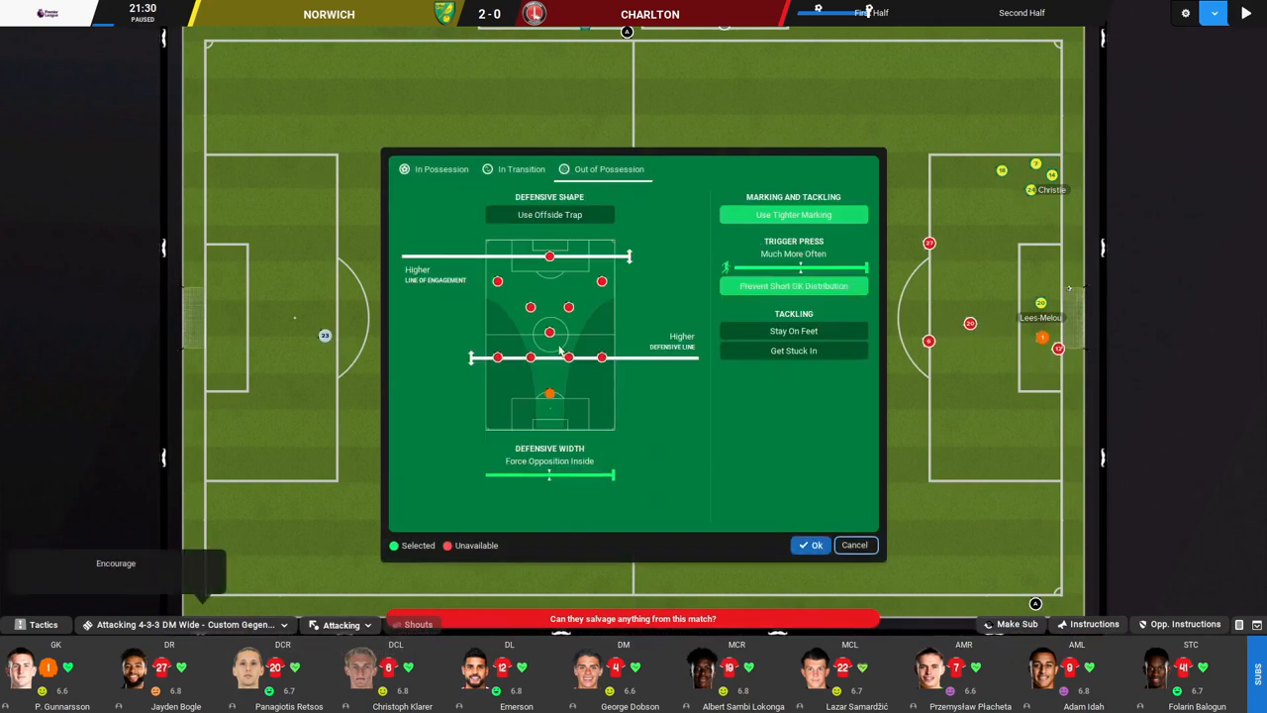
click(810, 544)
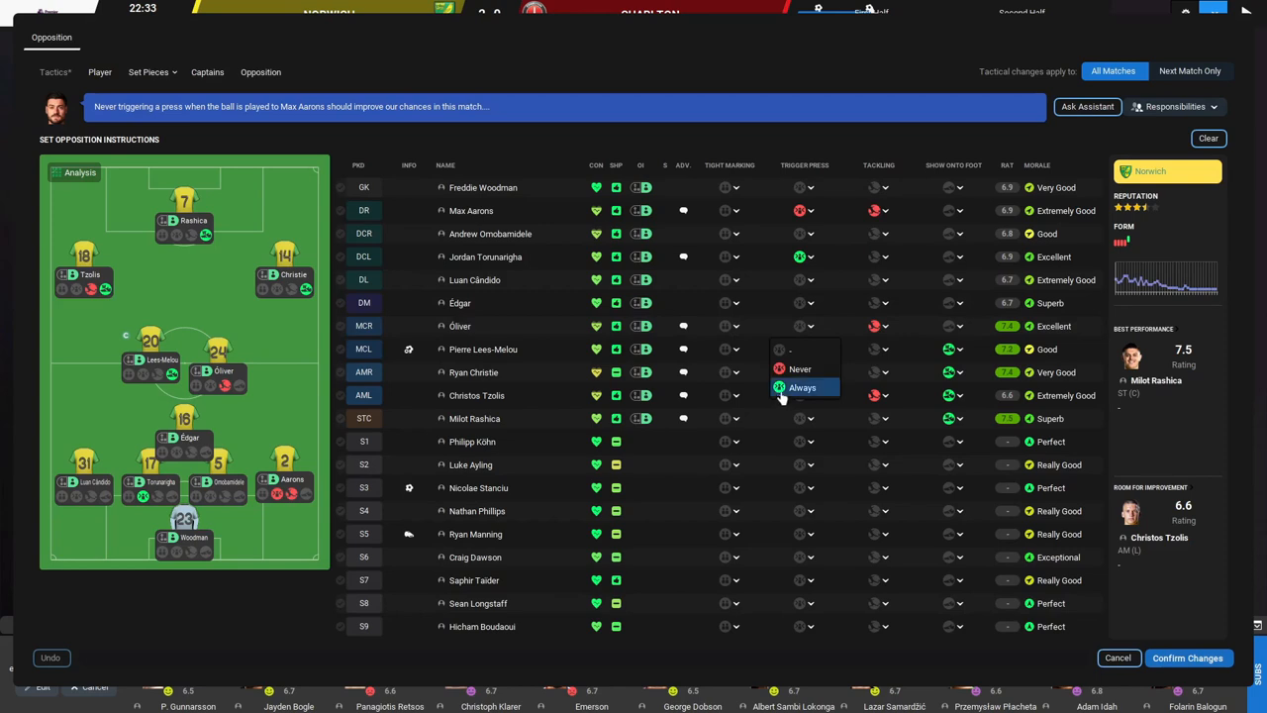
Step: Set Trigger Press to Always on a Norwich winger and a Norwich midfielder
click(802, 386)
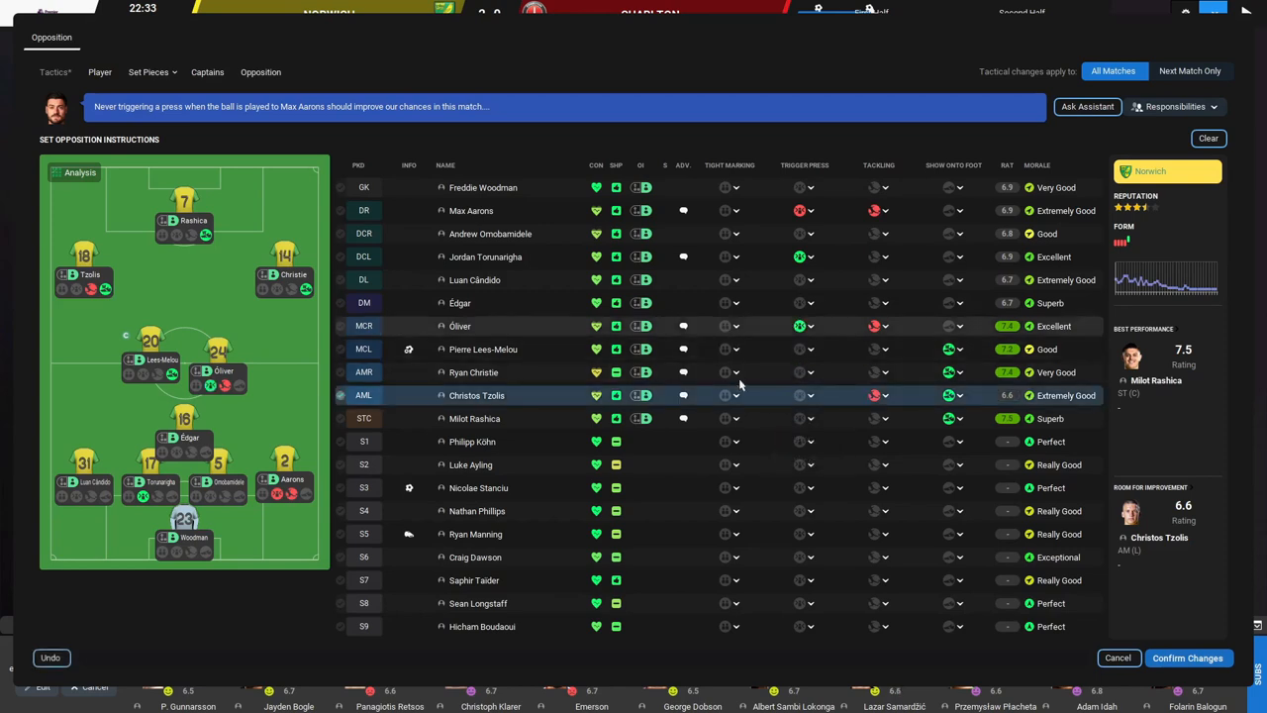
click(954, 325)
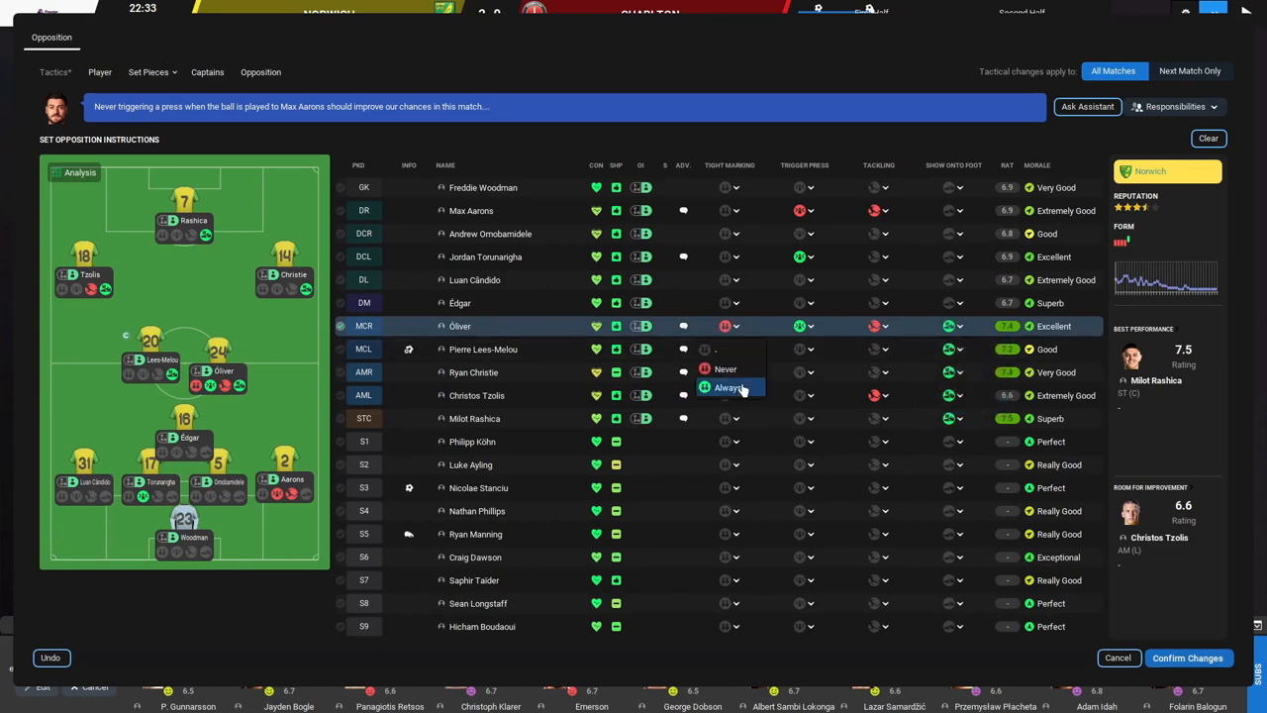
click(1188, 658)
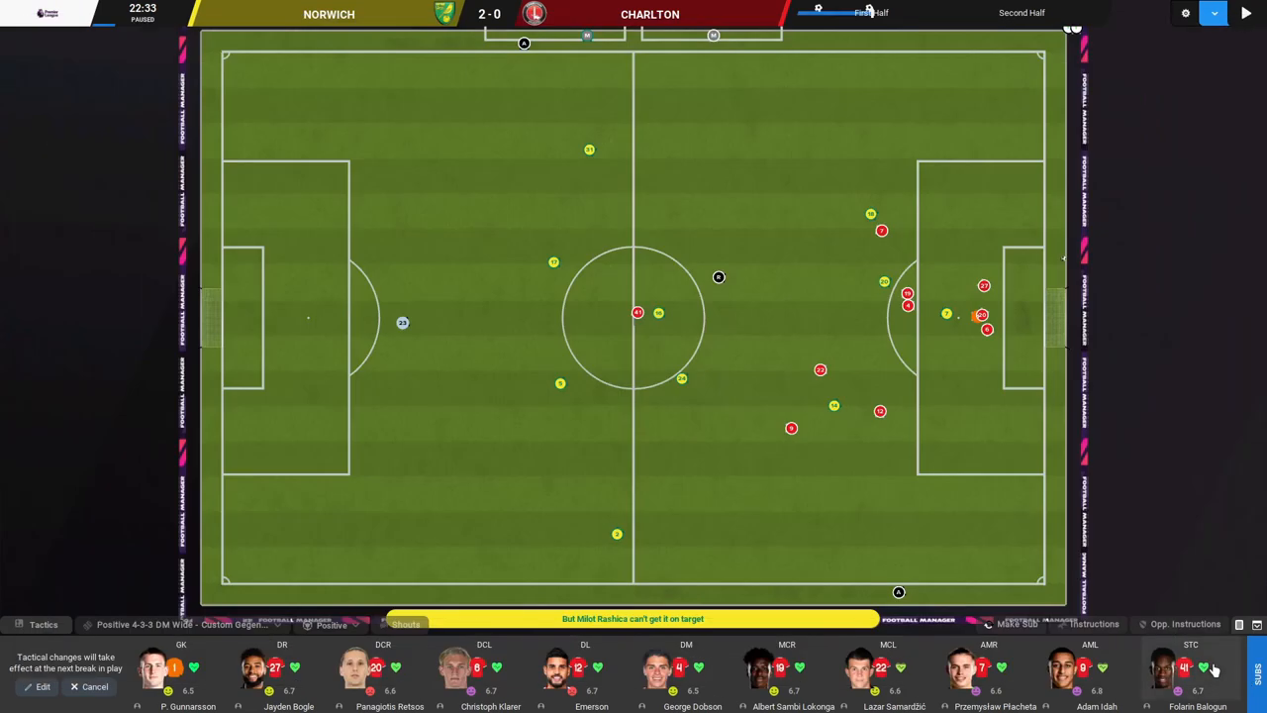
Step: Confirm the changes and continue the match with Norwich leading 2-0 near 40 minutes
click(1245, 12)
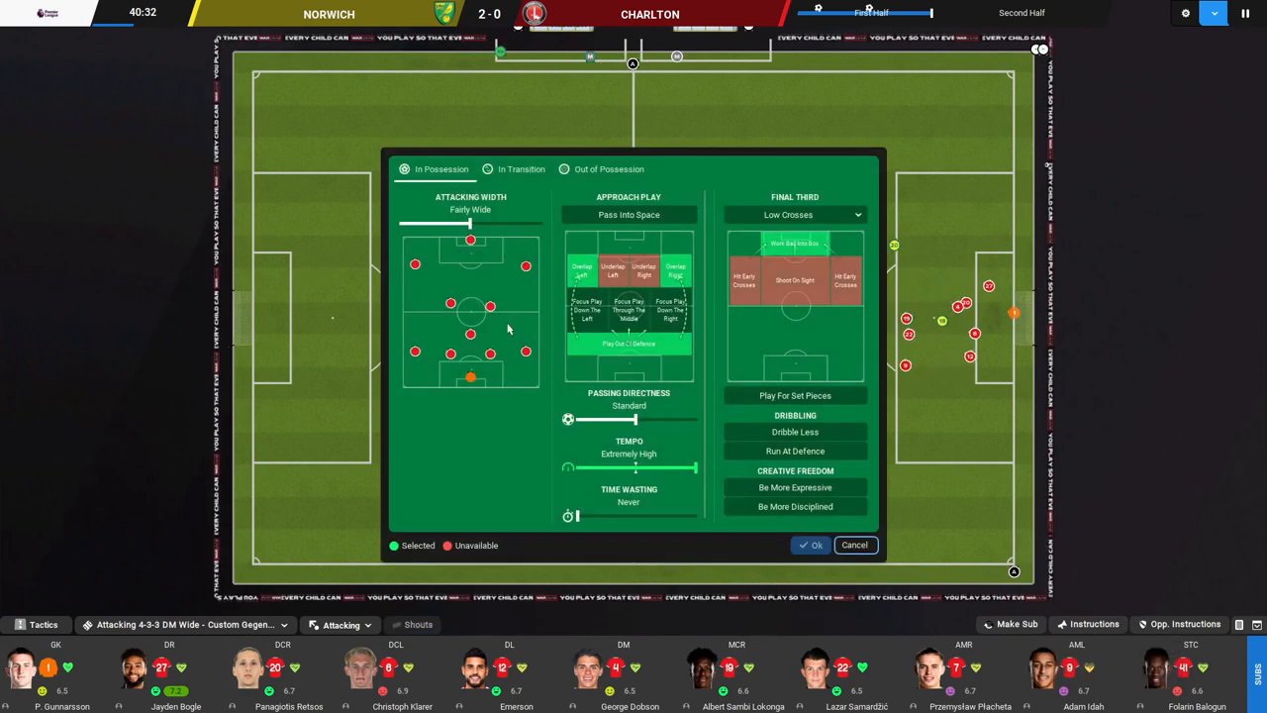
Step: Review the out-of-possession instructions, return to the match and ignore the assistant's man-marking warning
click(610, 169)
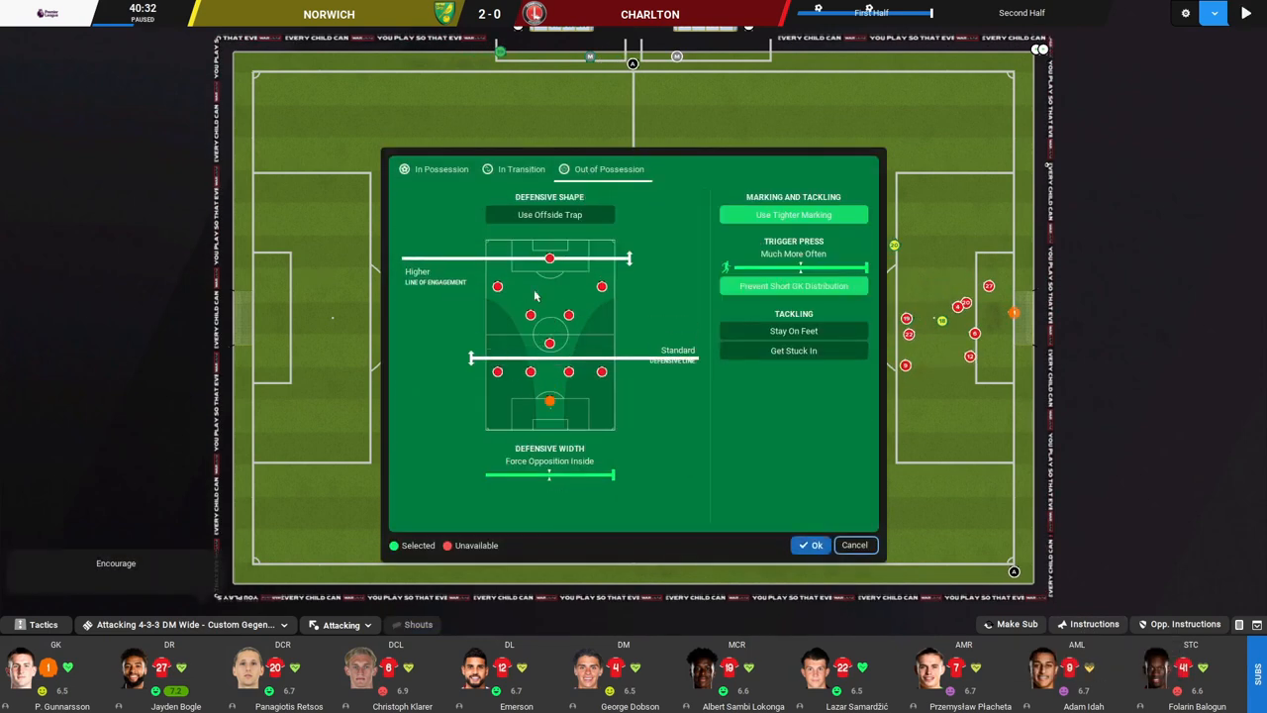
click(810, 544)
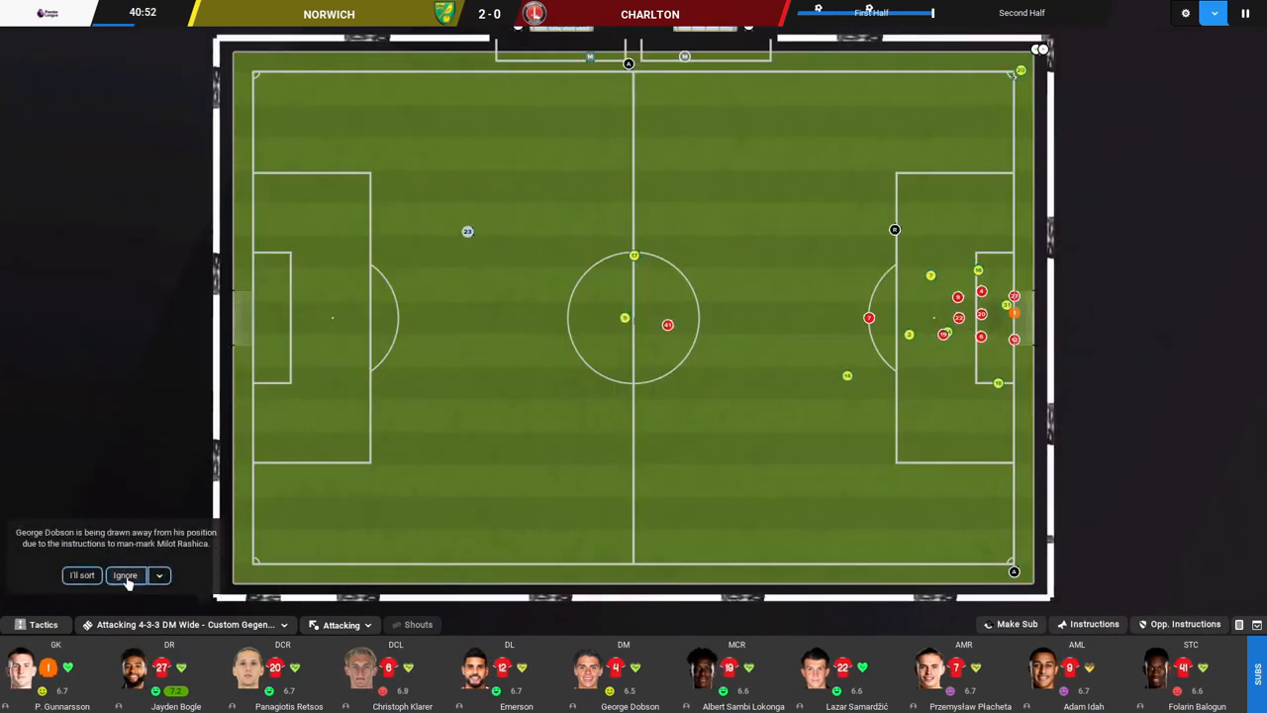
click(125, 574)
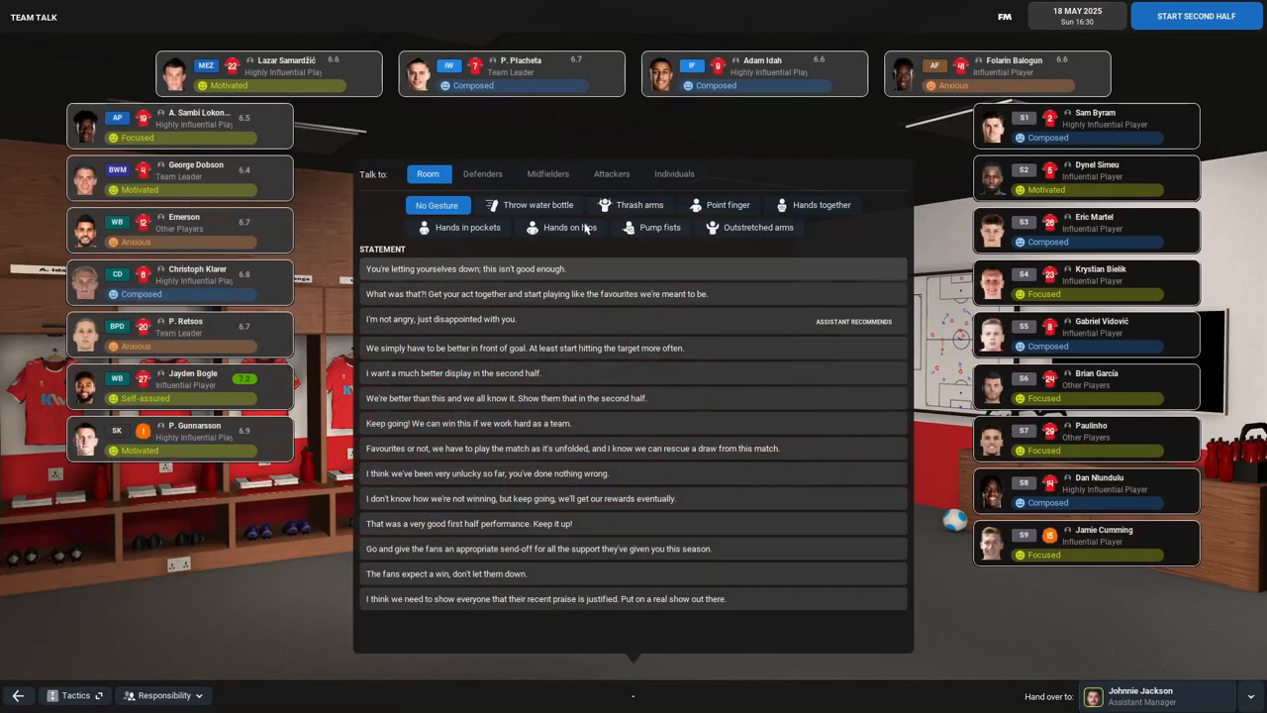
mouse_move(577, 269)
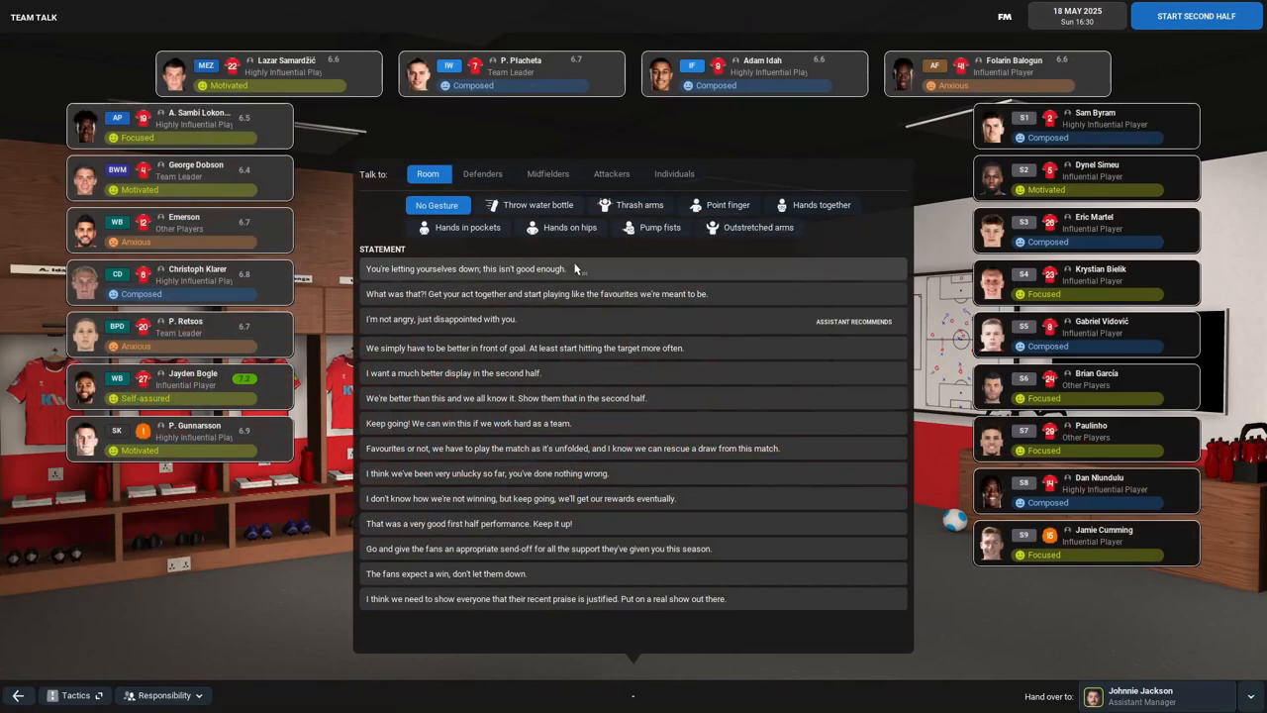
Step: Tell all players they are letting themselves down and finish the half-time team talk
click(465, 269)
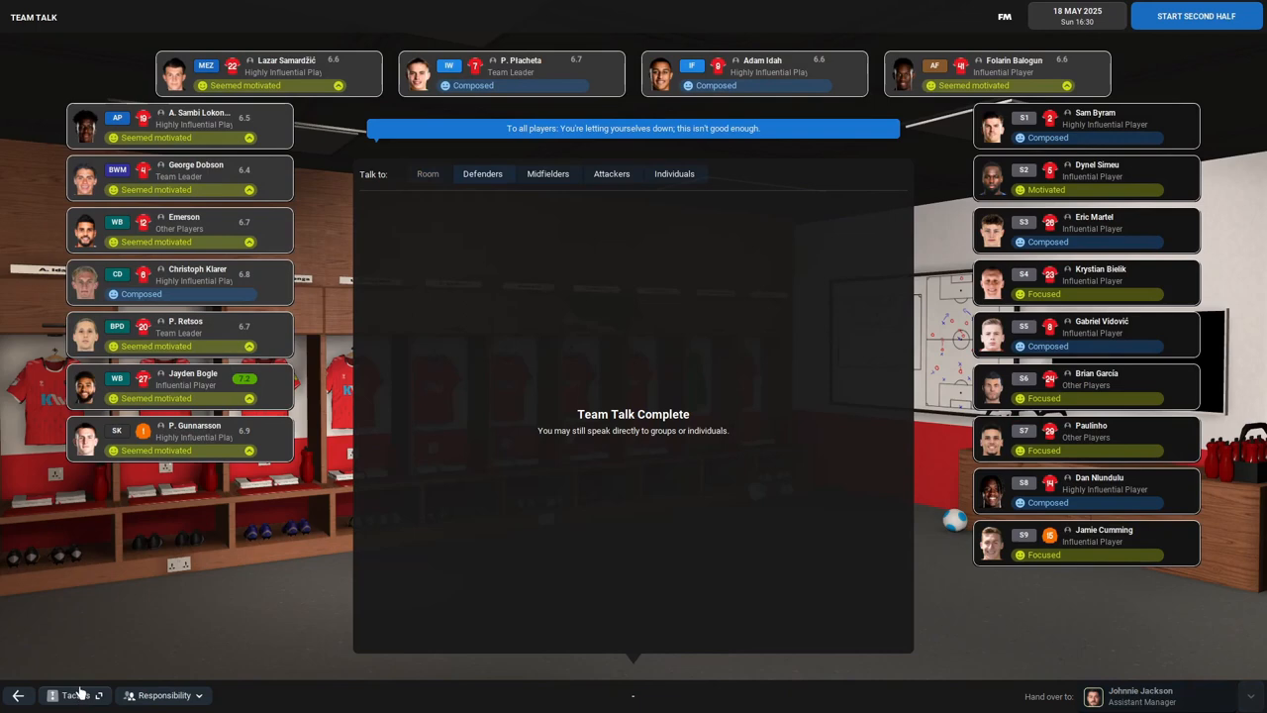
click(71, 695)
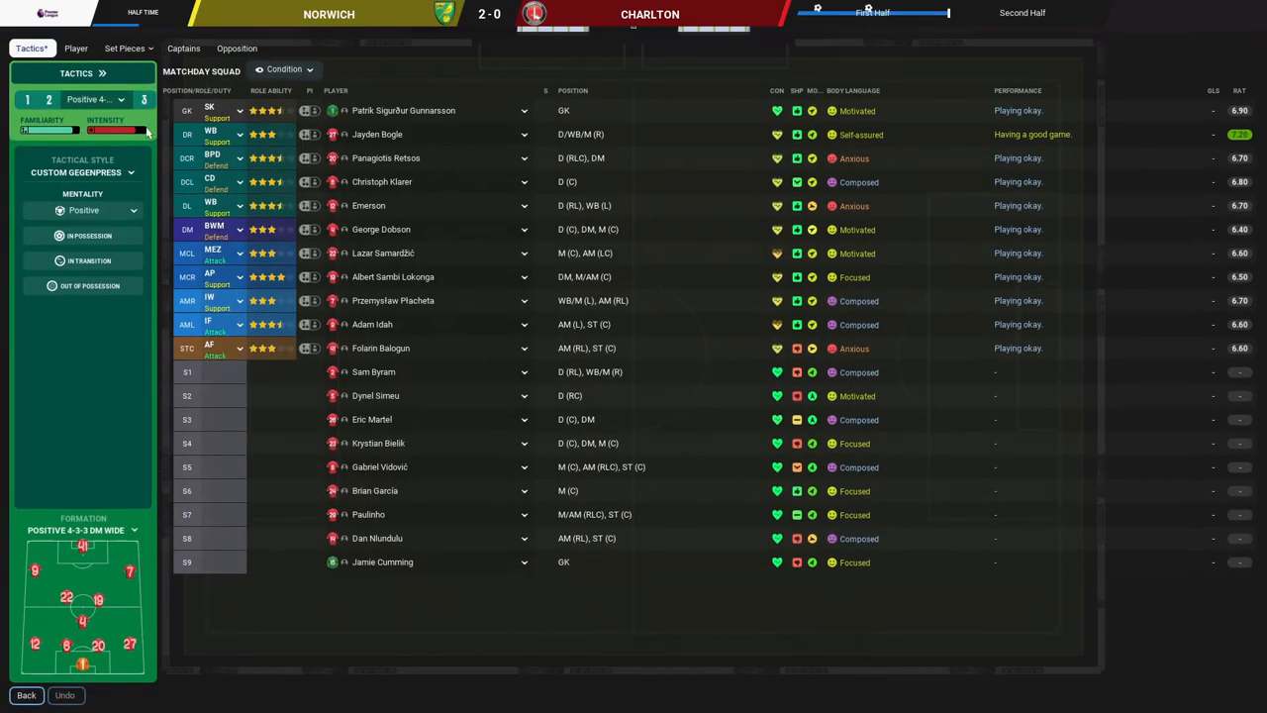
Step: Bring Vidovic and Paulinho on in the striker and attacking-midfield slots
click(123, 47)
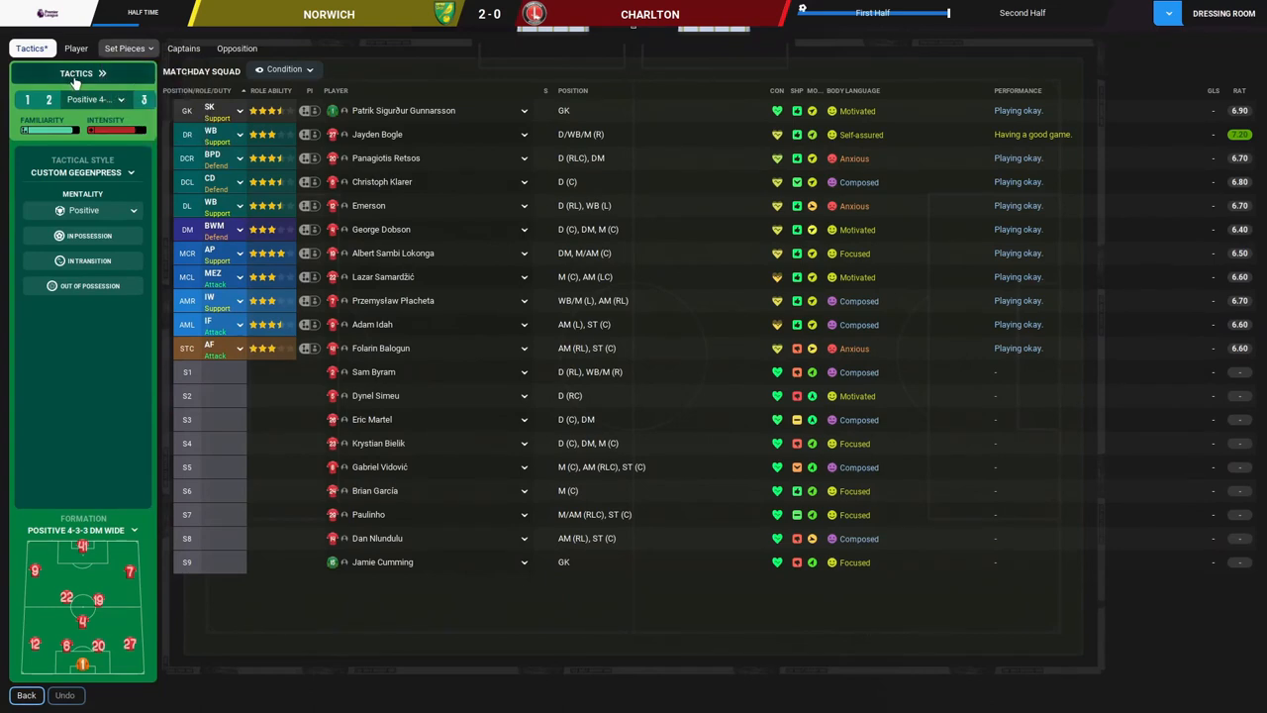
click(75, 71)
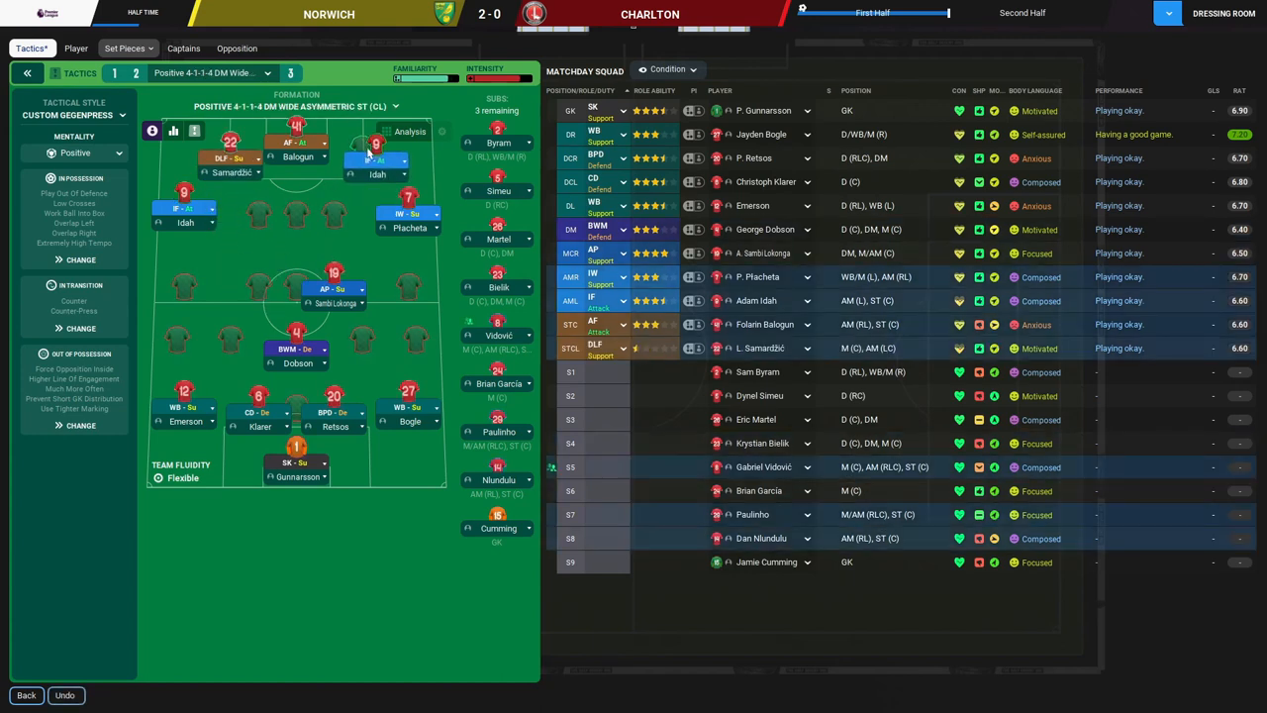
click(377, 158)
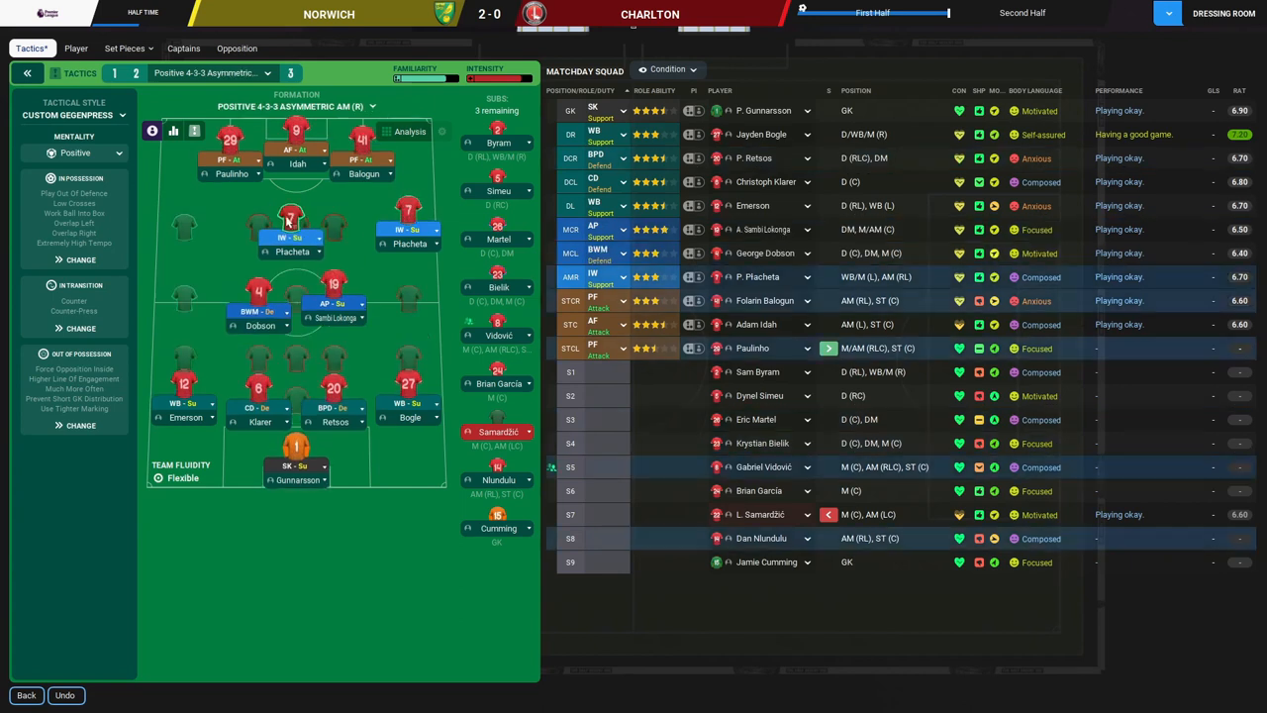
click(207, 72)
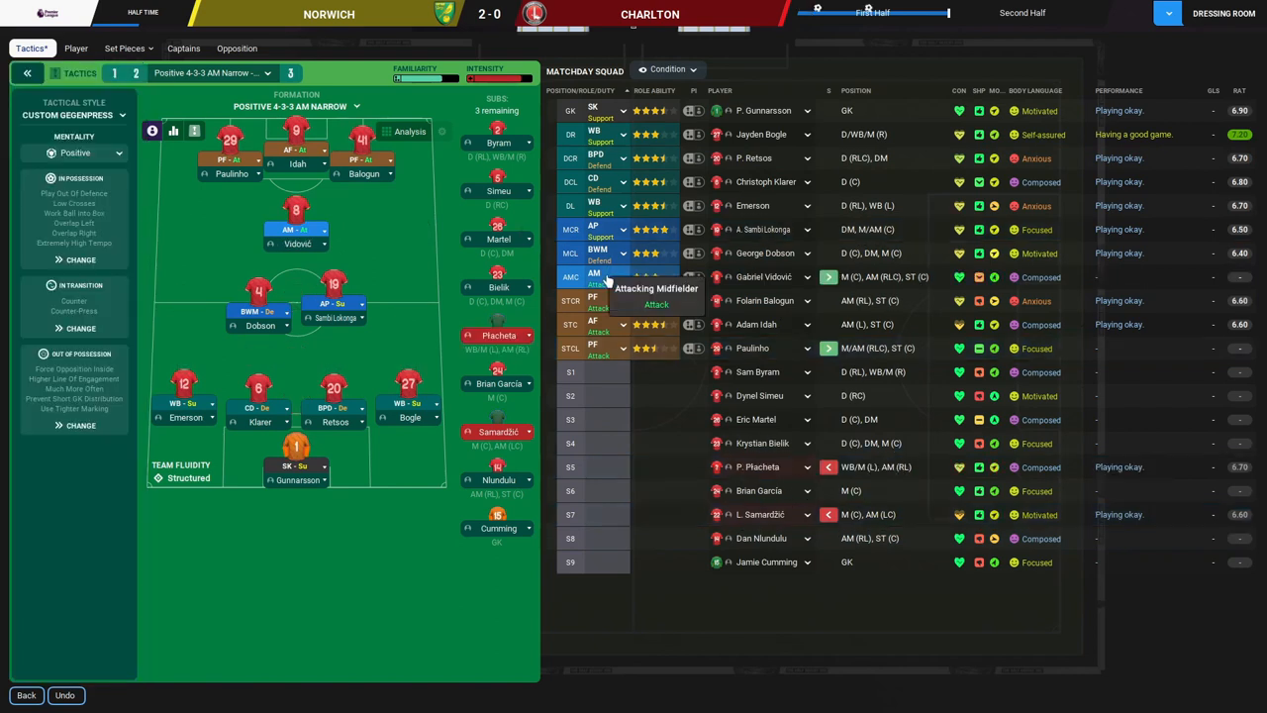
Step: Switch to a 4-3-3 AM Narrow shape and confirm the attacking midfielder's role
click(622, 277)
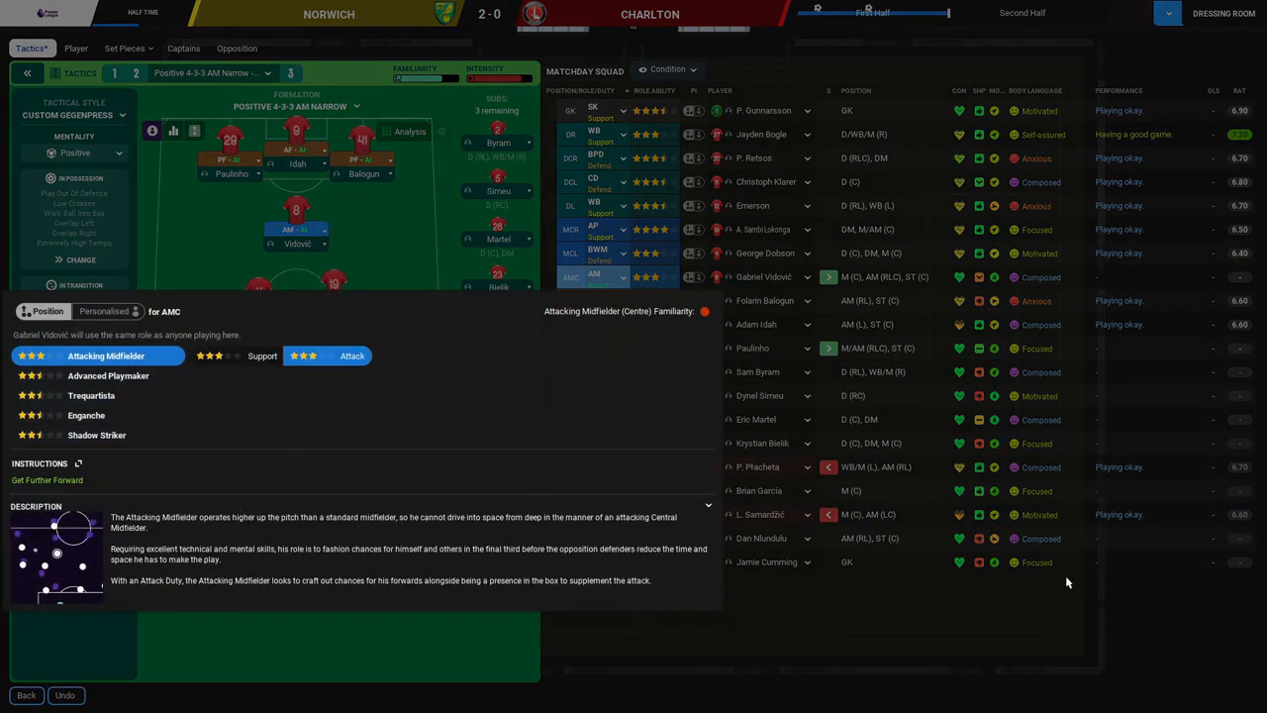
click(25, 695)
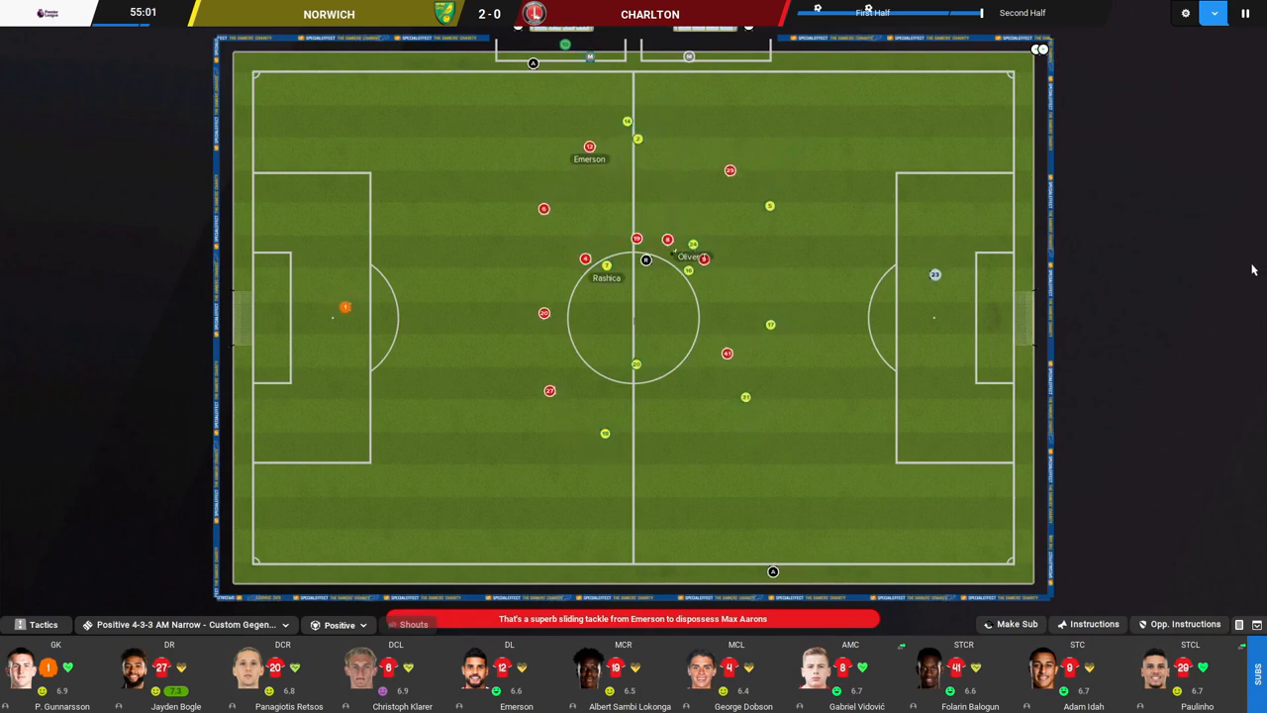
Step: Resume the second half and let it run past 80 minutes as Norwich go 3-0 up
click(1245, 12)
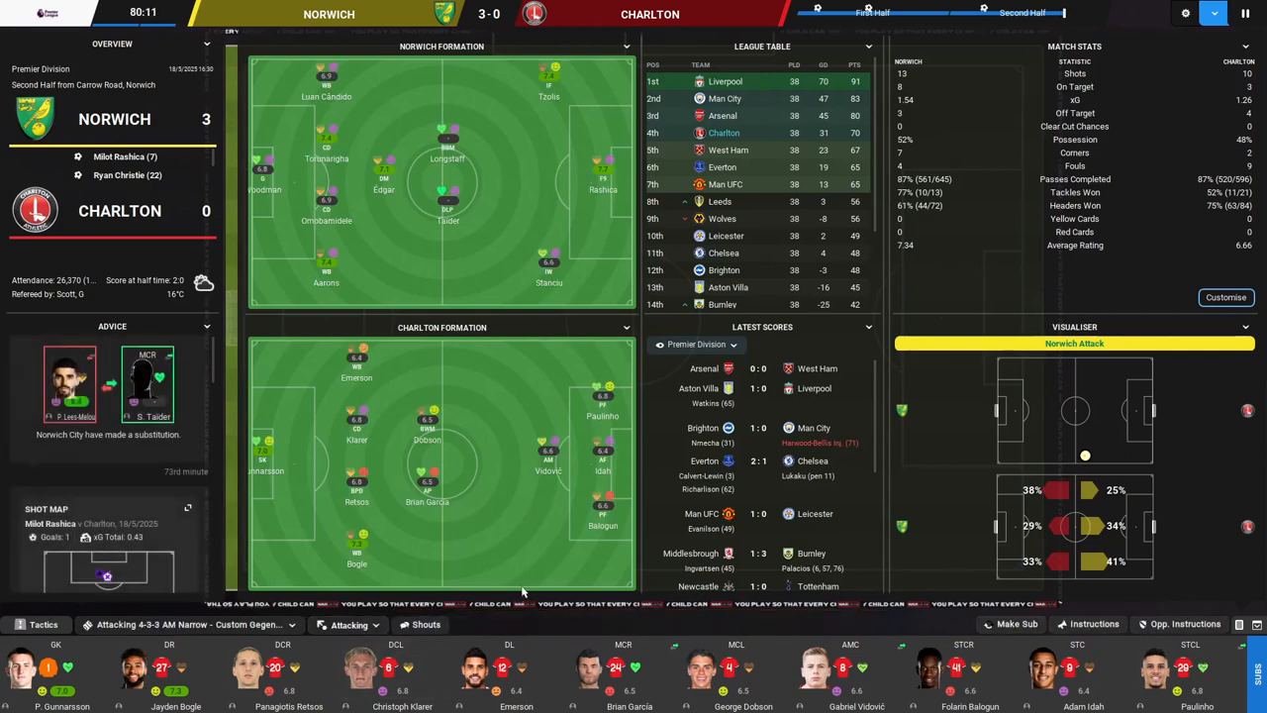
Step: Skip to the 3-0 full-time report and move through the post-match team talk
click(1245, 14)
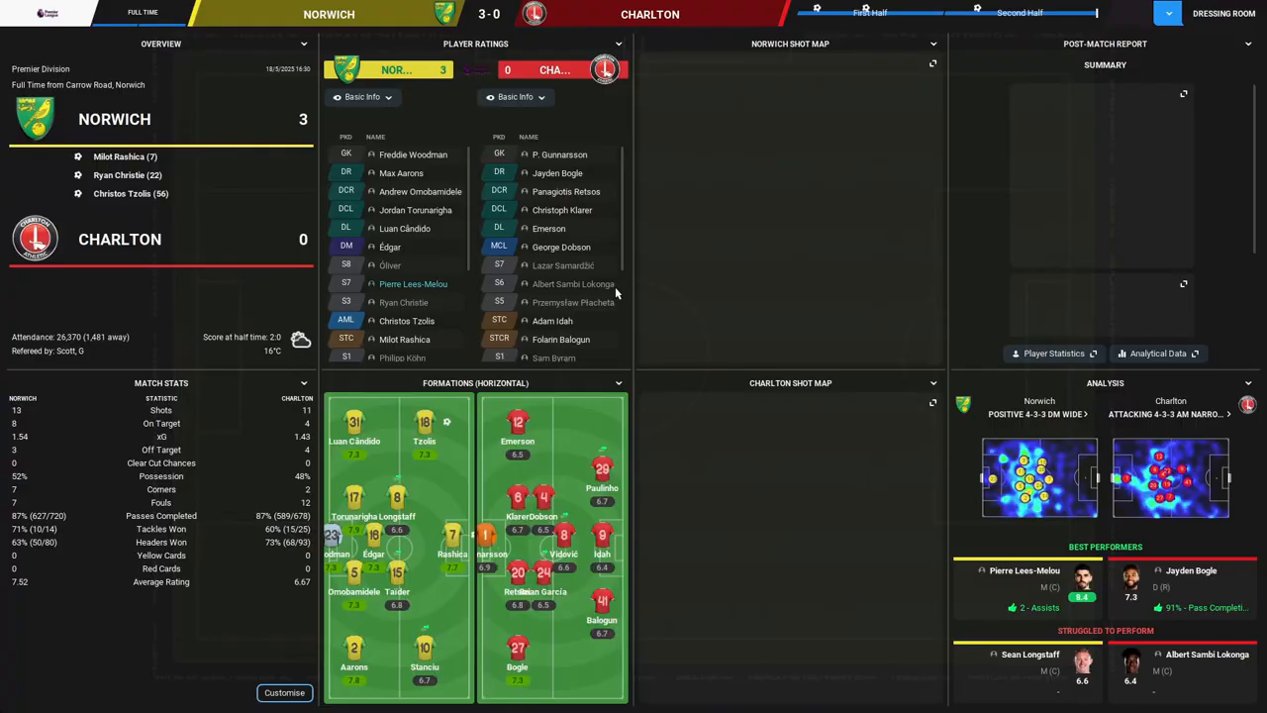
click(1223, 12)
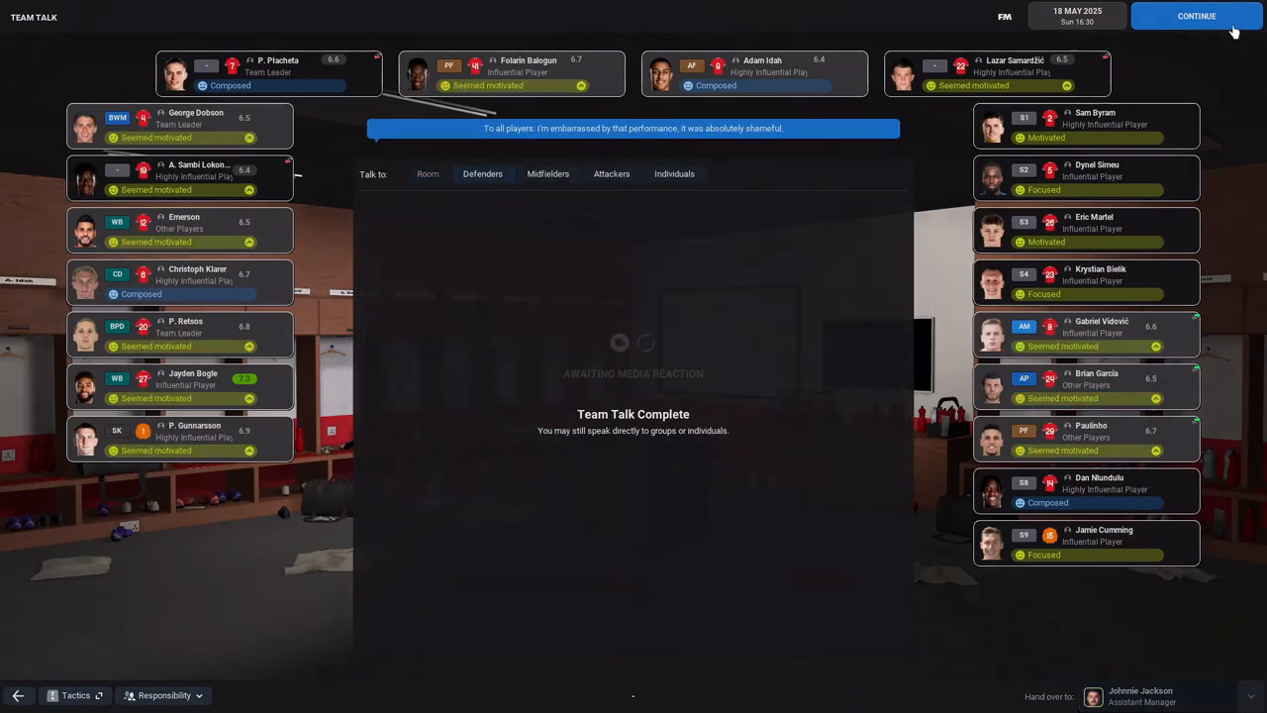
Step: Continue past the team talk to the final-day round-up showing Charlton fourth
click(1195, 16)
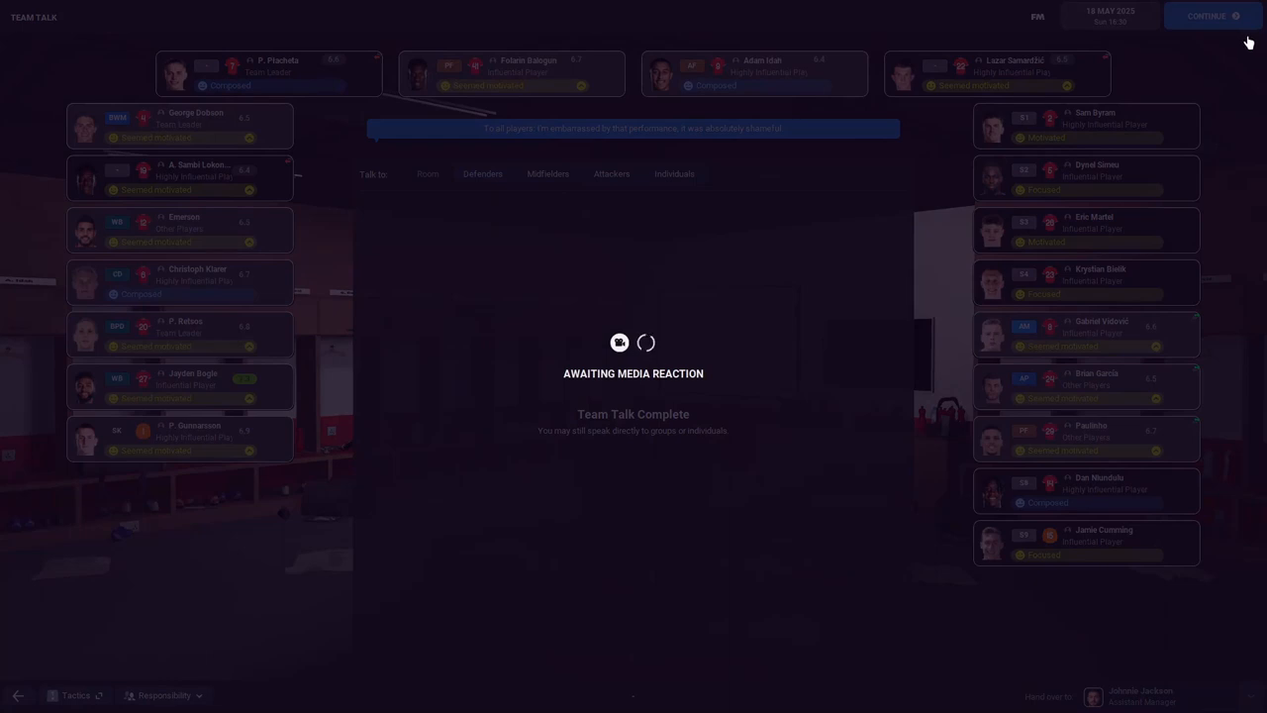
mouse_move(1251, 52)
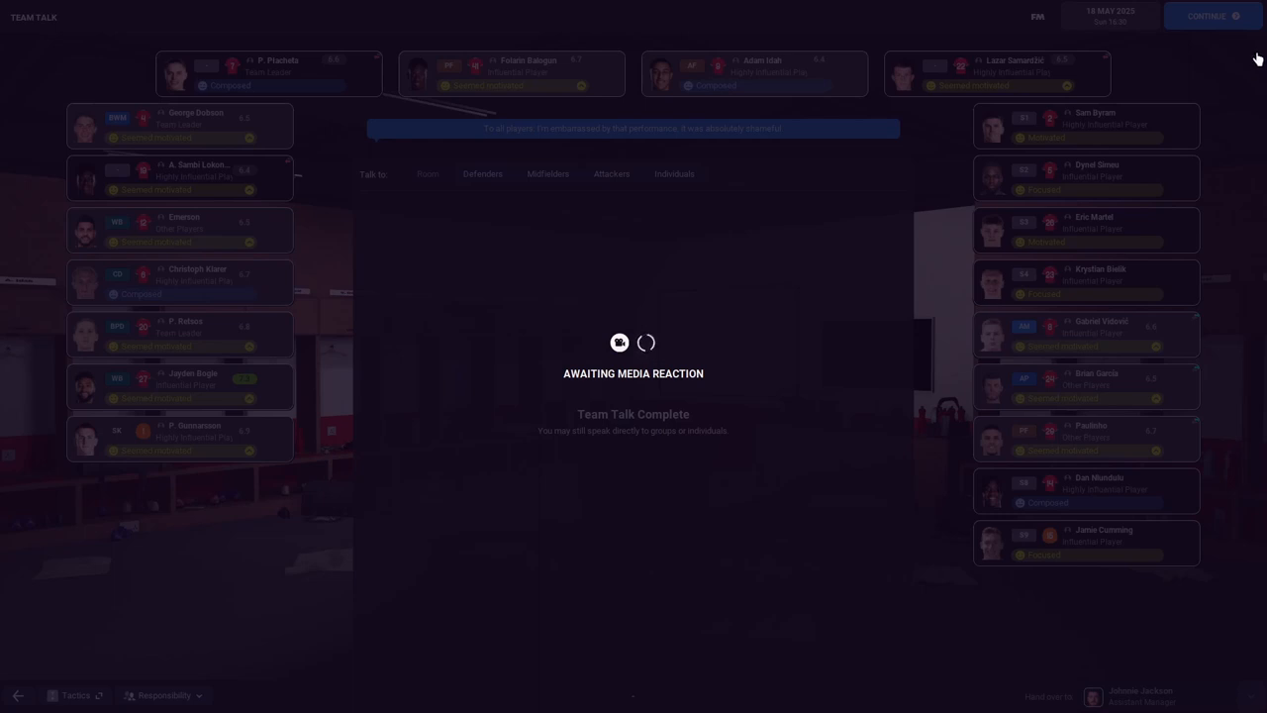
mouse_move(1259, 62)
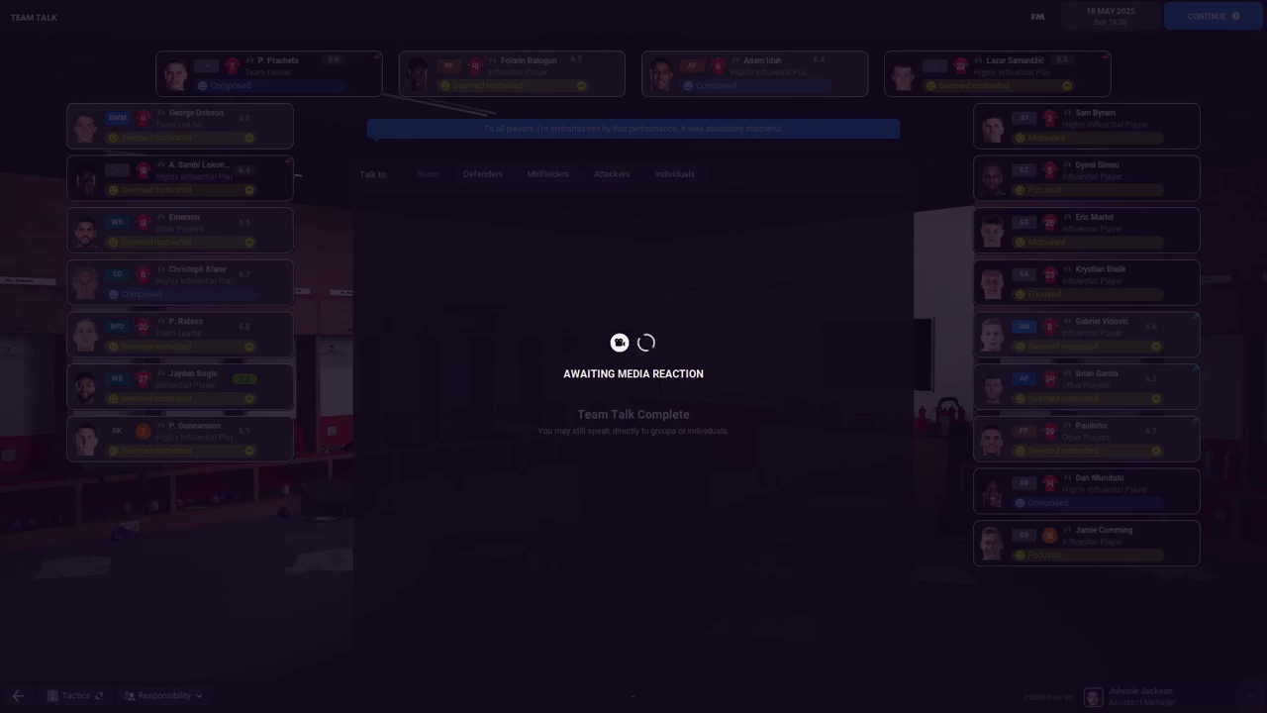
click(1207, 15)
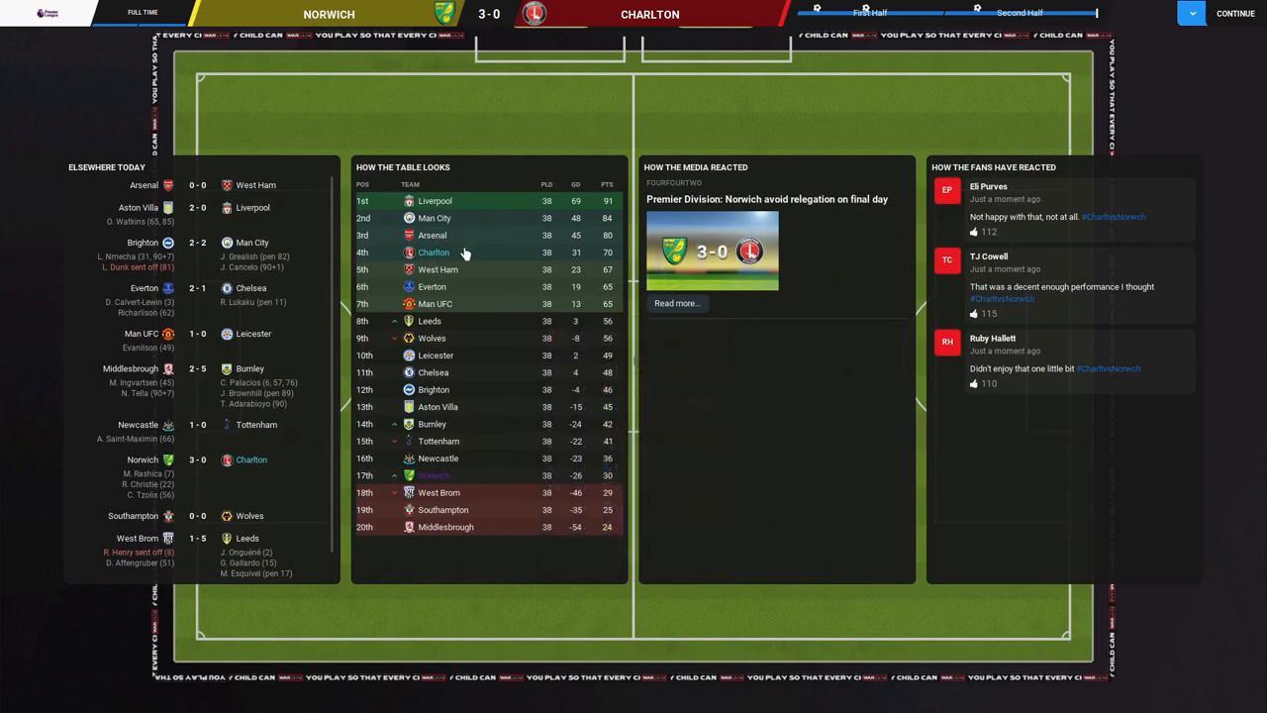
mouse_move(1235, 12)
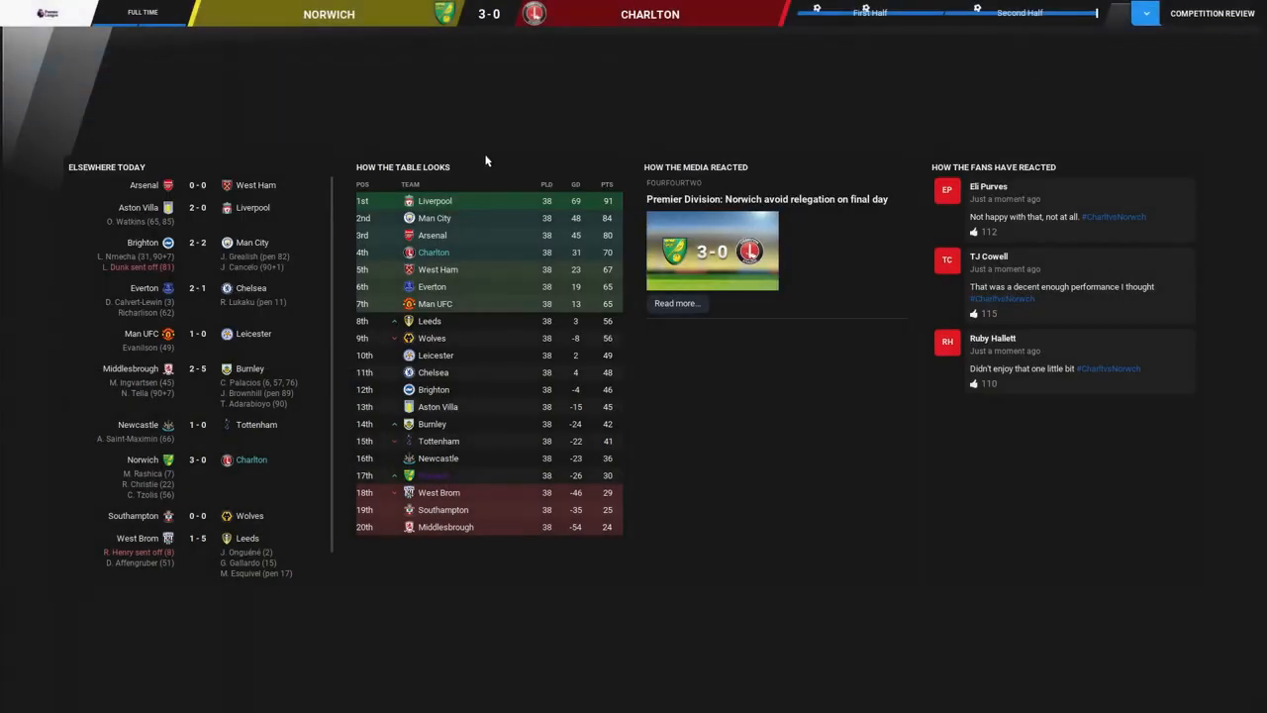
mouse_move(97, 75)
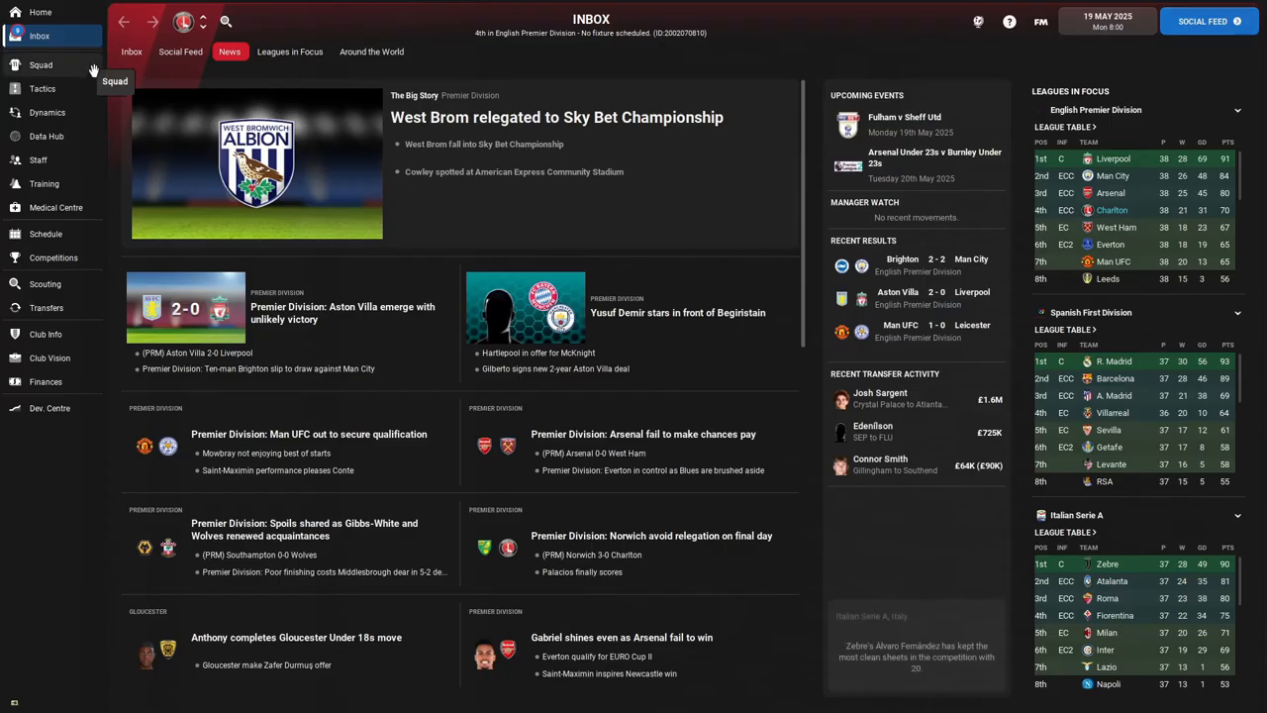
Step: Read the inbox club-legend press article and training schedule, then go to the manager home overview
click(40, 35)
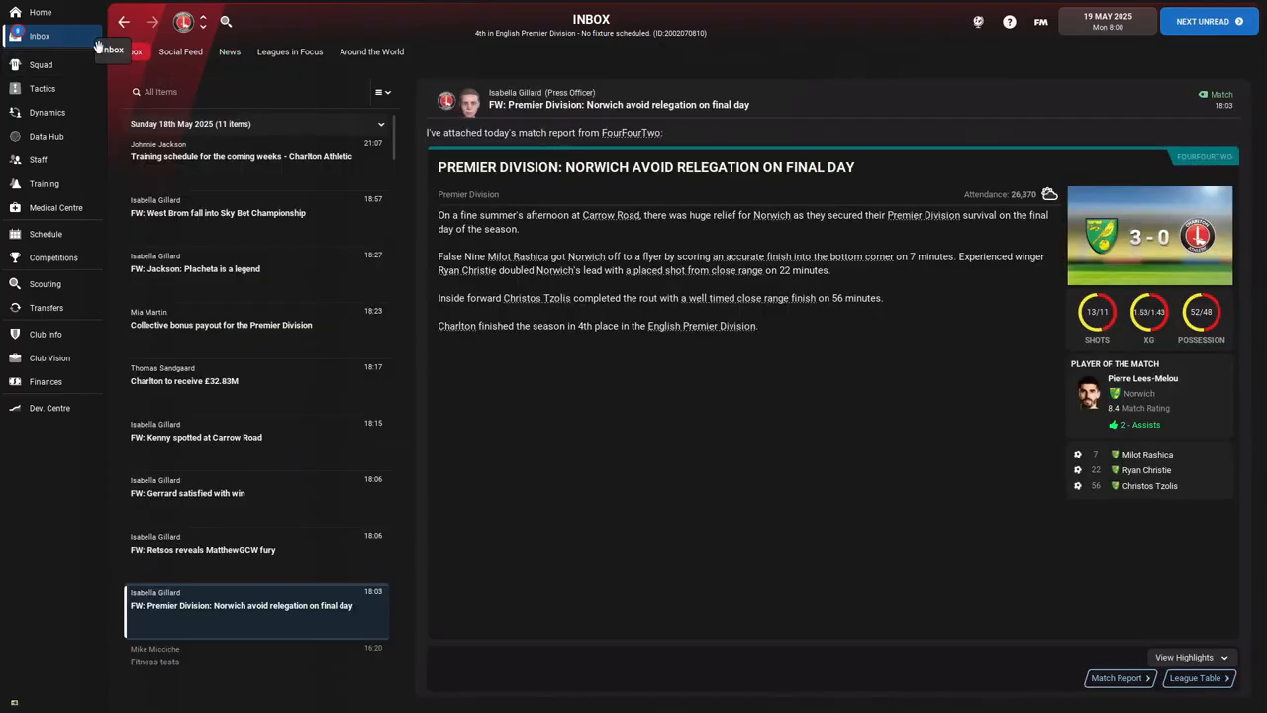
click(196, 438)
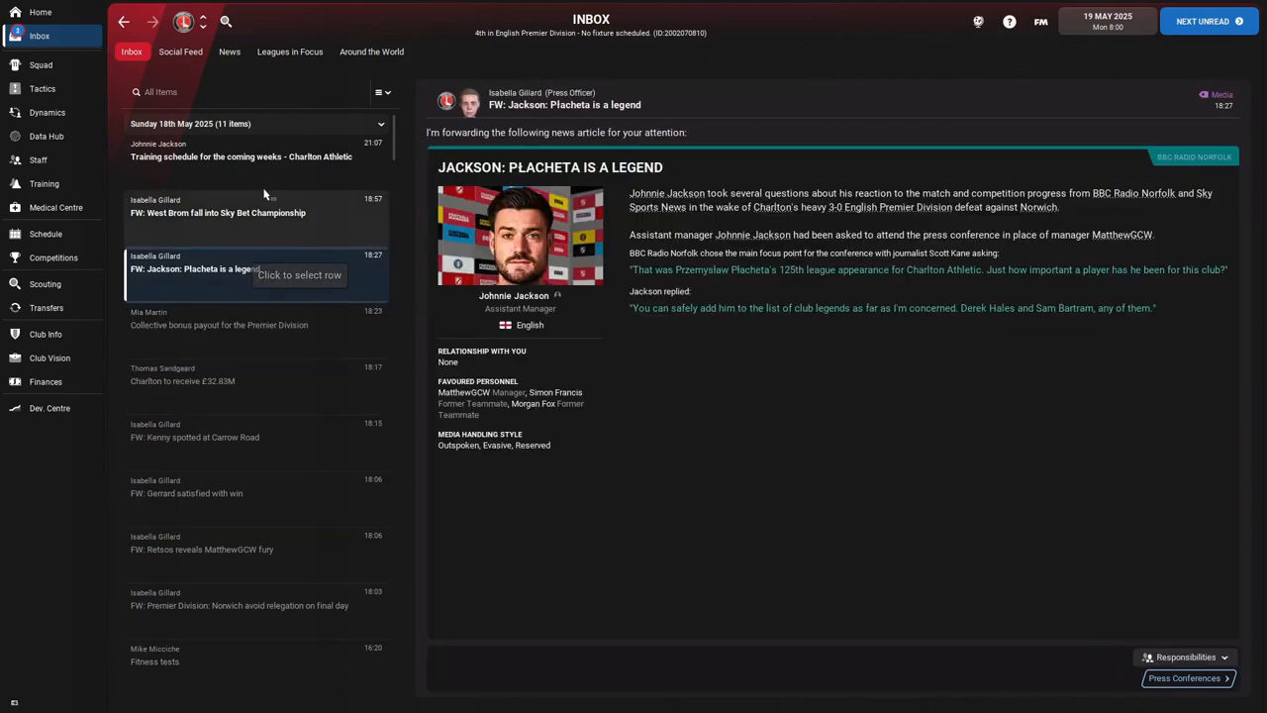
click(242, 150)
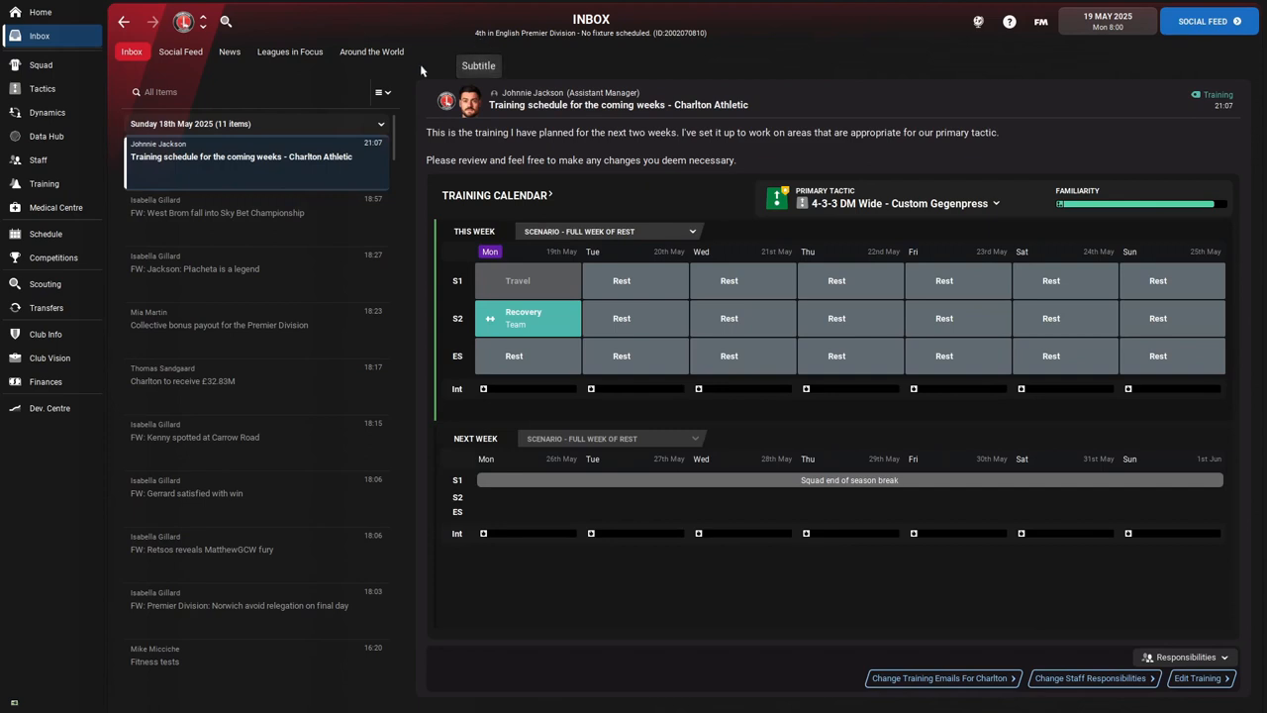
mouse_move(309, 39)
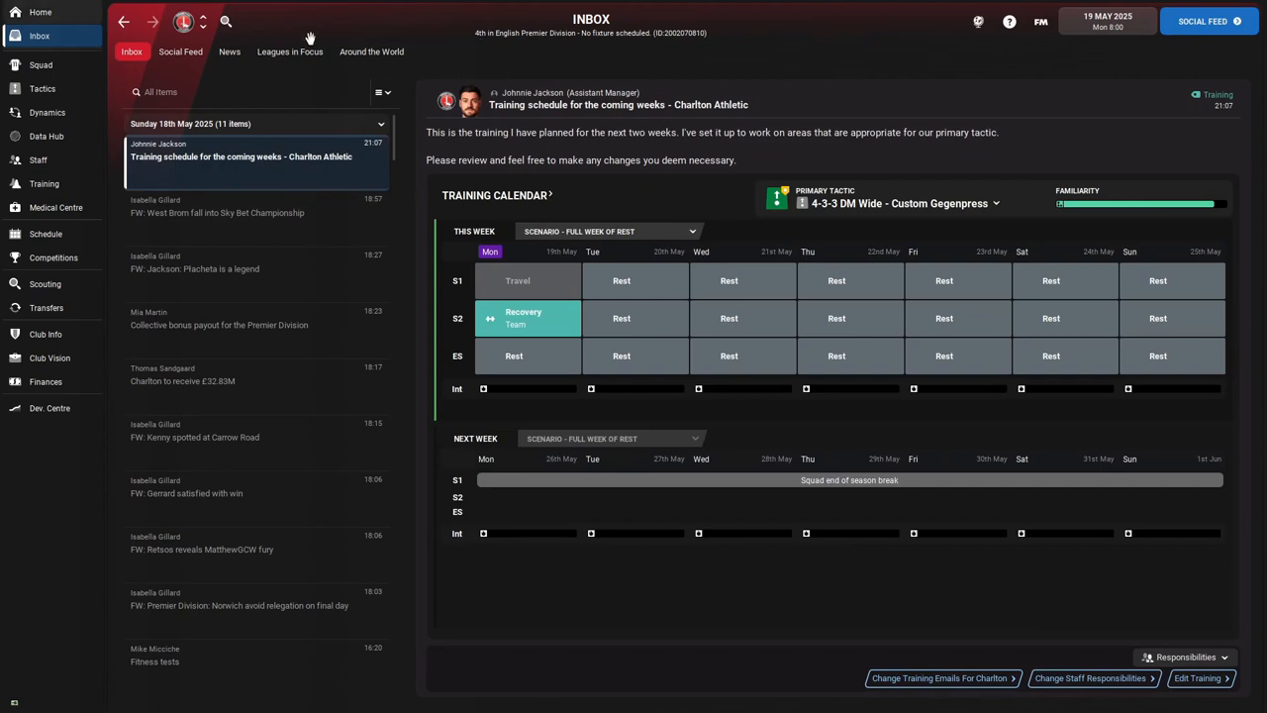
mouse_move(315, 47)
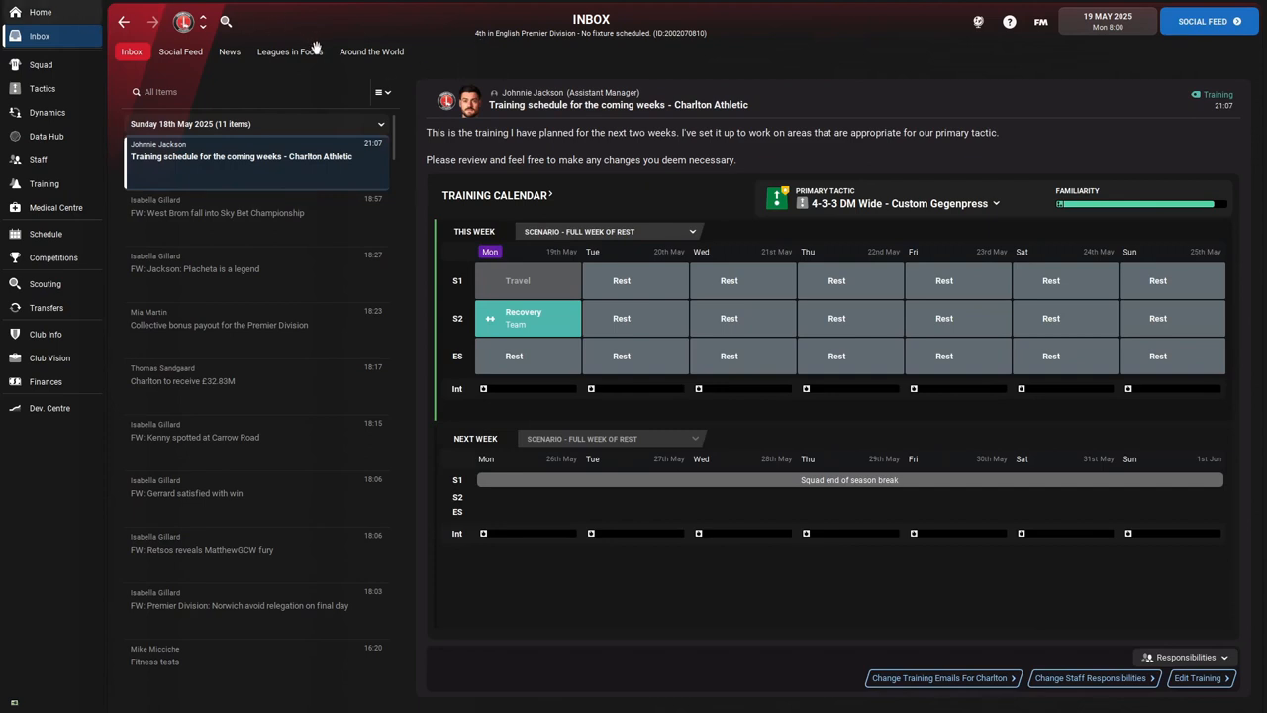
mouse_move(321, 44)
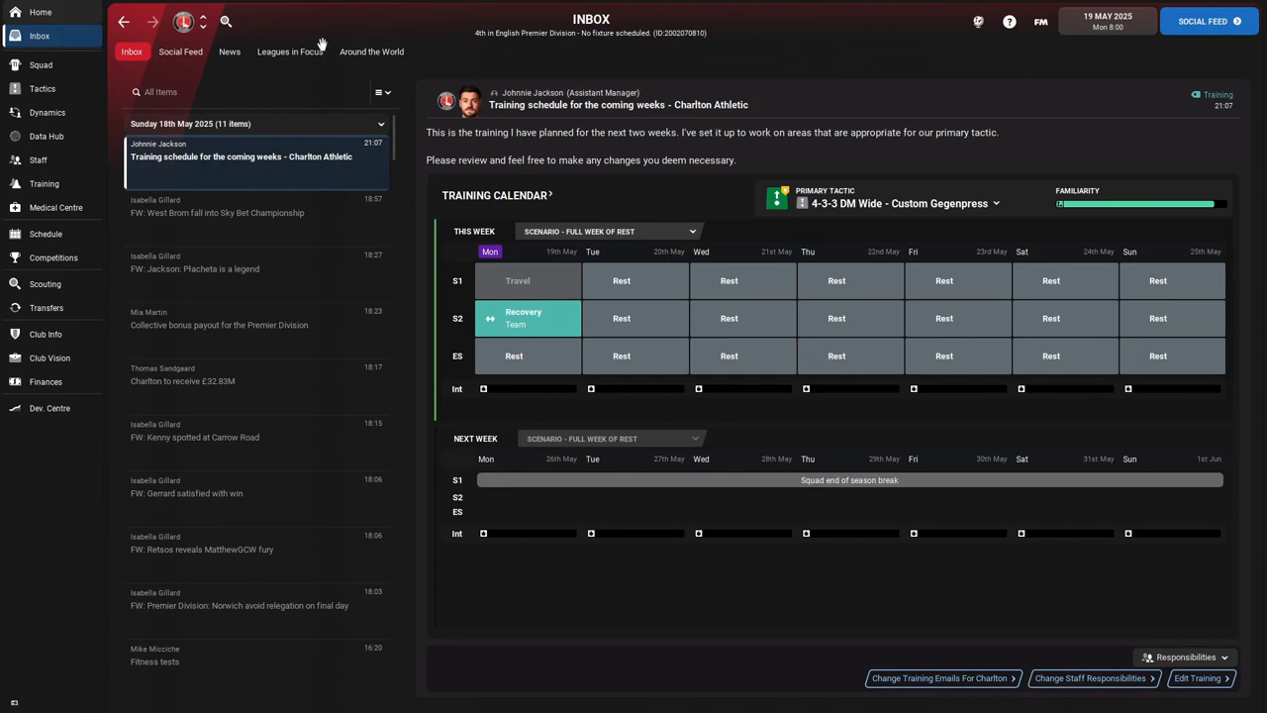
mouse_move(344, 41)
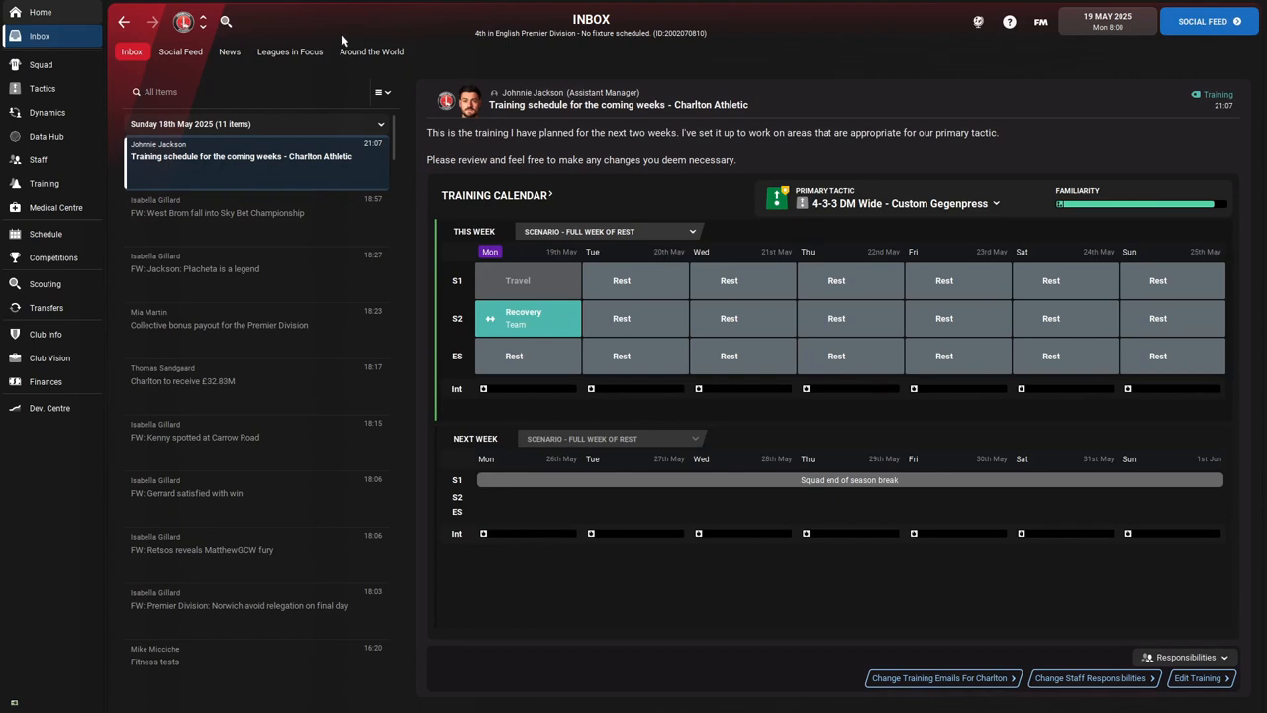
click(40, 12)
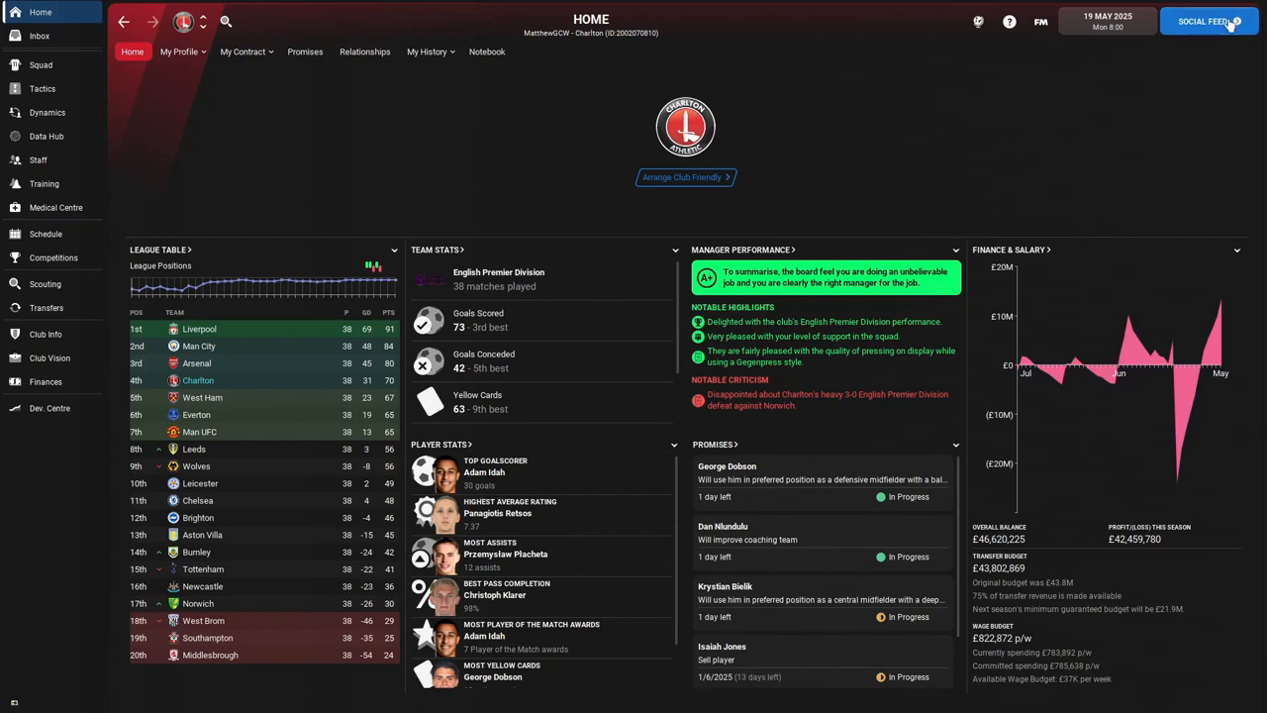
Step: Launch Charlton Athletic's 2024/25 end of season review from the Home screen
click(1206, 19)
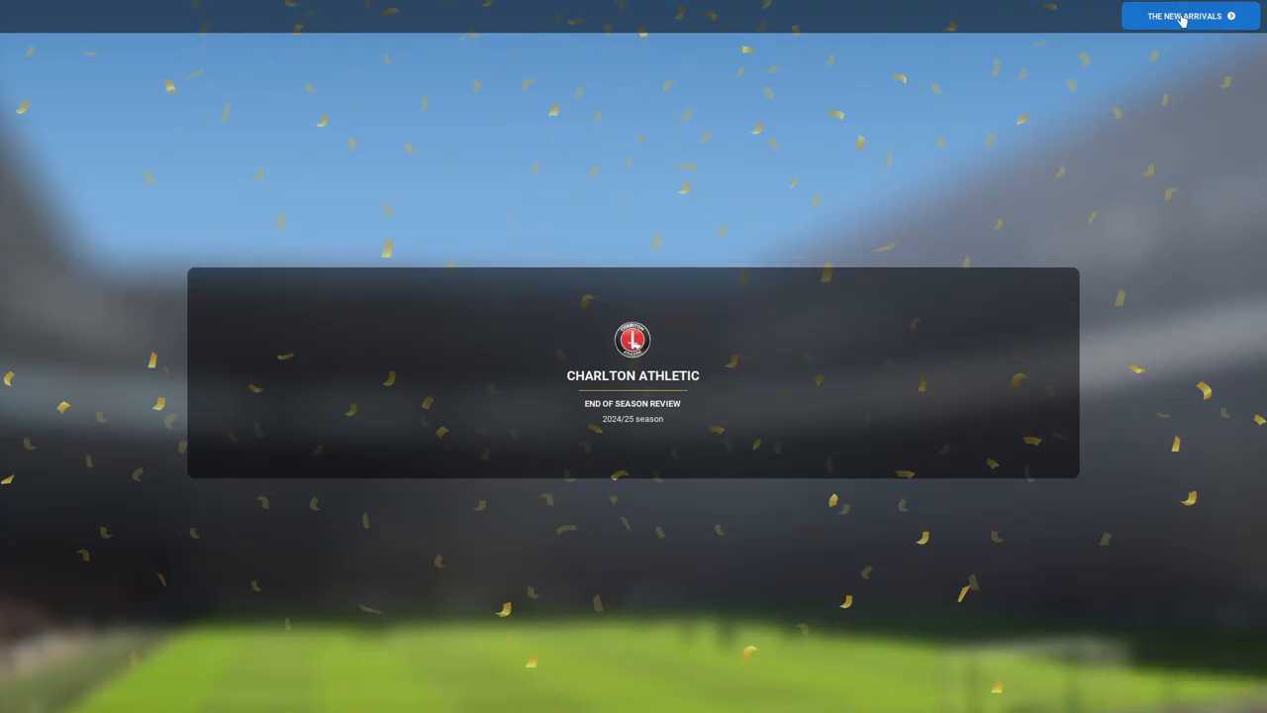
mouse_move(1185, 28)
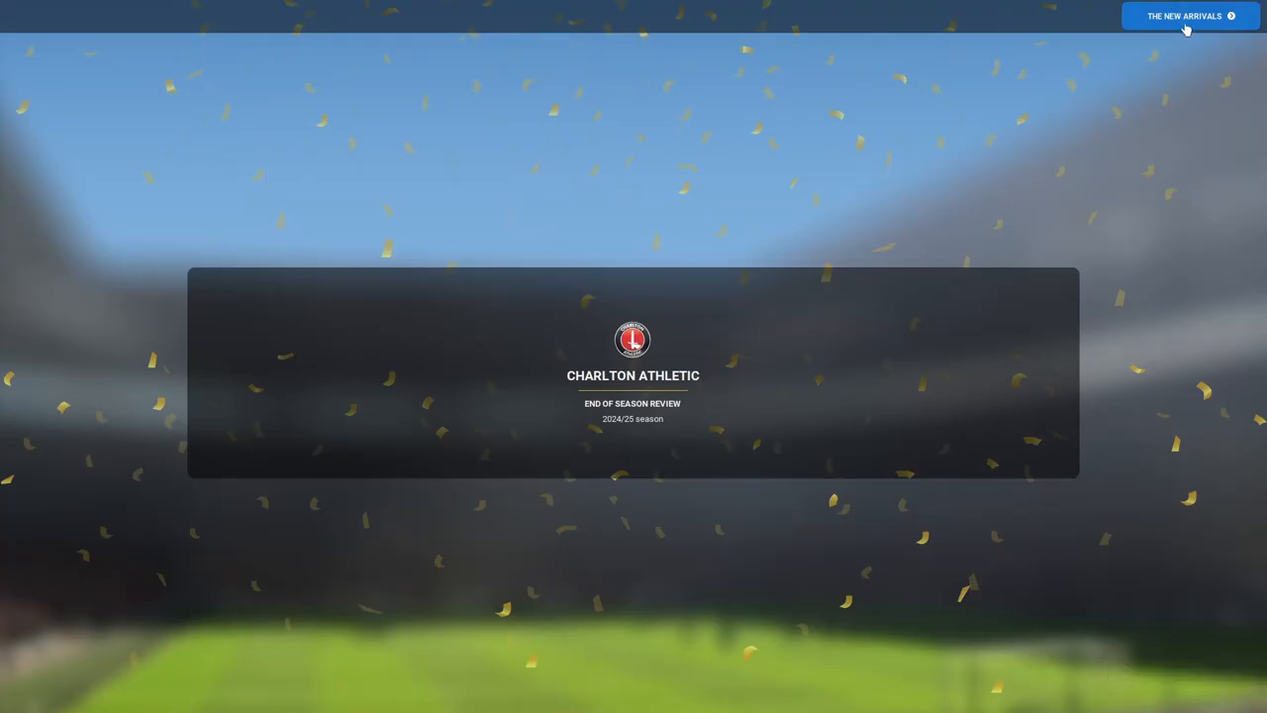
mouse_move(1141, 59)
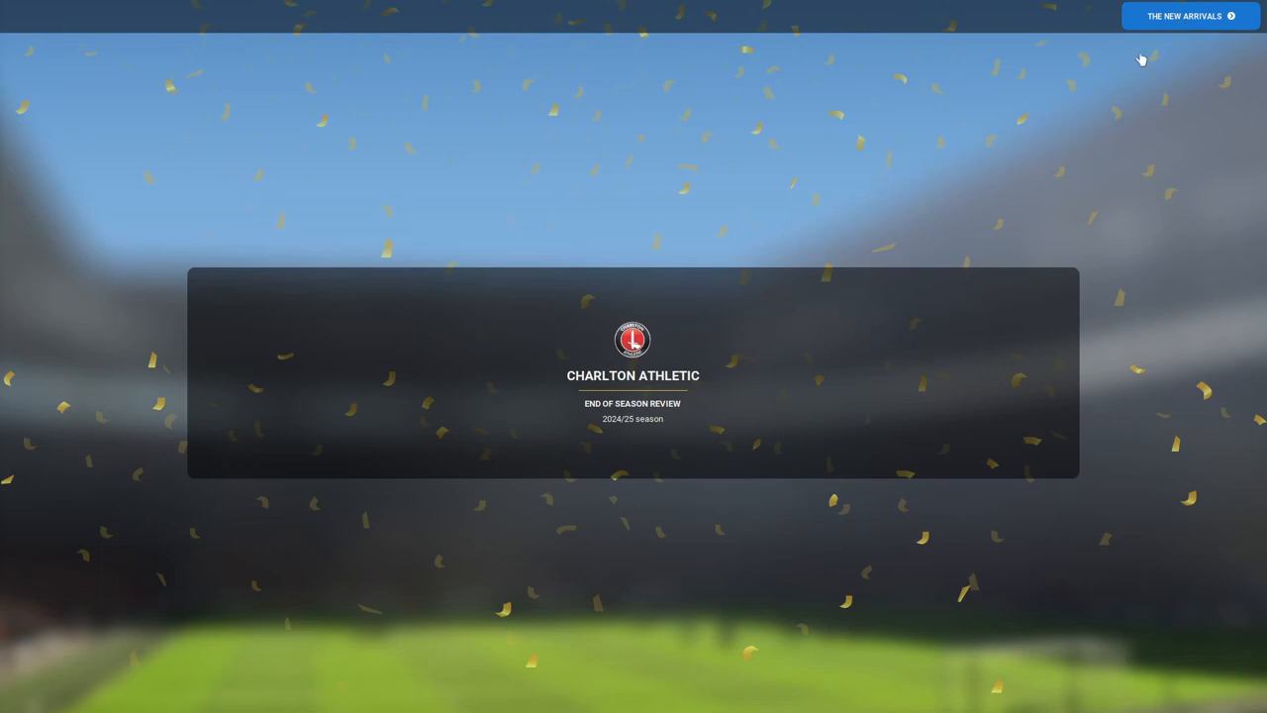
Step: View the new arrivals list with Gabriel Vidović's transfer details and scroll down to Paulinho
click(1192, 16)
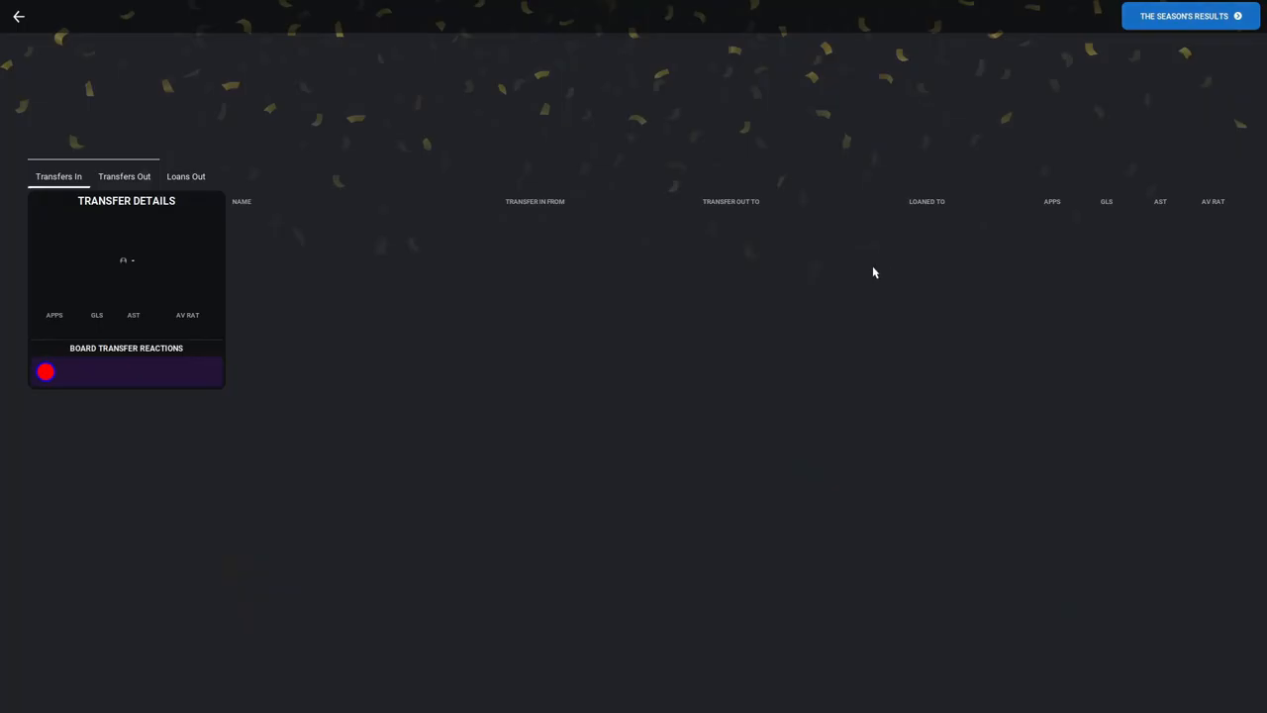
mouse_move(859, 265)
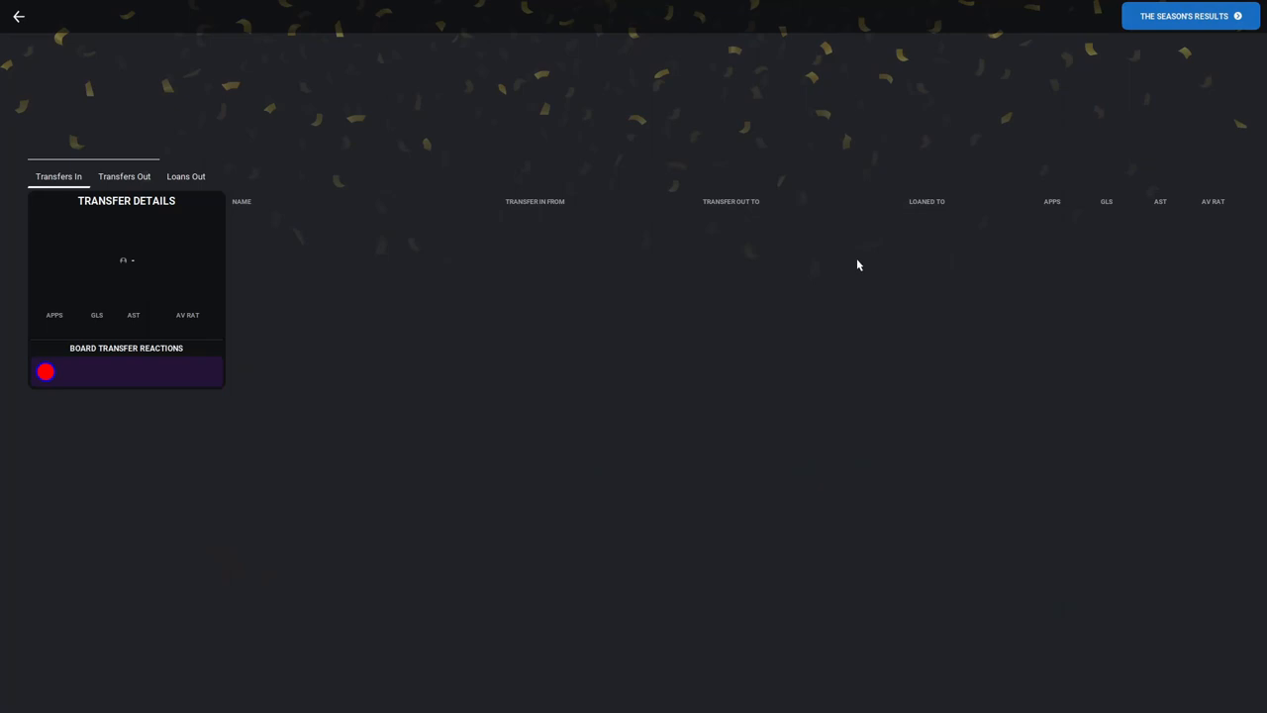
mouse_move(846, 254)
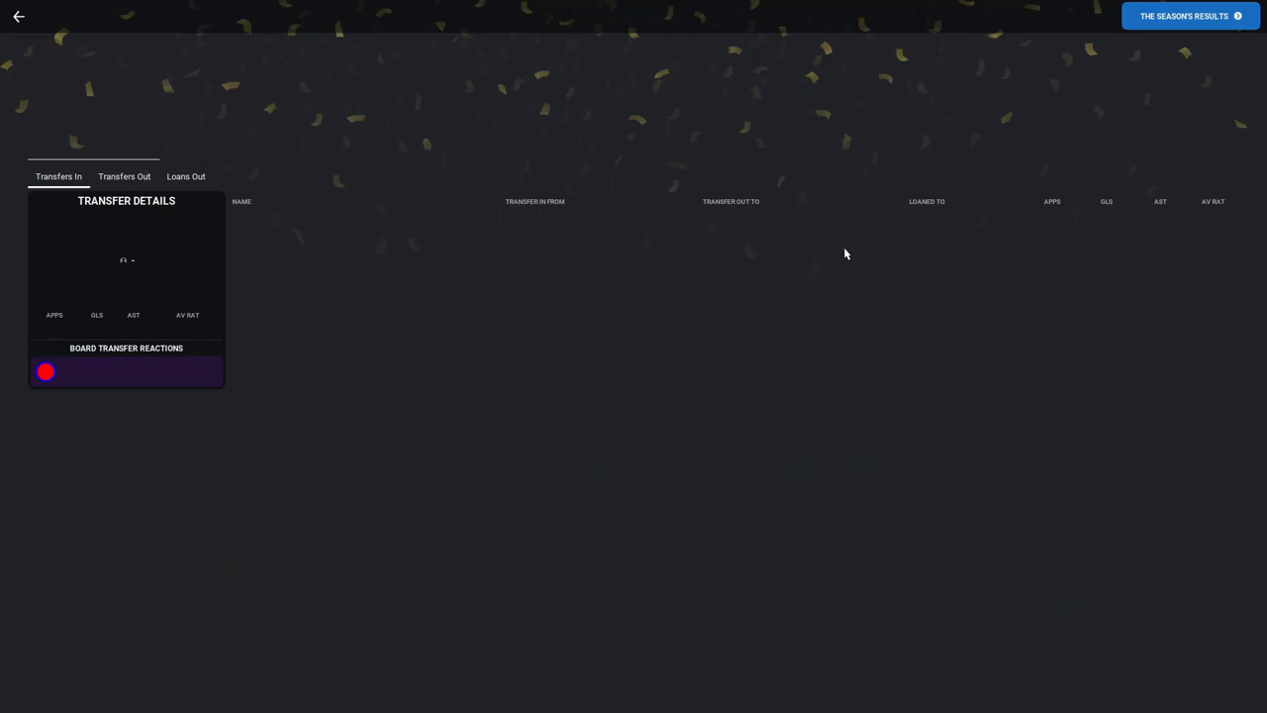
mouse_move(827, 245)
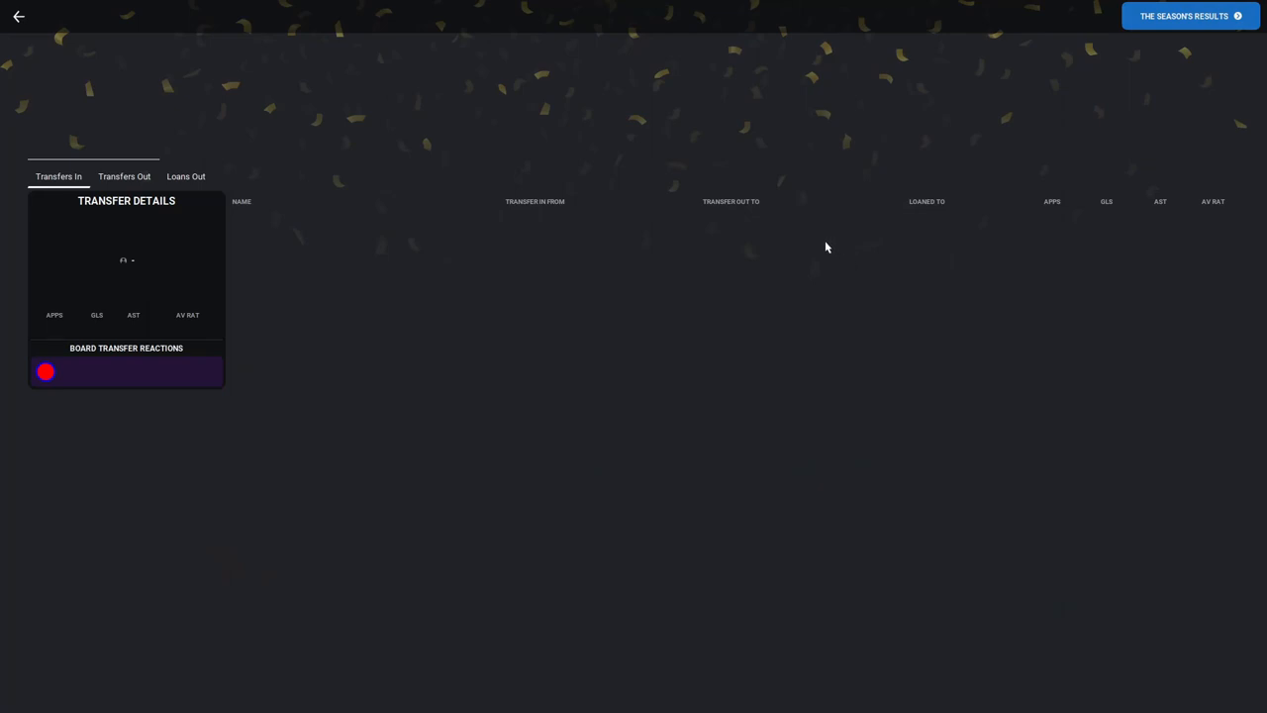
mouse_move(782, 214)
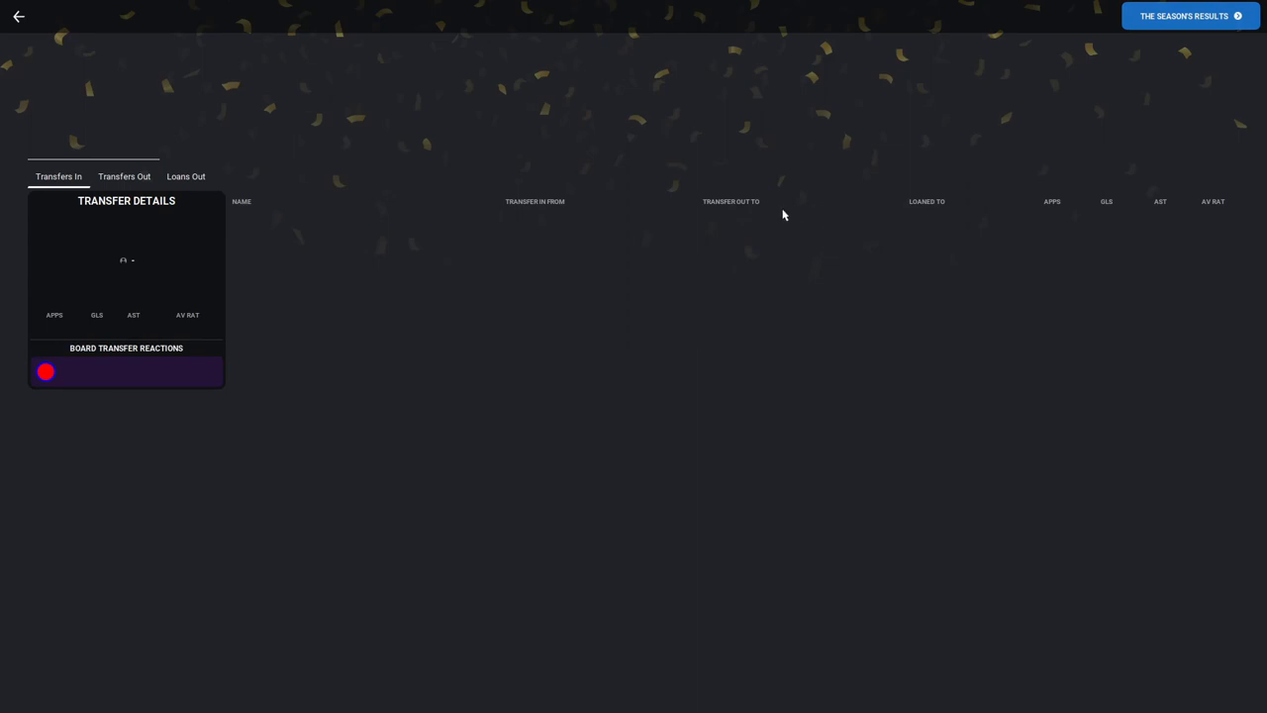
mouse_move(103, 190)
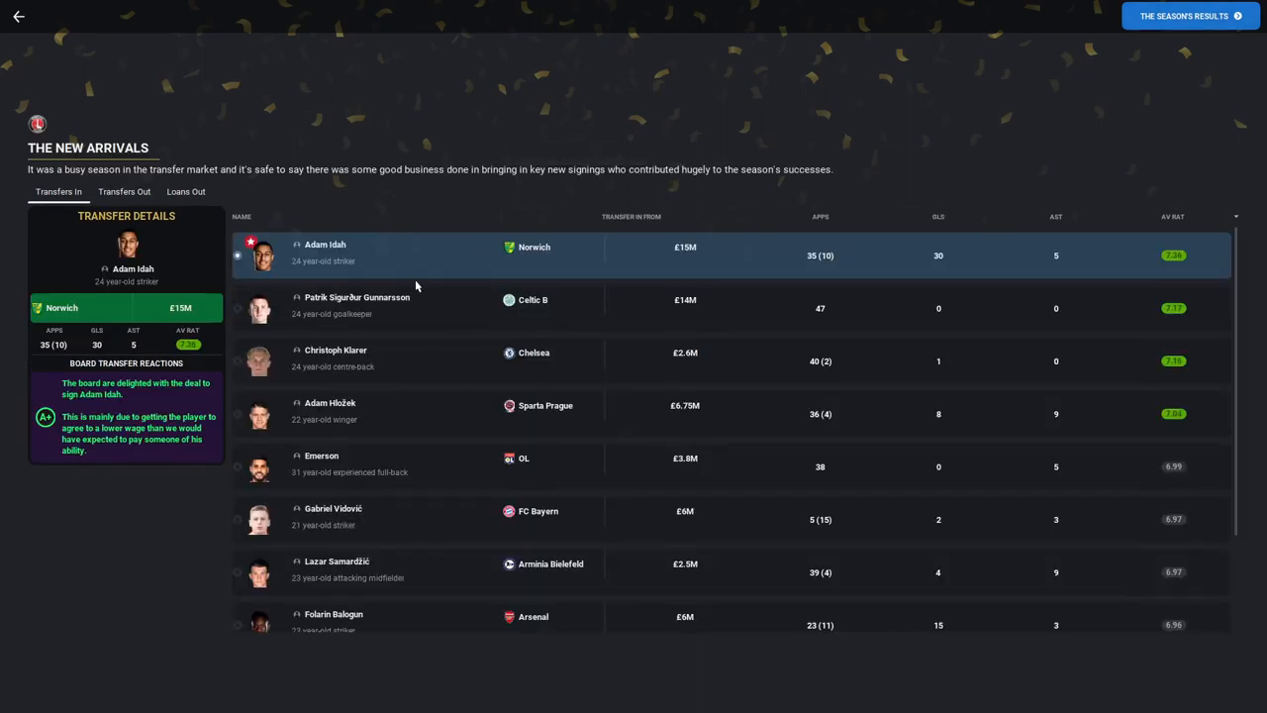
click(357, 307)
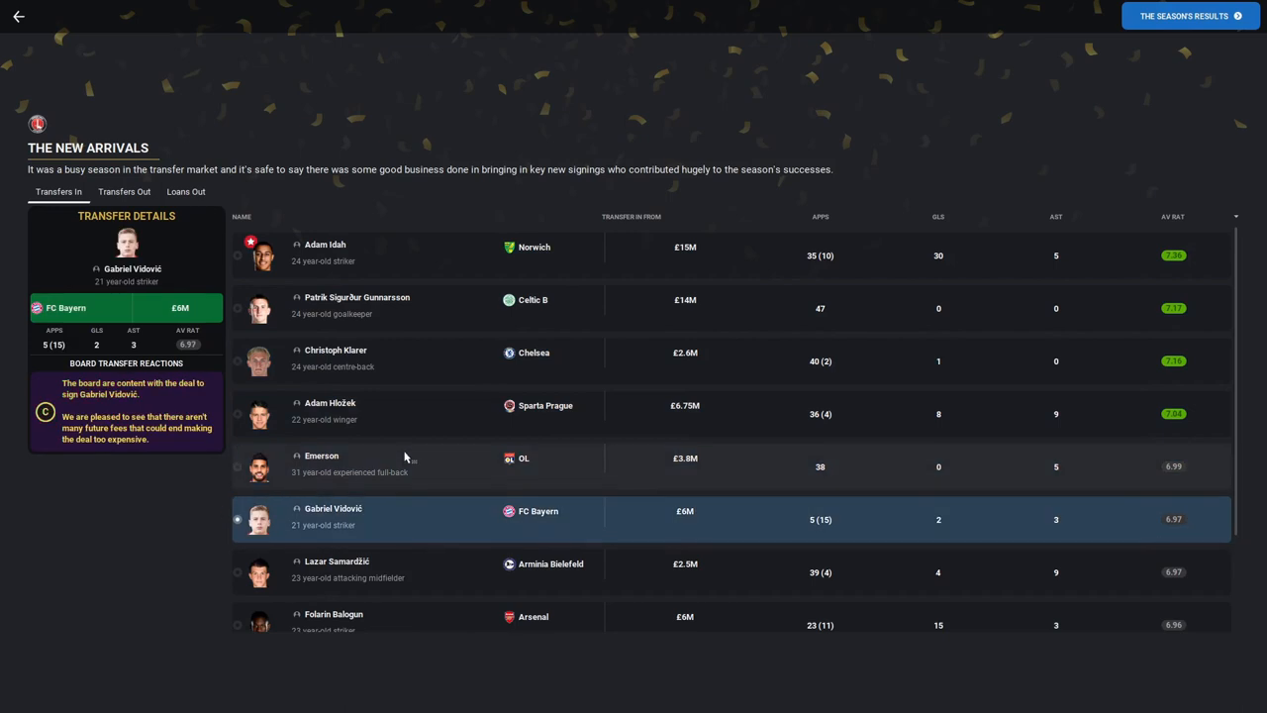
mouse_move(427, 550)
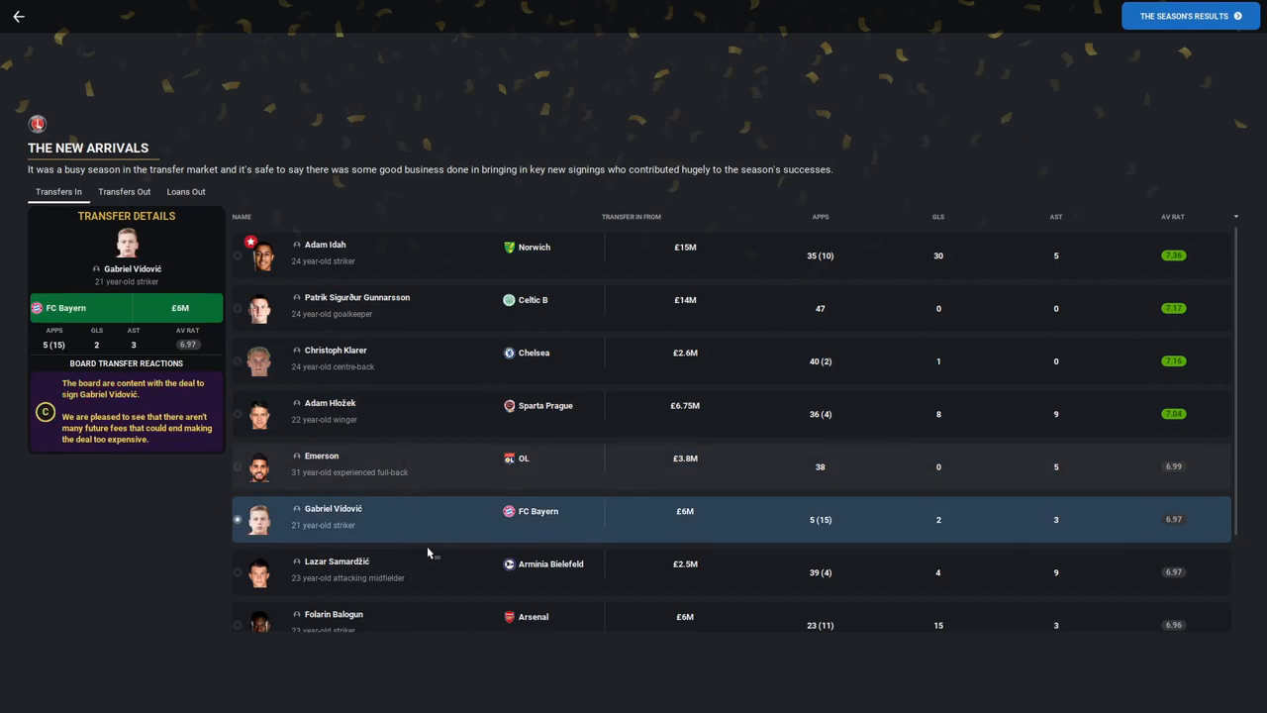
scroll(down, 3)
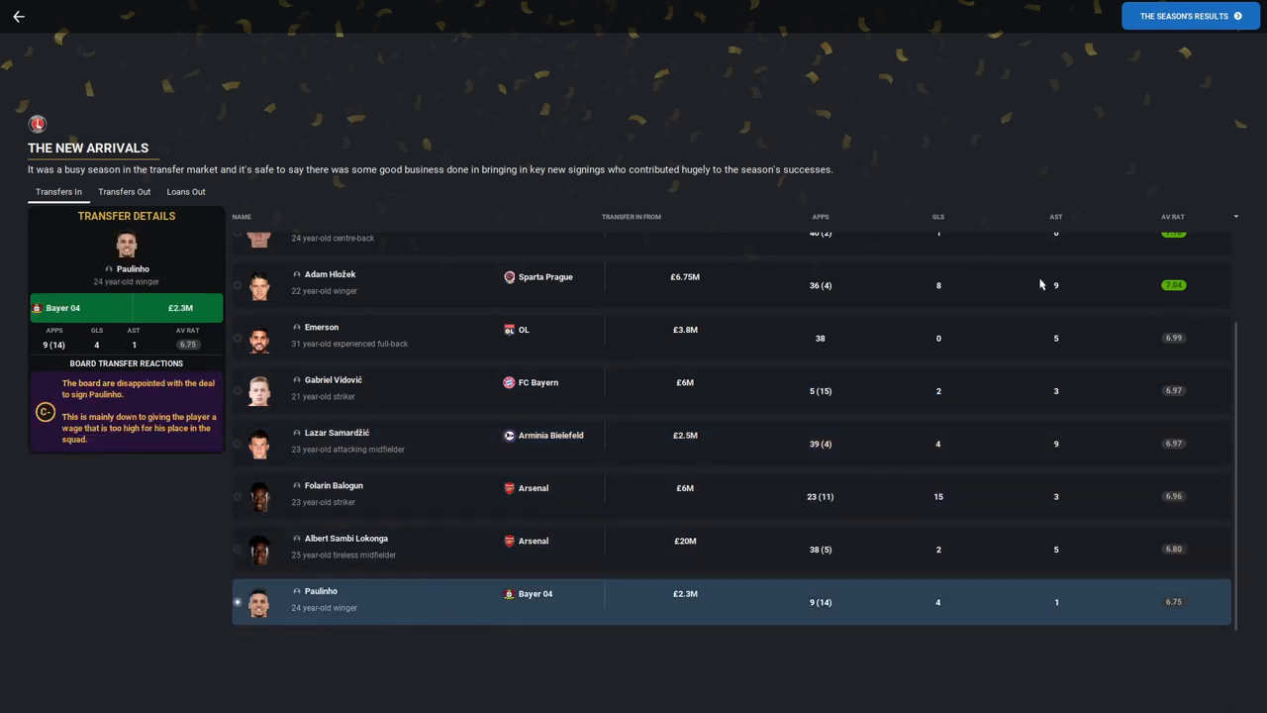
Step: Review the season's results across the Premier Division, FA Cup and Carabao Cup campaigns
click(1184, 16)
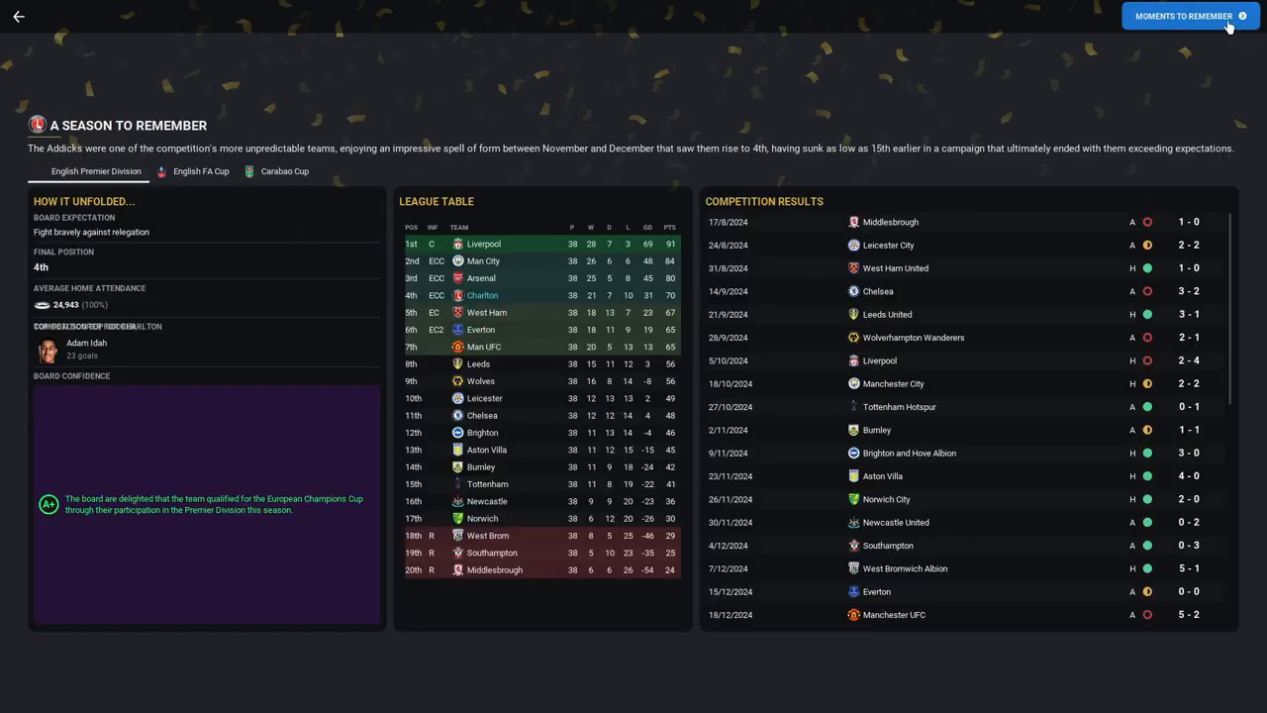
mouse_move(194, 566)
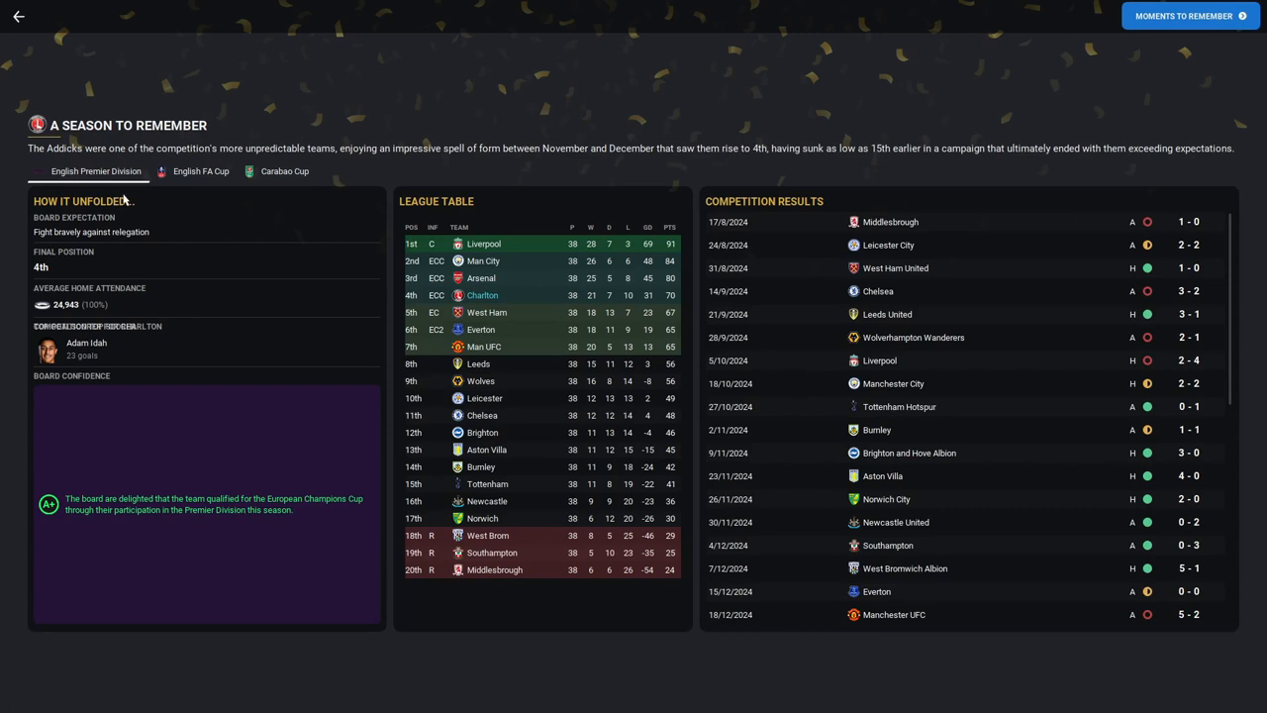
mouse_move(99, 285)
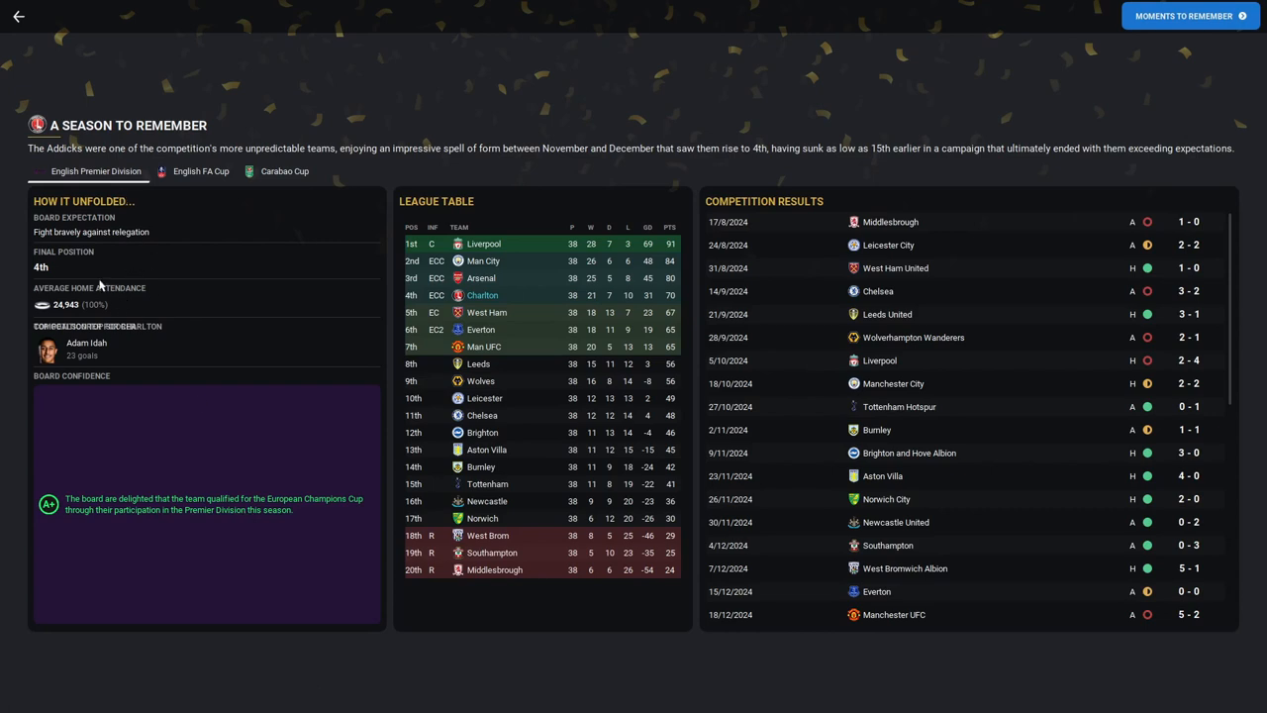
click(199, 171)
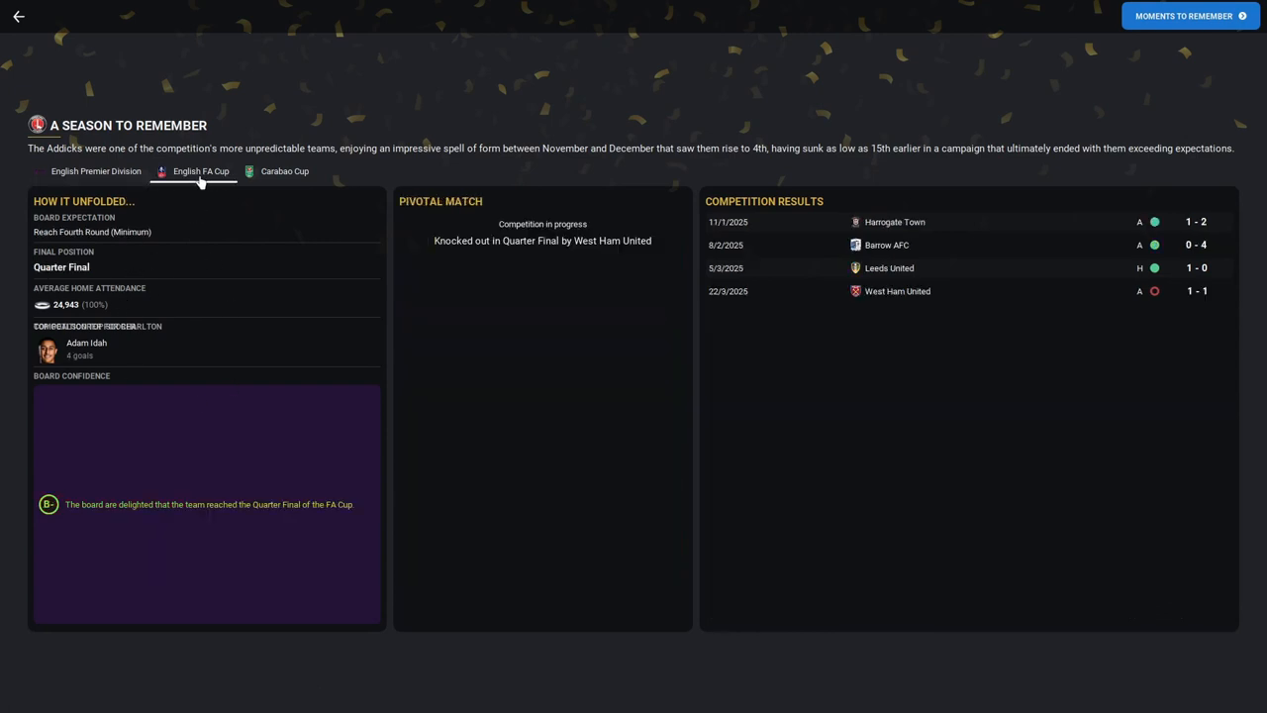
click(285, 170)
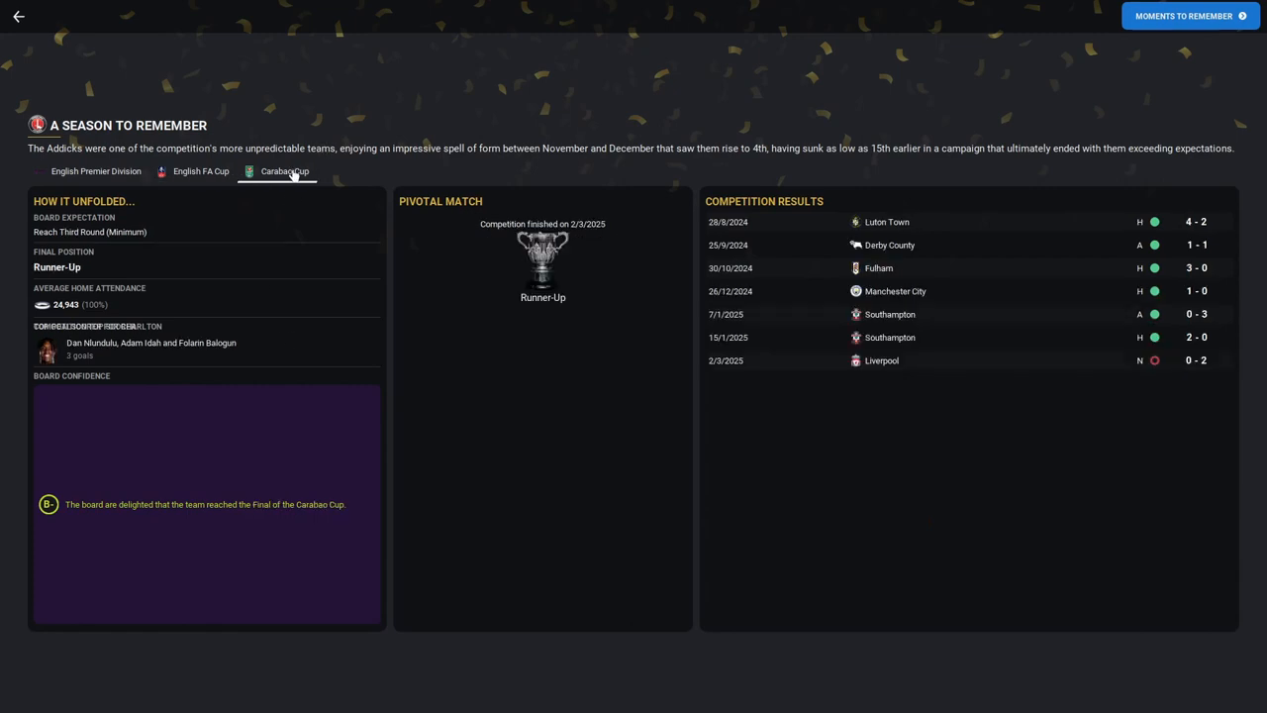
mouse_move(95, 170)
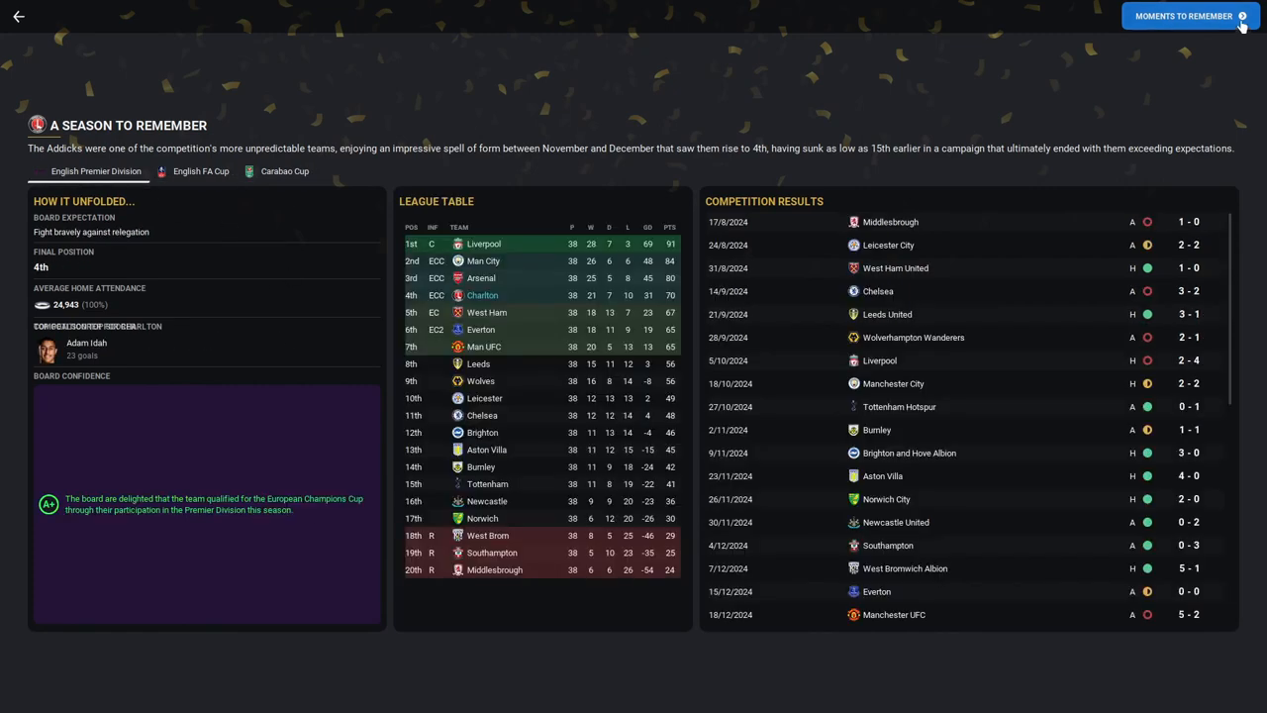
Step: Move through the memorable moments cards on to the club finances review
click(1184, 16)
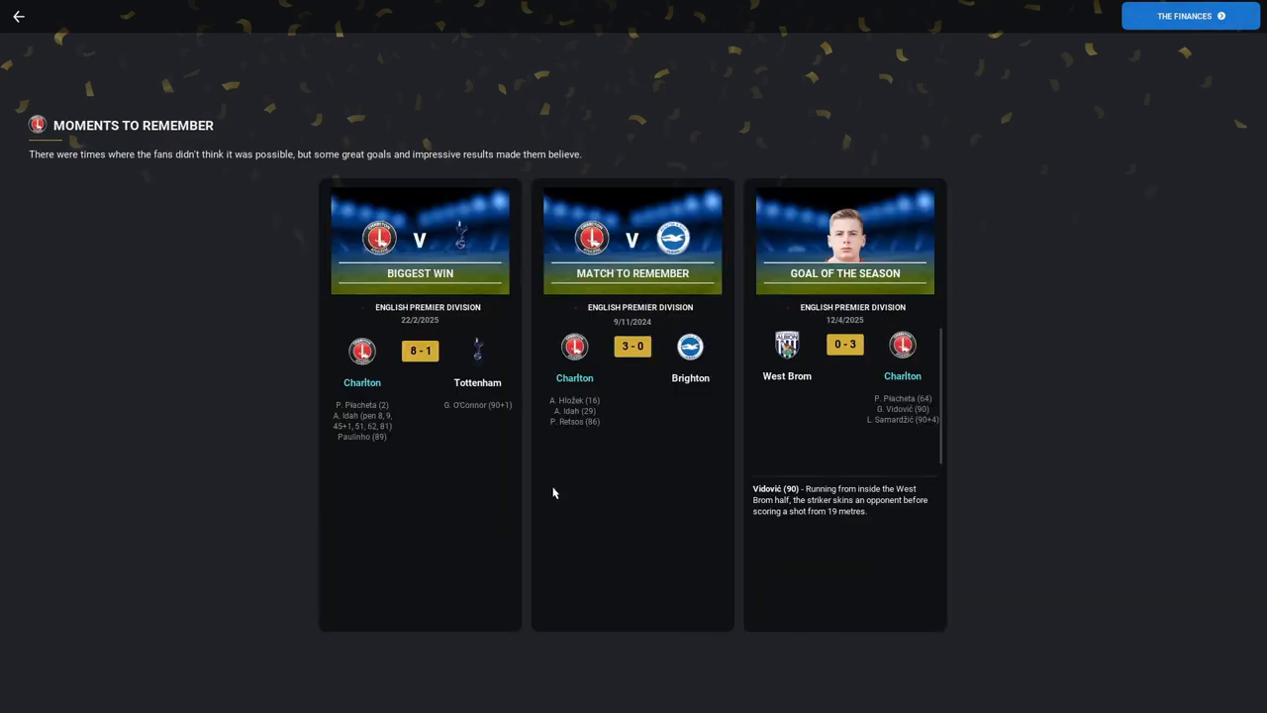
mouse_move(723, 293)
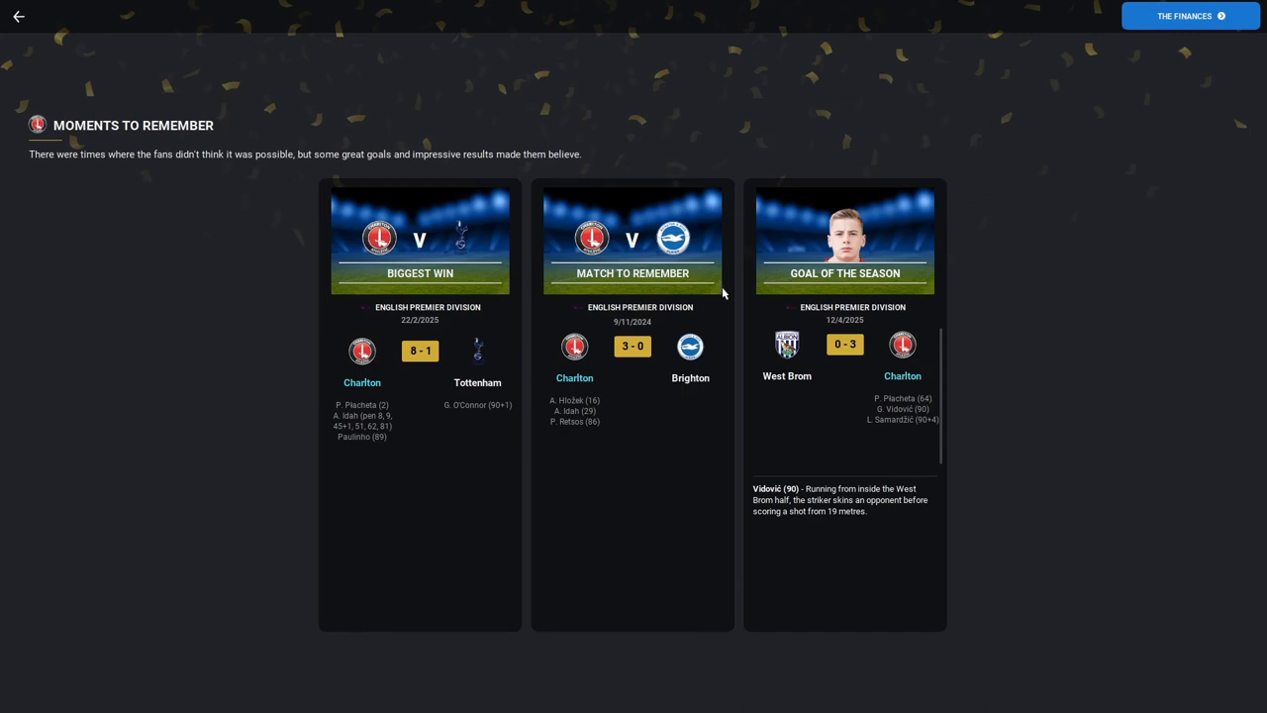
mouse_move(612, 418)
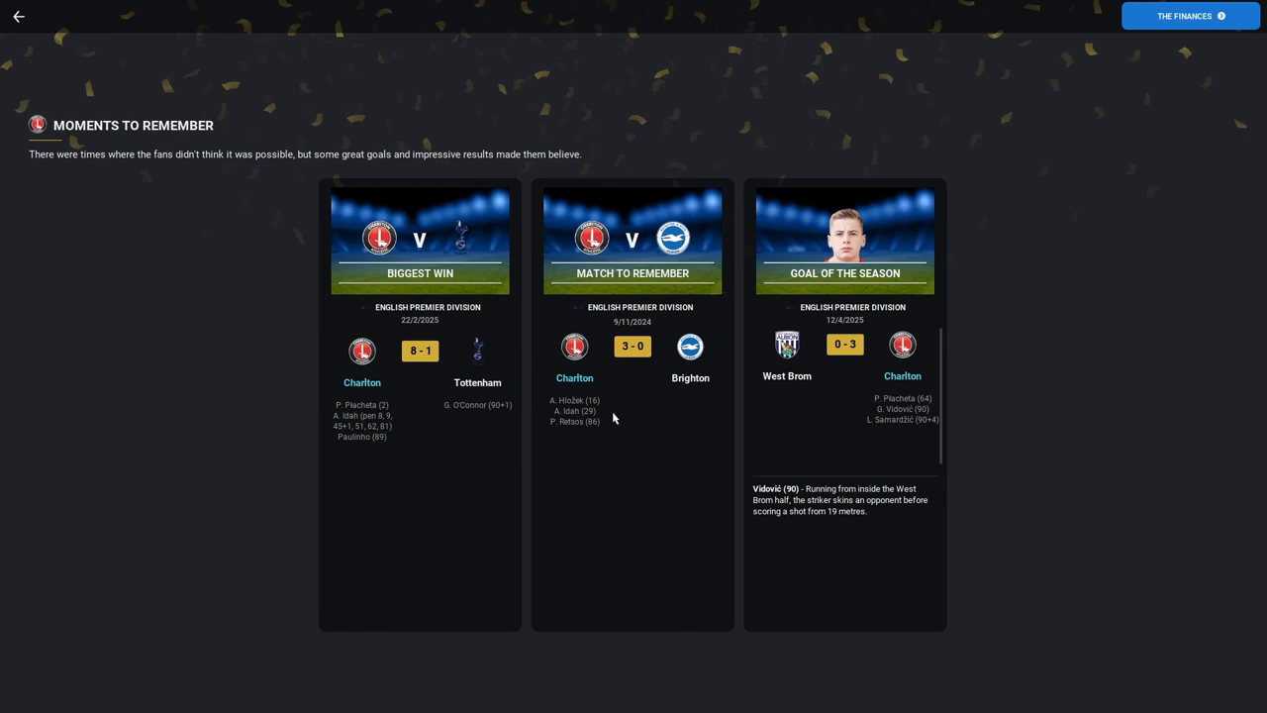
mouse_move(605, 353)
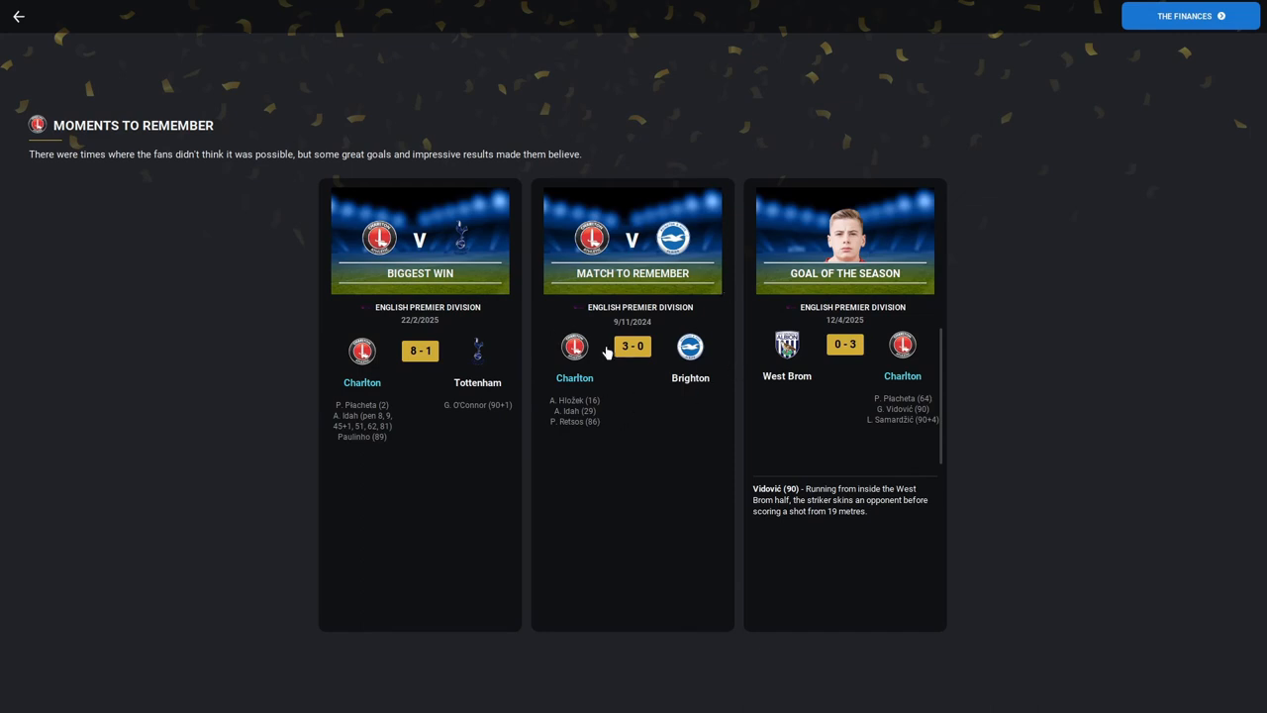
mouse_move(799, 538)
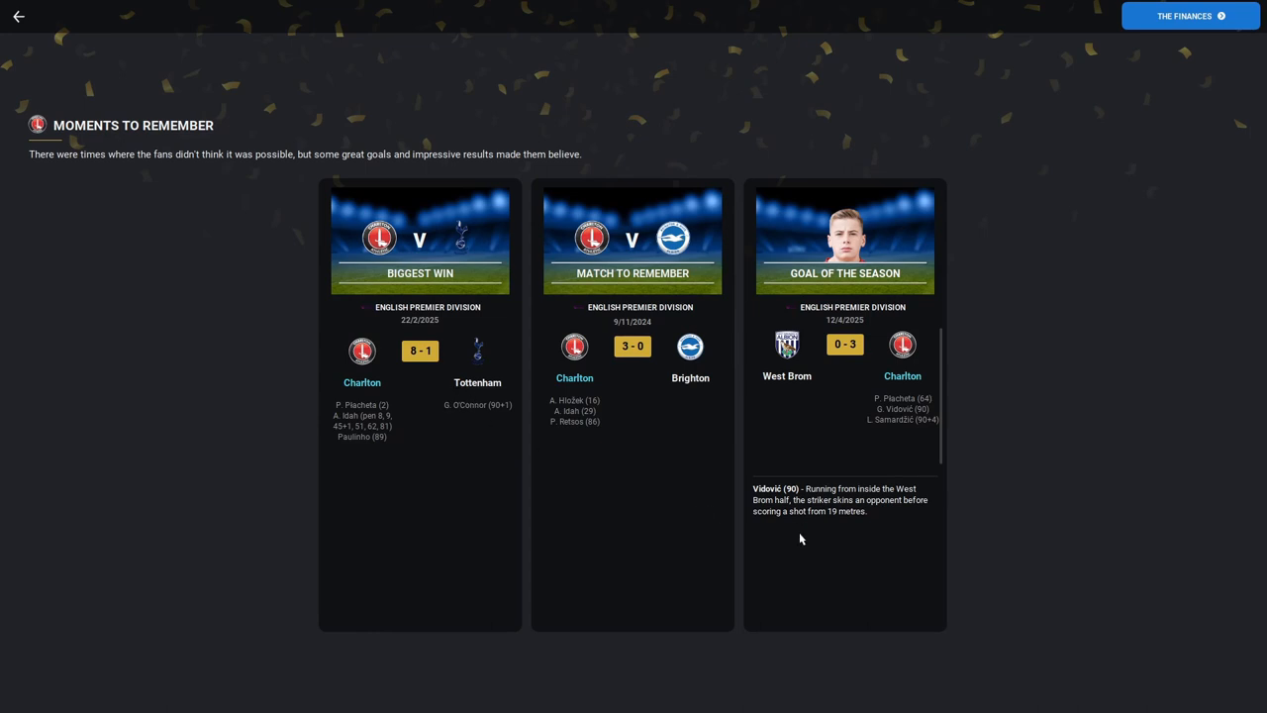
mouse_move(1247, 10)
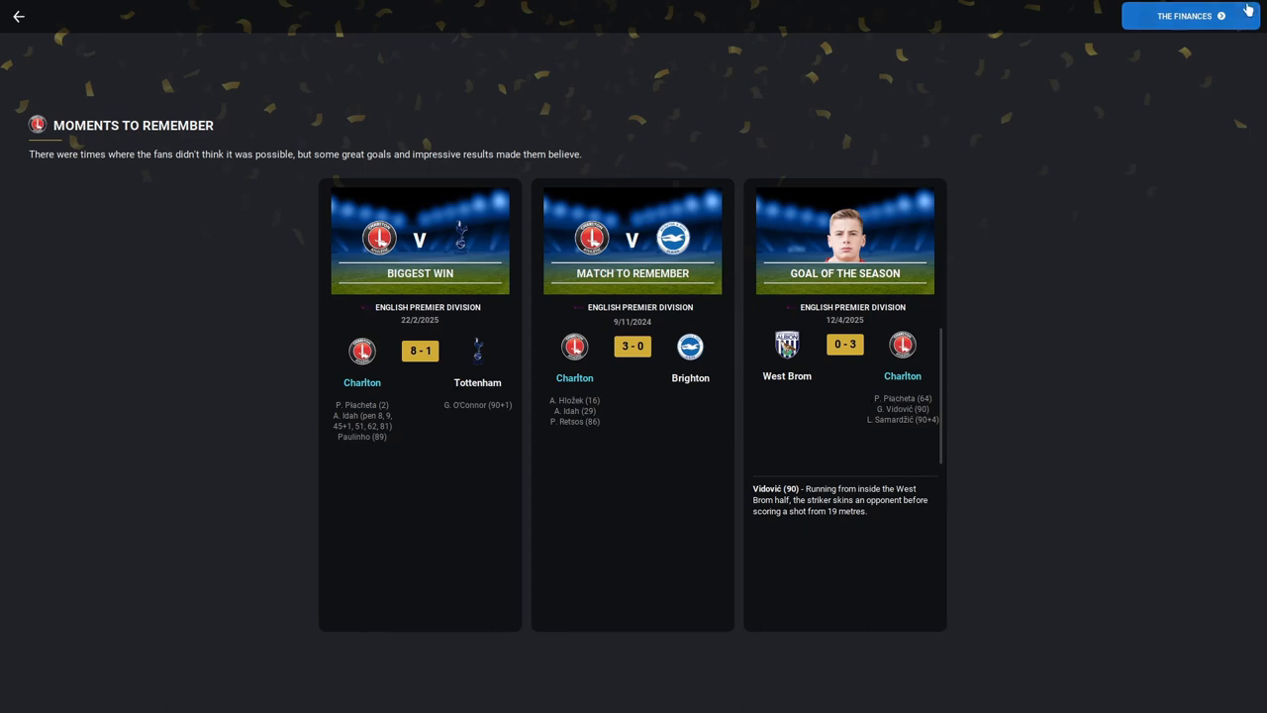
click(1191, 16)
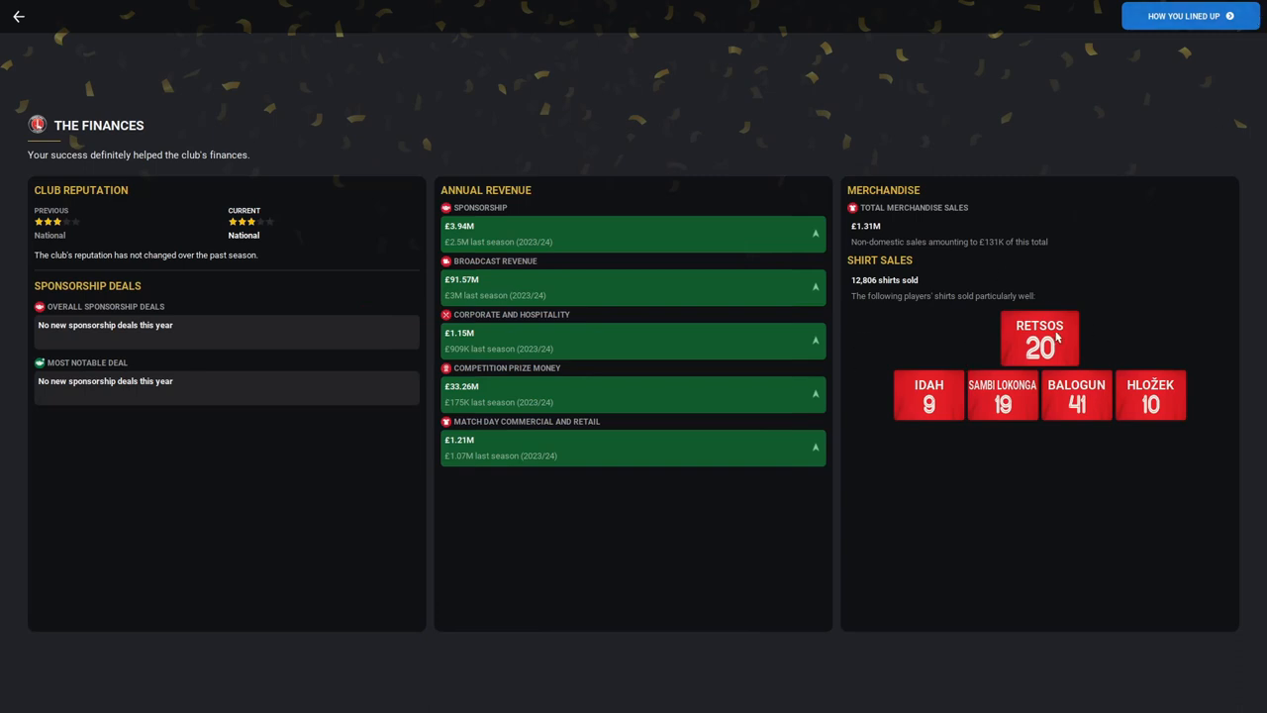
mouse_move(908, 317)
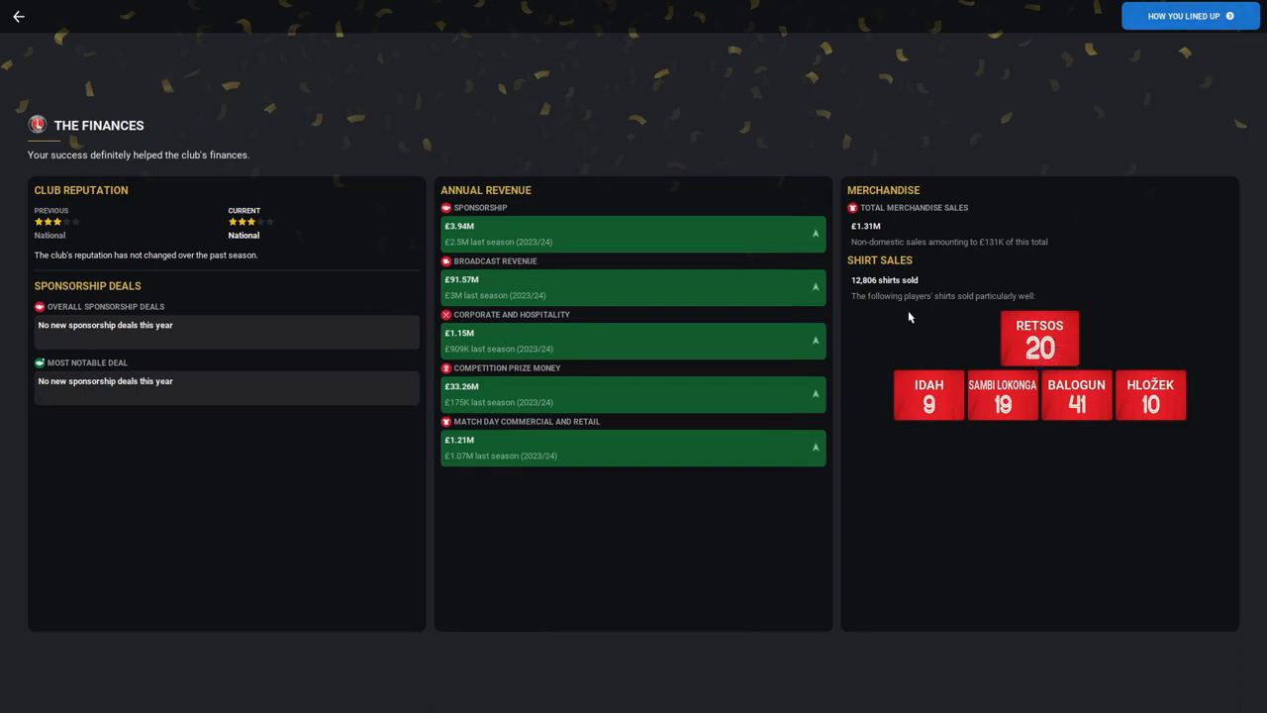
mouse_move(1121, 451)
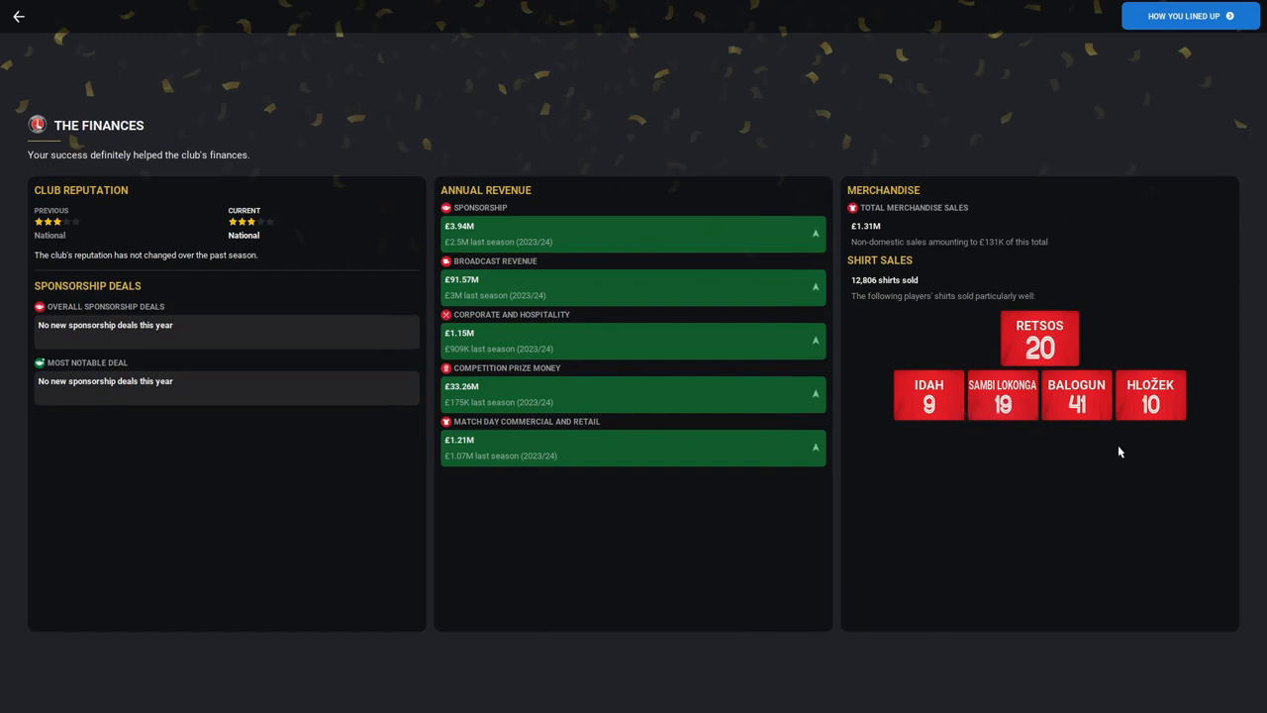
mouse_move(669, 432)
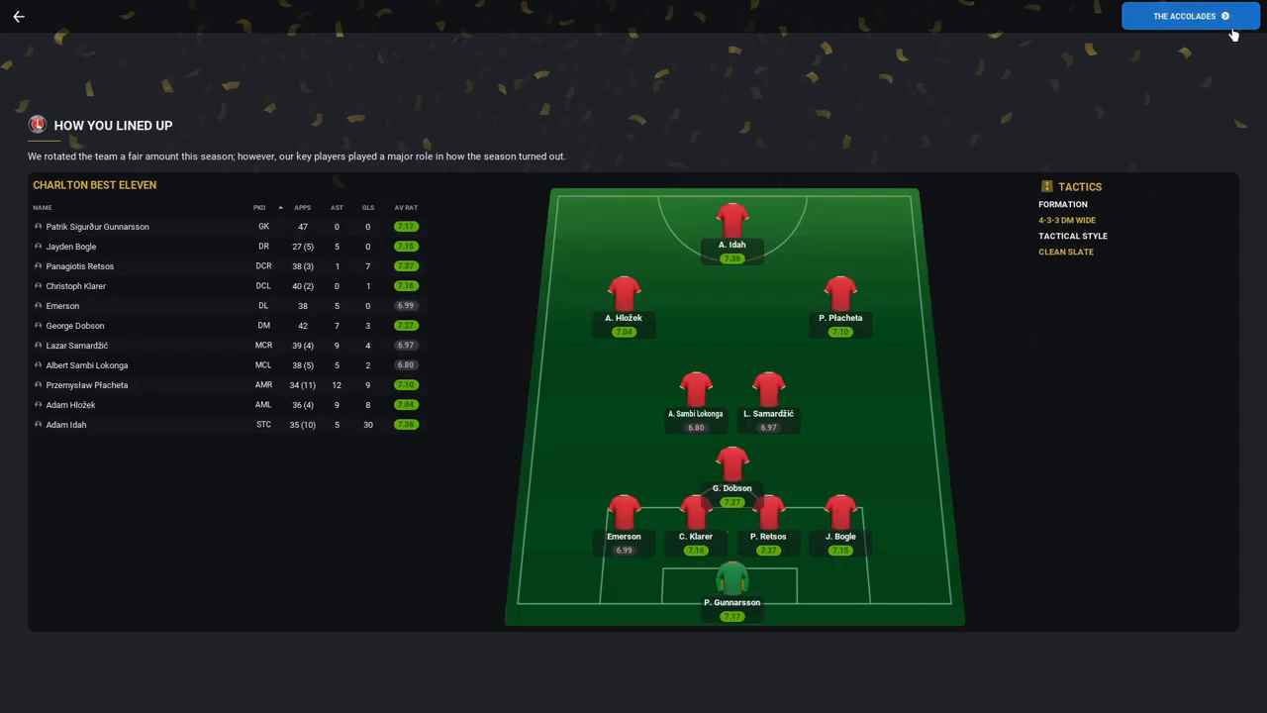
mouse_move(732, 685)
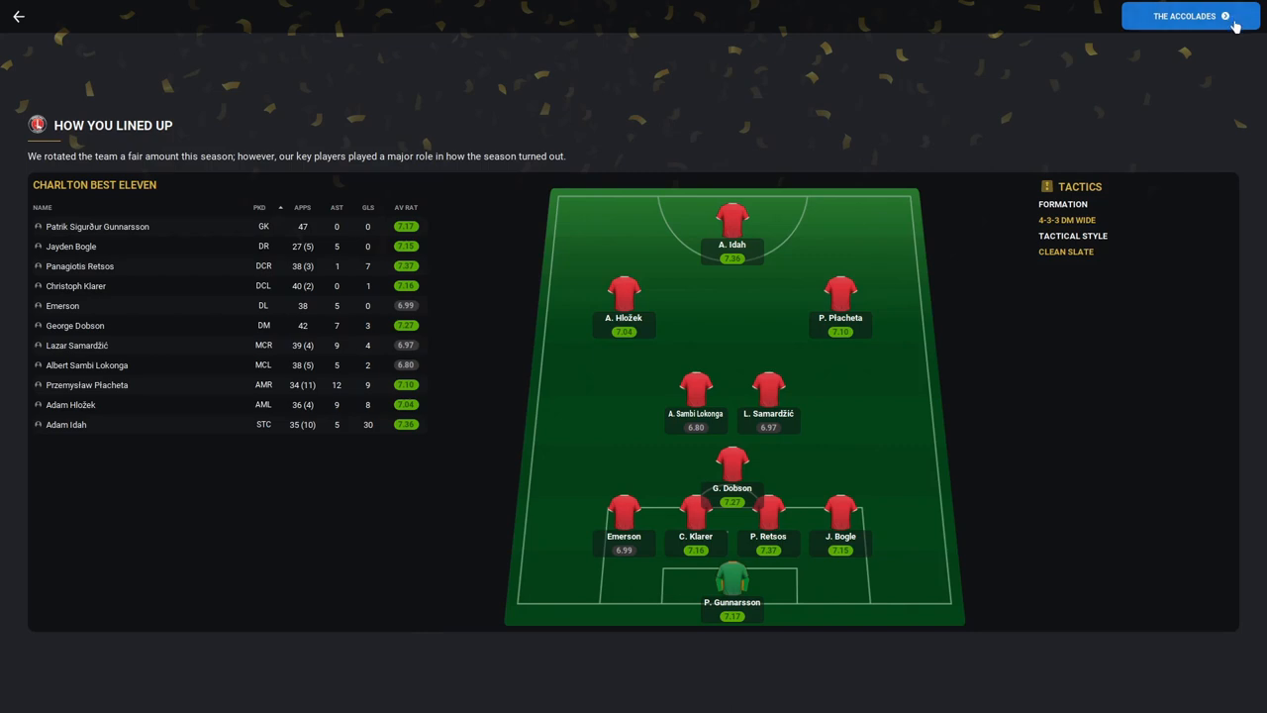
Step: Review the manager awards, player awards and record breakers on the Accolades screen, then finish to the inbox
click(1184, 16)
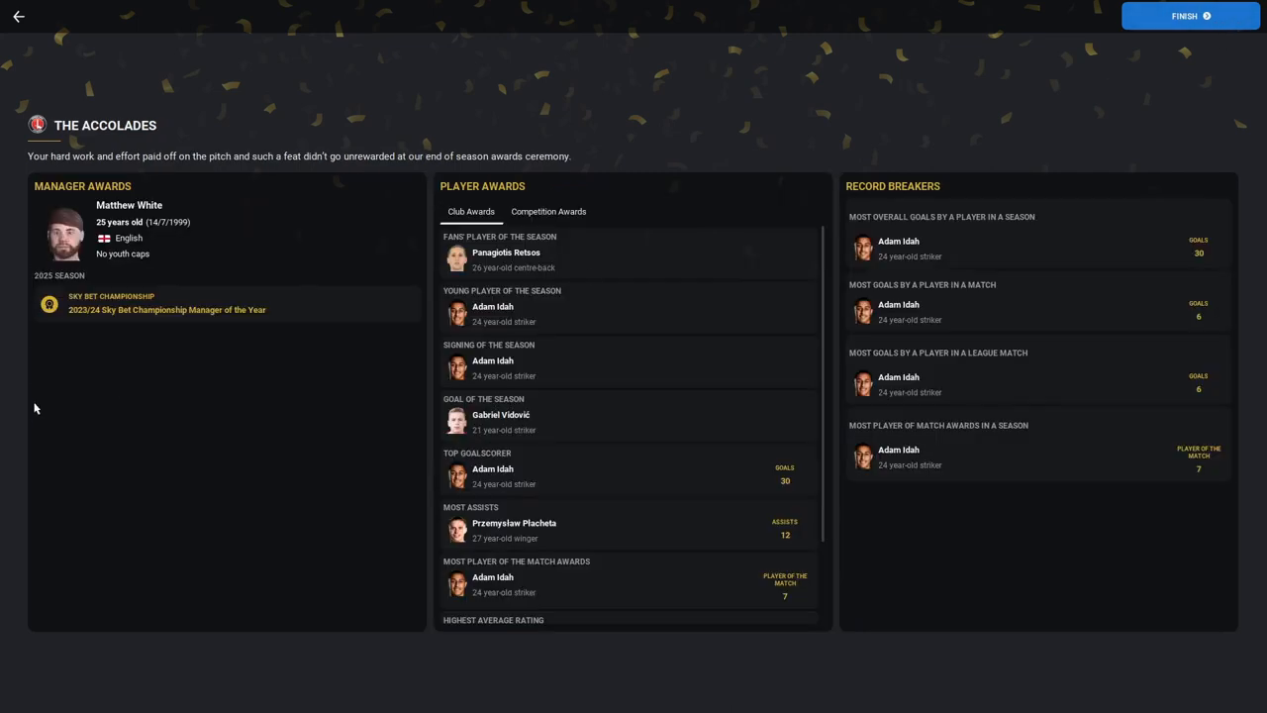
mouse_move(83, 392)
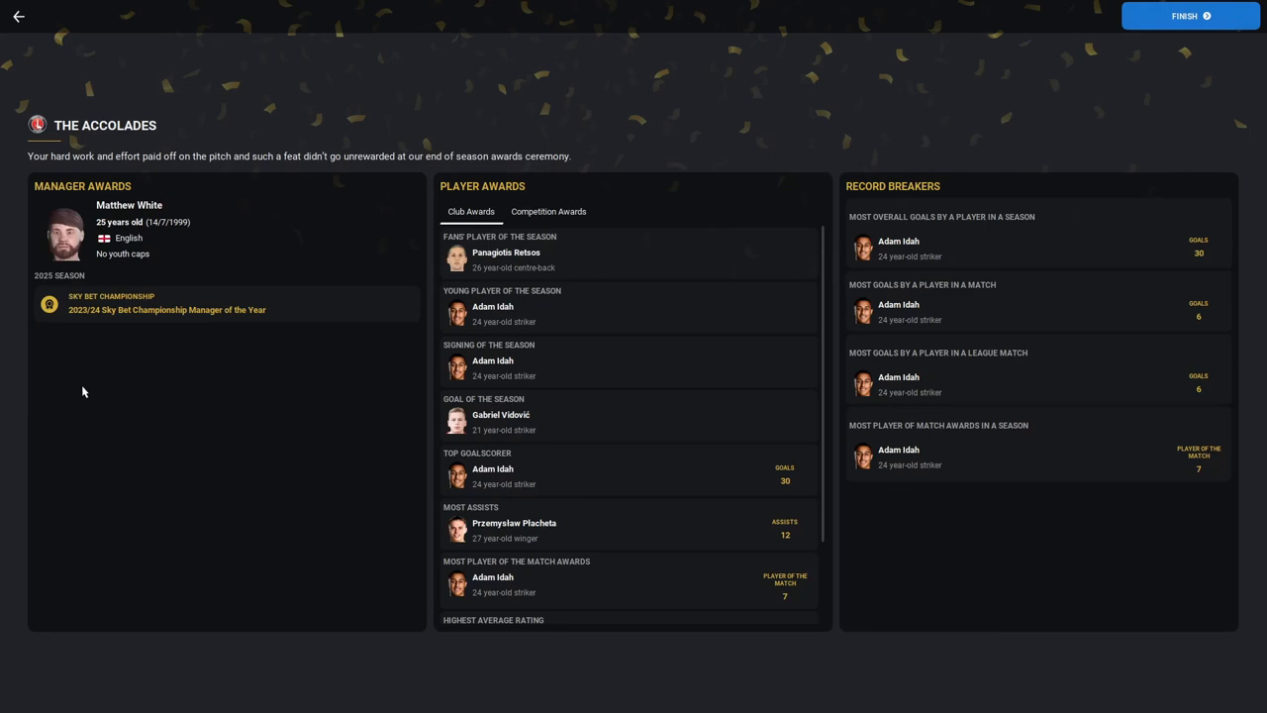
mouse_move(182, 342)
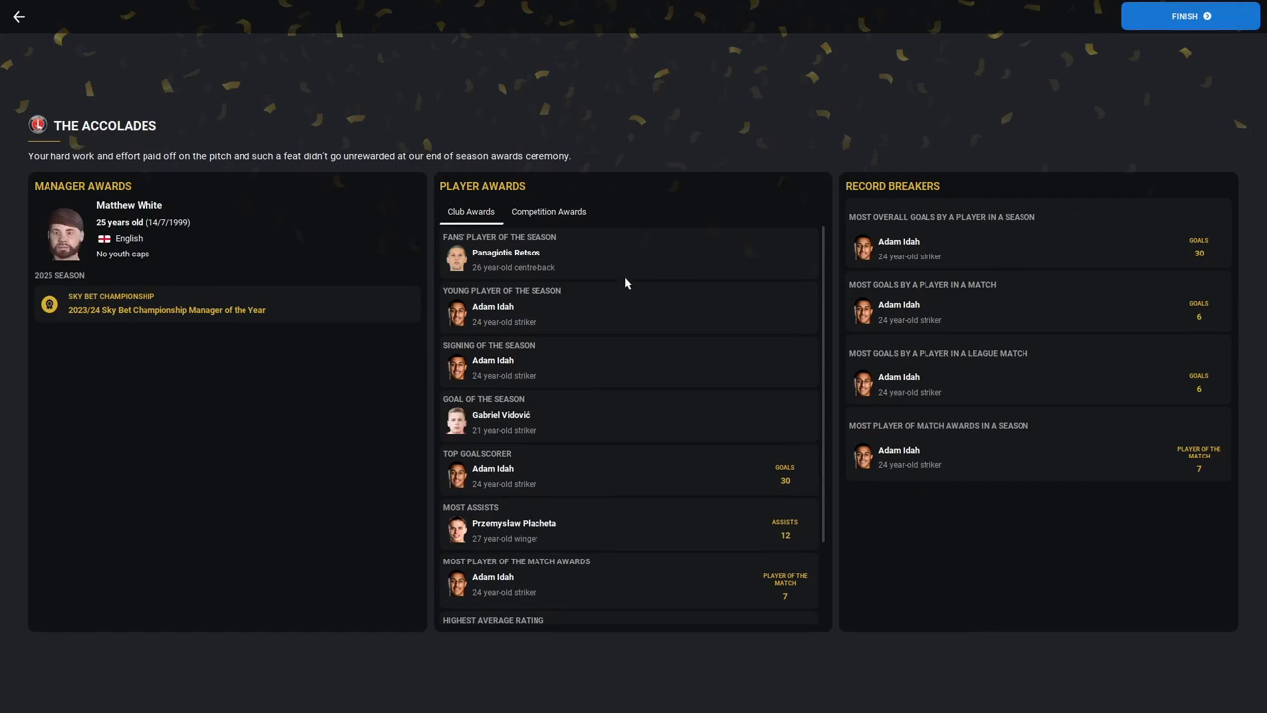
scroll(down, 3)
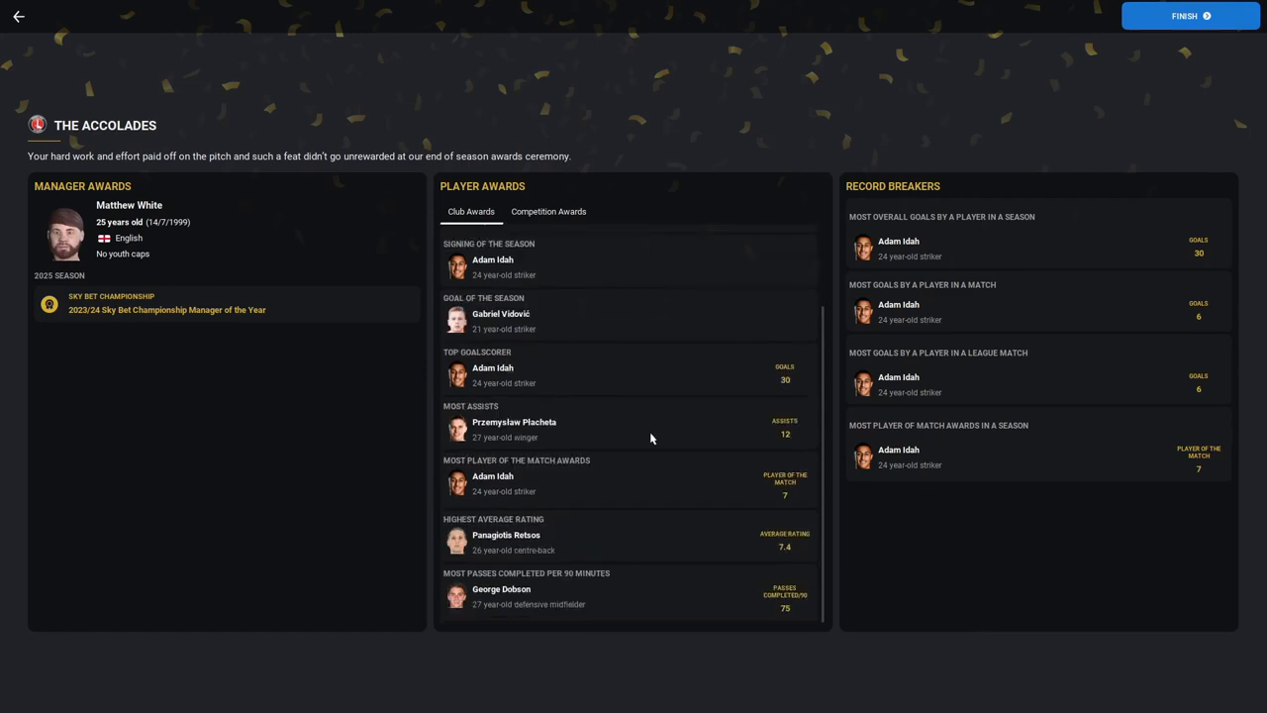
mouse_move(531, 475)
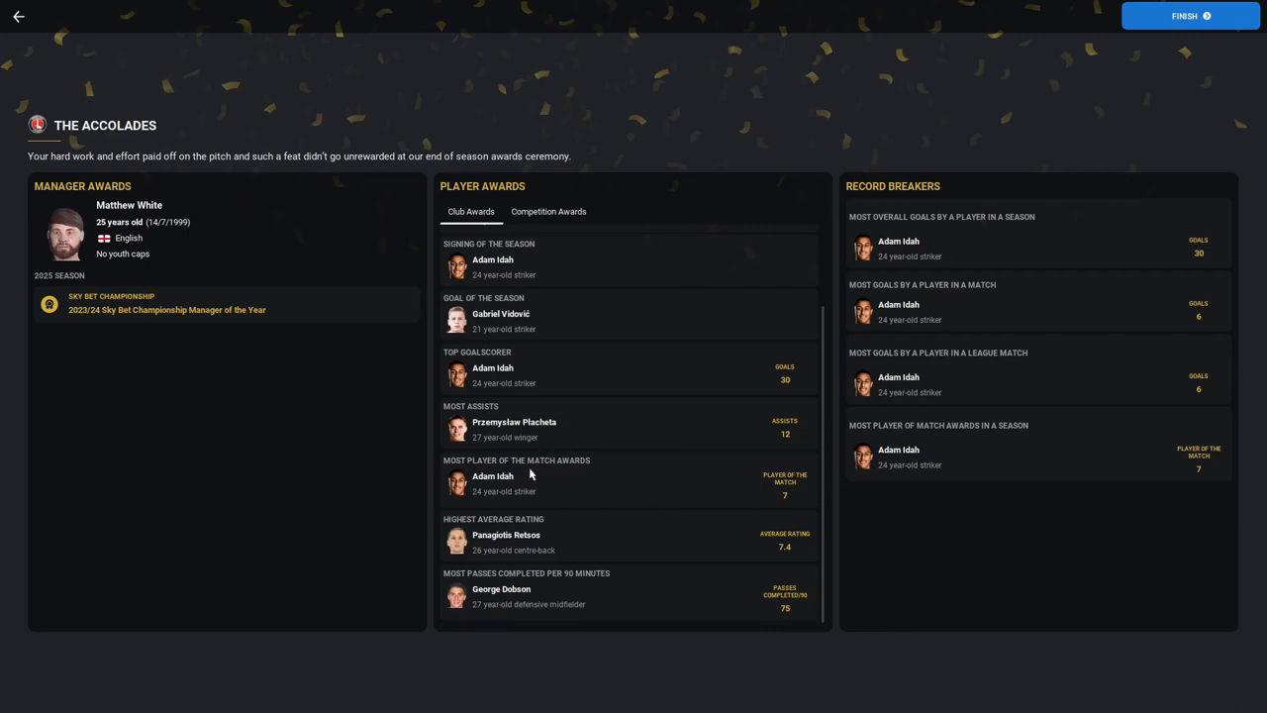
mouse_move(615, 337)
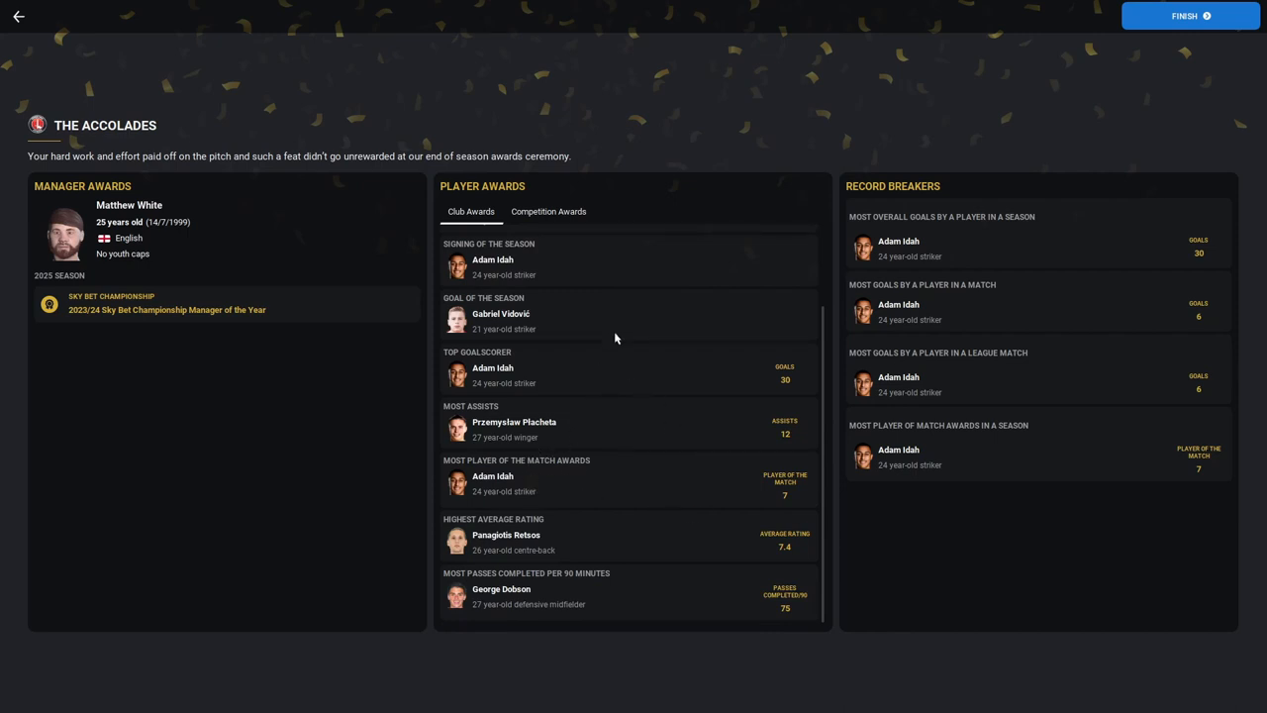
mouse_move(940, 633)
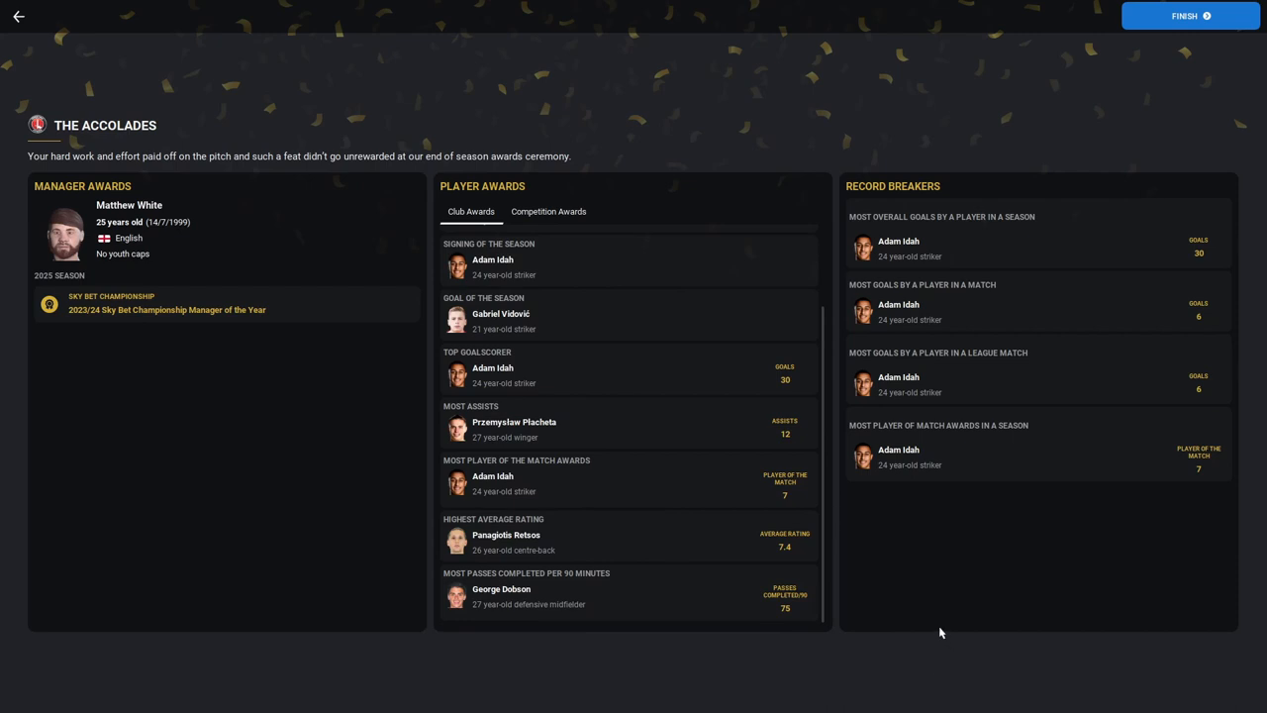
mouse_move(966, 554)
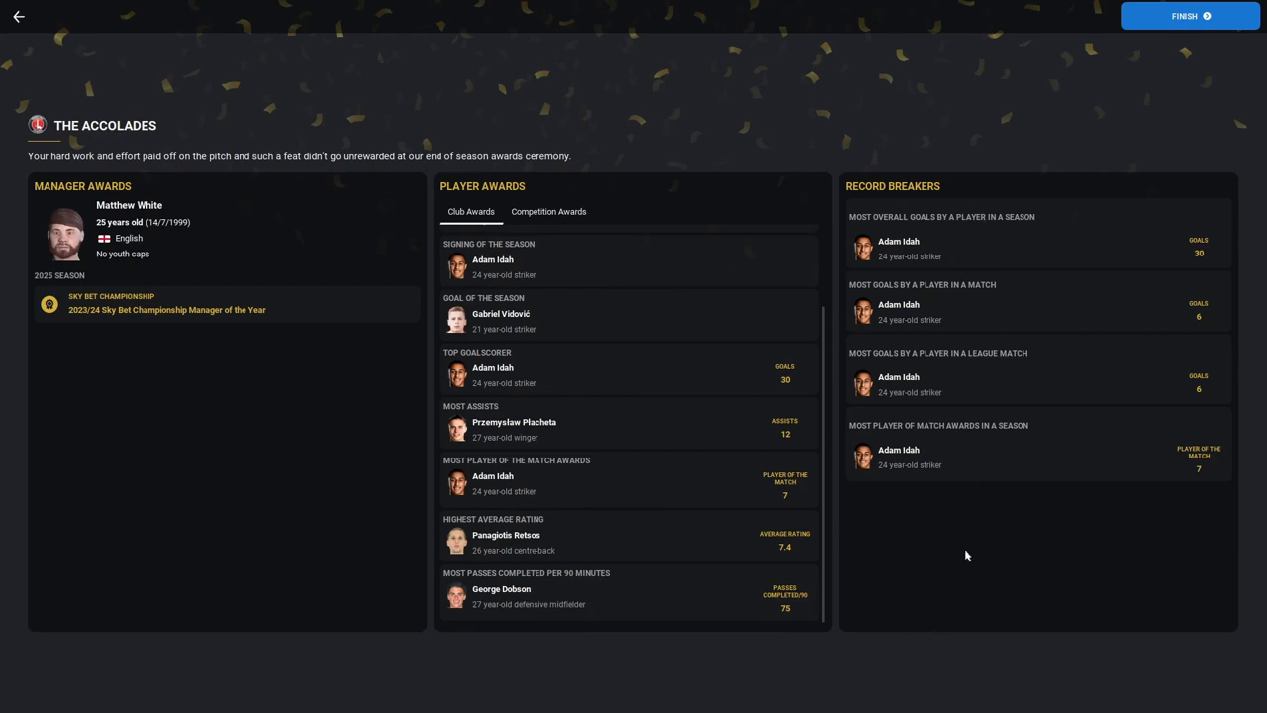
mouse_move(1211, 234)
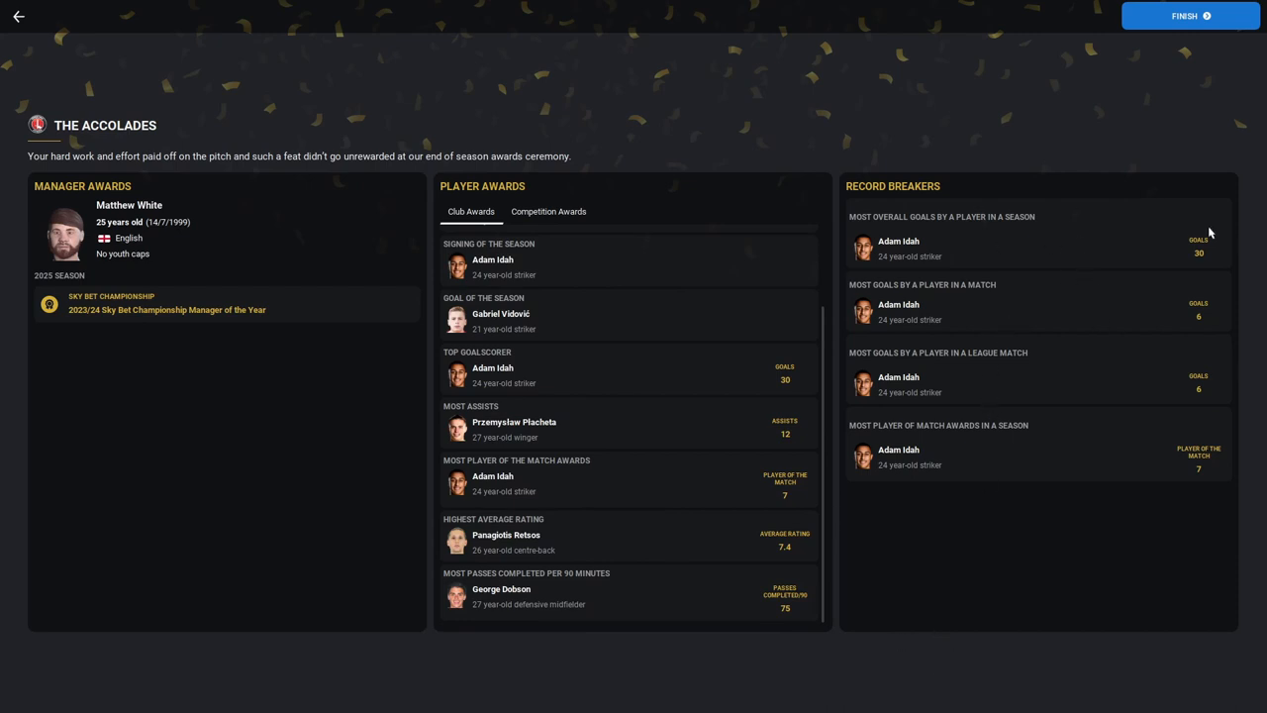
mouse_move(950, 287)
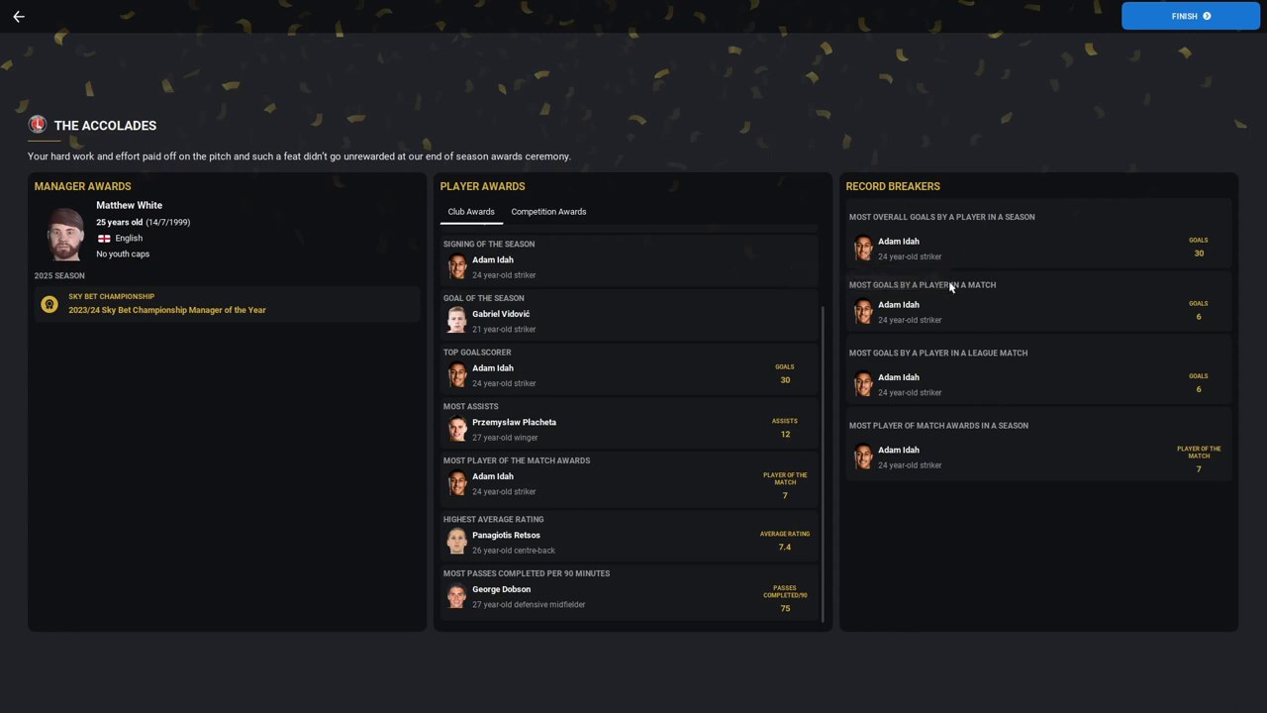
mouse_move(1211, 398)
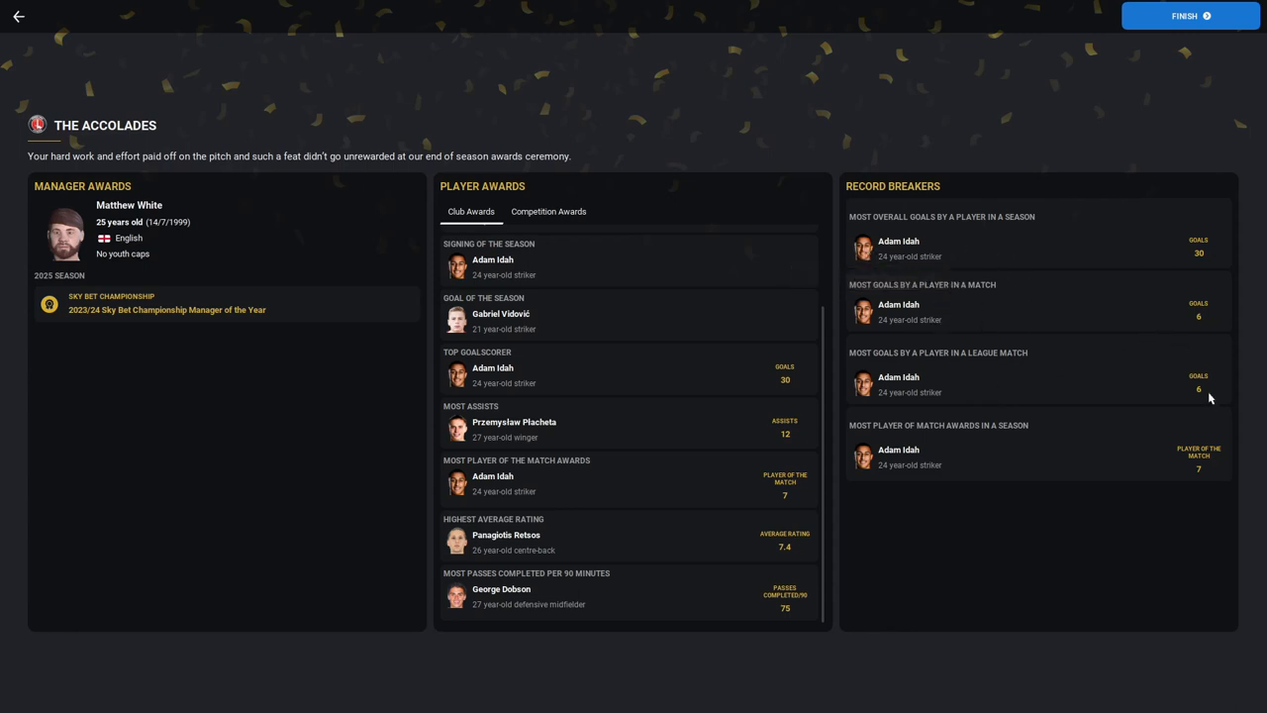
mouse_move(1224, 409)
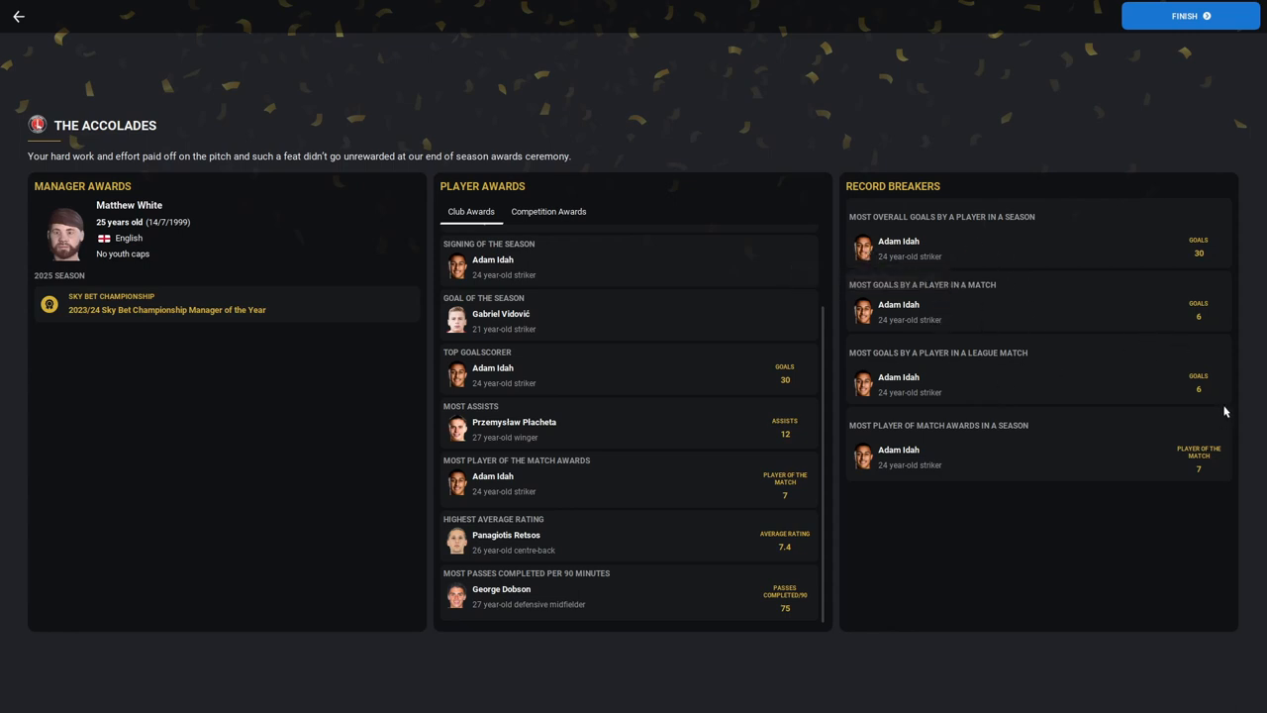
mouse_move(986, 469)
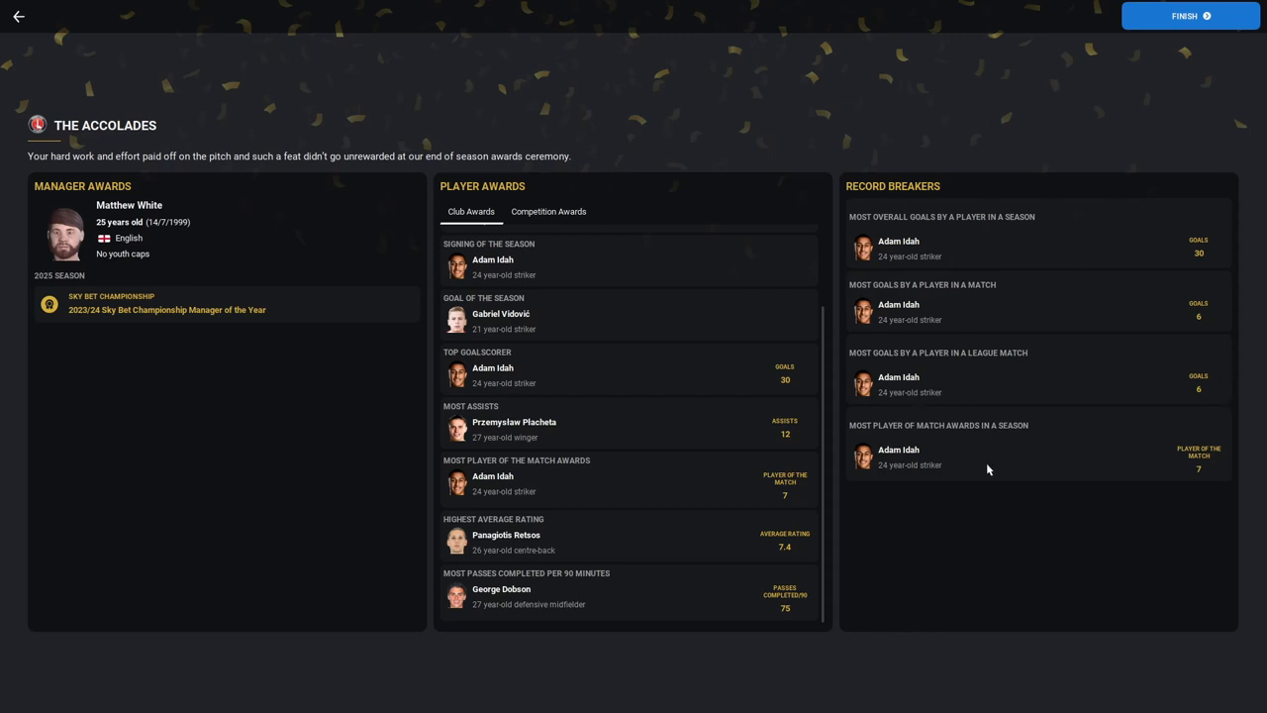
click(1191, 16)
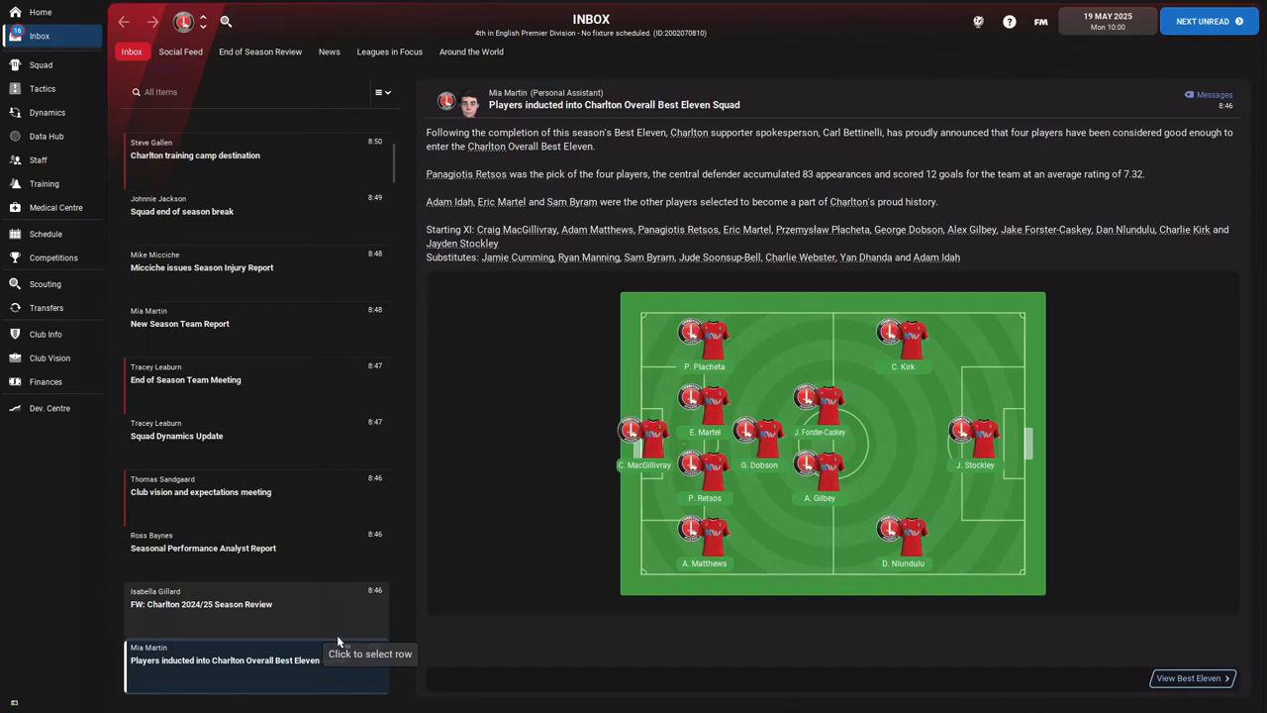
mouse_move(796, 396)
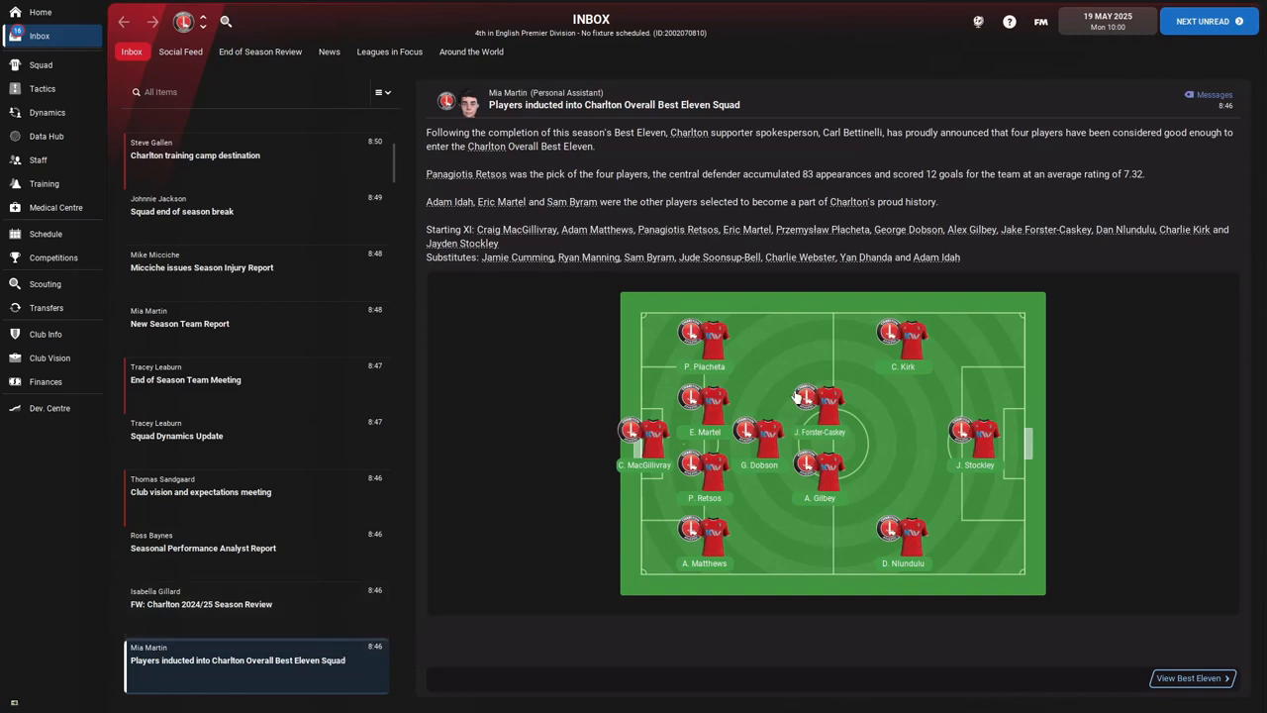
mouse_move(289, 609)
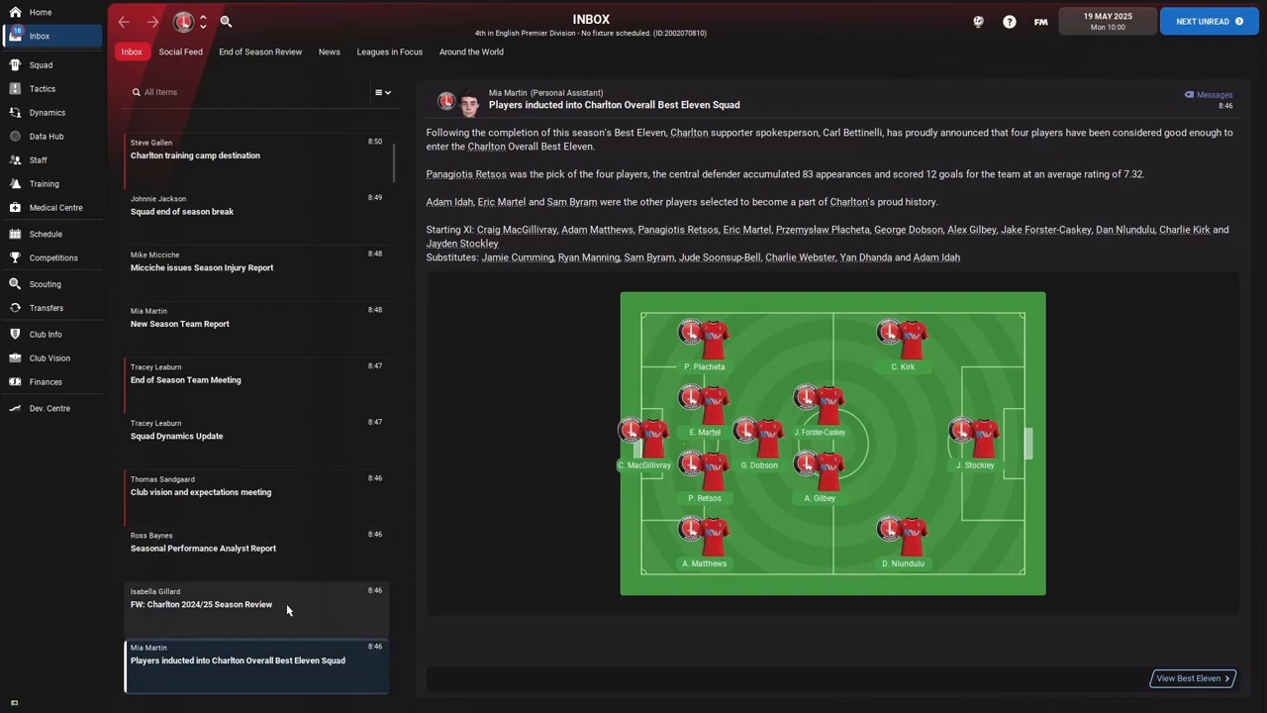
Step: Read the board's club vision and expectations meeting message with next season's objectives
click(202, 542)
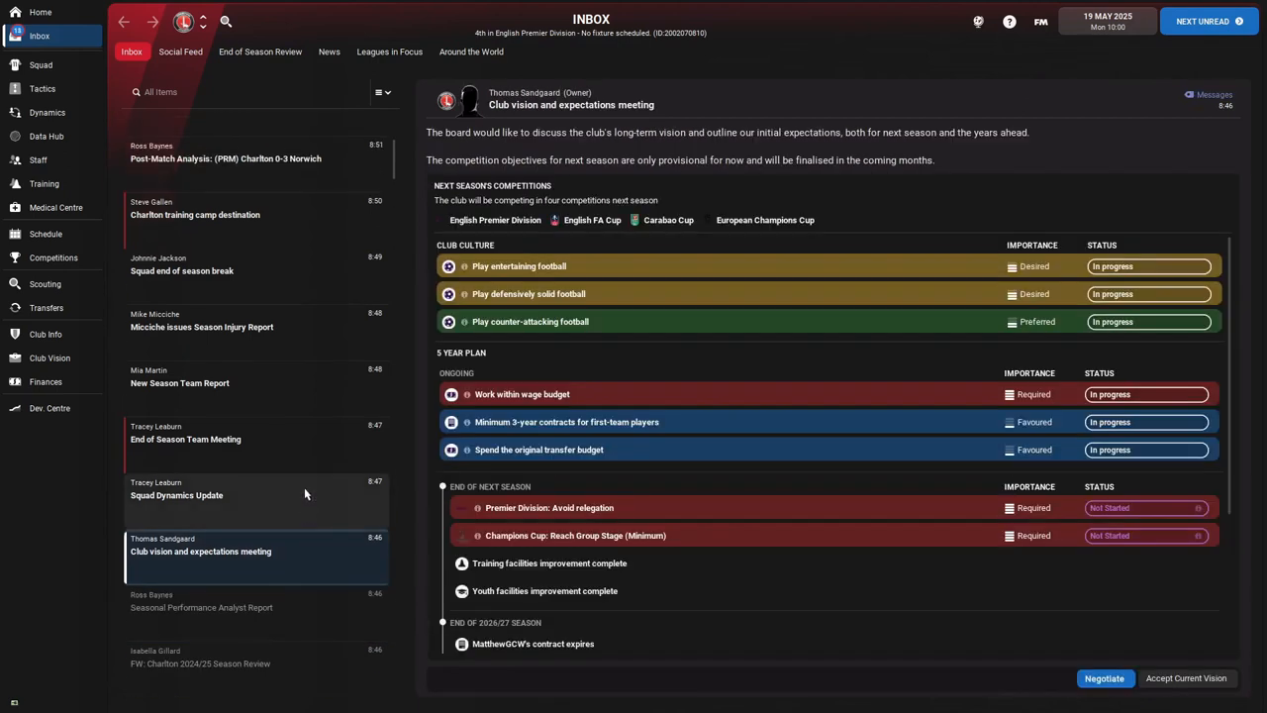
scroll(up, 3)
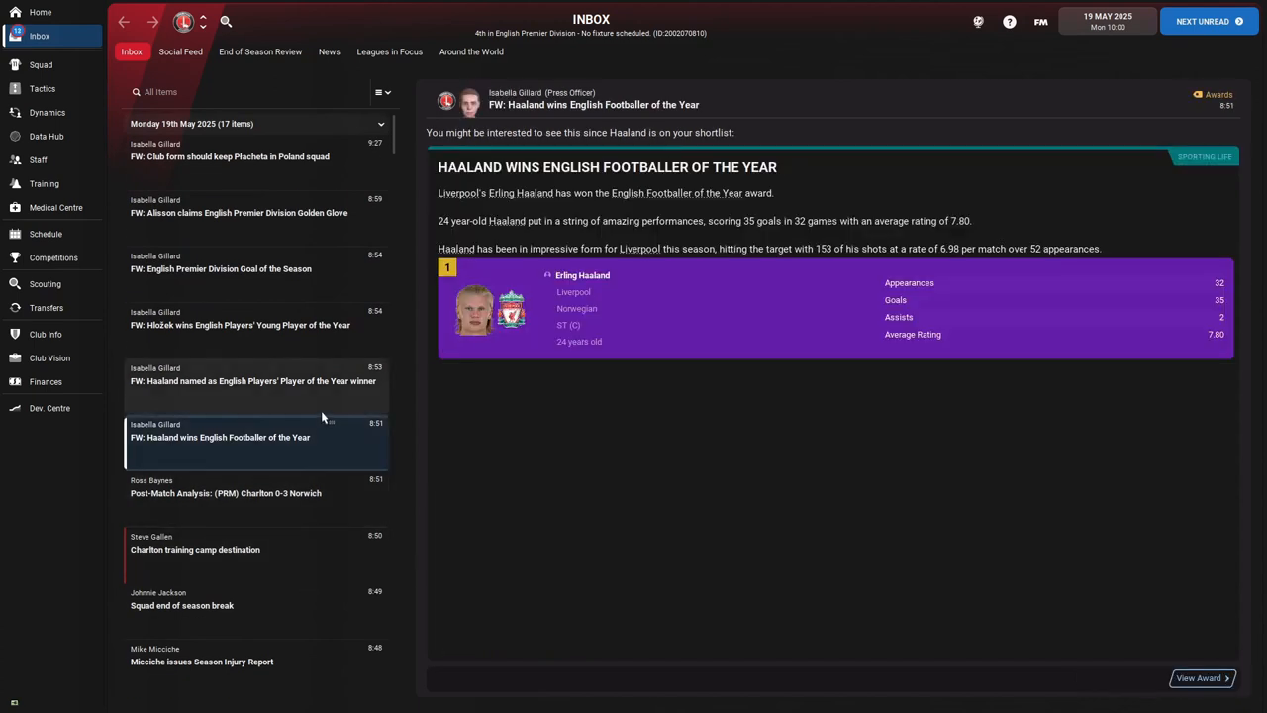
Step: Read the Players' Player of the Year news and congratulate the young winger via Quick Chat
click(254, 380)
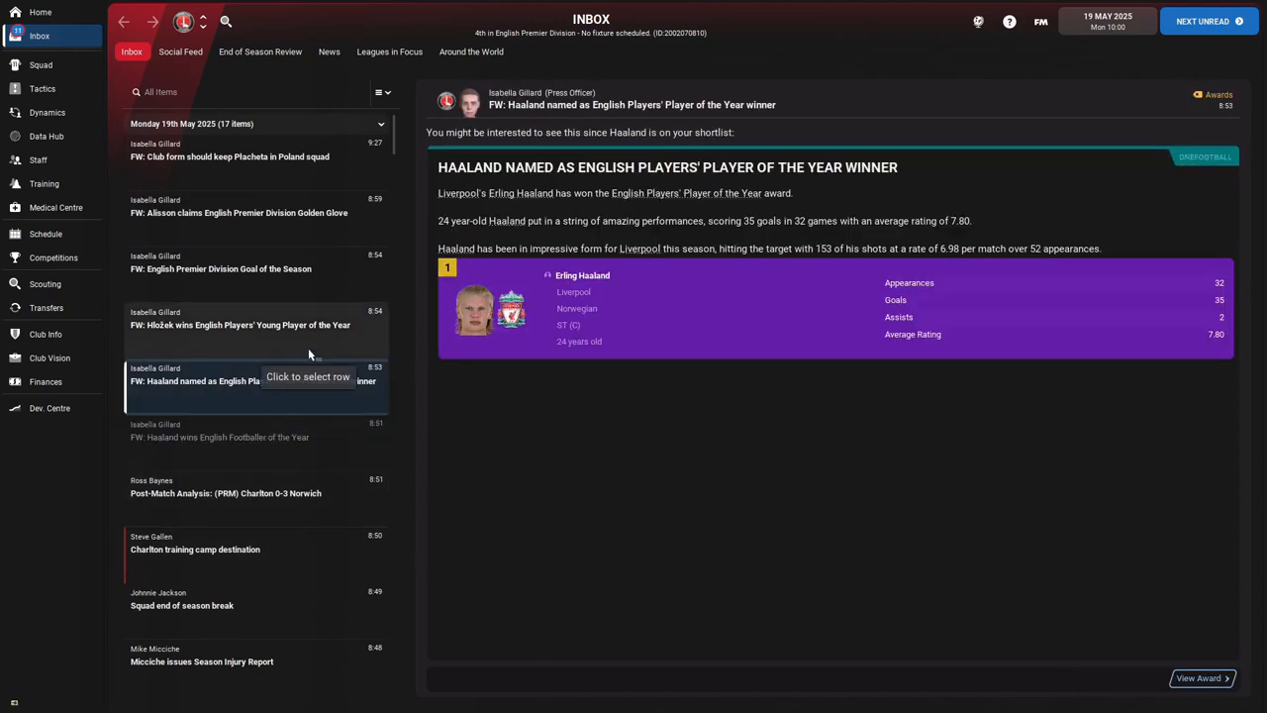
click(239, 325)
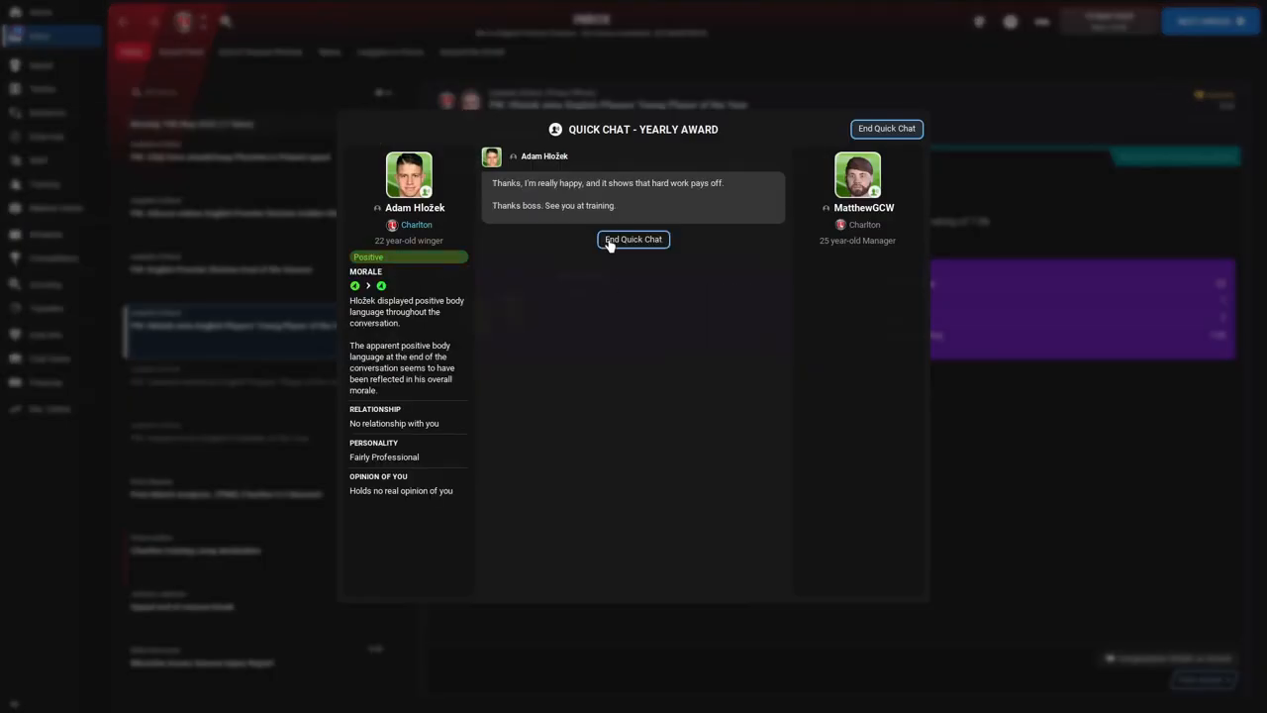
click(633, 238)
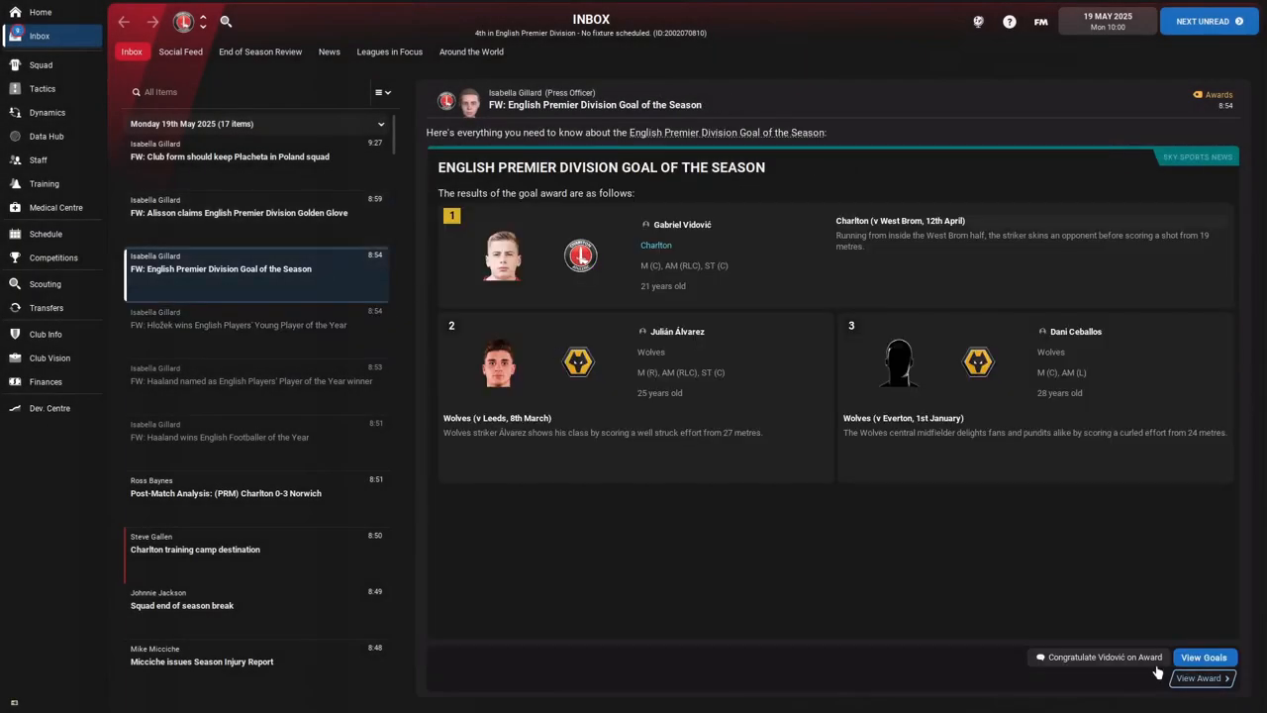
Step: Read the winger's international squad news and settle on the Premier Division Golden Glove story
click(1105, 657)
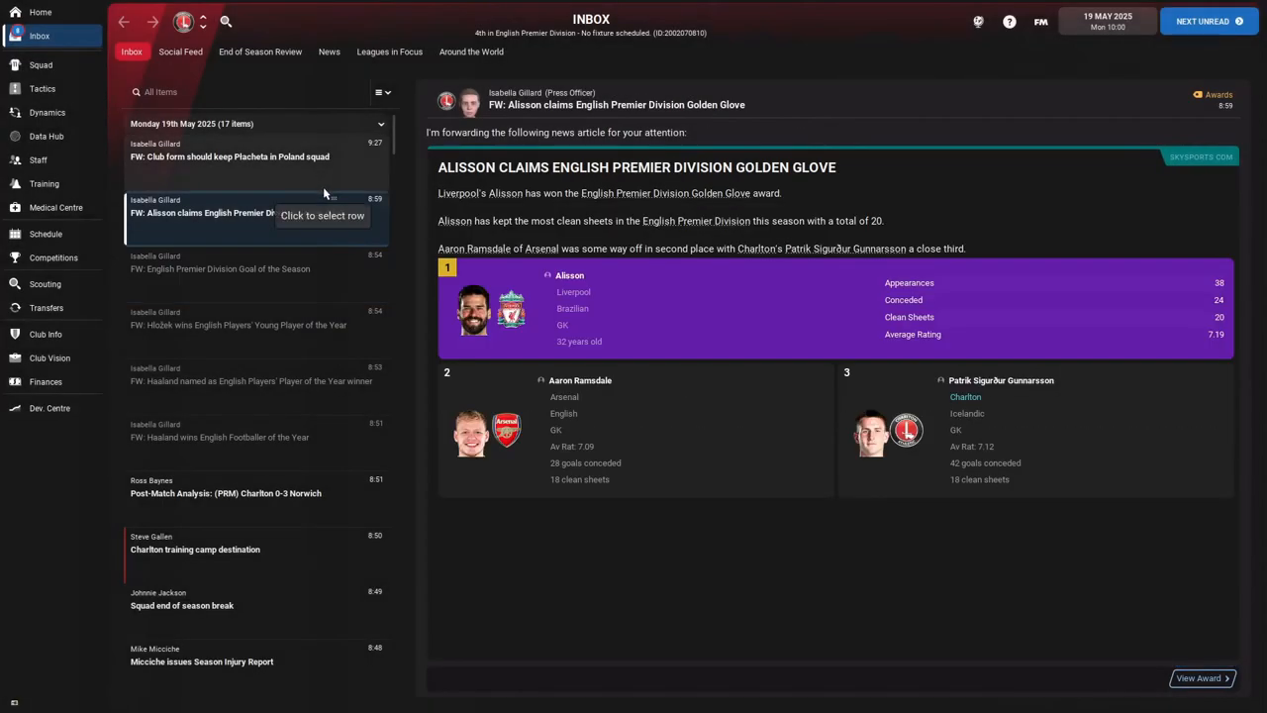
click(230, 156)
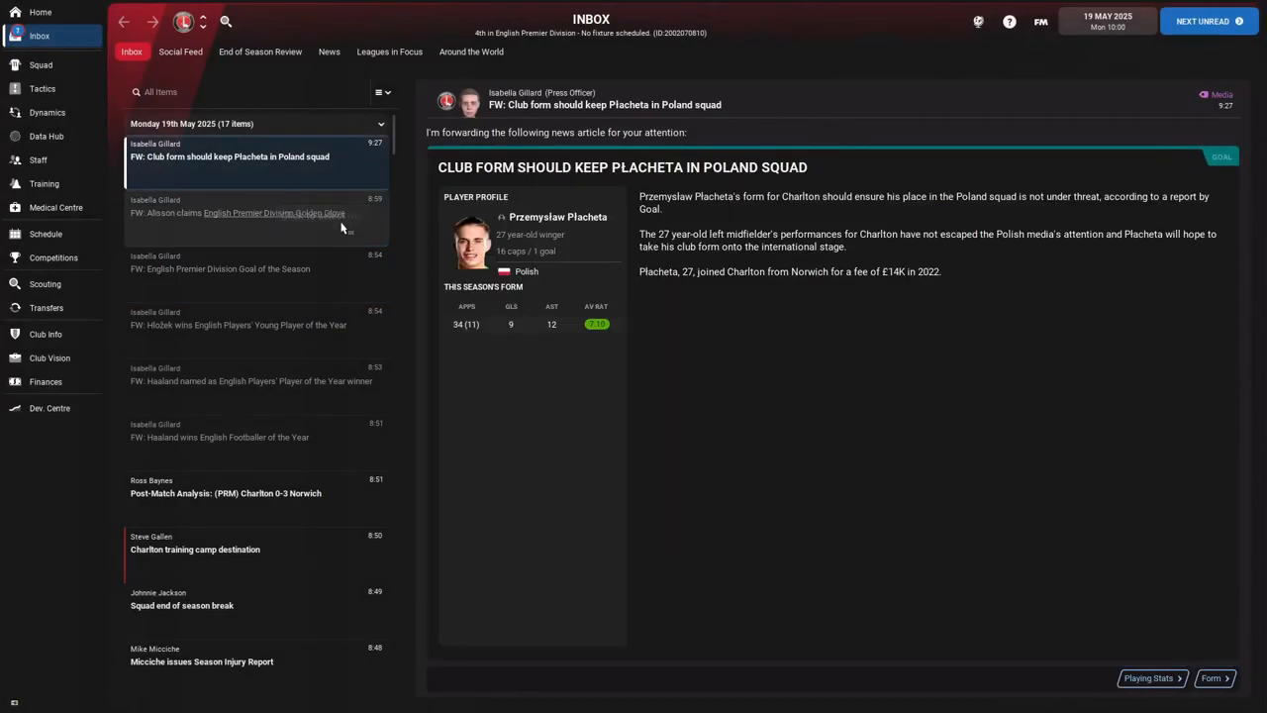
click(238, 211)
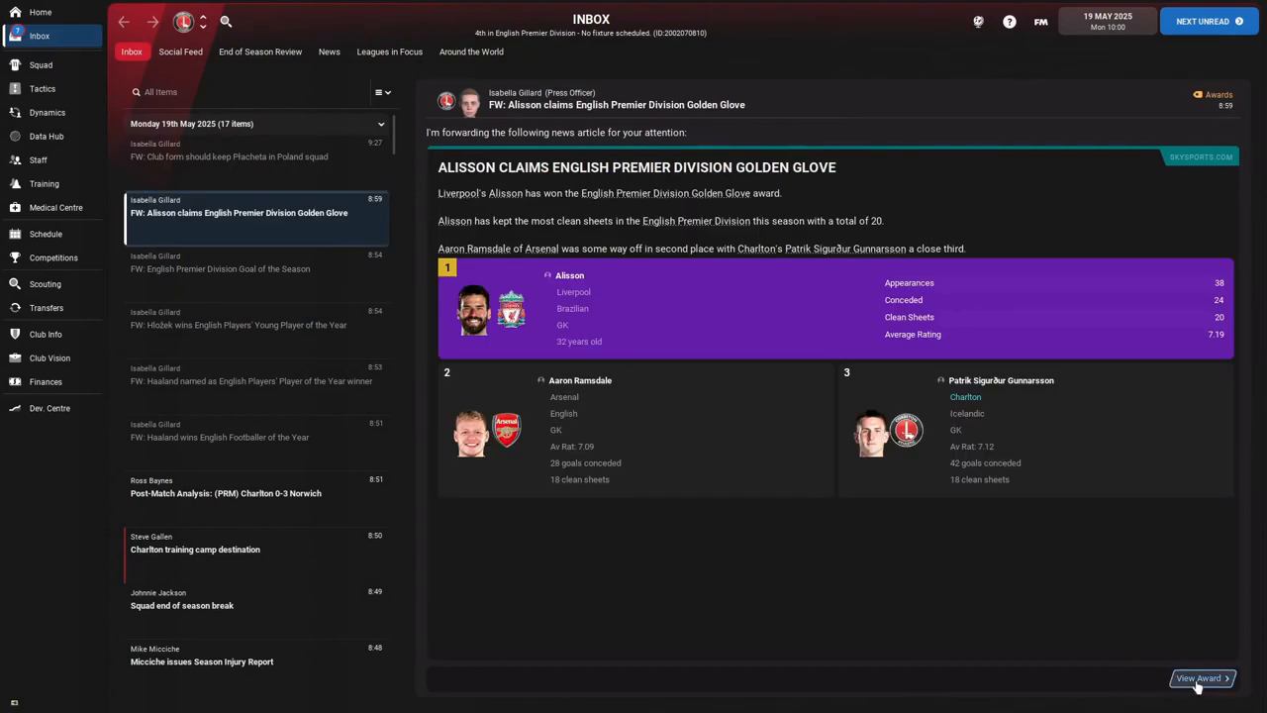
click(1199, 677)
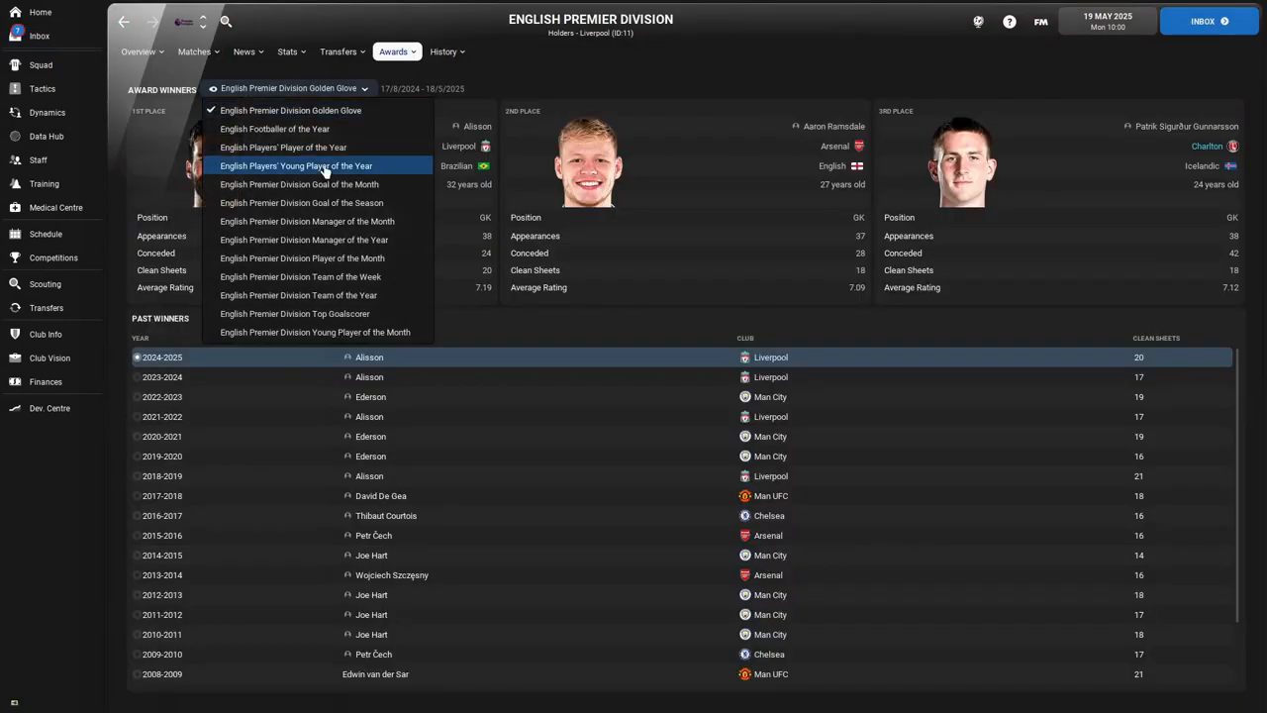
click(304, 222)
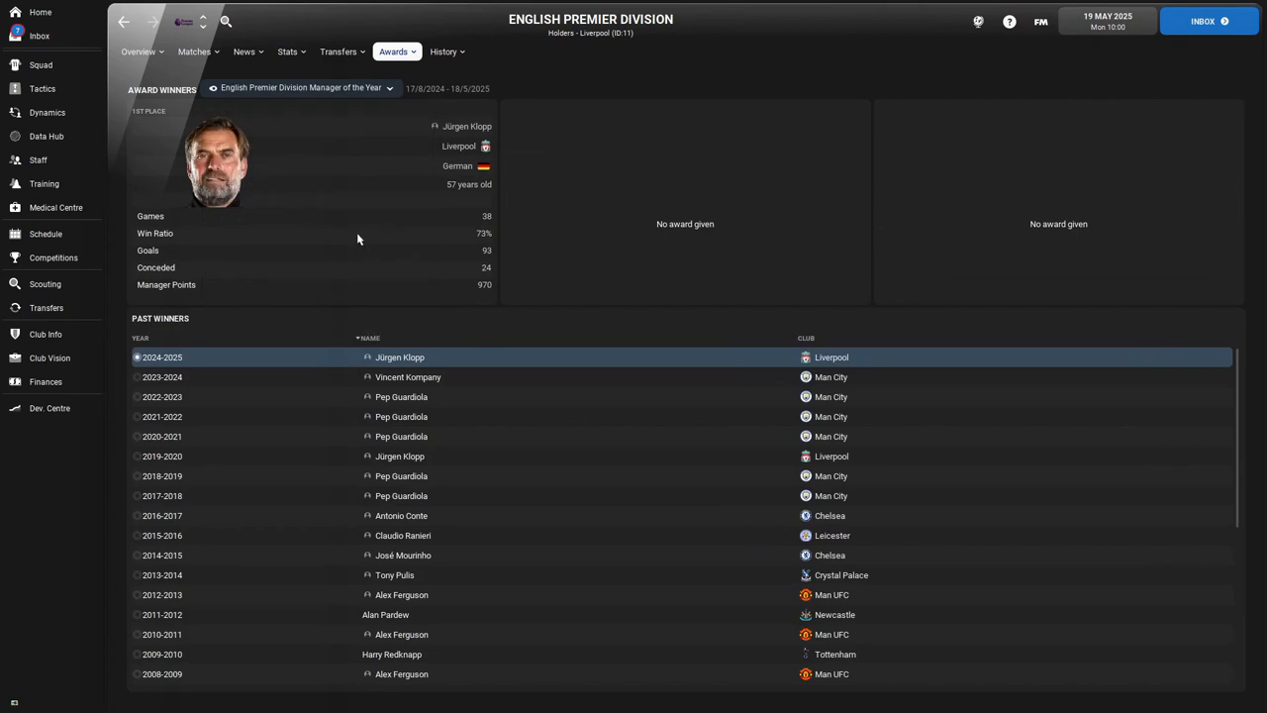
click(139, 52)
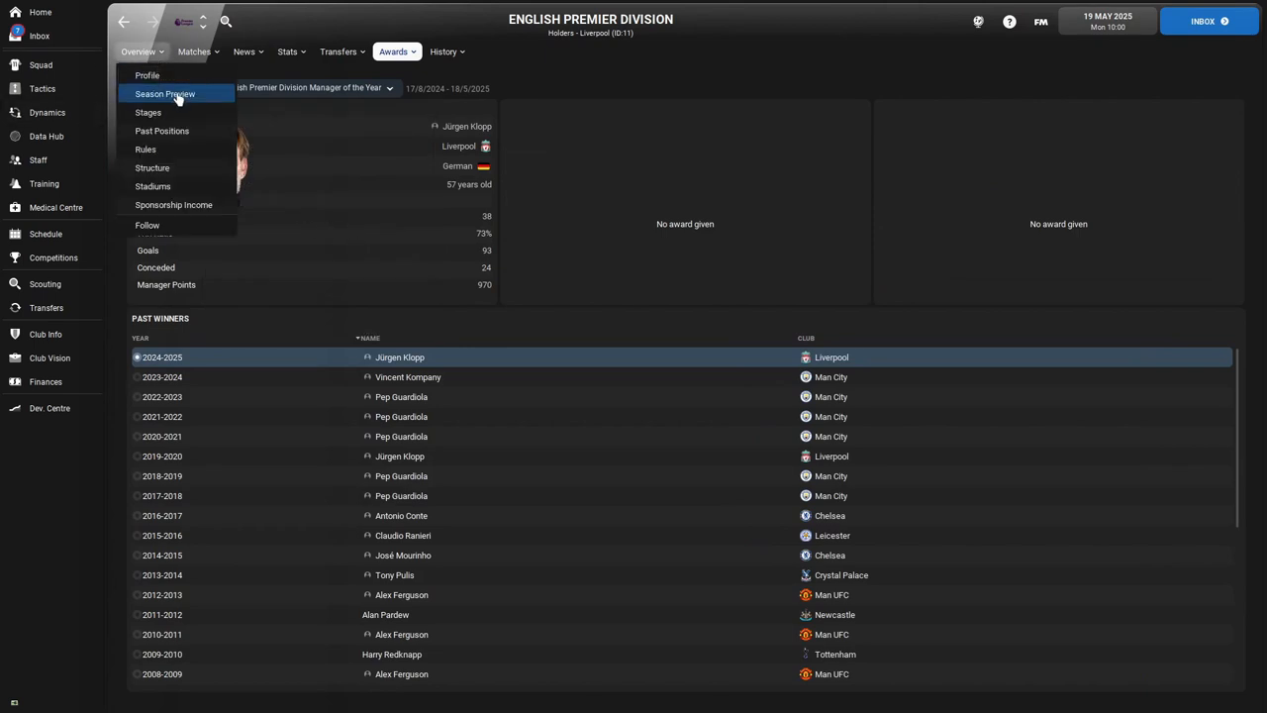
click(147, 110)
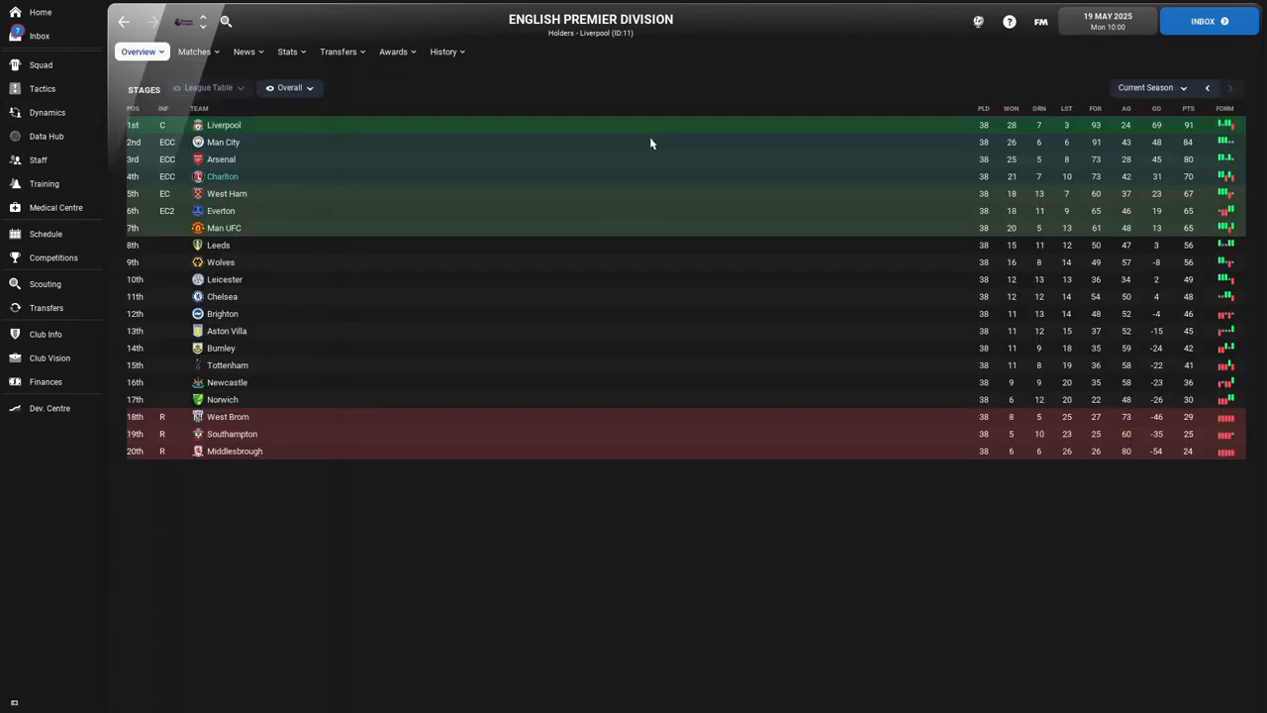
mouse_move(471, 245)
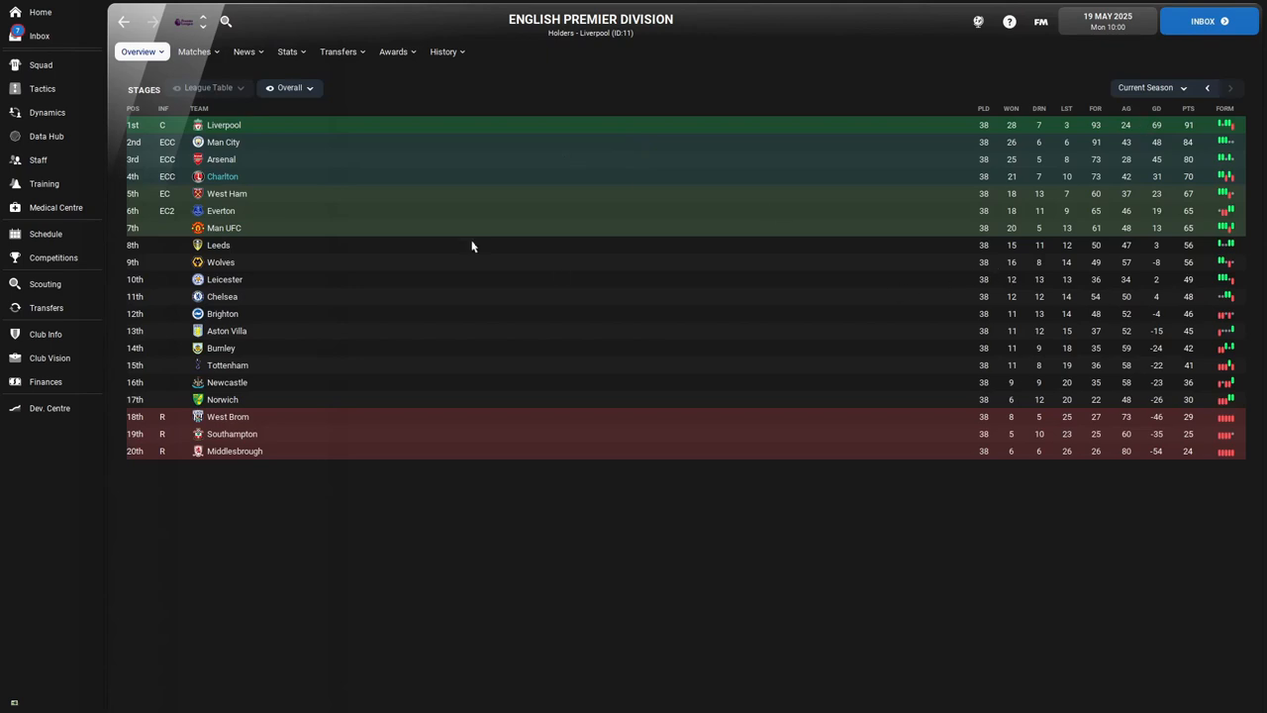
mouse_move(313, 176)
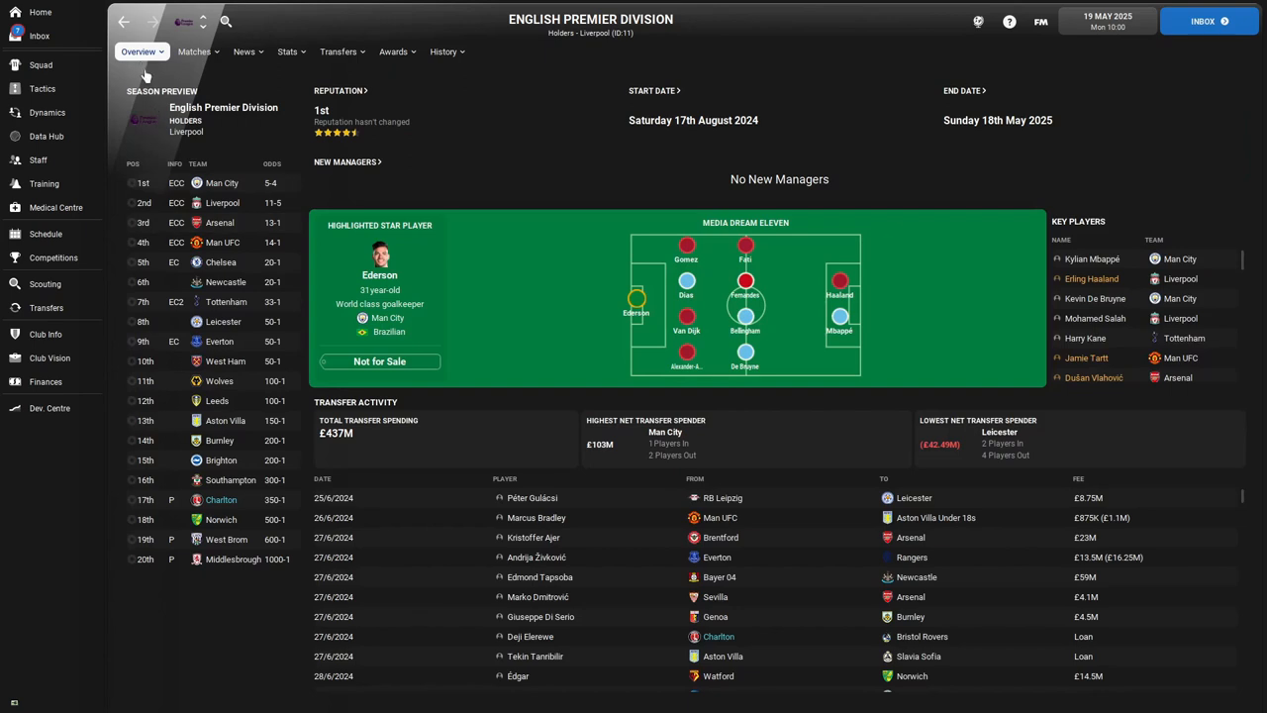
click(39, 36)
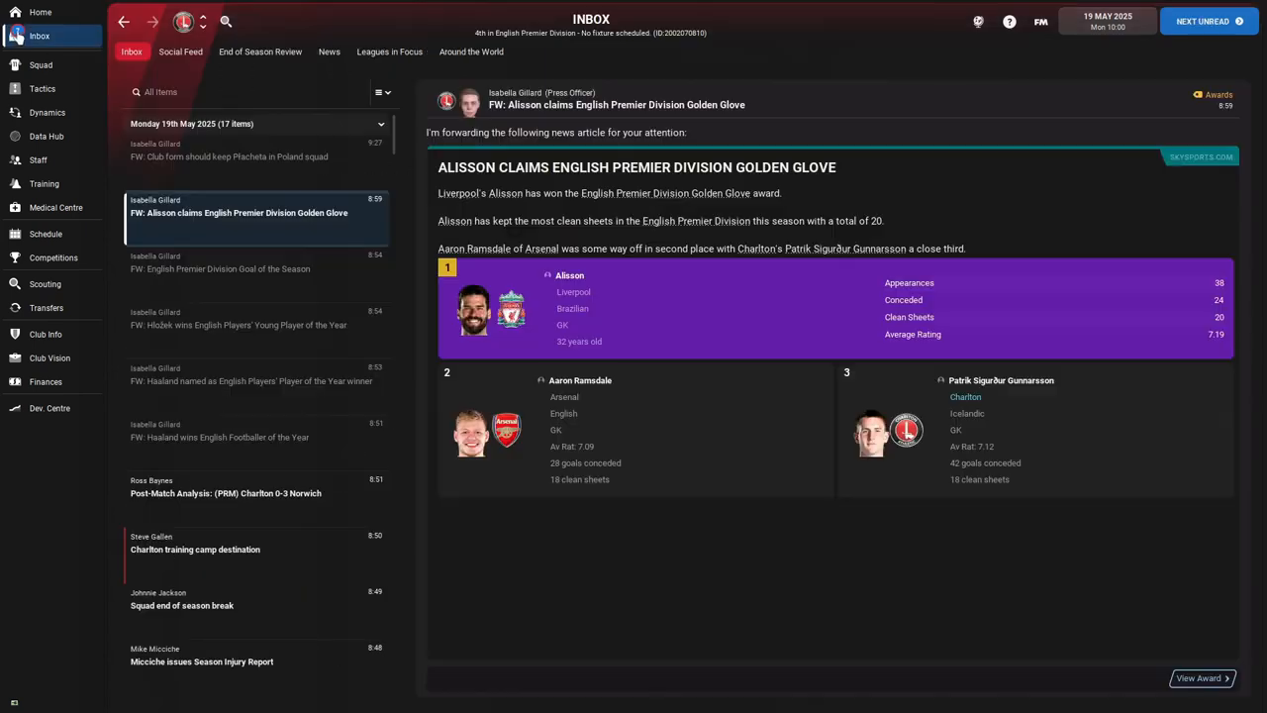
mouse_move(16, 12)
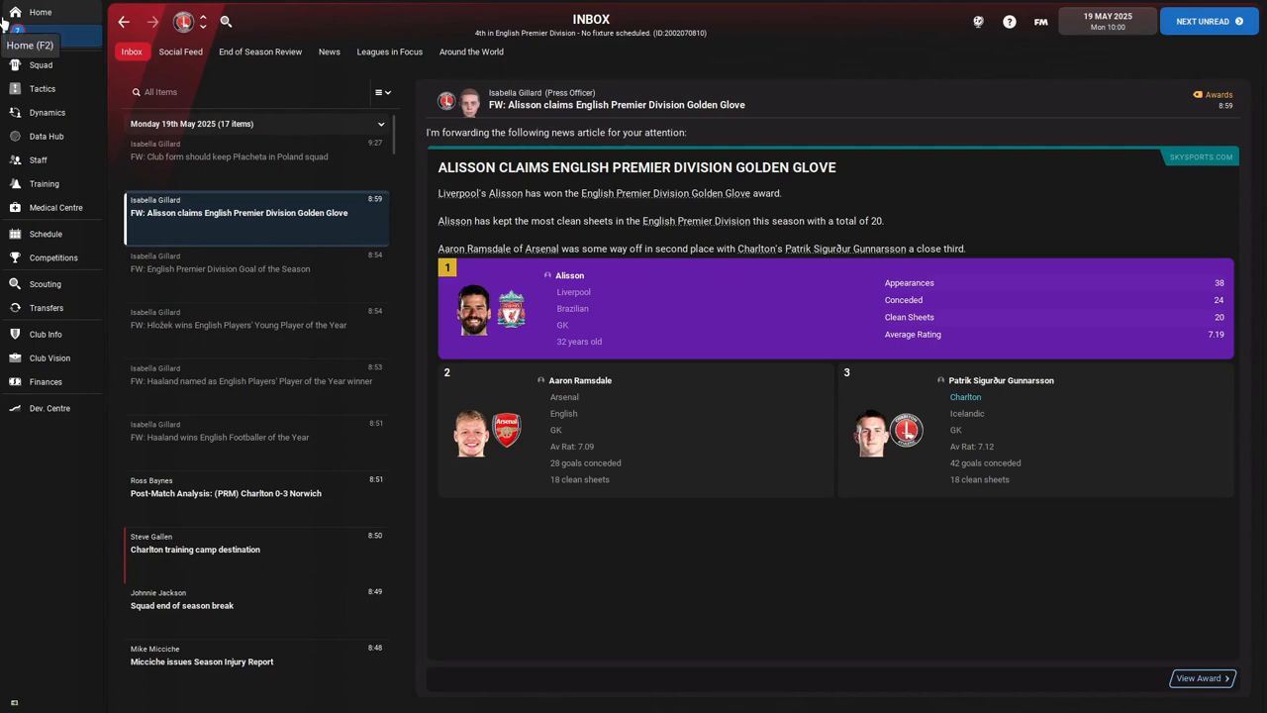